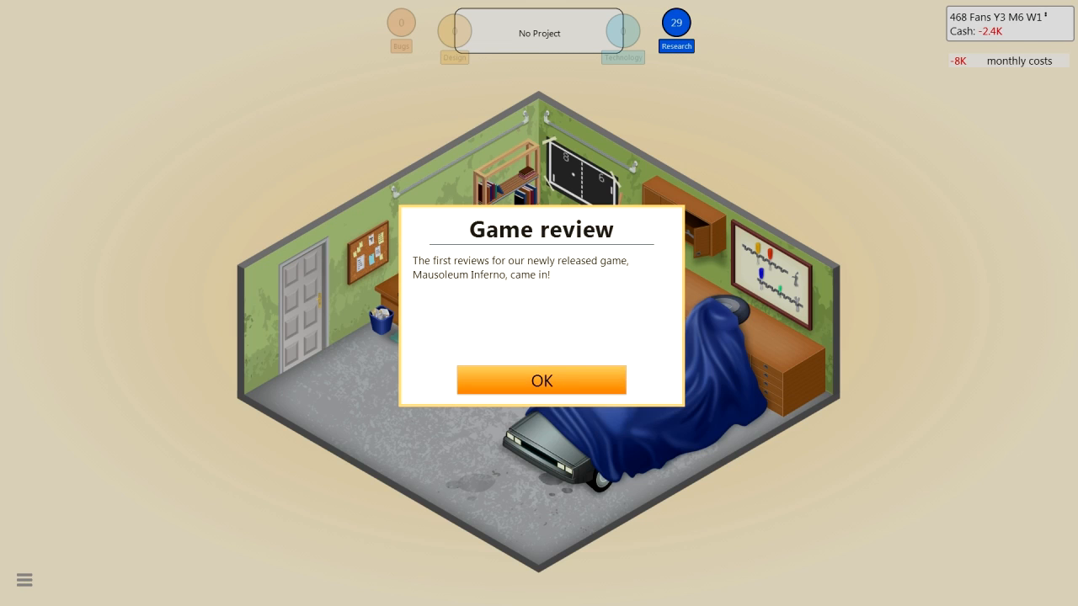
# Read Mausoleum Inferno's reviews (9, 8, 8, 8) and dismiss the Master V and surprise-hit news
pyautogui.click(542, 379)
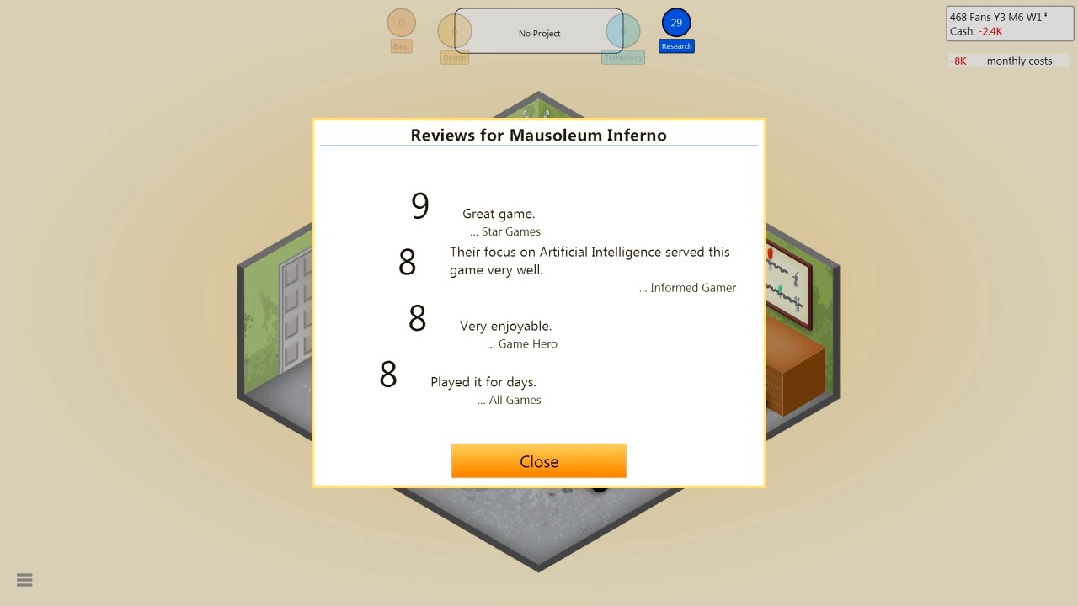
pyautogui.click(539, 460)
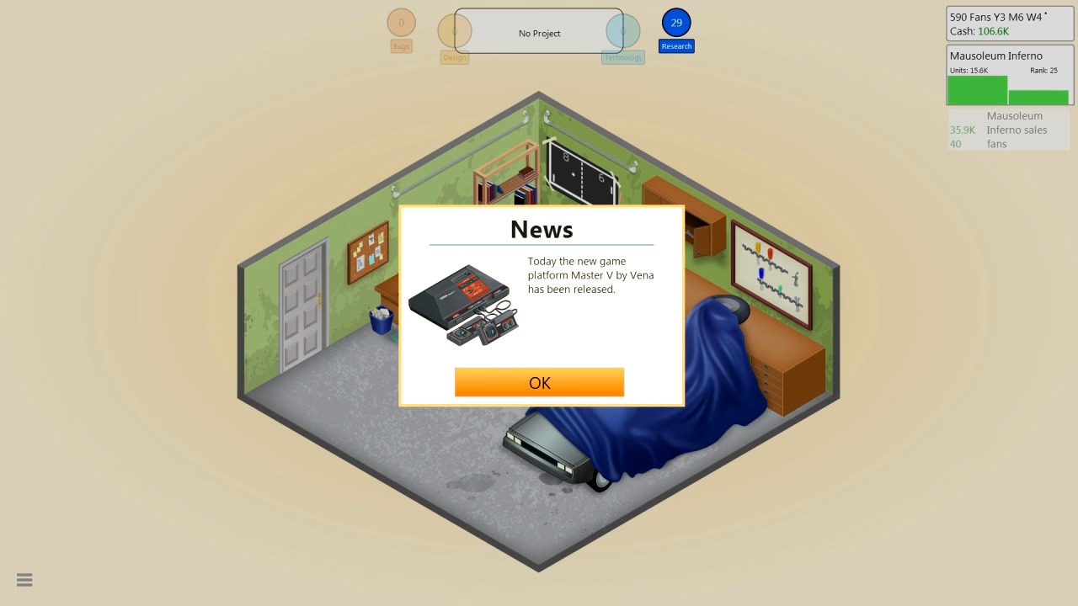
pyautogui.click(539, 381)
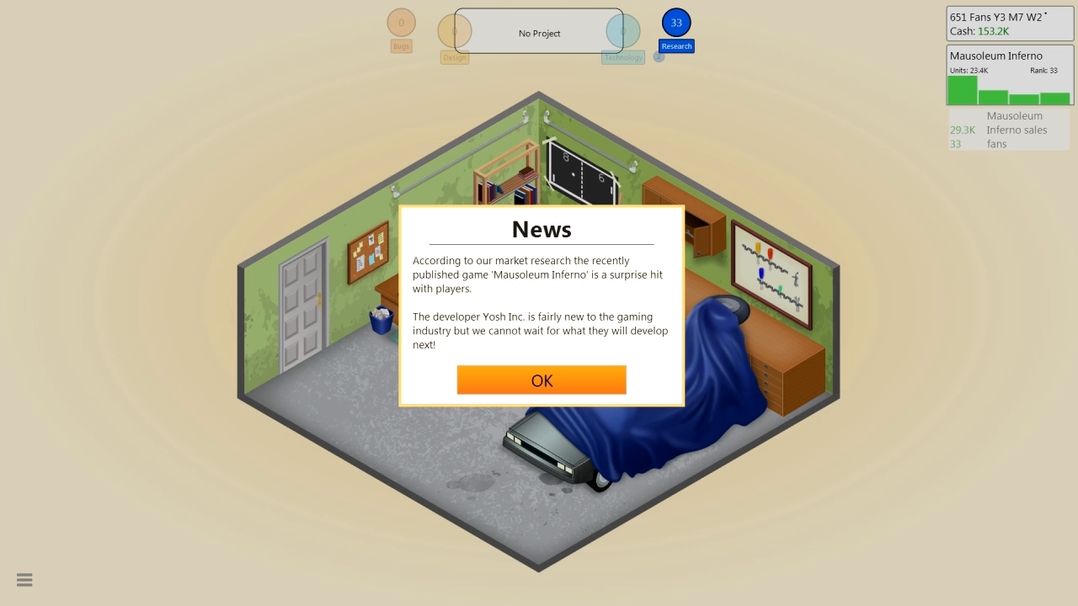
pyautogui.click(542, 380)
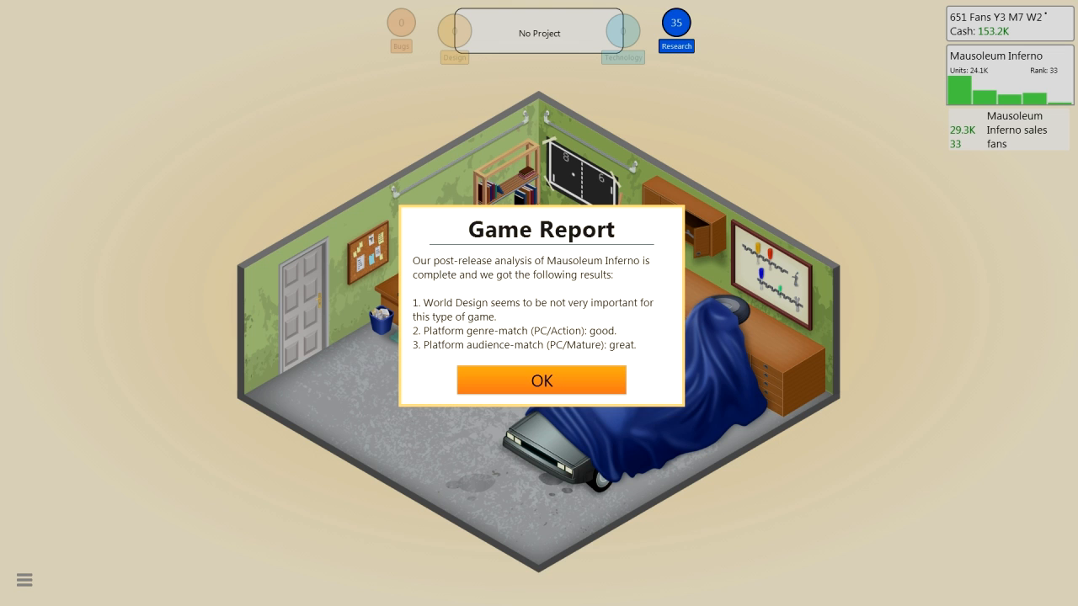
# Dismiss the game report and accept the Debug program contract paying 20K over 5 weeks
pyautogui.click(541, 379)
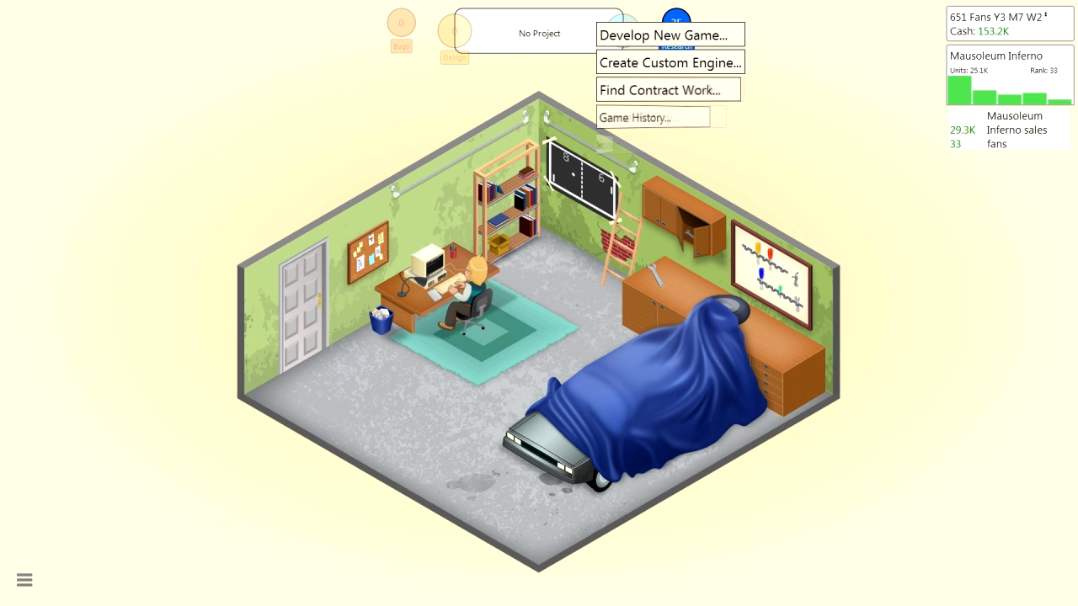
pyautogui.moveTo(678, 144)
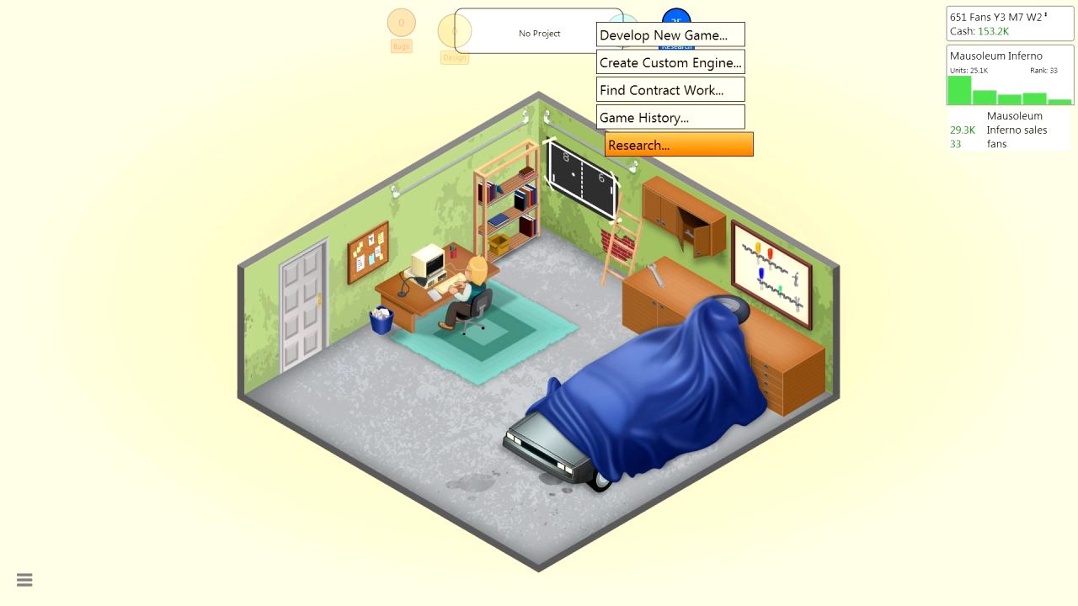
pyautogui.click(661, 90)
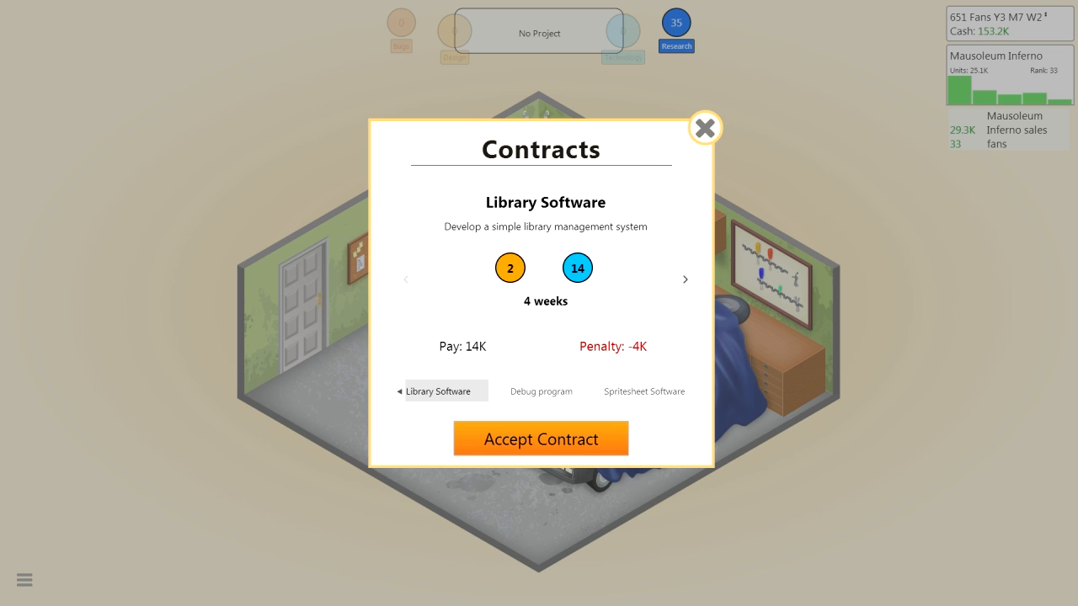
pyautogui.click(645, 391)
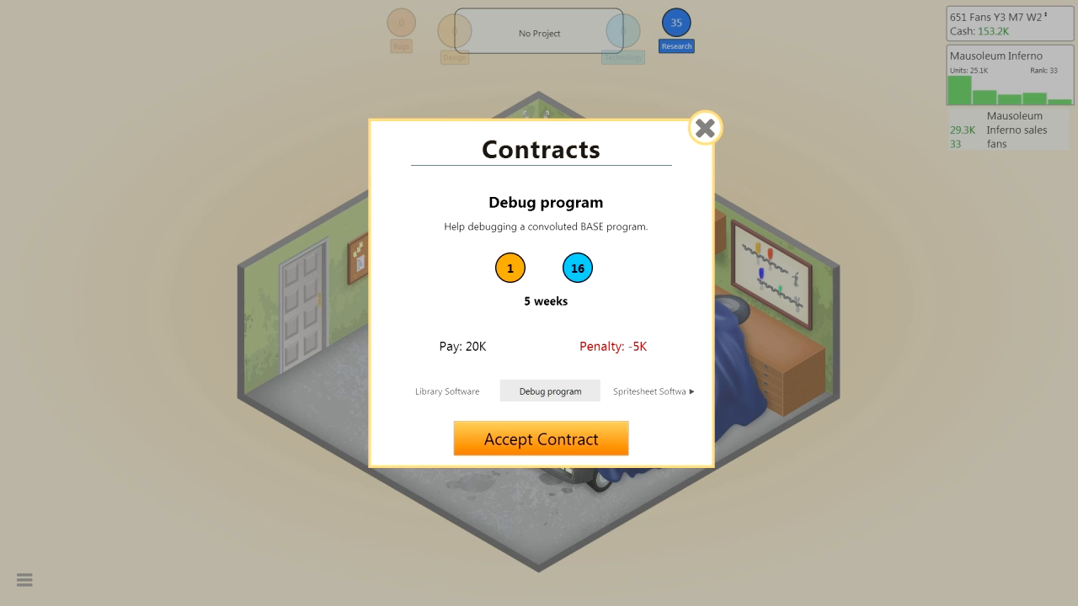
pyautogui.click(541, 438)
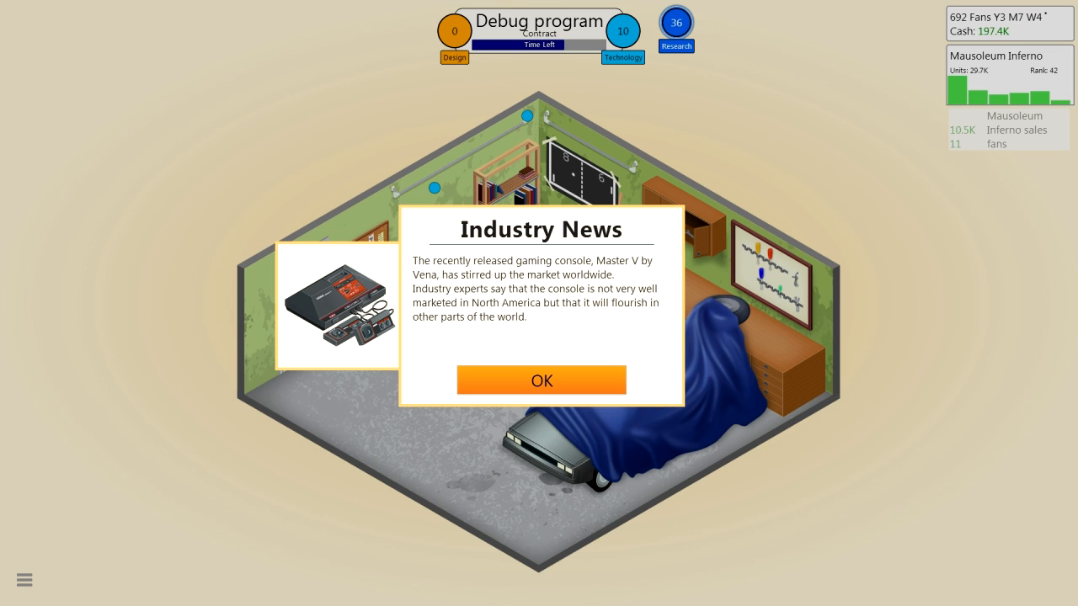
# Dismiss the Master V industry news, the Contract Successful popup and the contract completion message
pyautogui.click(541, 380)
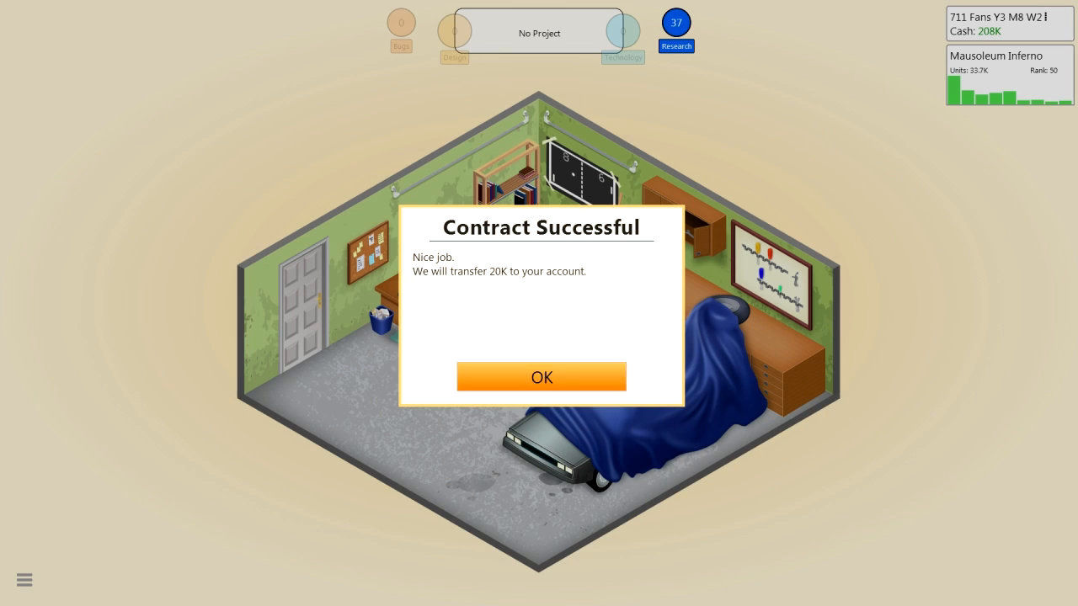
pyautogui.click(542, 376)
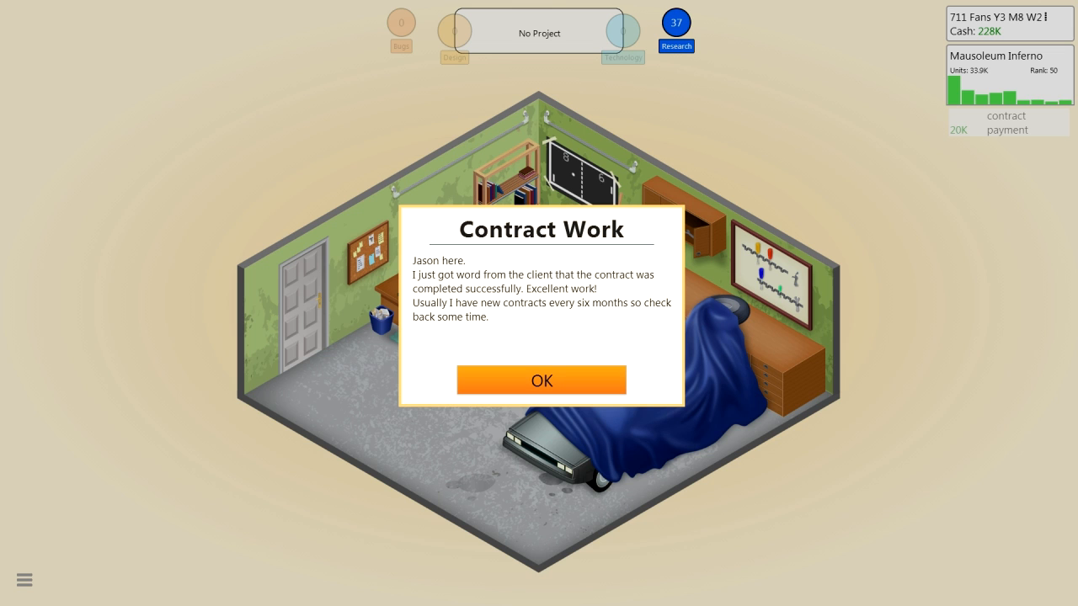
pyautogui.click(541, 380)
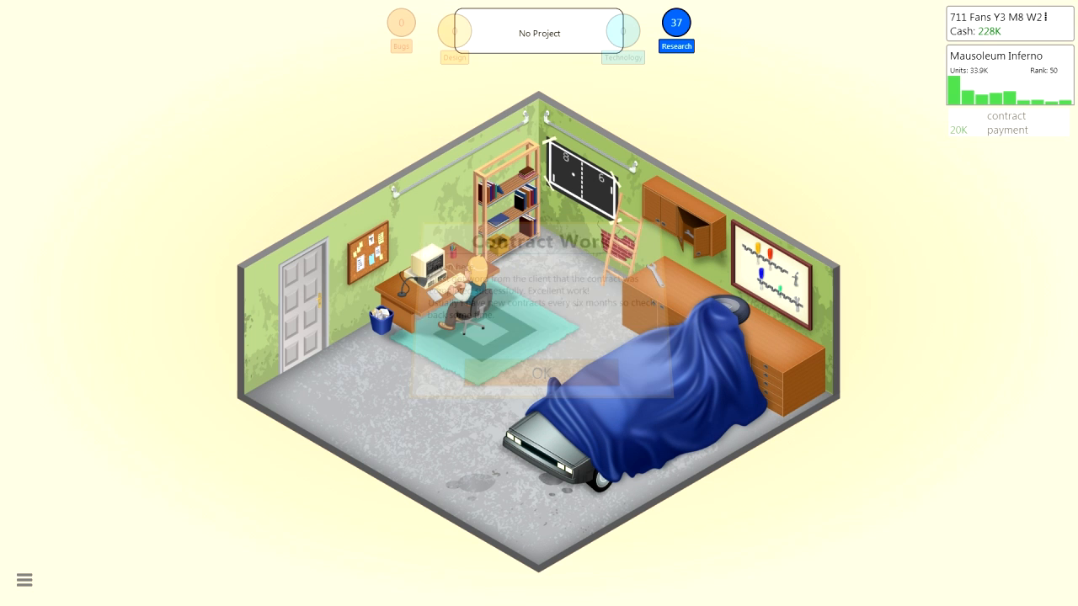
# Research Game tutorials, then choose researching a New Topic
pyautogui.click(539, 373)
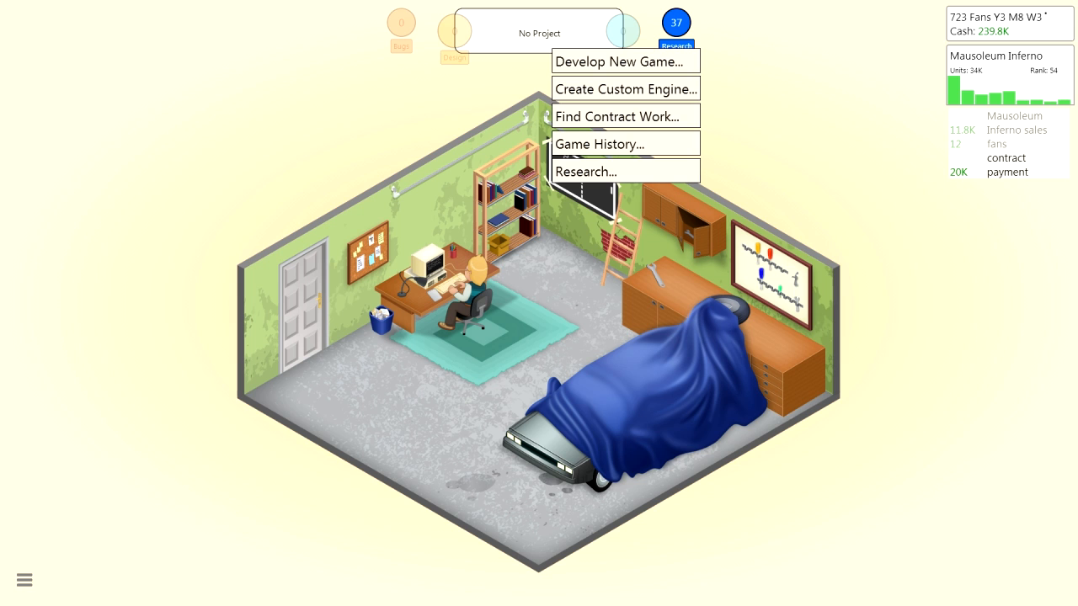
pyautogui.moveTo(625, 88)
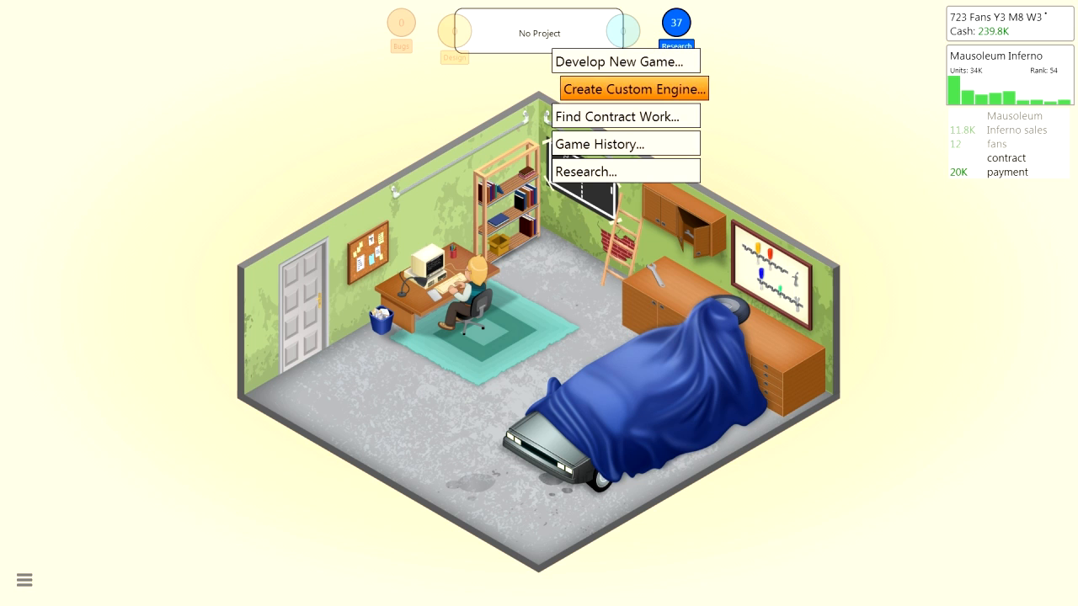
pyautogui.moveTo(626, 62)
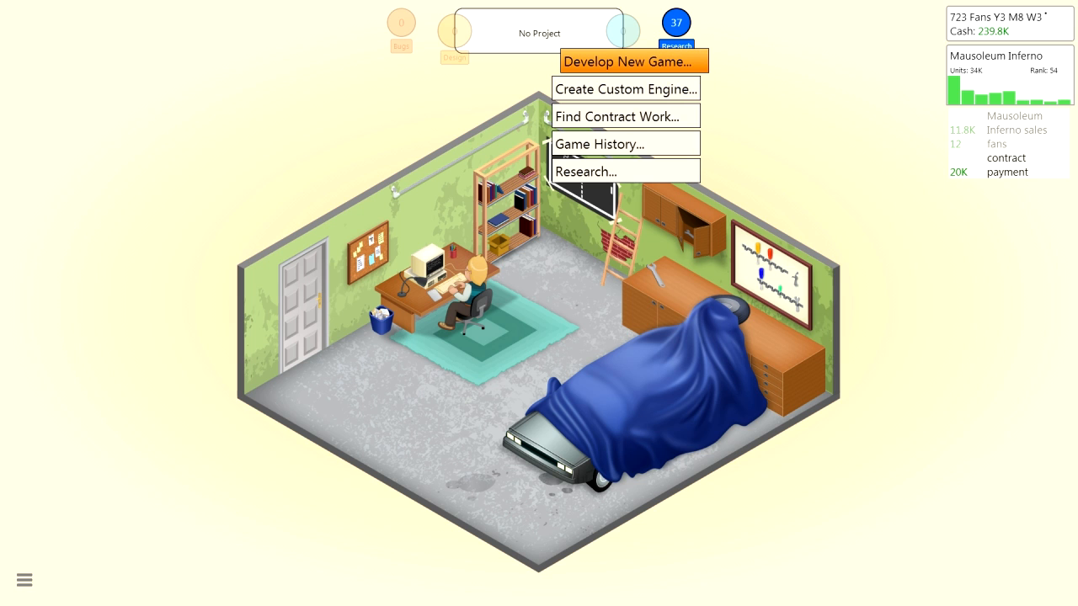
pyautogui.moveTo(625, 171)
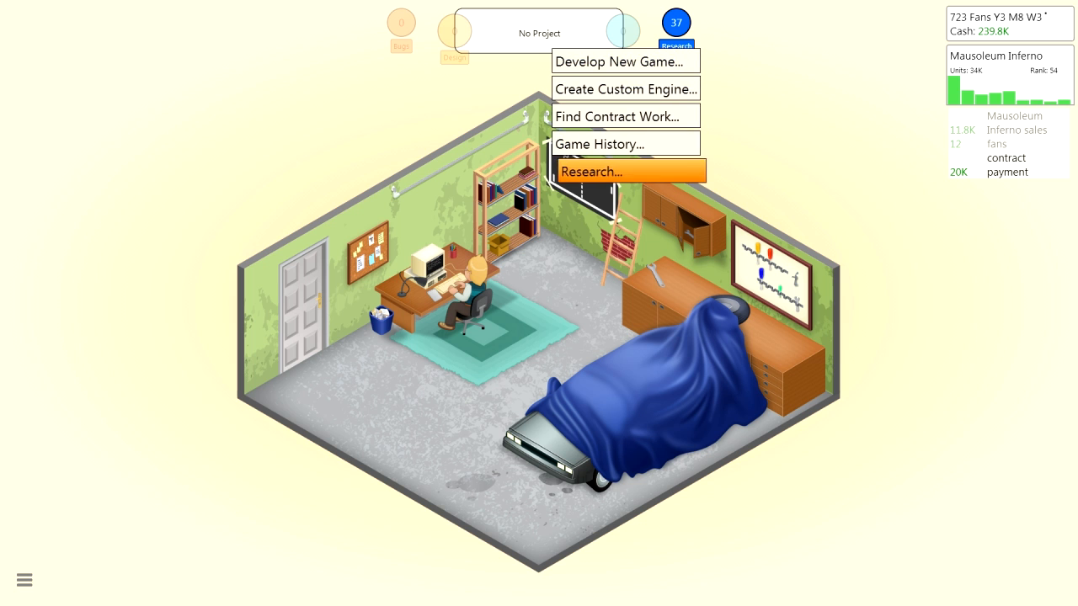
pyautogui.click(627, 170)
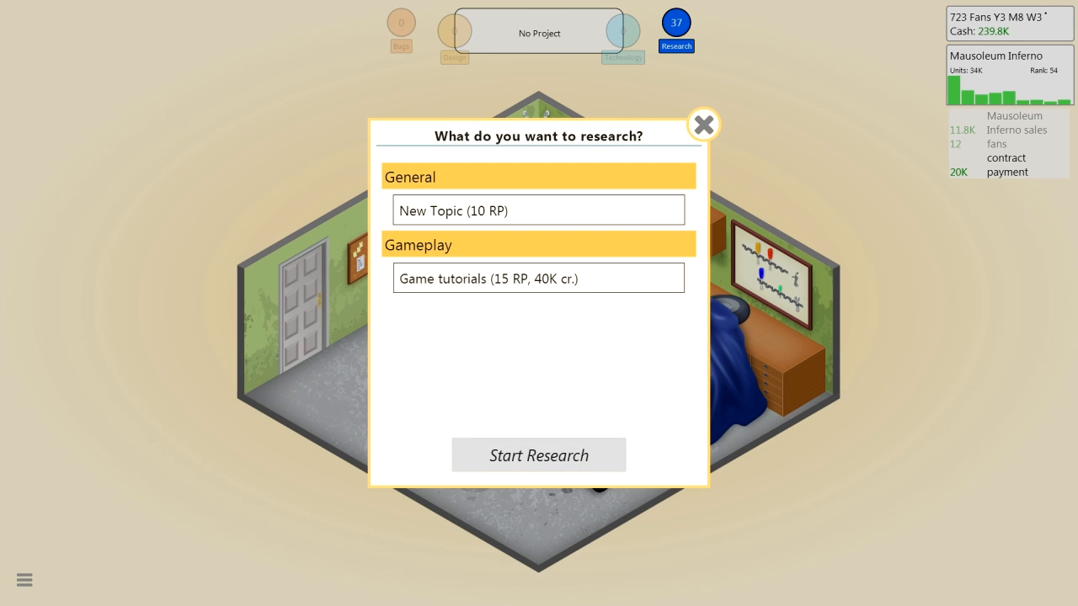
pyautogui.click(539, 278)
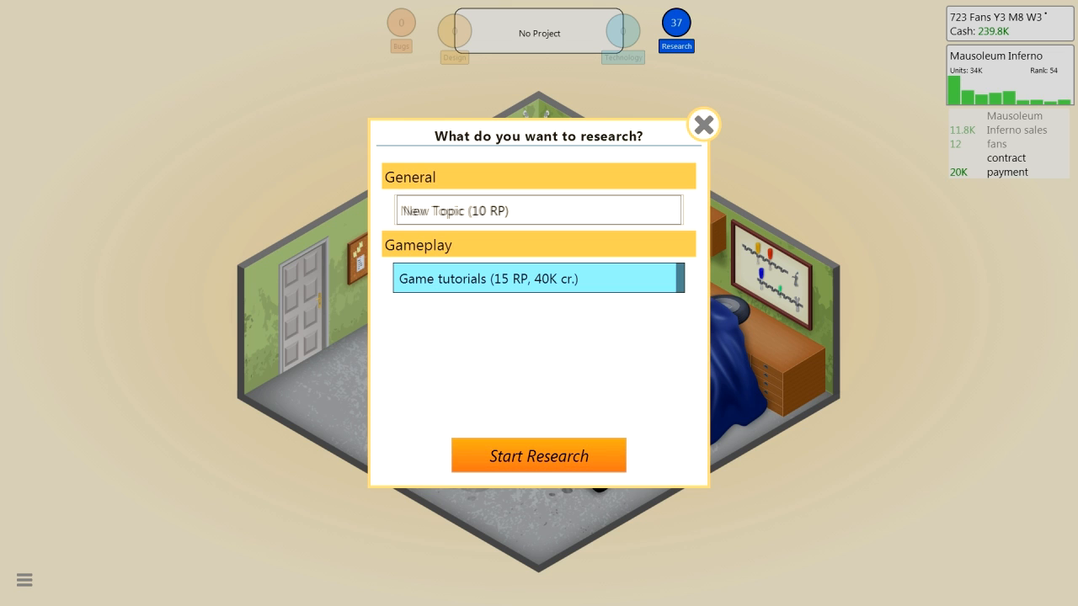
pyautogui.click(538, 209)
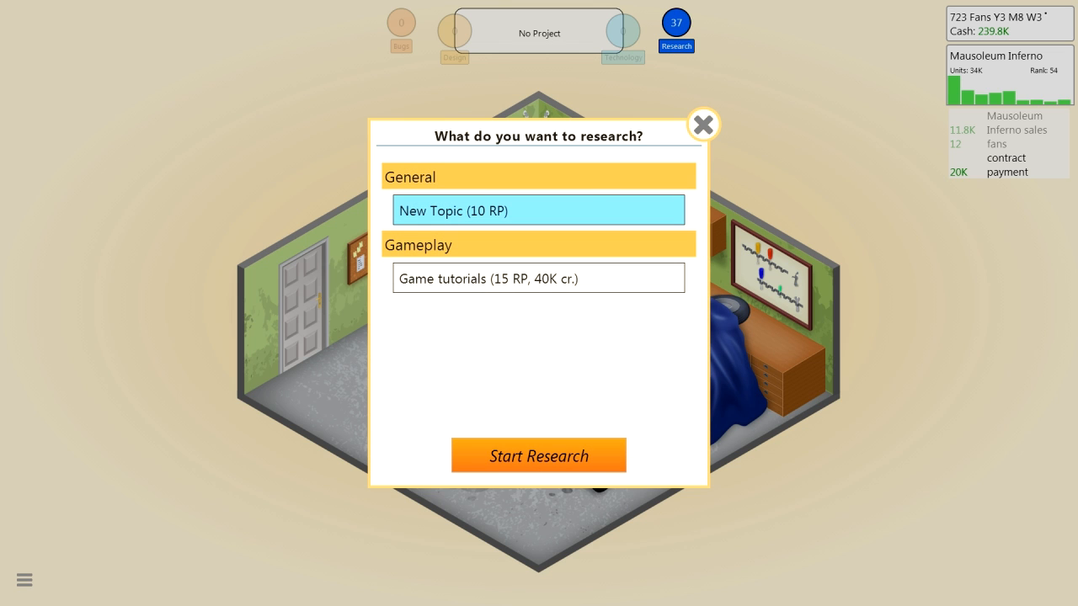
pyautogui.click(538, 455)
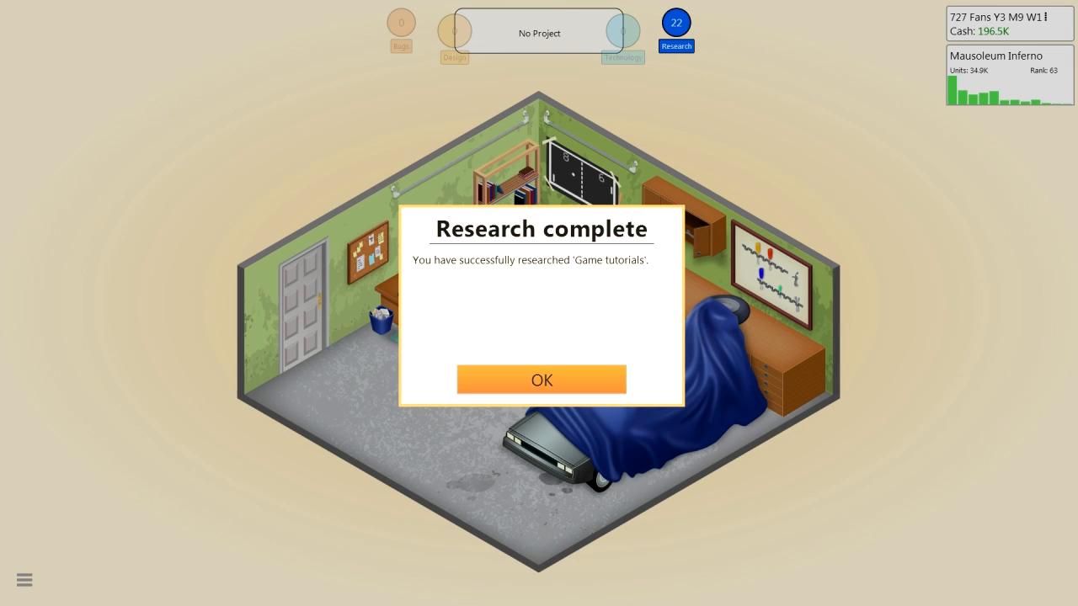
# Pick Detective as the new research topic and acknowledge Mausoleum Inferno leaving the market
pyautogui.click(542, 380)
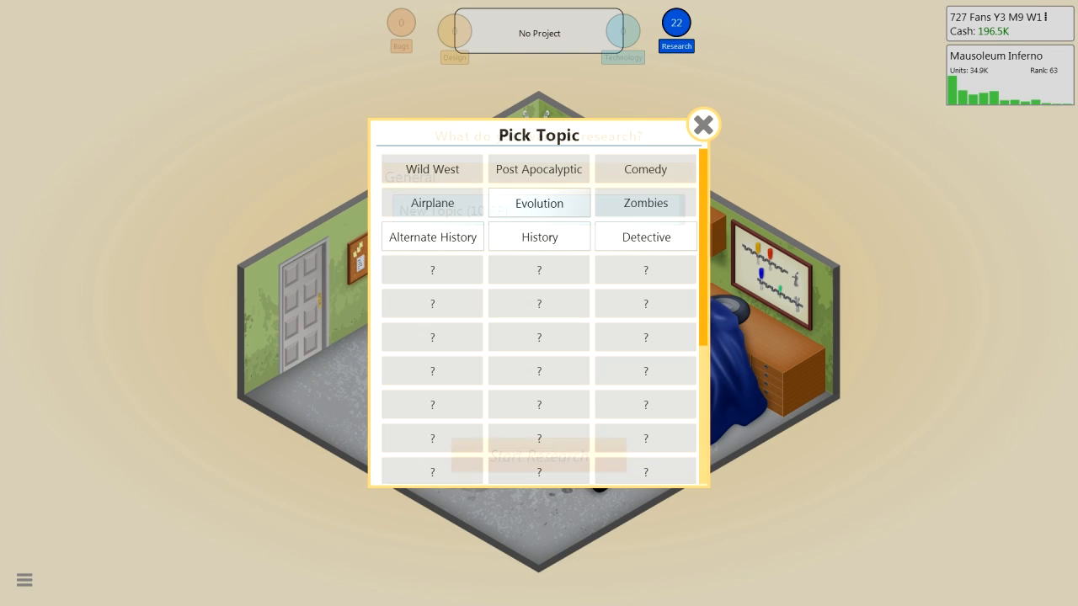
pyautogui.click(646, 236)
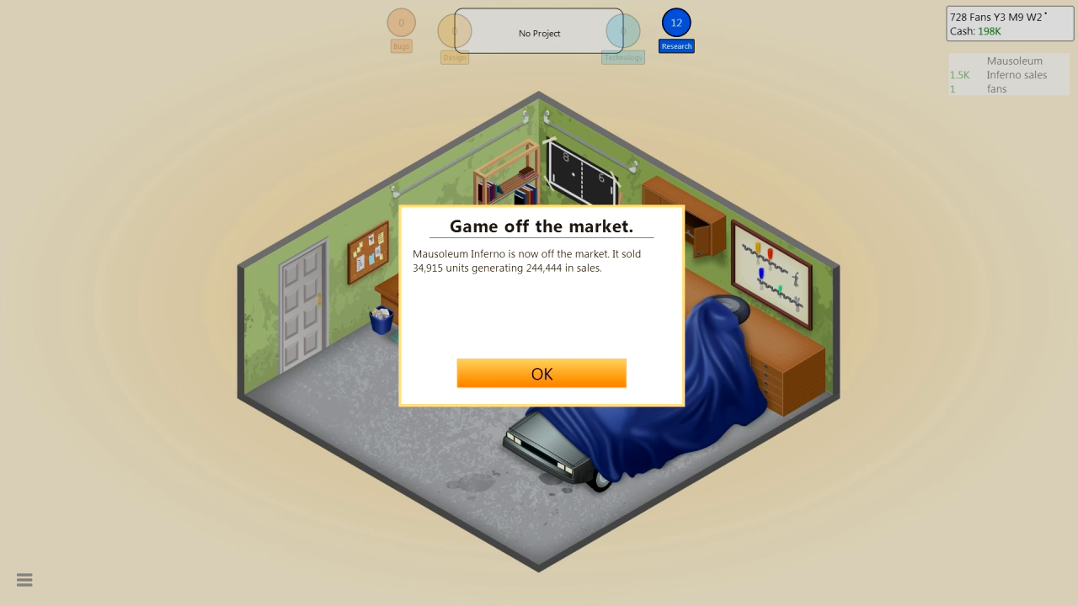
pyautogui.click(542, 373)
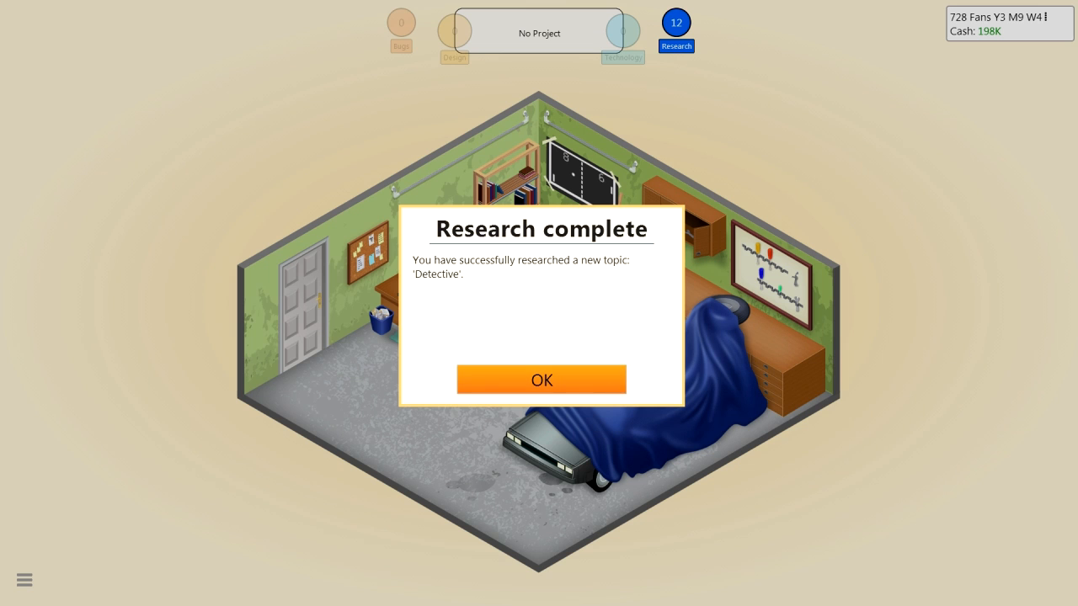
pyautogui.click(542, 380)
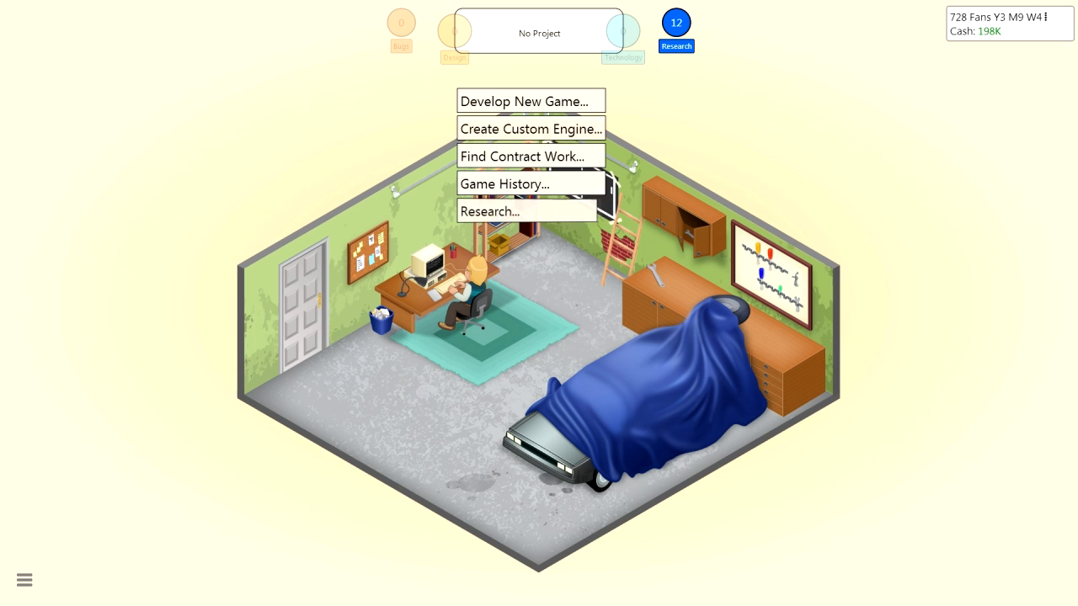
# Start a new game for a Young audience as an RPG on the 5Alive engine
pyautogui.click(530, 101)
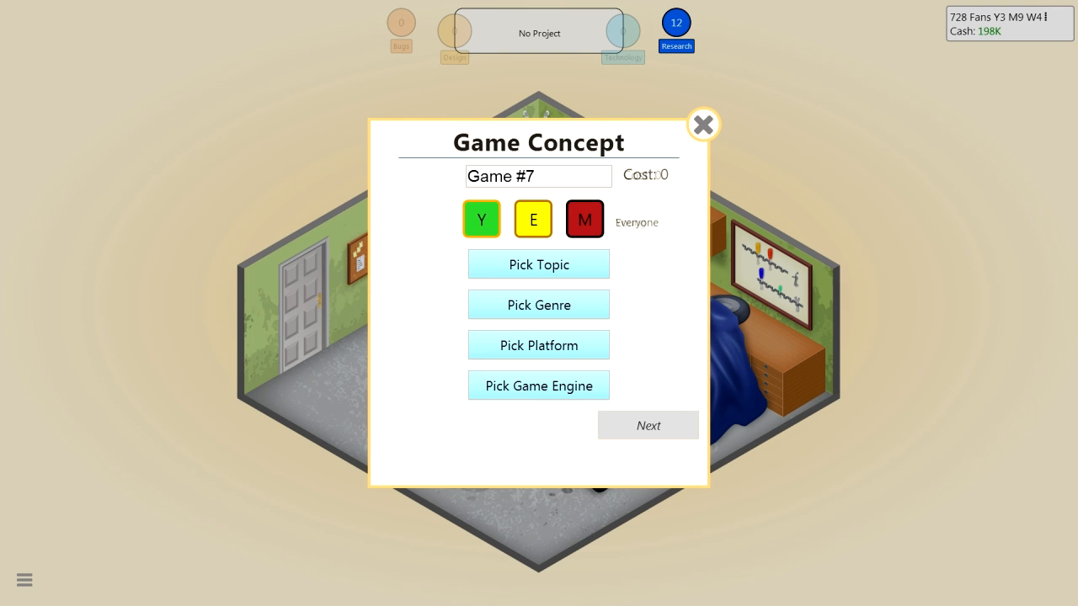
pyautogui.click(584, 220)
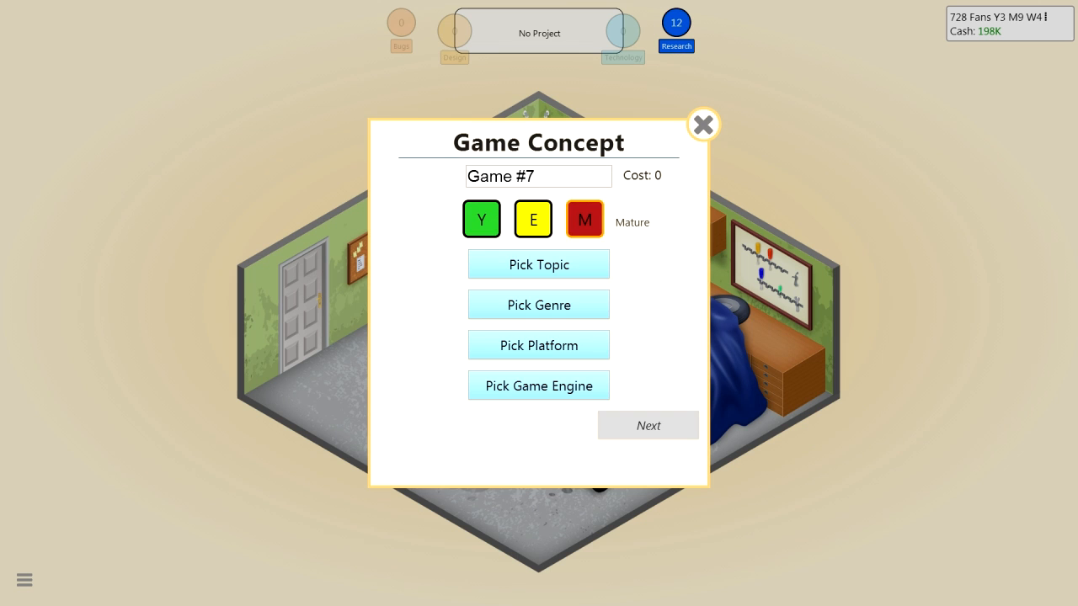
pyautogui.click(481, 219)
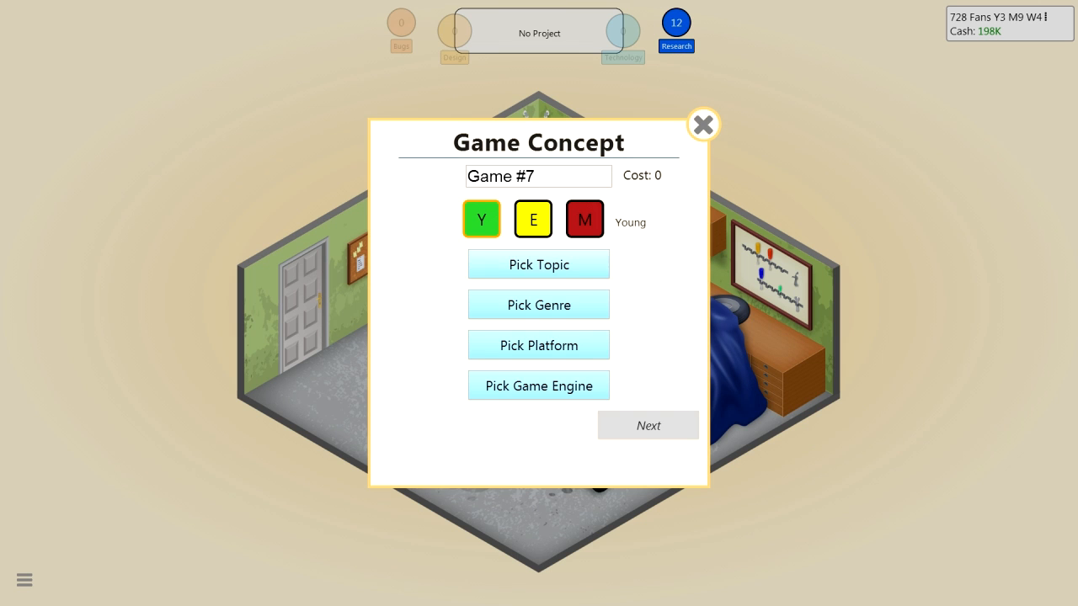
pyautogui.click(538, 264)
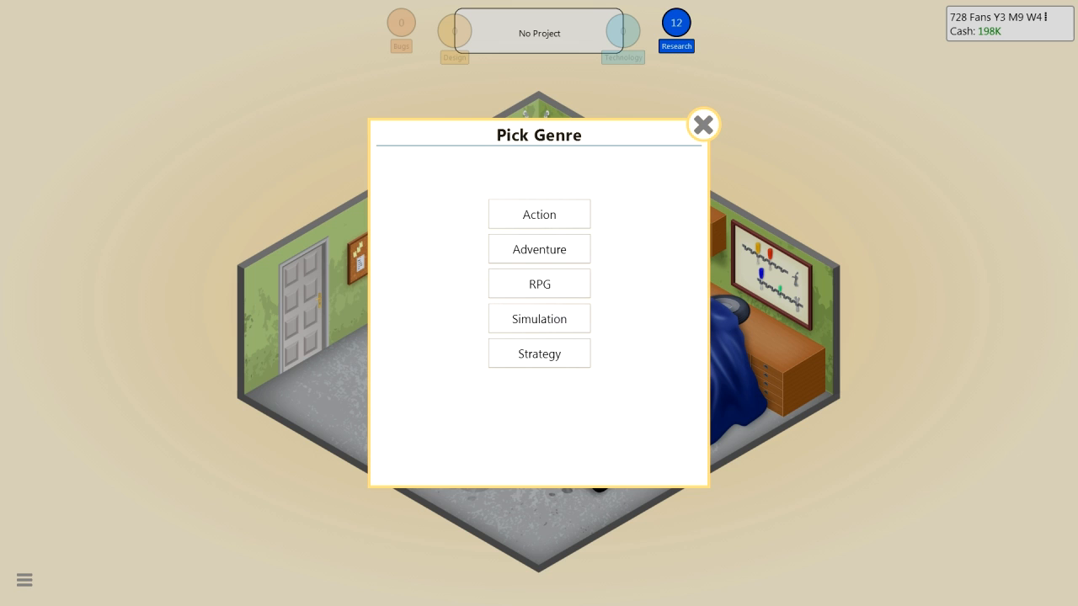
pyautogui.click(539, 283)
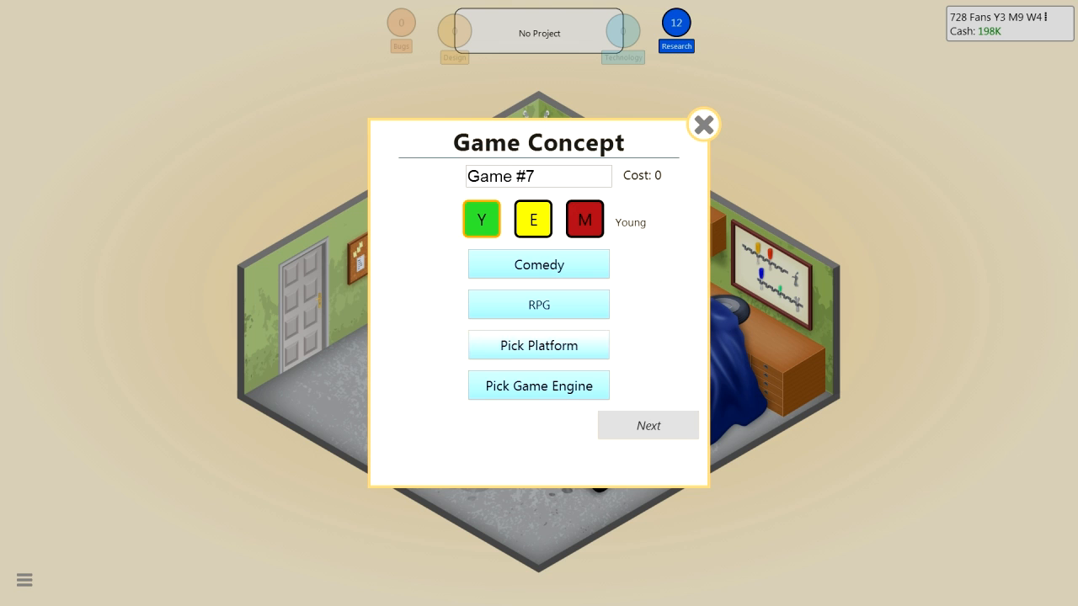
pyautogui.click(538, 344)
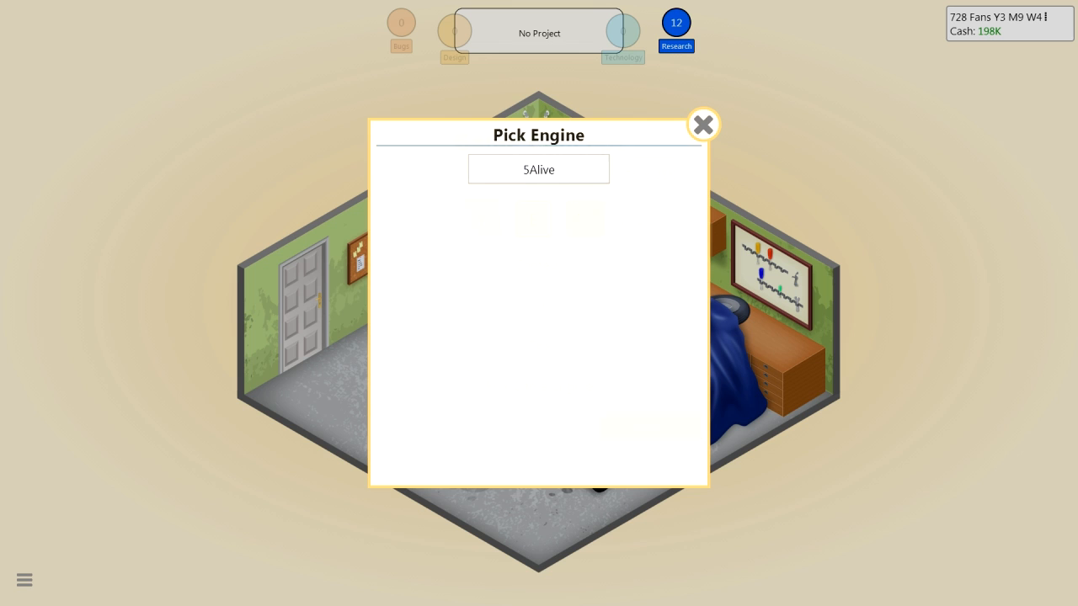
pyautogui.click(538, 169)
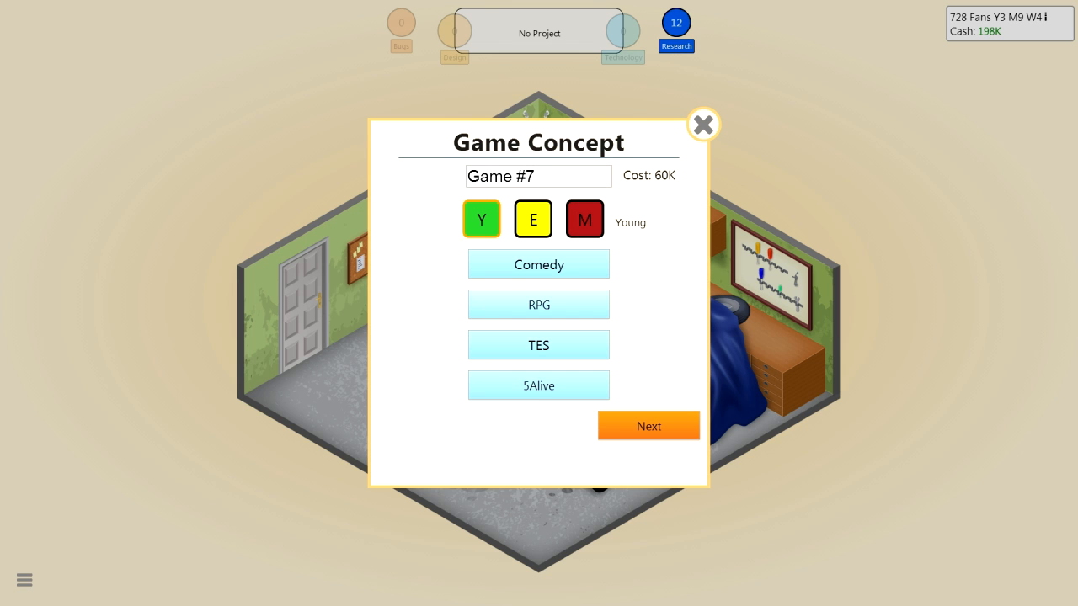
# Set the topic to Comedy and name the game 'Silly Star Showdown'
pyautogui.click(648, 426)
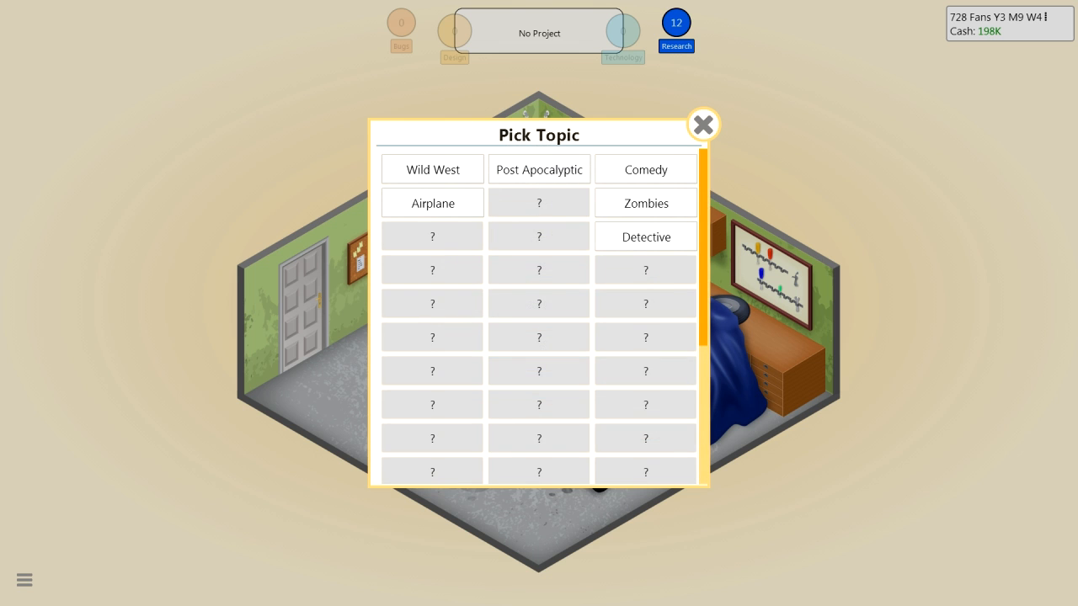
pyautogui.click(645, 169)
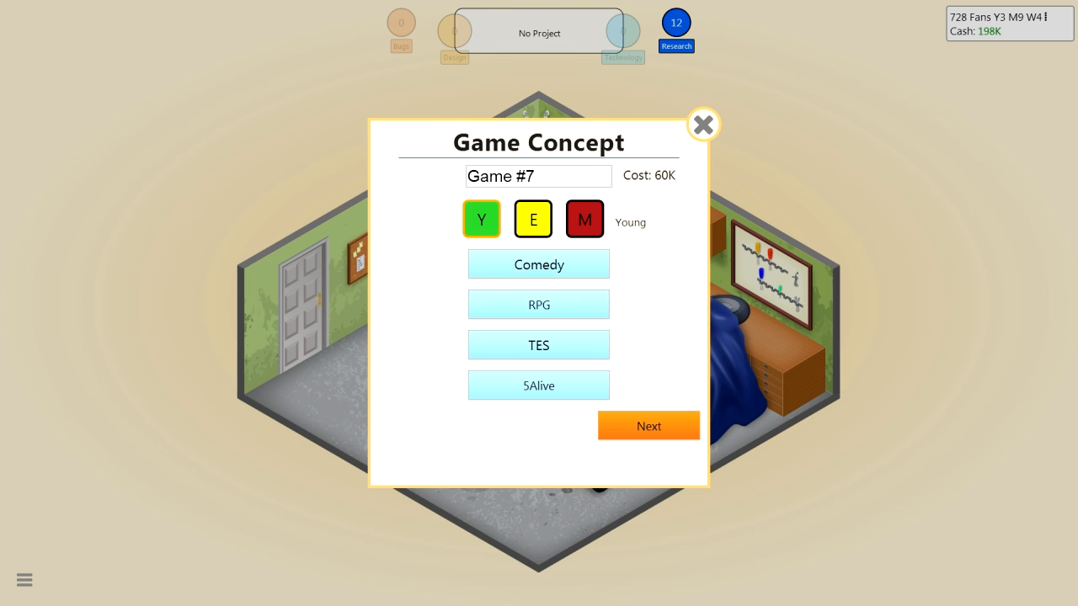
pyautogui.click(649, 425)
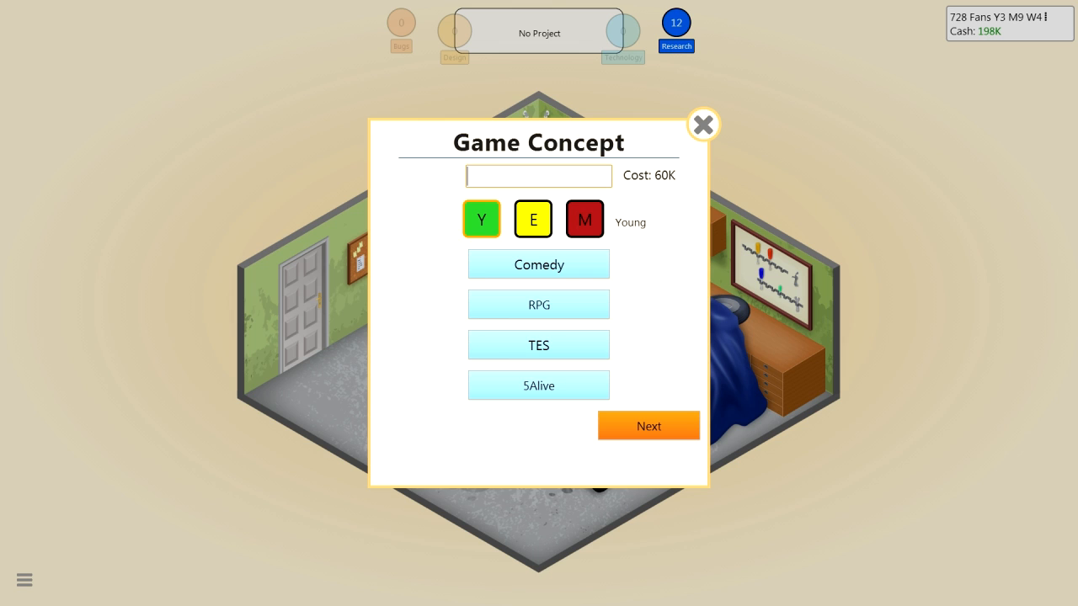
pyautogui.write('Silly Star Showdo')
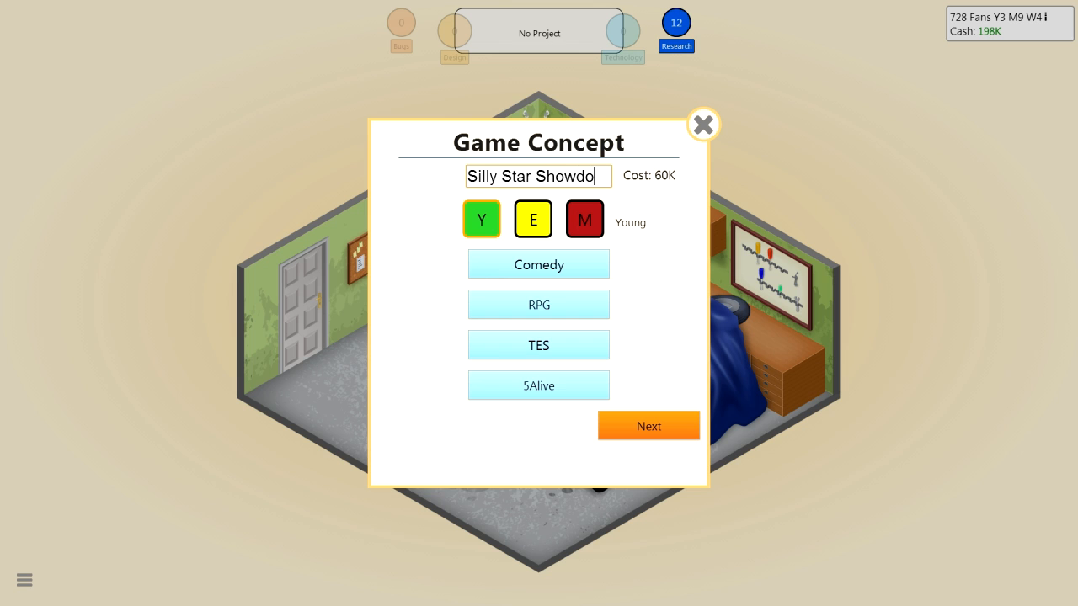
pyautogui.write('wn')
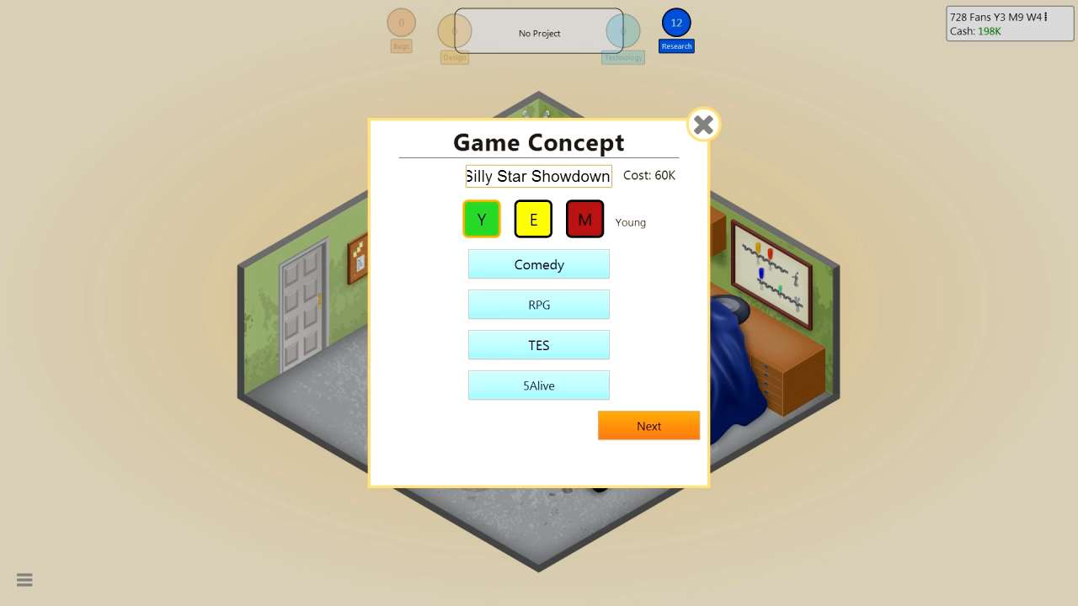
pyautogui.click(648, 426)
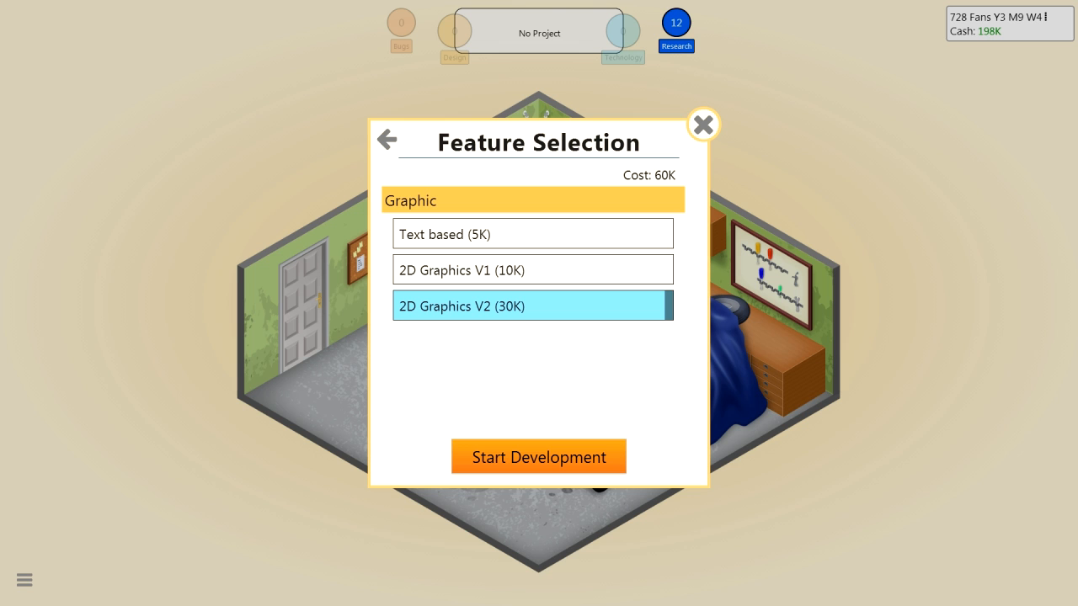
# Start development and confirm the first stage with less engine and gameplay time
pyautogui.click(538, 456)
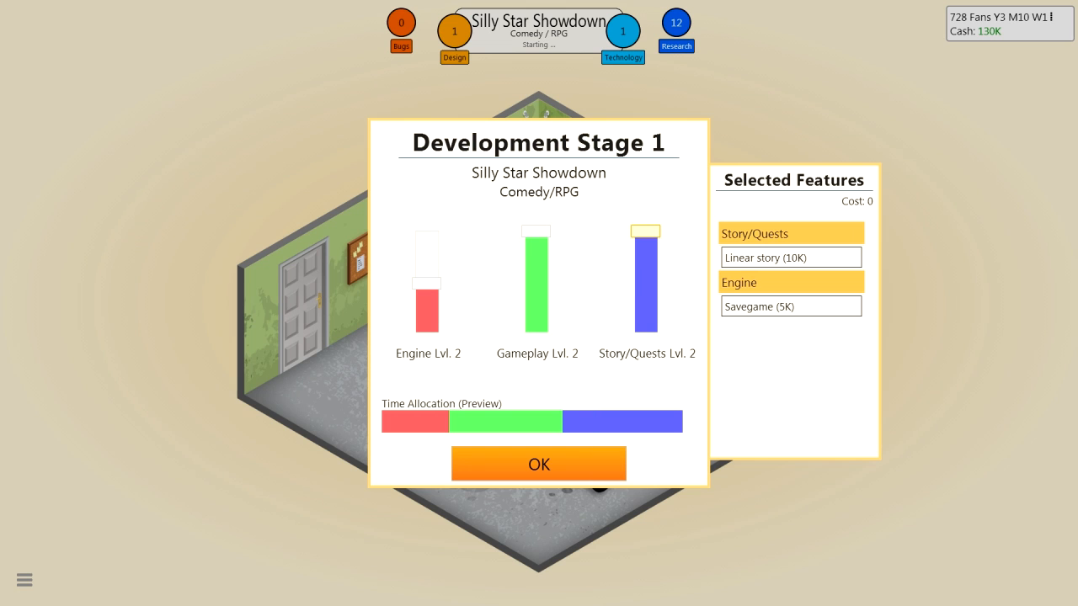
pyautogui.moveTo(426, 287); pyautogui.dragTo(426, 324)
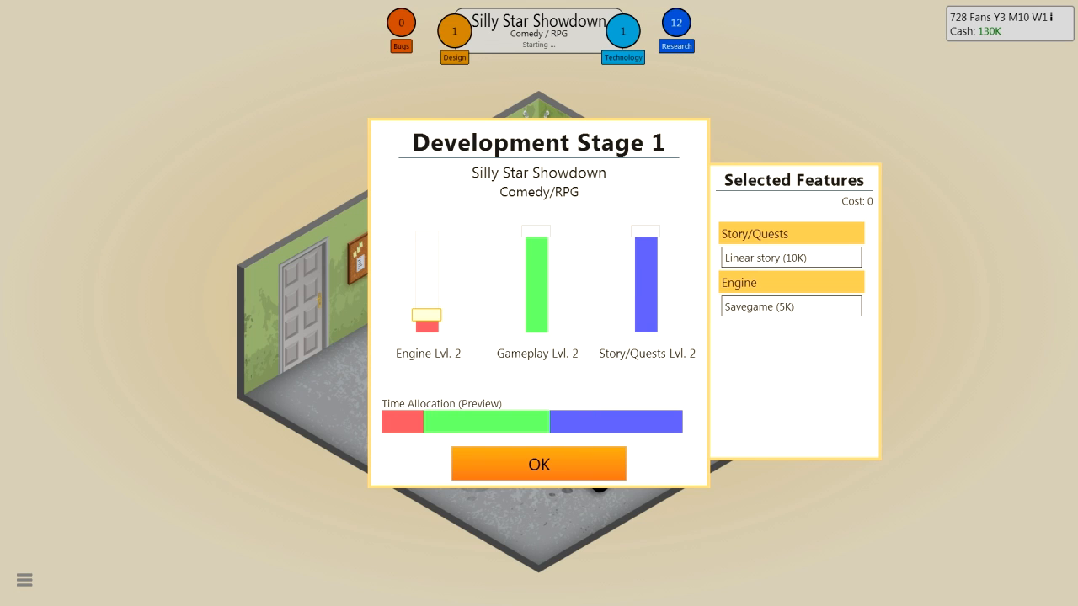
pyautogui.click(790, 257)
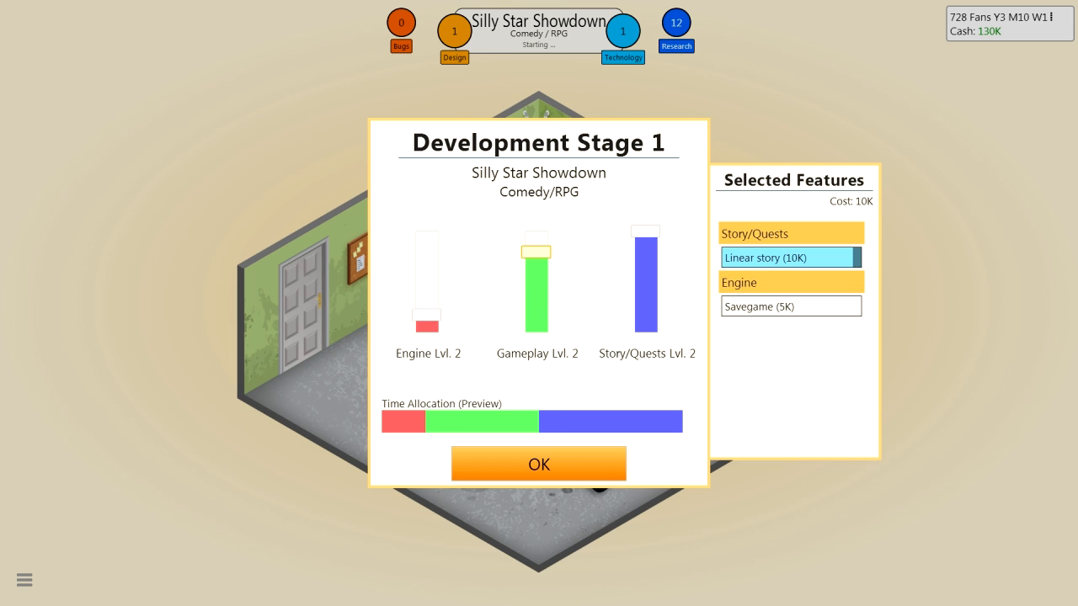
pyautogui.click(538, 464)
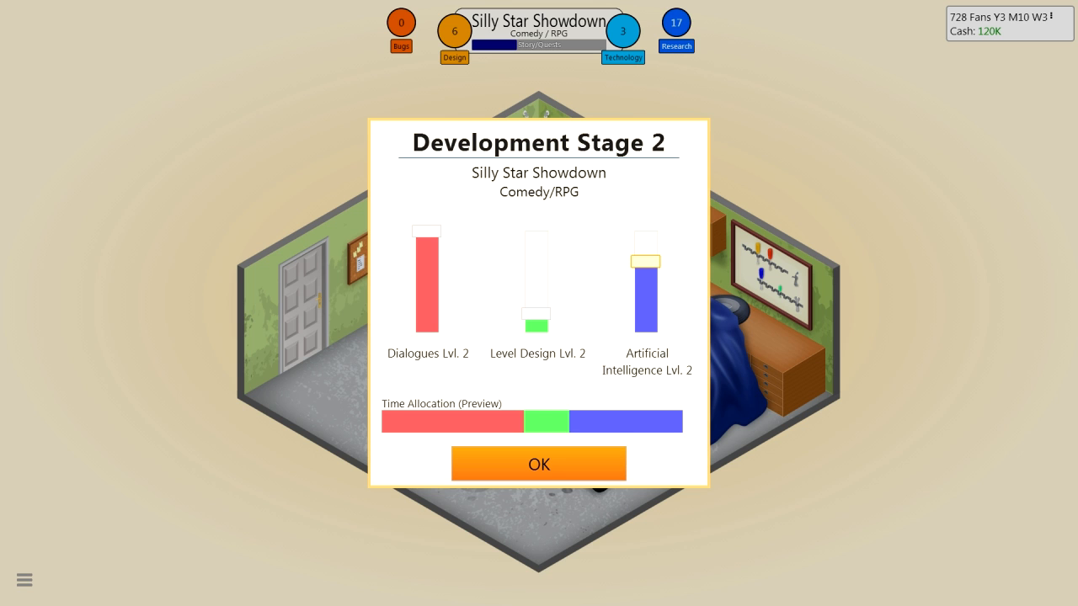
# Confirm the second and third development stages, dismissing the research and news notices
pyautogui.click(538, 464)
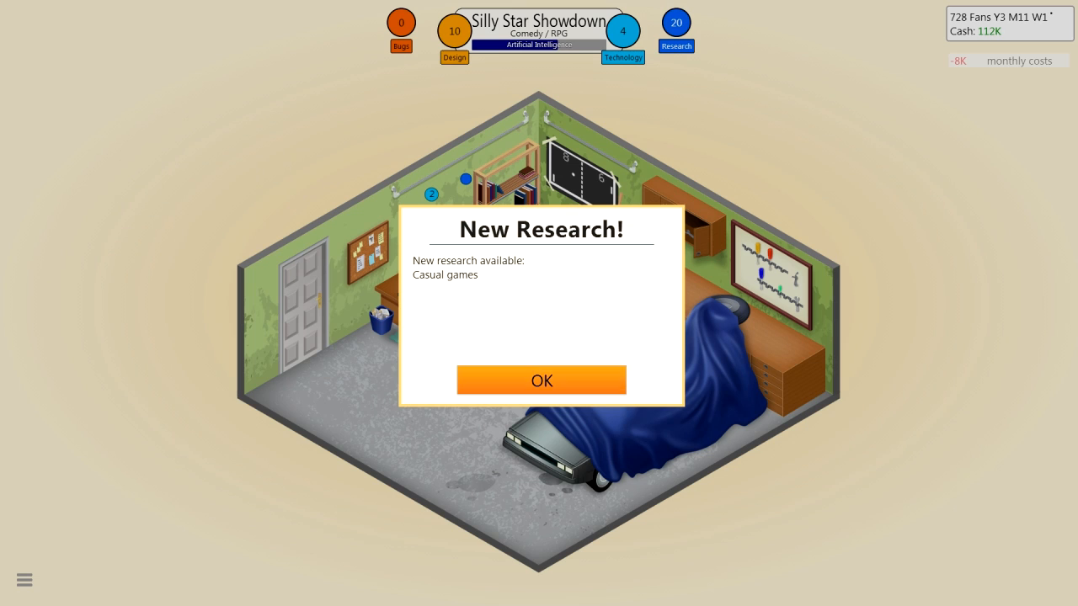
pyautogui.click(542, 380)
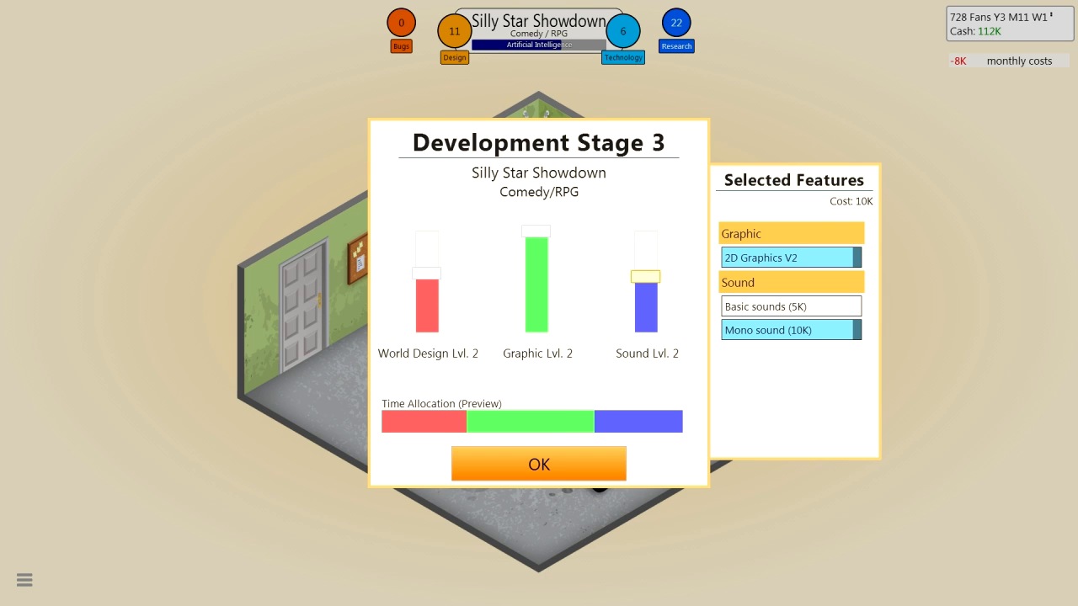
pyautogui.click(538, 464)
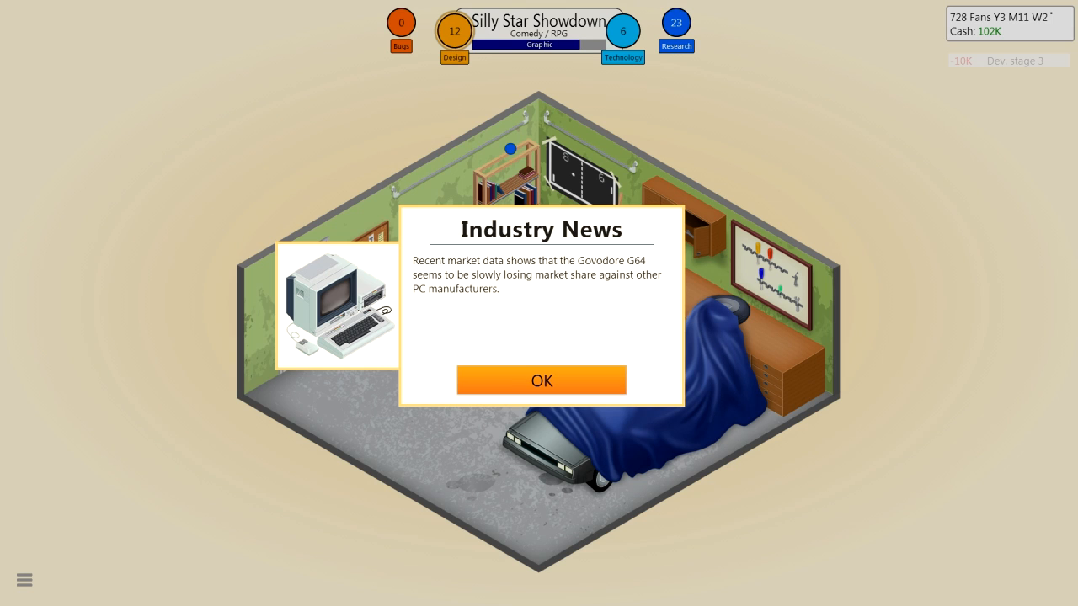
pyautogui.click(541, 380)
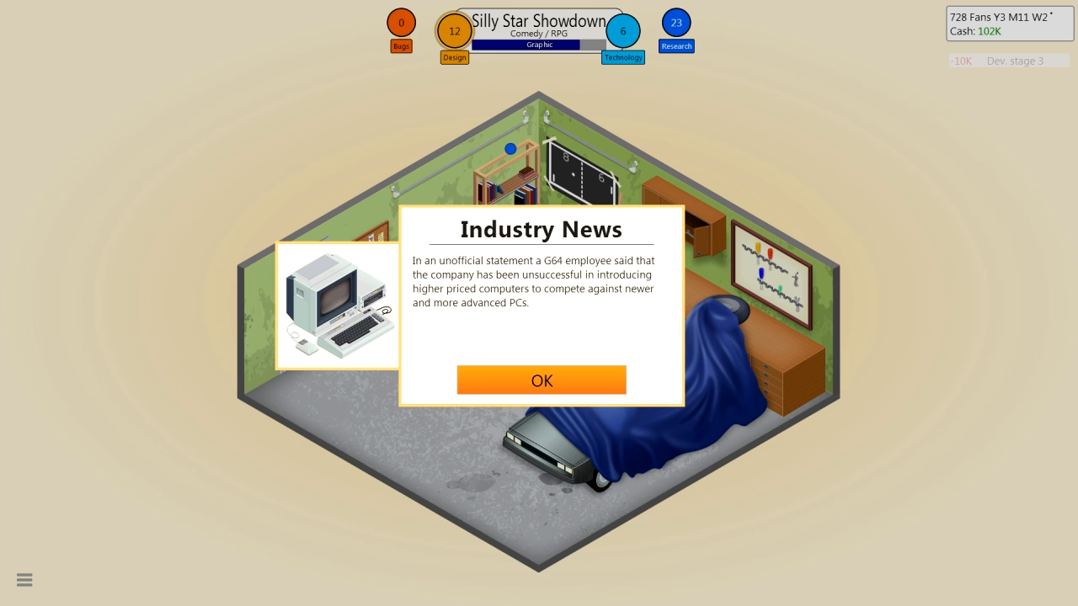
pyautogui.click(542, 379)
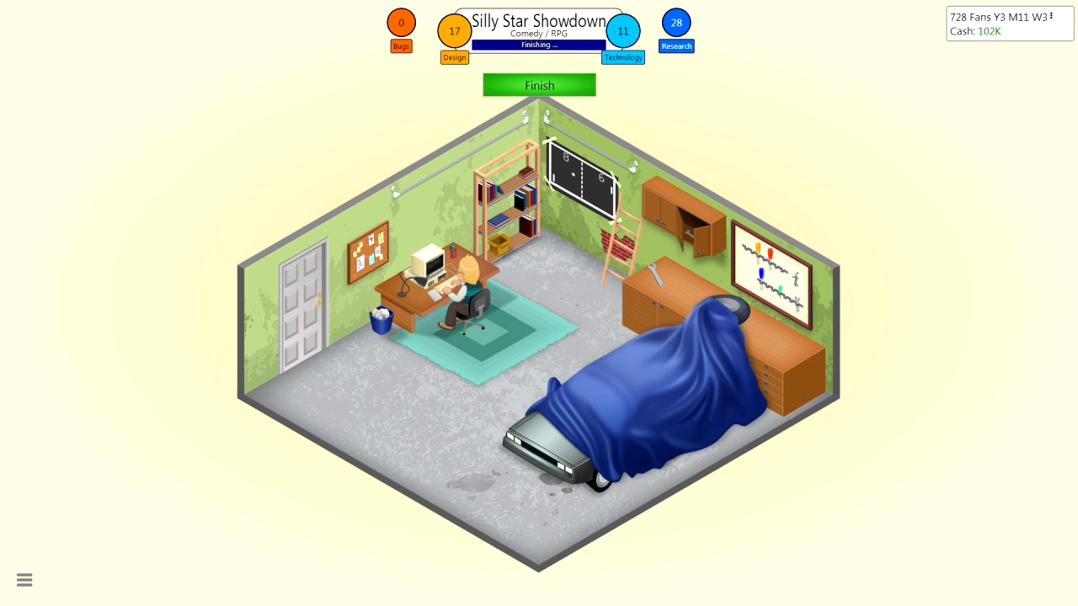
# Finish Silly Star Showdown, scroll through the experience gained, and release it
pyautogui.click(539, 85)
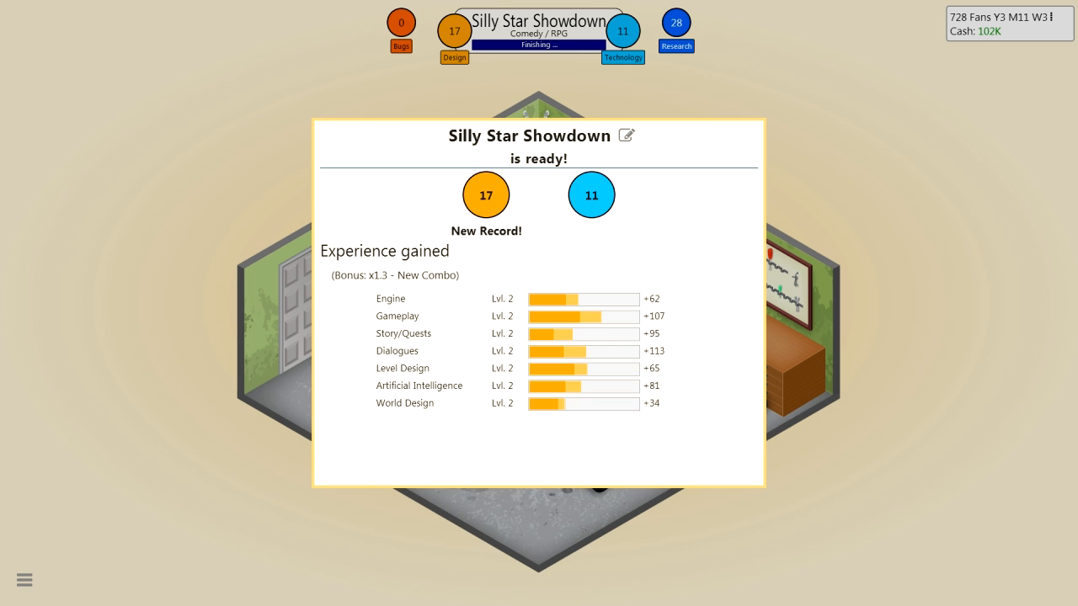
pyautogui.scroll(-3)
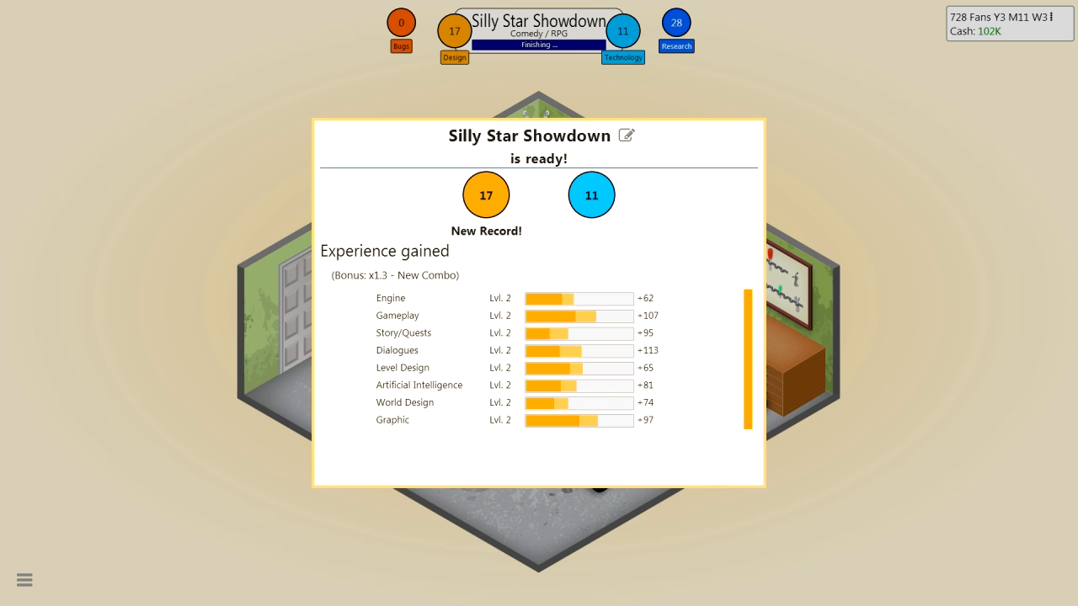
pyautogui.scroll(-3)
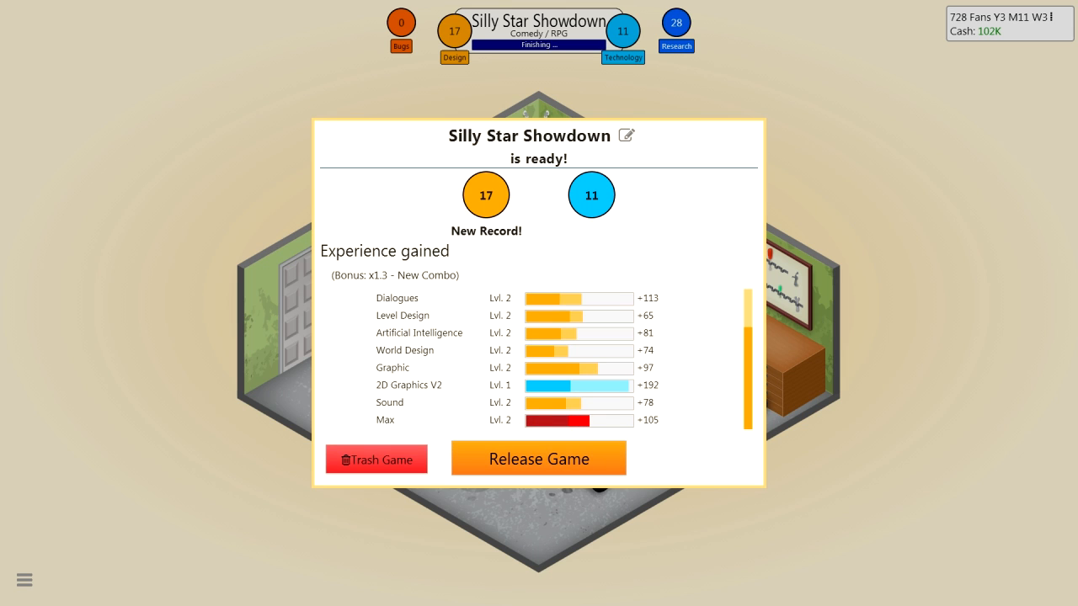
pyautogui.click(539, 459)
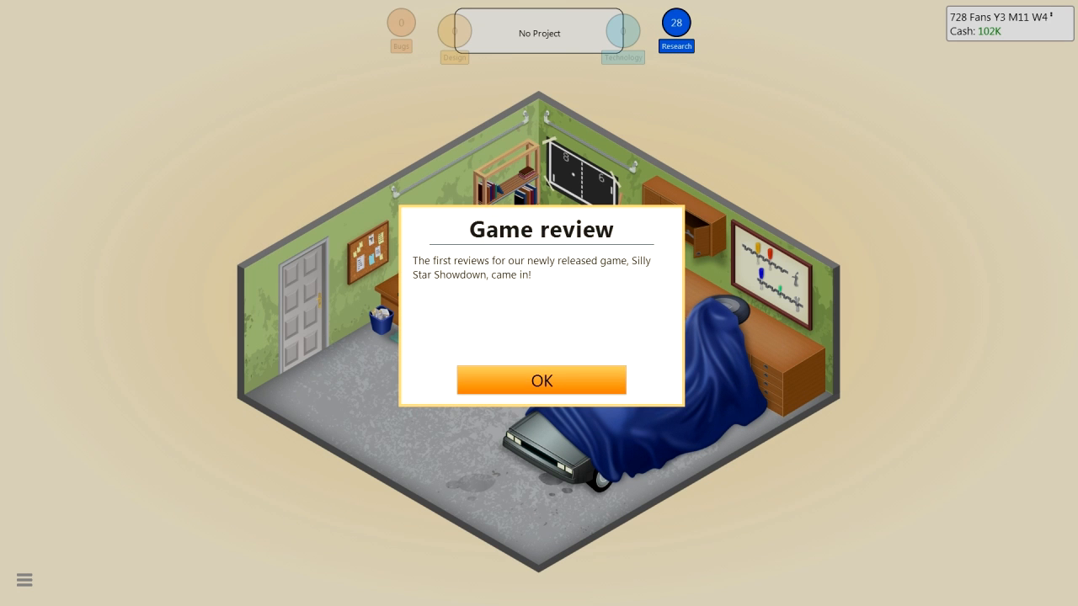
# Read Silly Star Showdown's reviews (5, 6, 6, 5), then generate and dismiss its game report
pyautogui.click(542, 380)
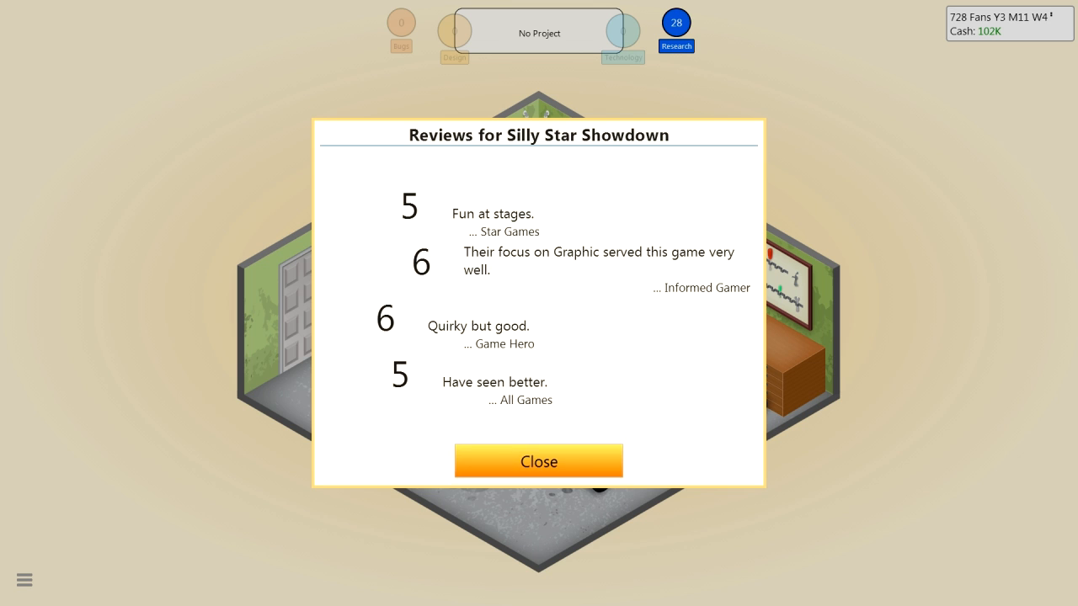
pyautogui.click(537, 461)
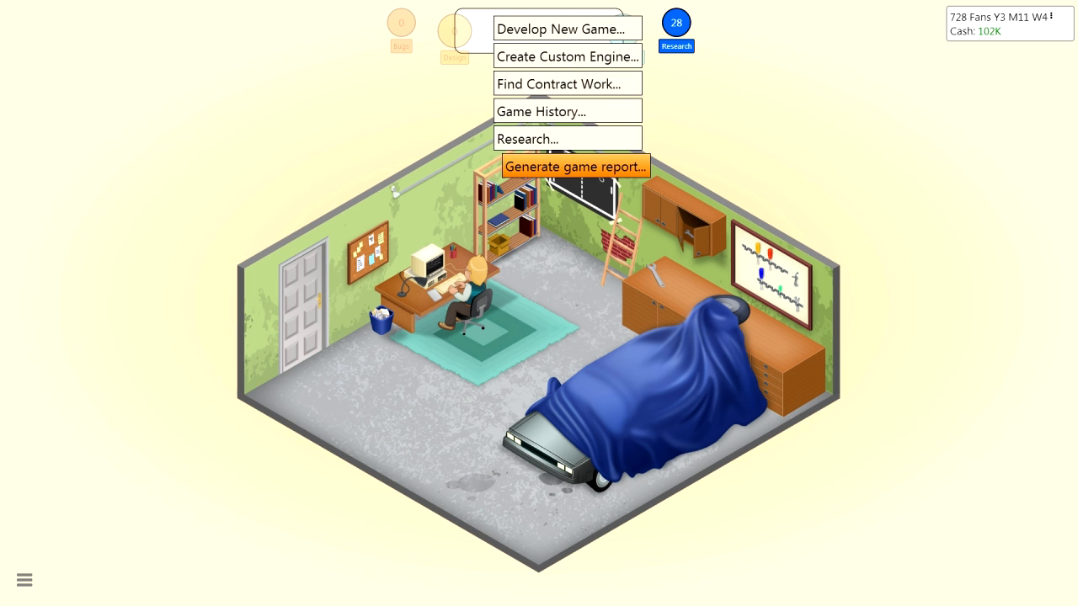
pyautogui.click(575, 166)
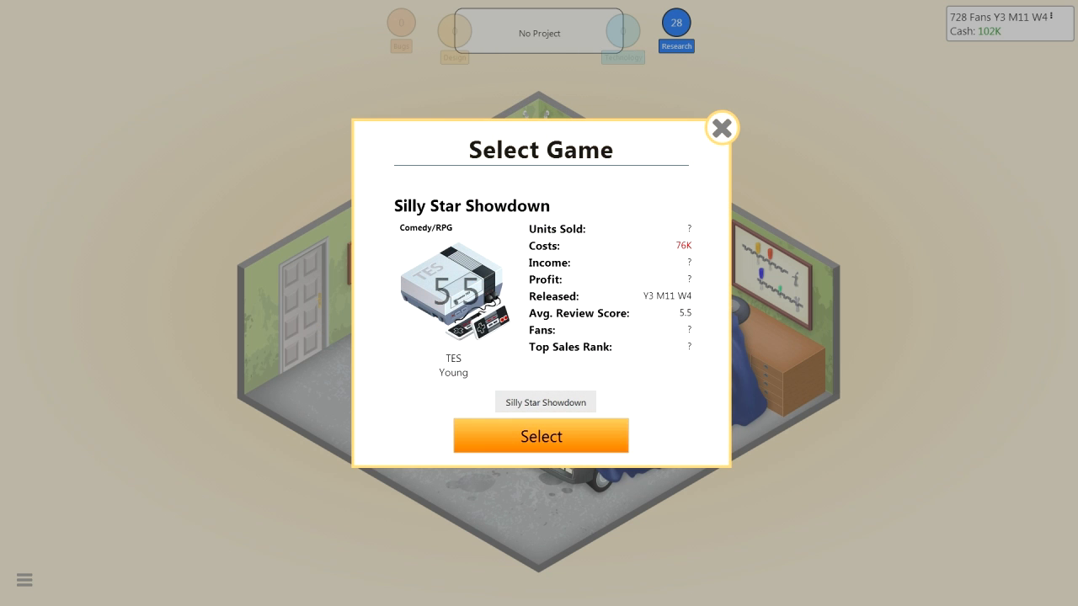
pyautogui.click(722, 127)
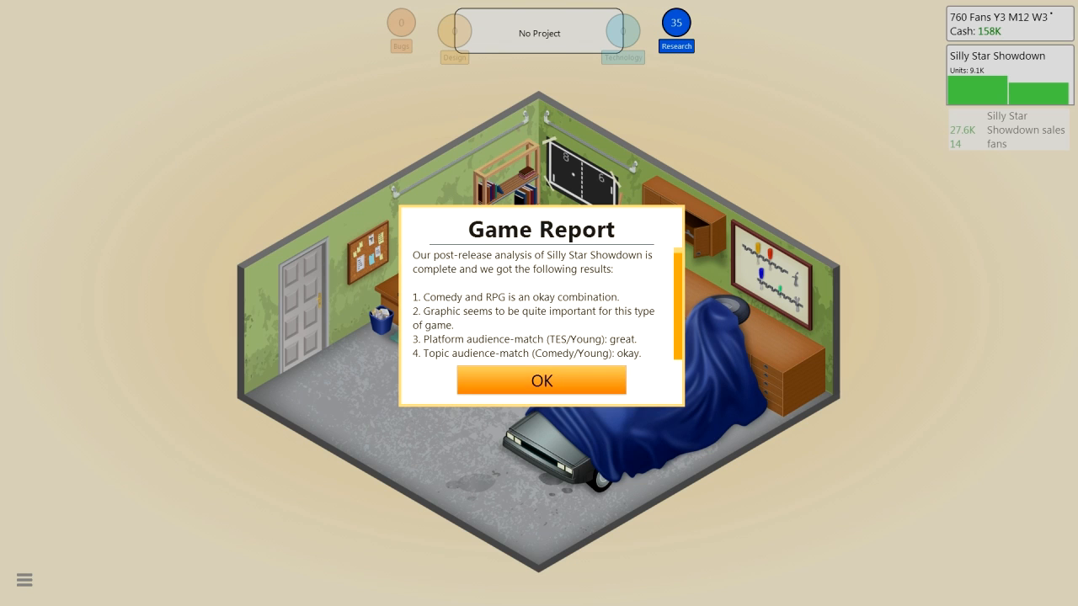
pyautogui.click(542, 381)
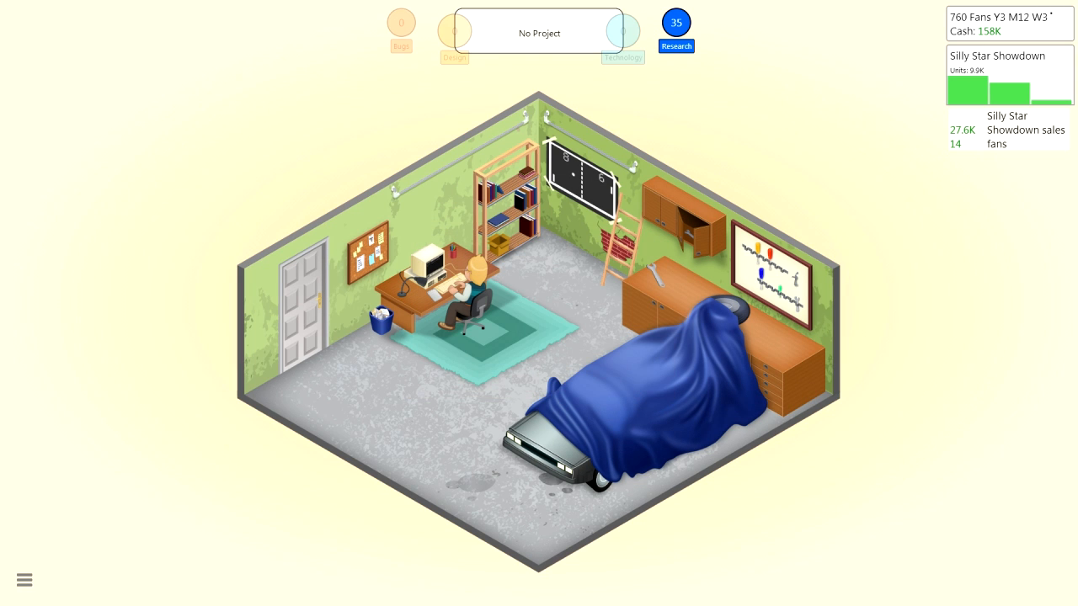
# Find contract work and accept the Game Backdrops contract
pyautogui.click(539, 33)
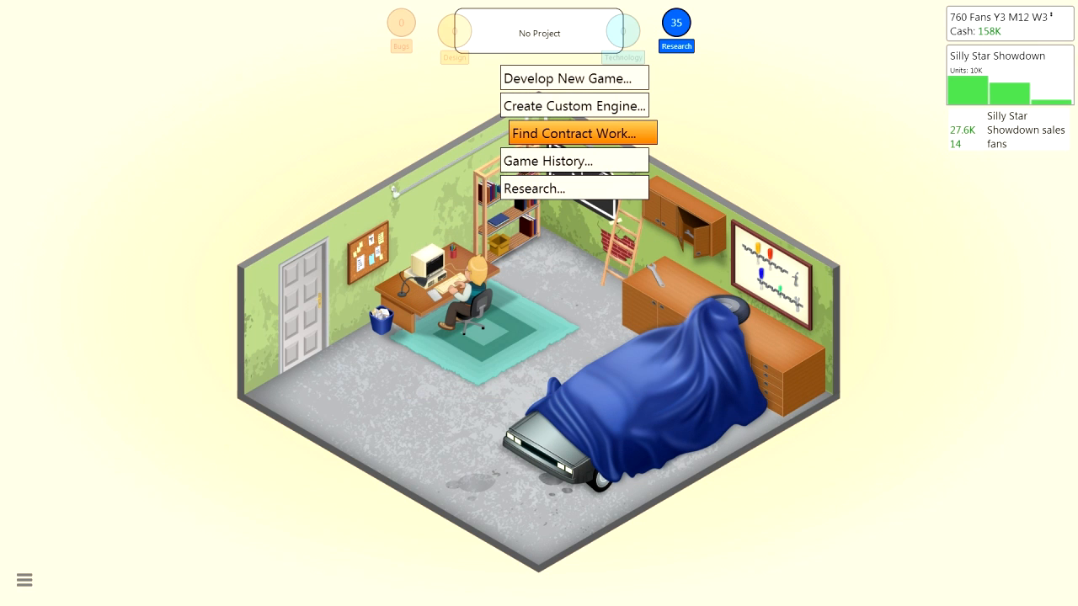
pyautogui.click(573, 133)
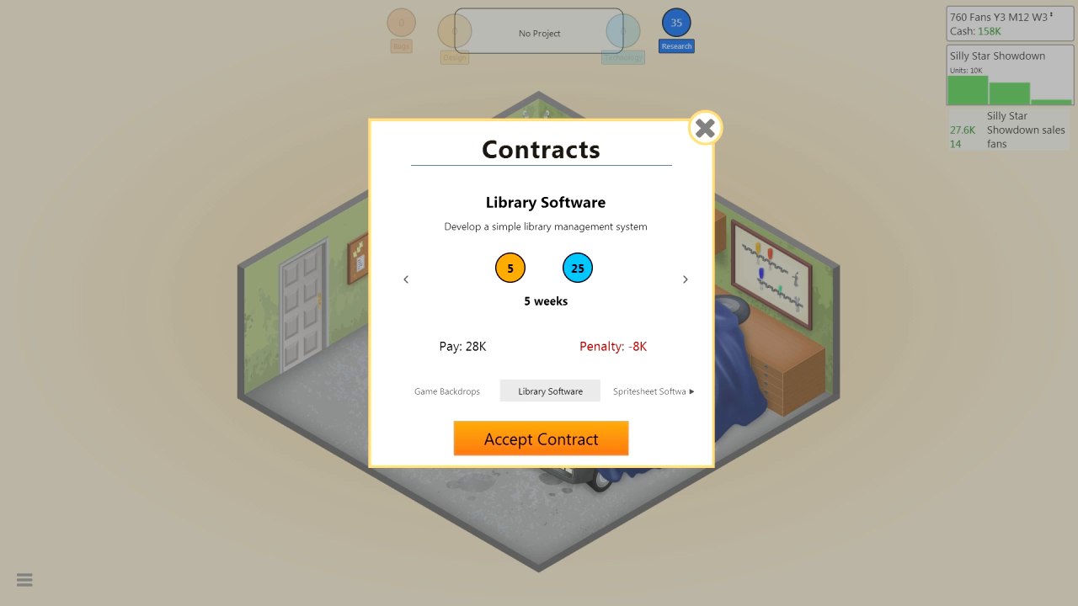
pyautogui.click(446, 390)
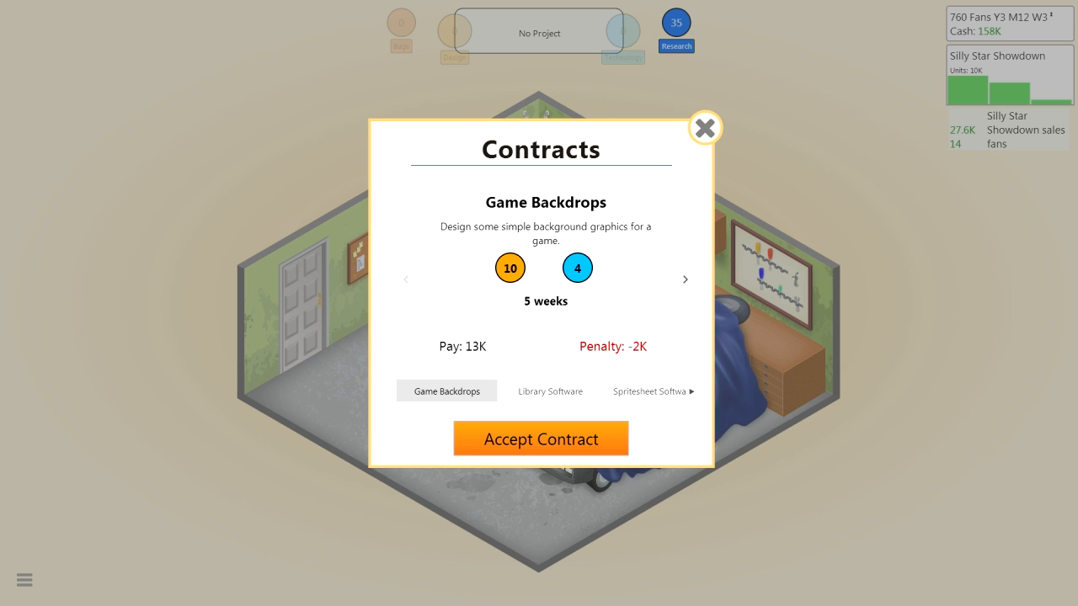
pyautogui.click(540, 438)
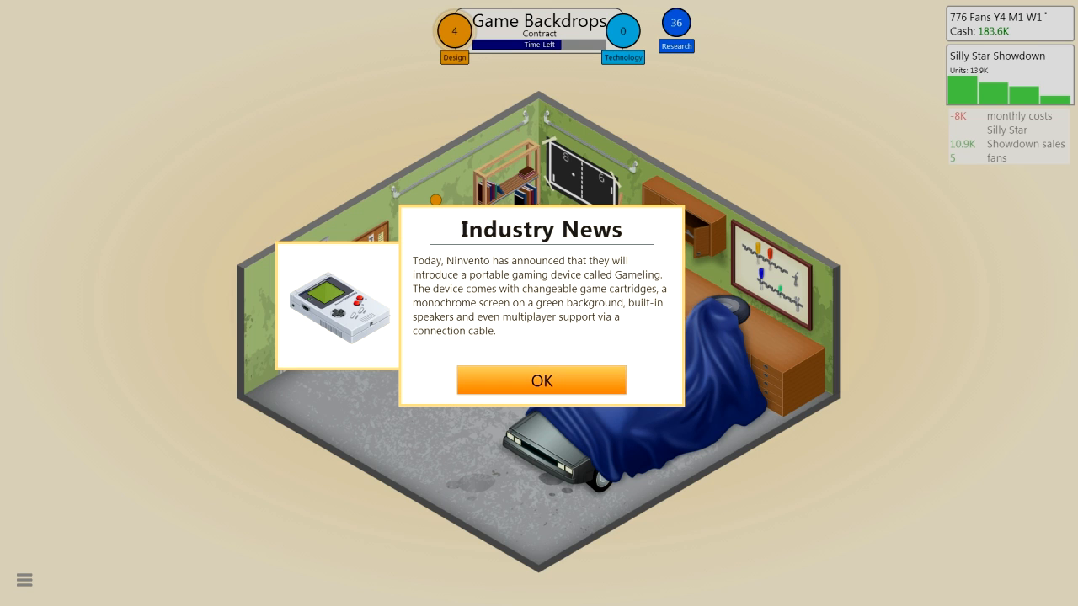
# Dismiss the industry news and the finished contract notice
pyautogui.click(542, 381)
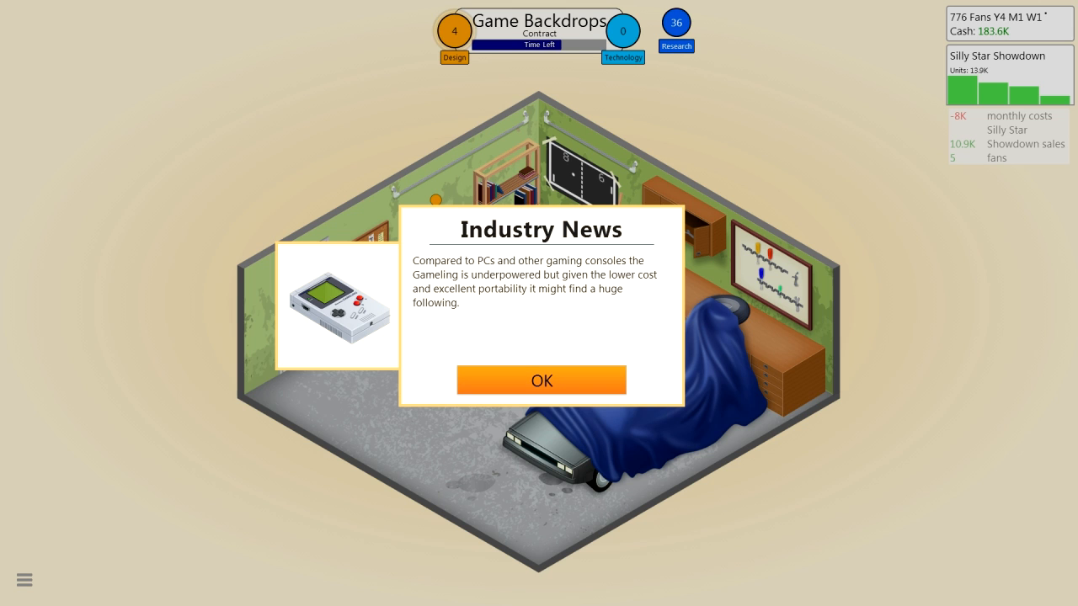
pyautogui.click(541, 380)
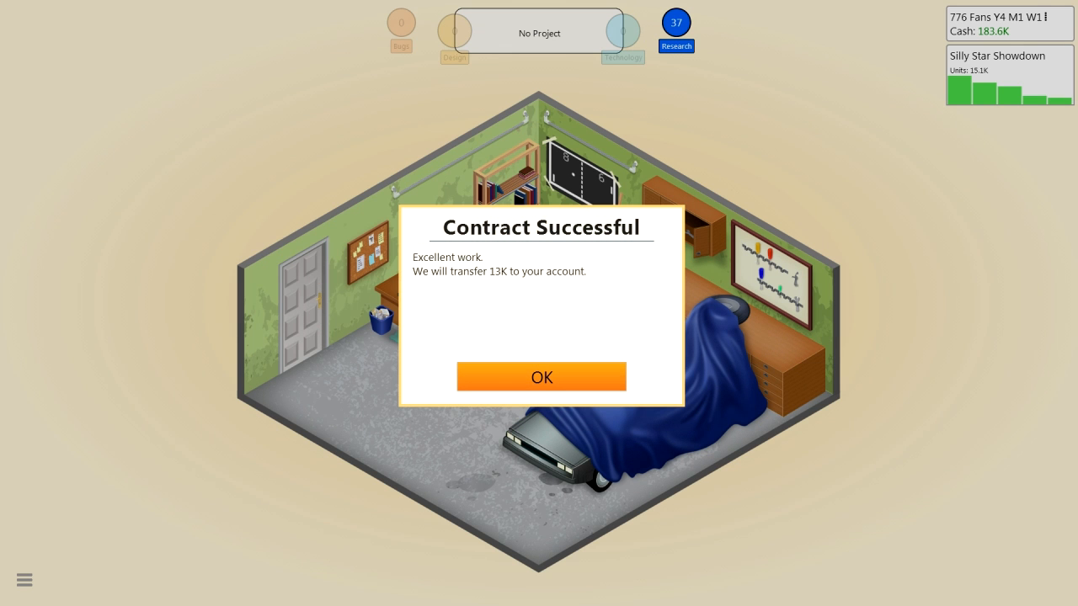
pyautogui.click(542, 376)
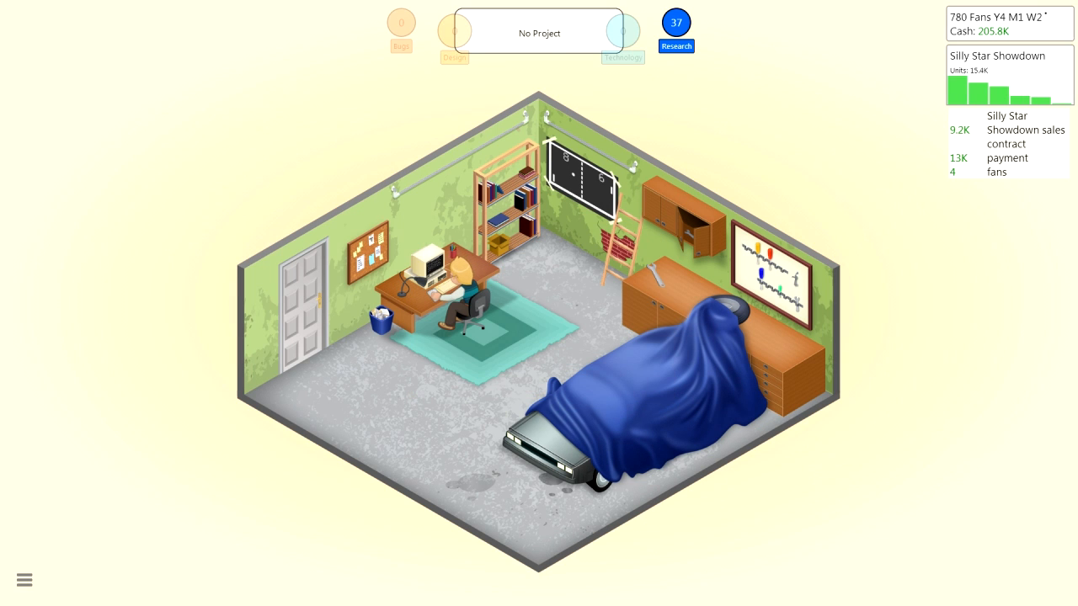
# Compare contracts, then accept Spritesheet Software and collect its 16K payout
pyautogui.click(539, 32)
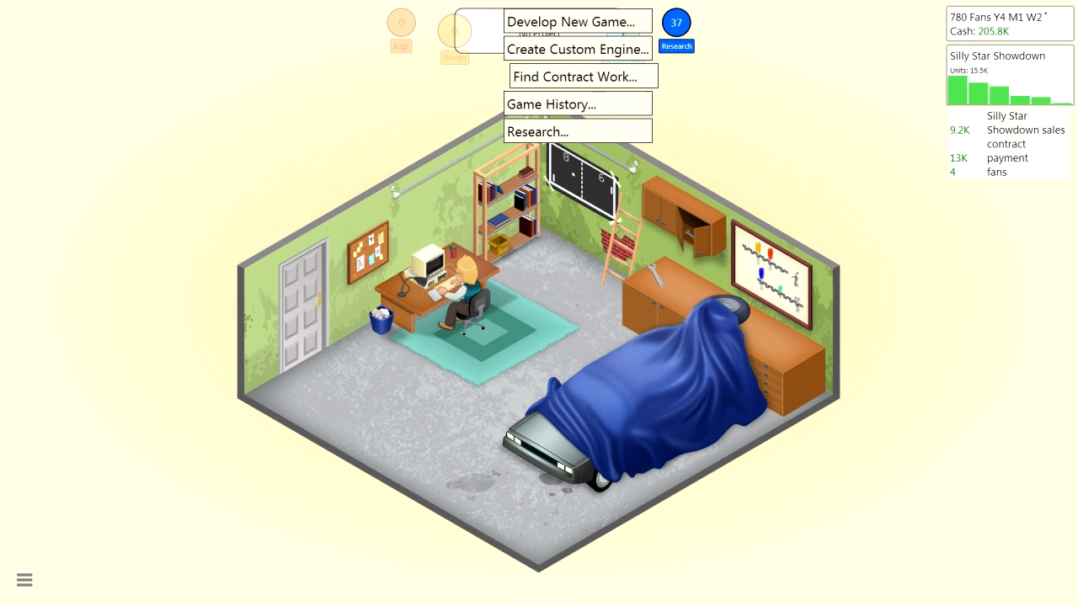
pyautogui.click(575, 75)
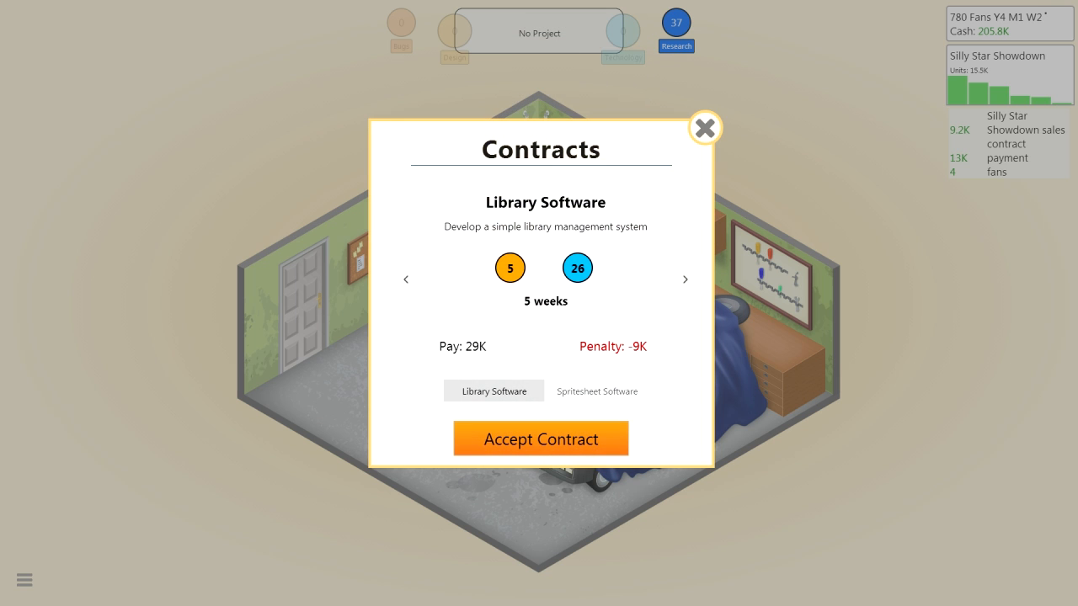
pyautogui.click(596, 391)
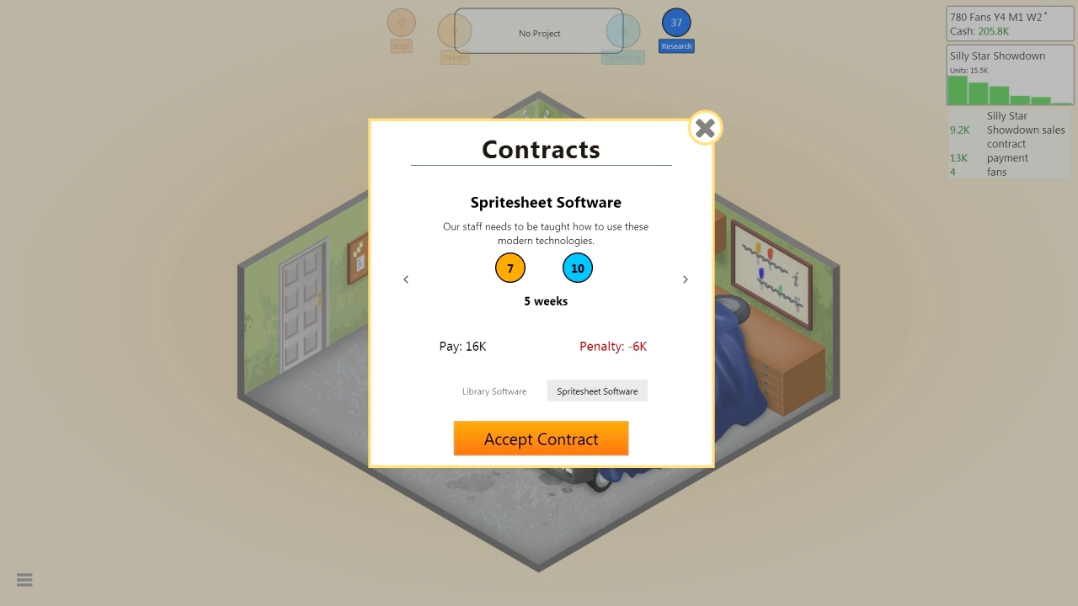
pyautogui.click(494, 391)
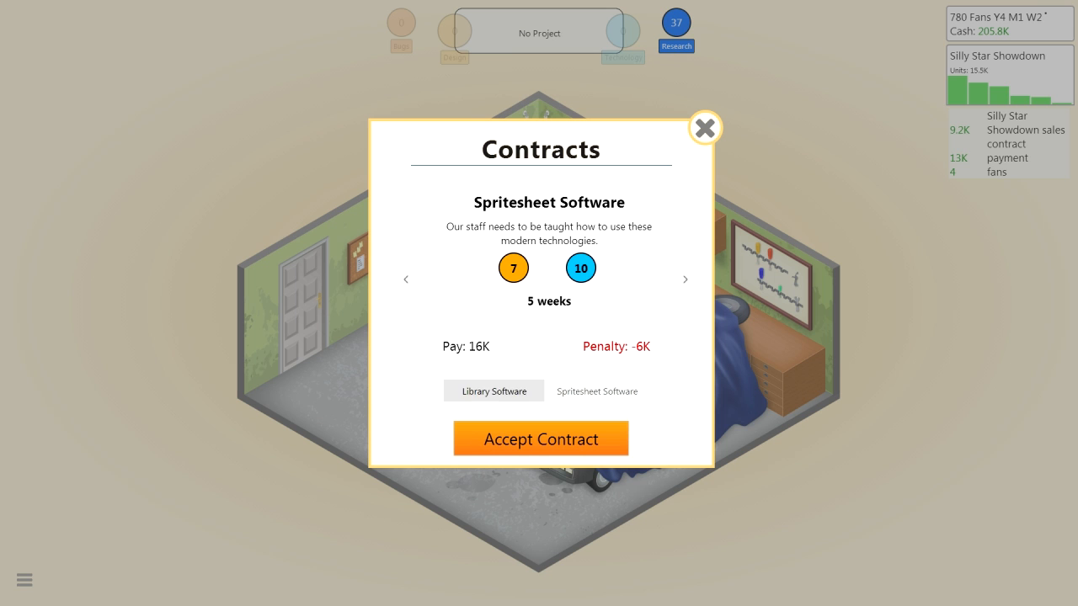
pyautogui.click(597, 391)
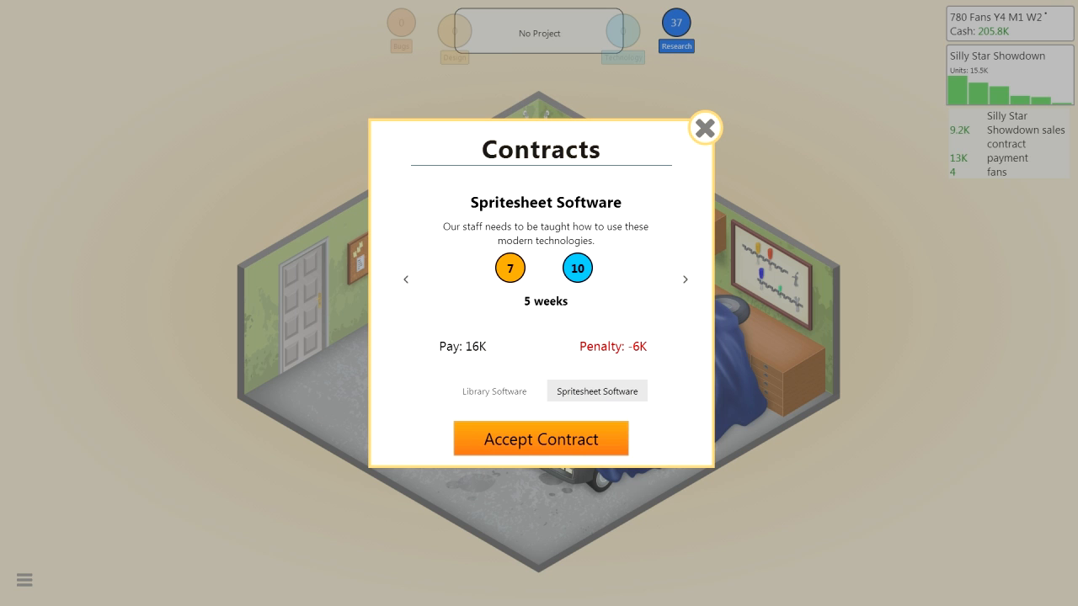
pyautogui.click(541, 439)
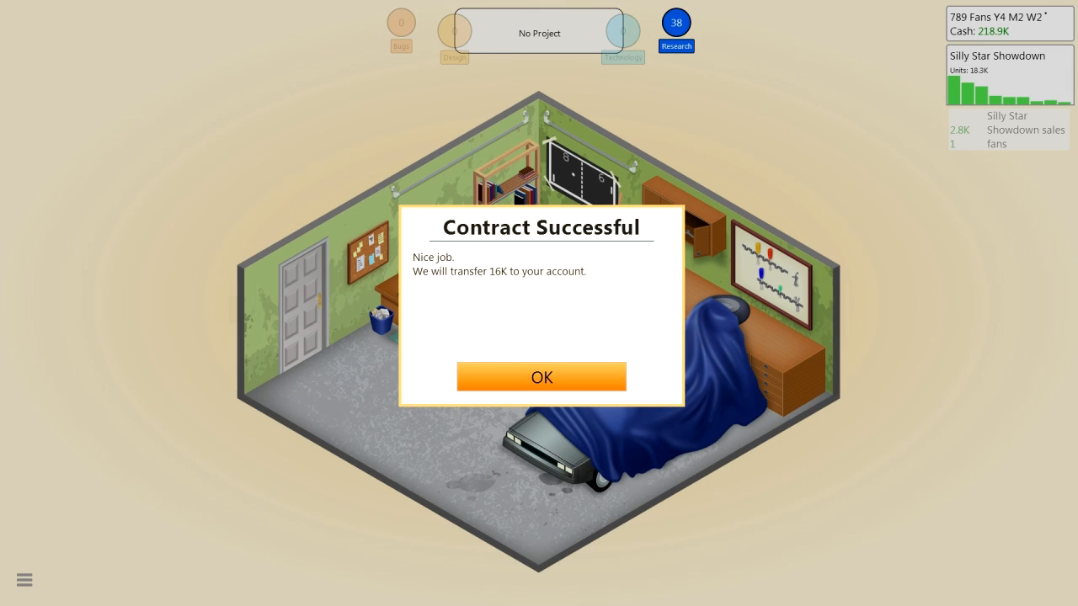
pyautogui.click(542, 376)
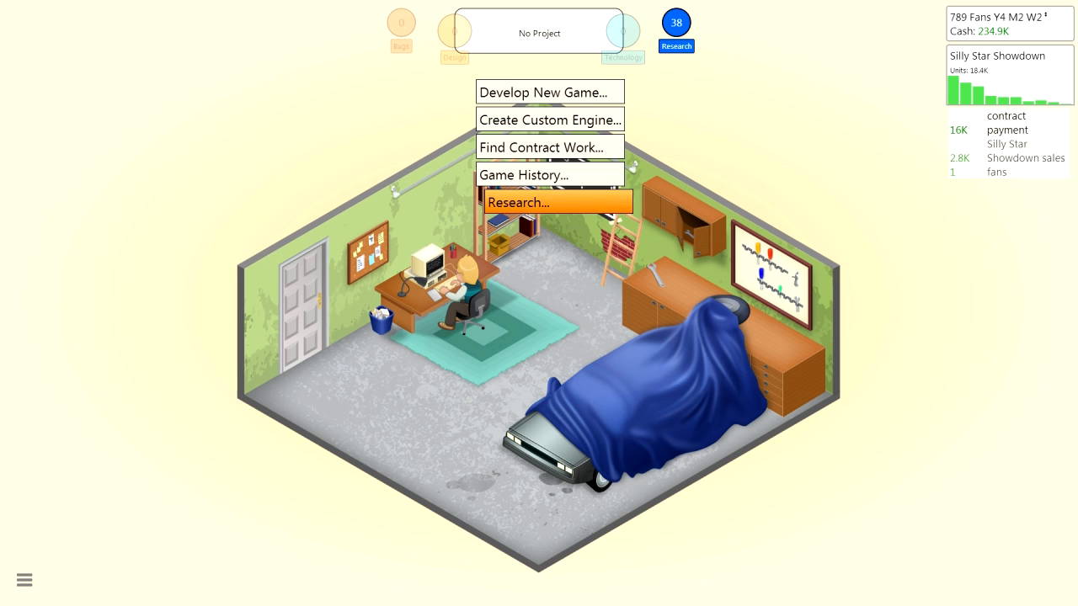
pyautogui.moveTo(550, 175)
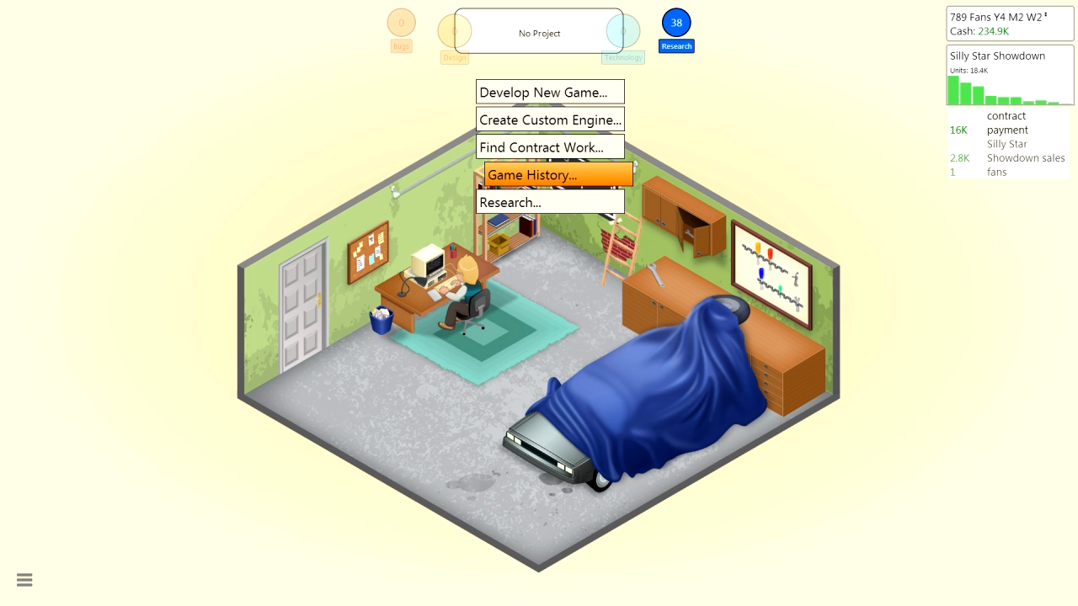
pyautogui.moveTo(550, 202)
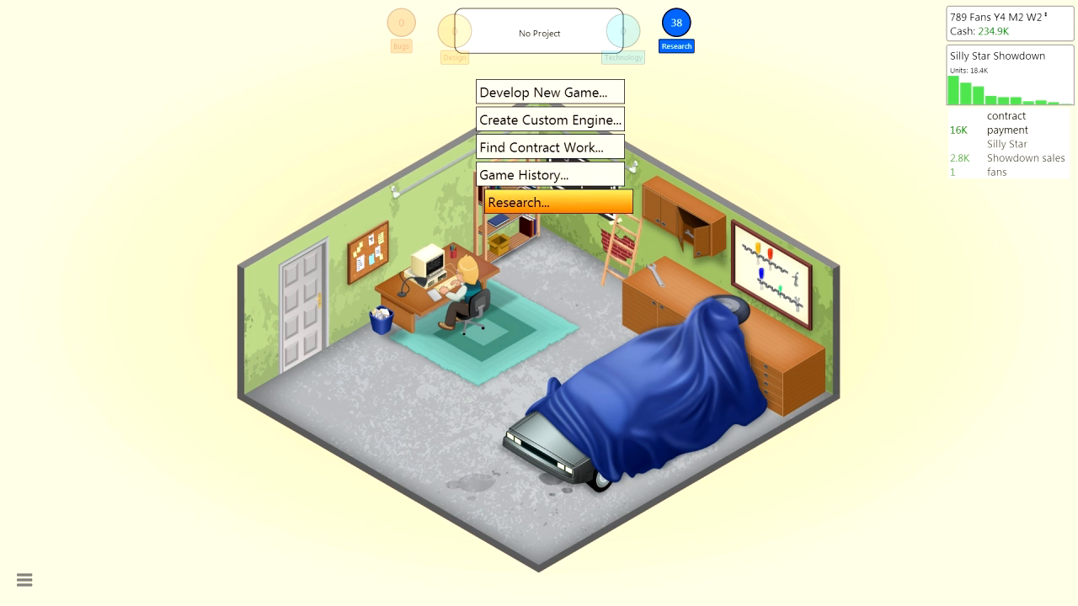
# Start researching the Superheroes topic
pyautogui.click(556, 202)
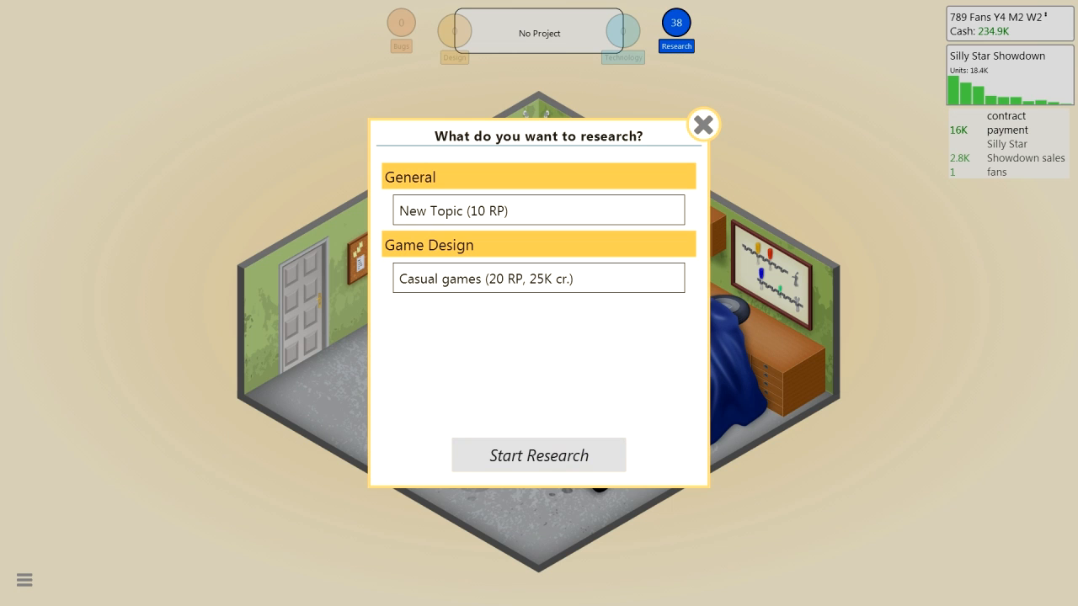
pyautogui.click(538, 210)
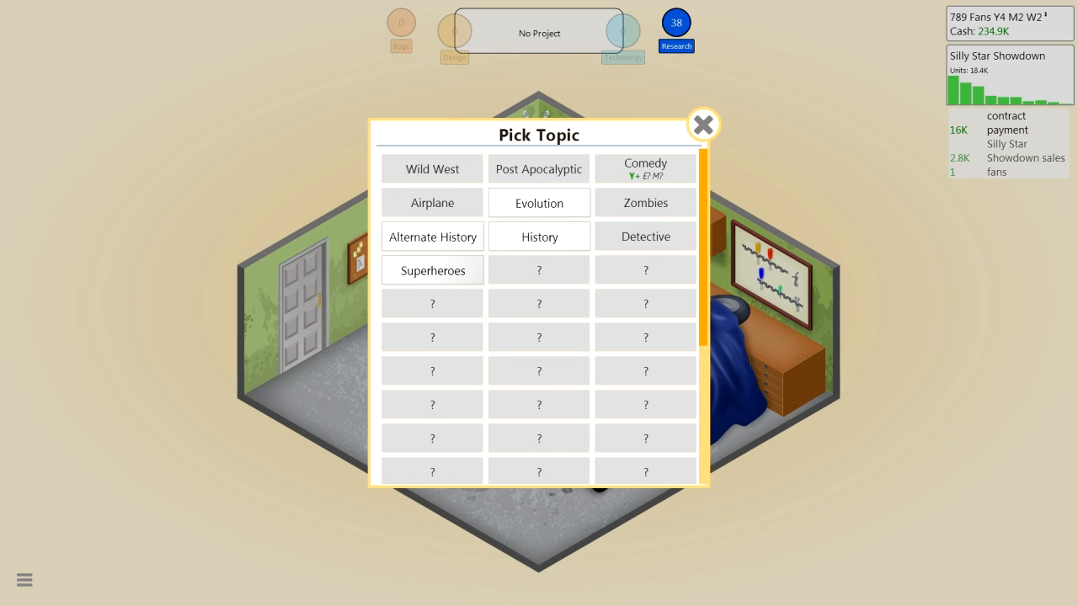
pyautogui.click(432, 271)
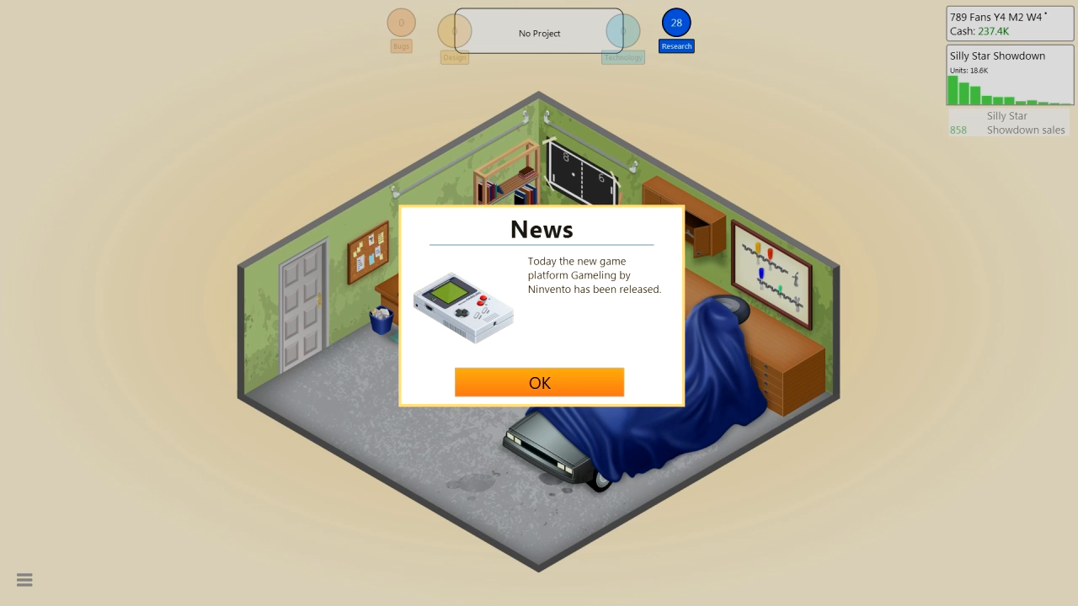
# Dismiss the Gameling news, Silly Star Showdown off-market and research-complete notices
pyautogui.click(539, 382)
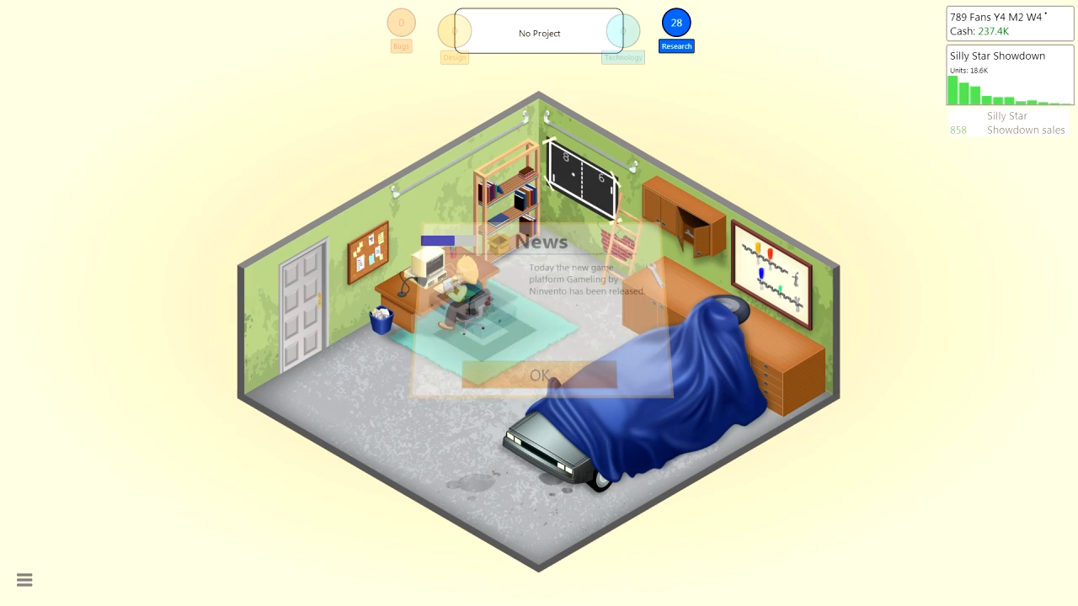
pyautogui.click(539, 375)
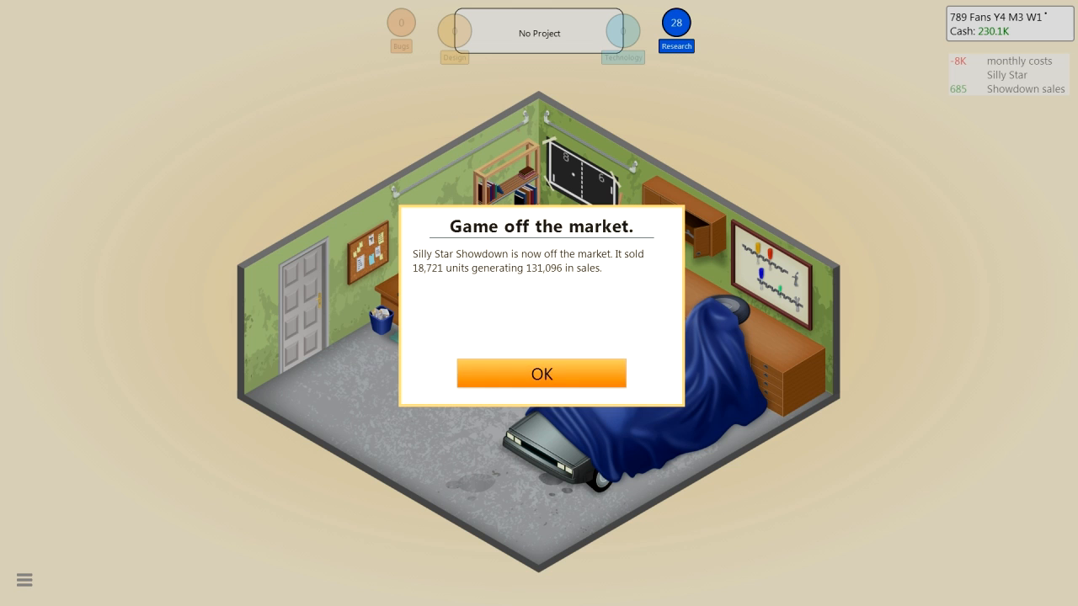
pyautogui.click(541, 373)
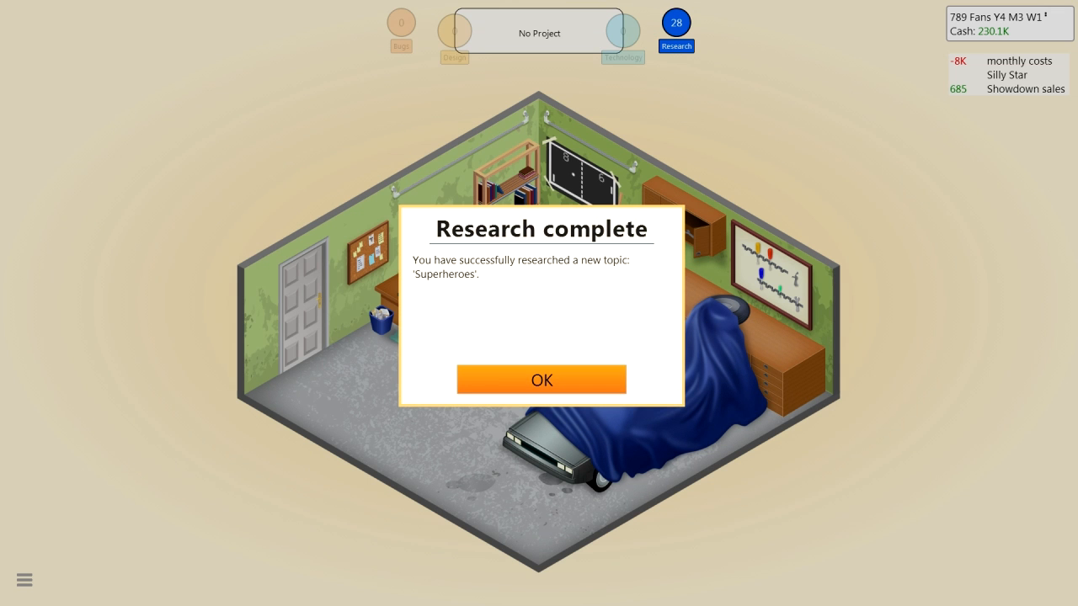
pyautogui.click(541, 380)
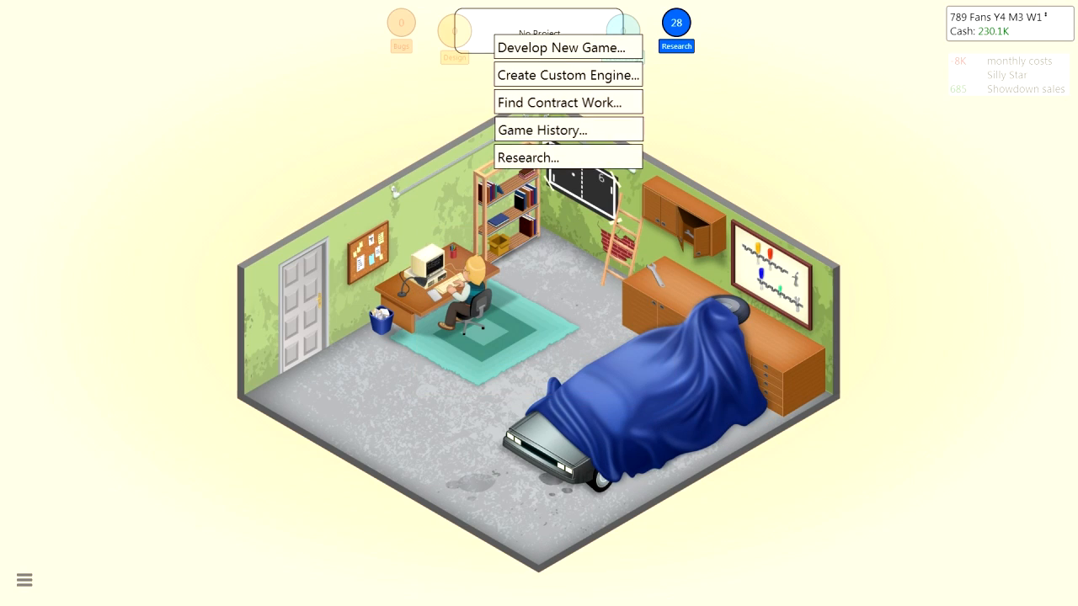
# Begin a new game with Superheroes topic, Action genre and TES platform
pyautogui.click(528, 157)
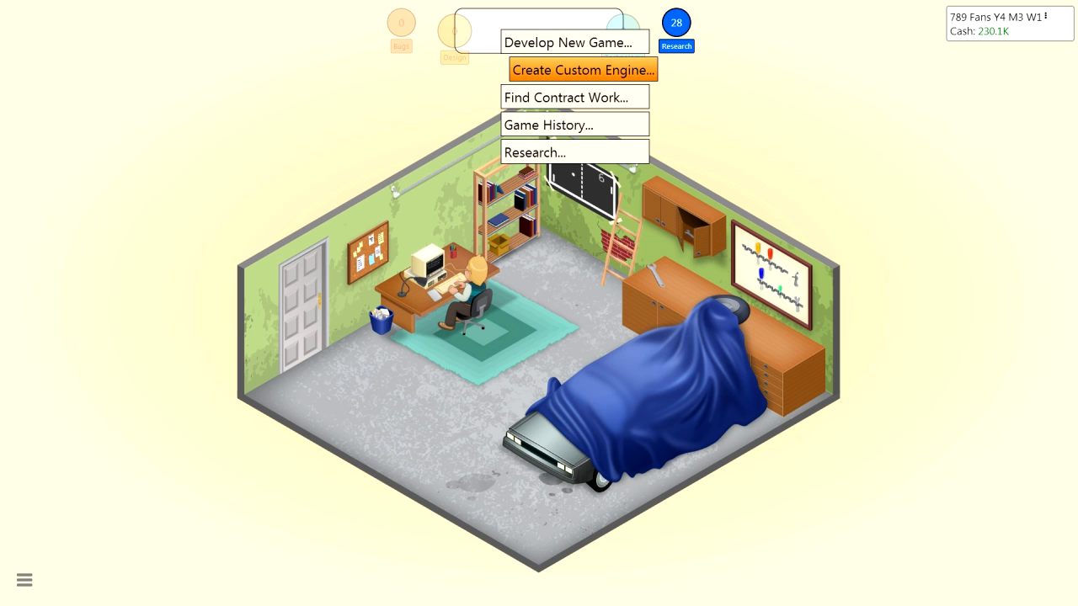
pyautogui.click(569, 42)
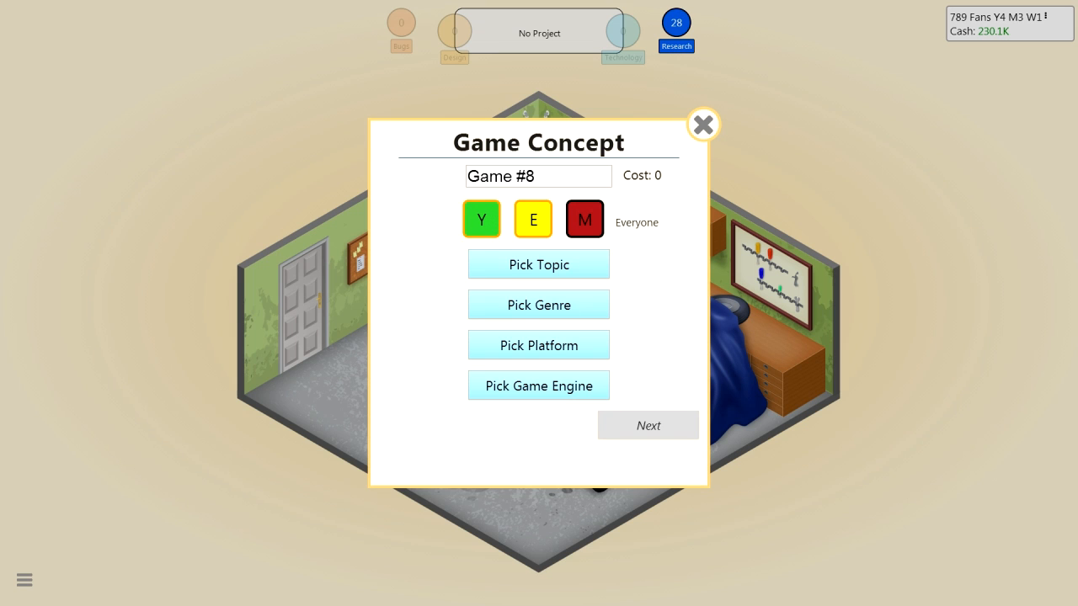
pyautogui.click(538, 264)
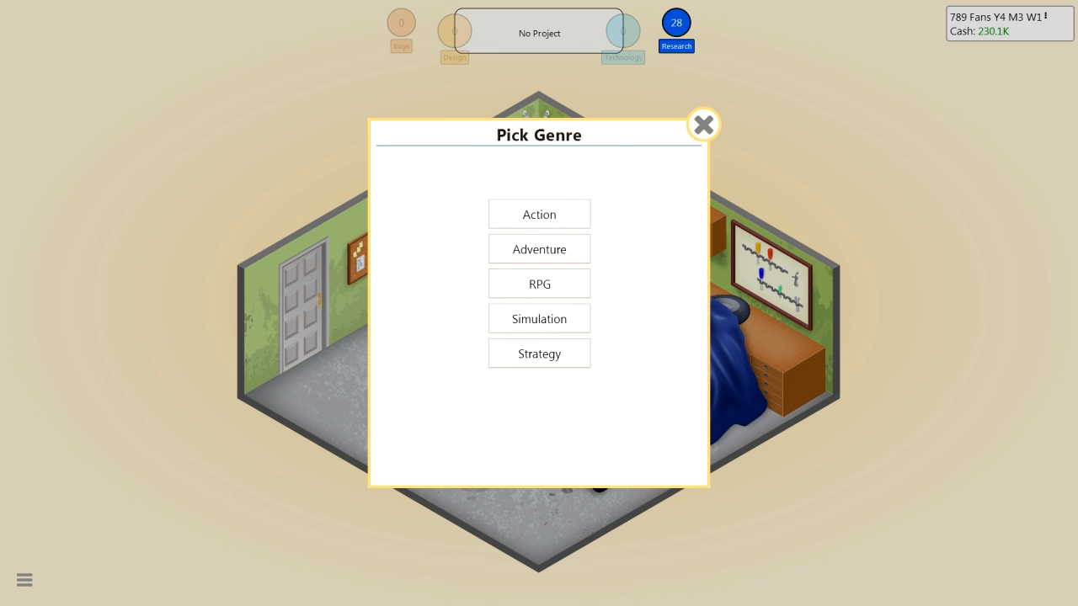
pyautogui.click(539, 214)
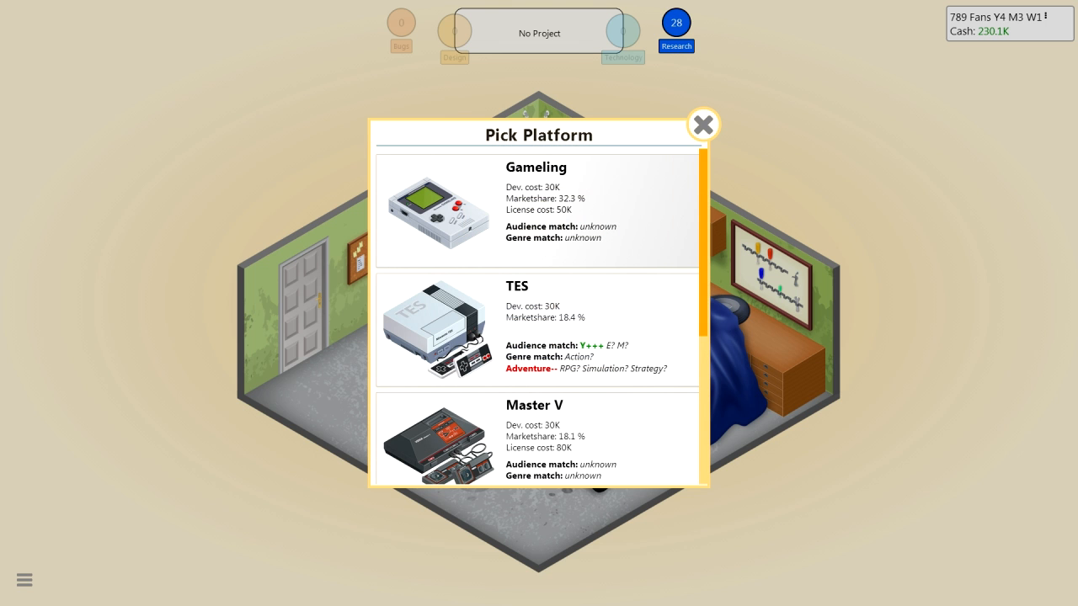
pyautogui.scroll(3)
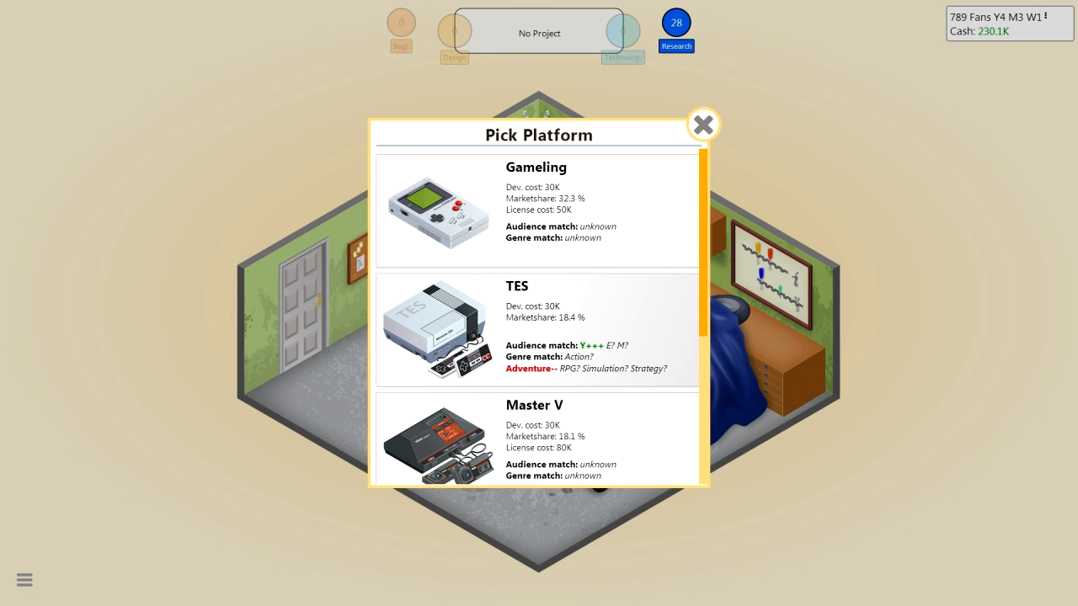
pyautogui.click(538, 328)
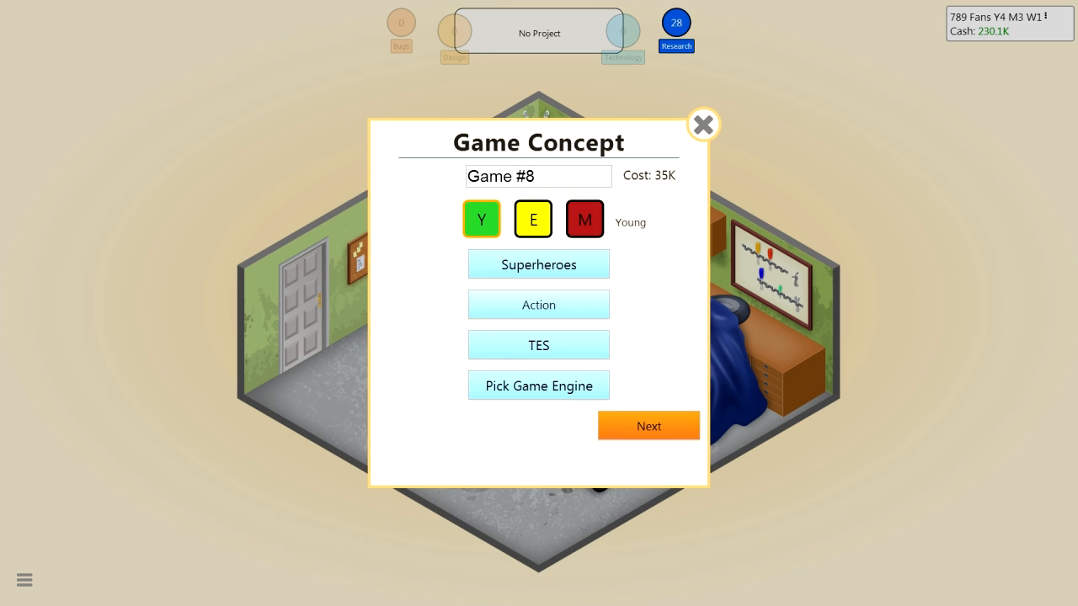
# Set Adventures of Powerguy on the 5Alive engine and begin development
pyautogui.click(538, 304)
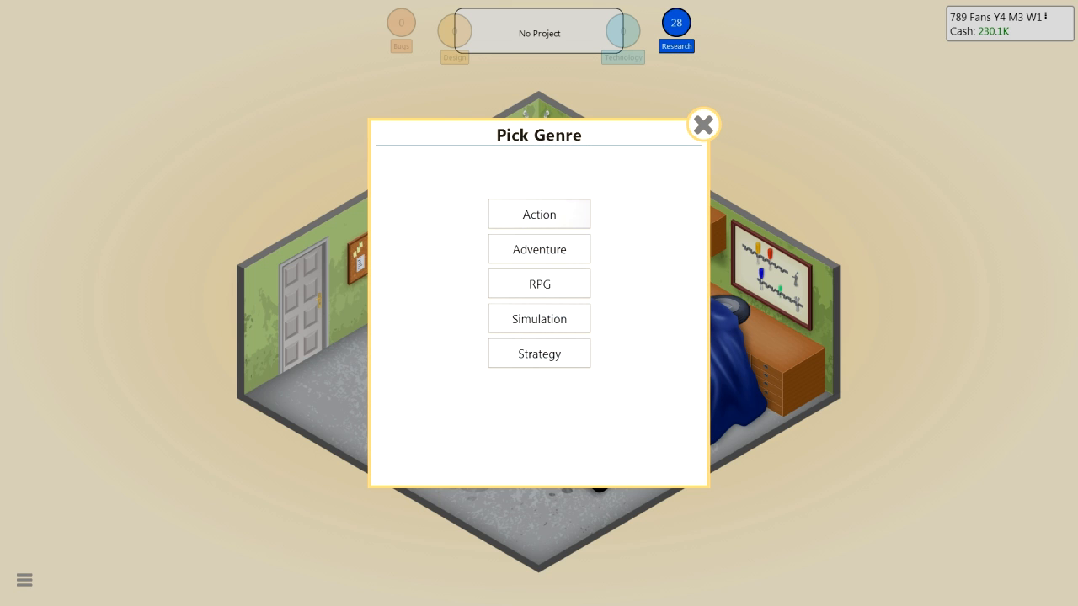
pyautogui.click(538, 214)
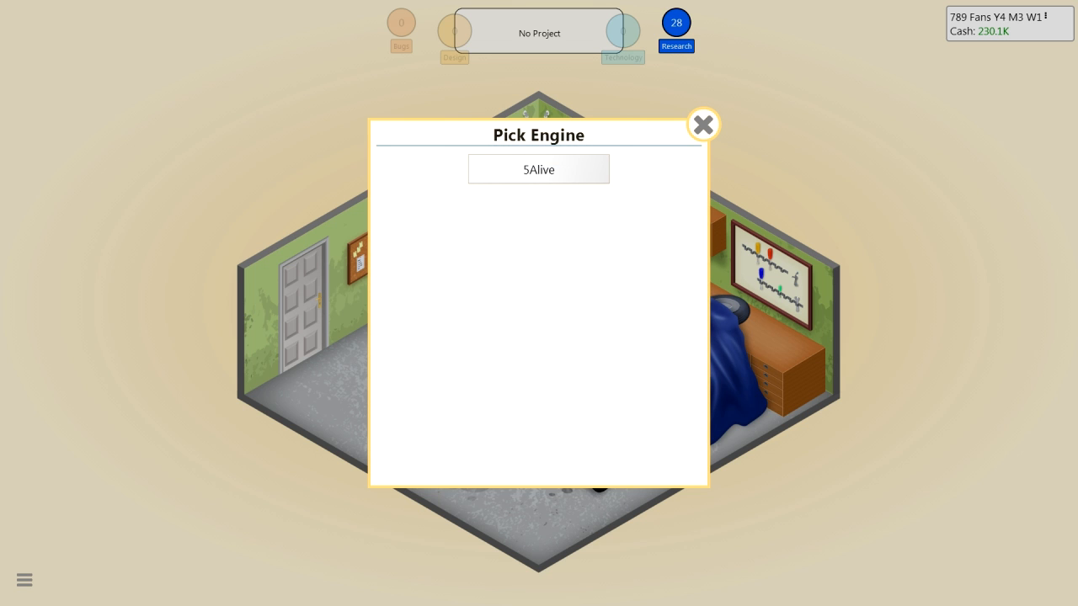
pyautogui.click(538, 168)
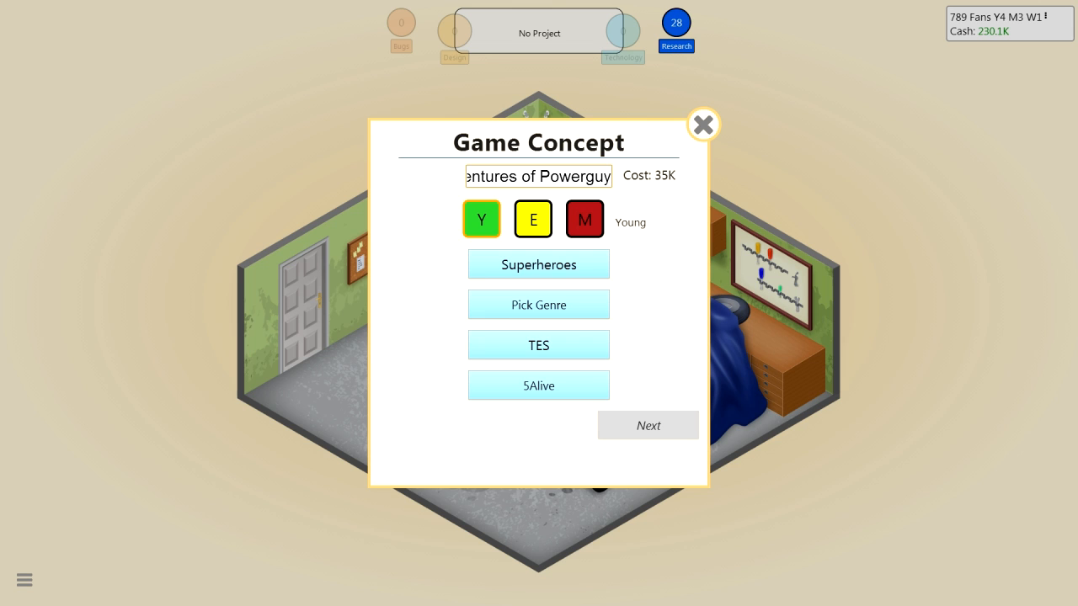
pyautogui.click(538, 176)
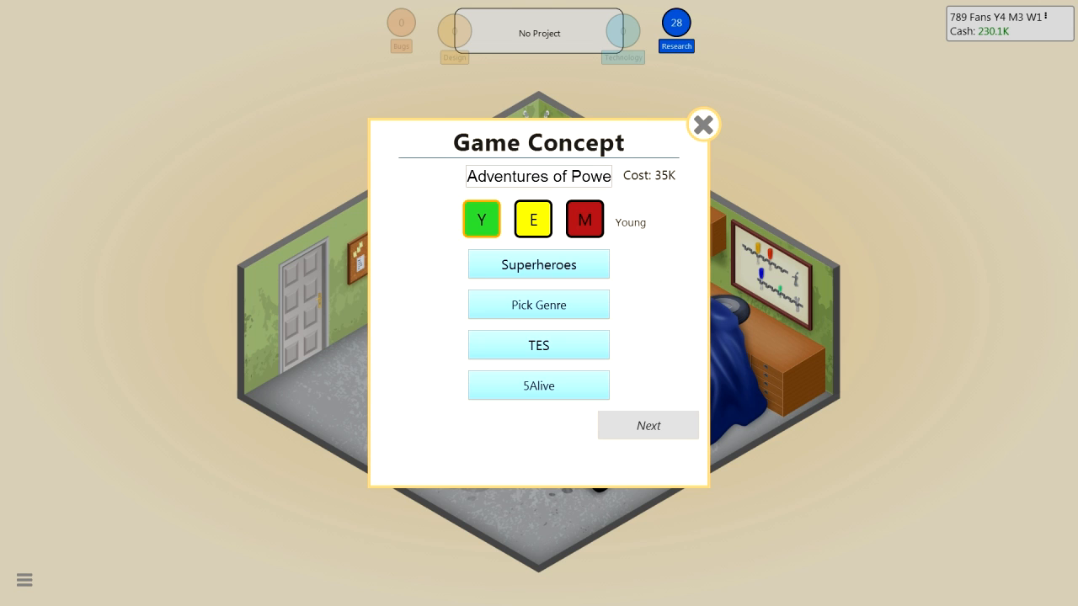
pyautogui.click(538, 304)
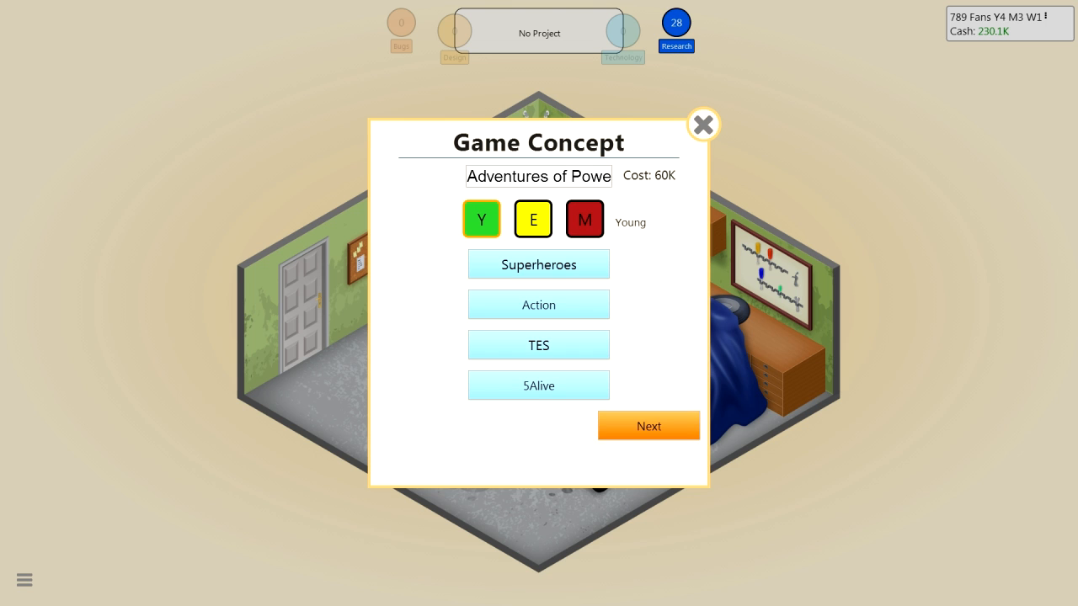
pyautogui.click(648, 426)
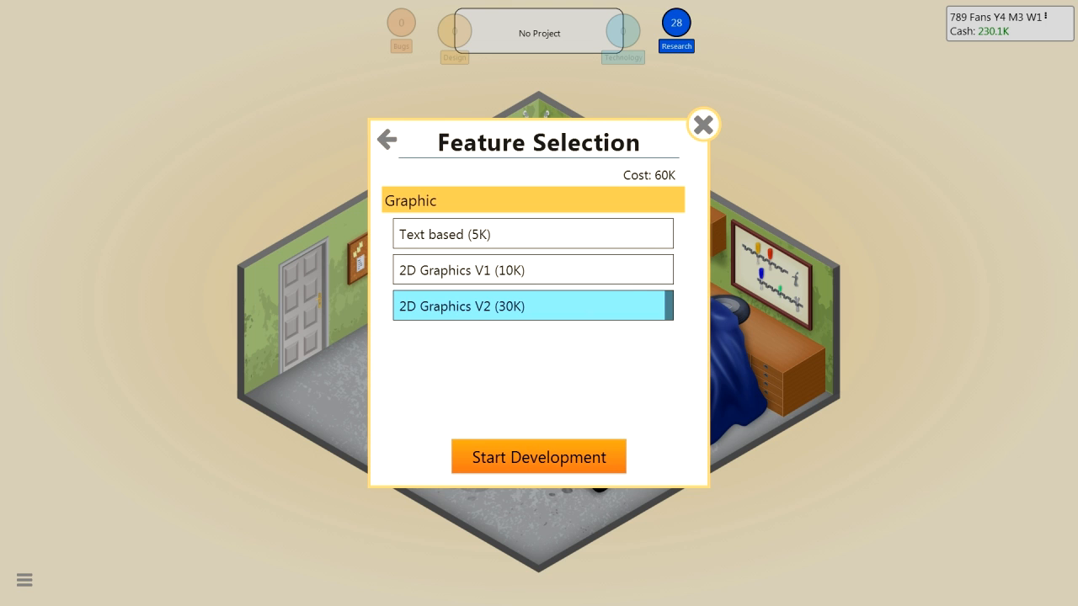
pyautogui.click(538, 456)
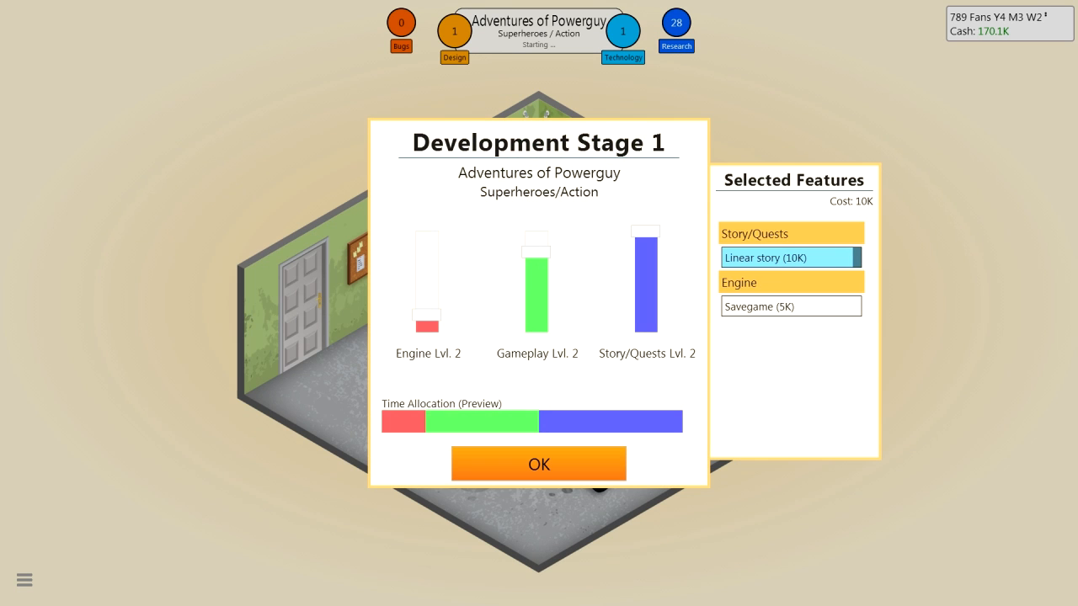
# Add Savegame, confirm stage 1–3 time allocations, and finish Adventures of Powerguy
pyautogui.click(790, 306)
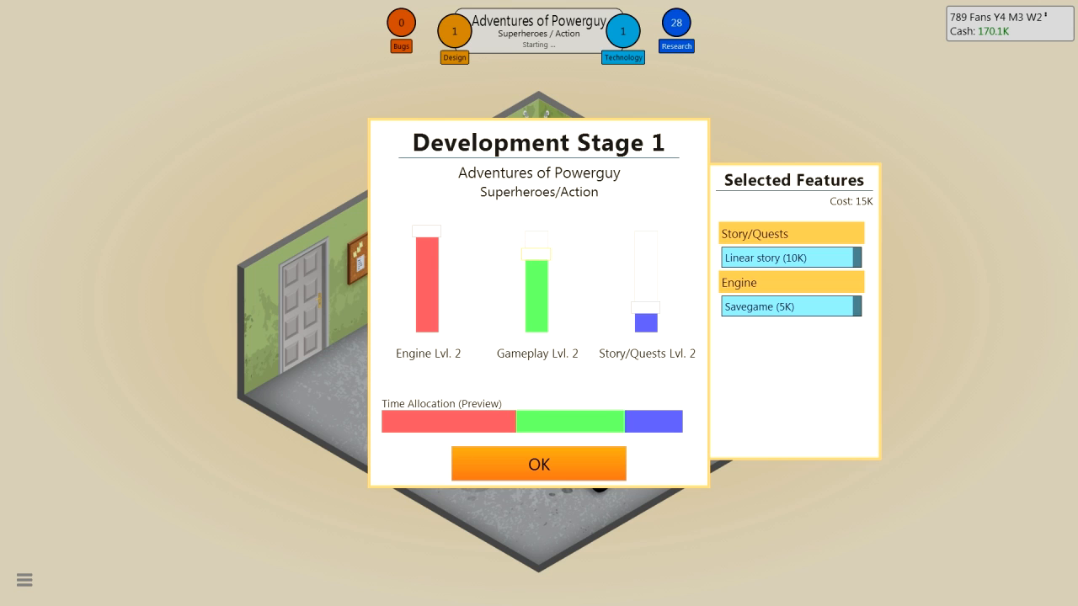
pyautogui.click(790, 257)
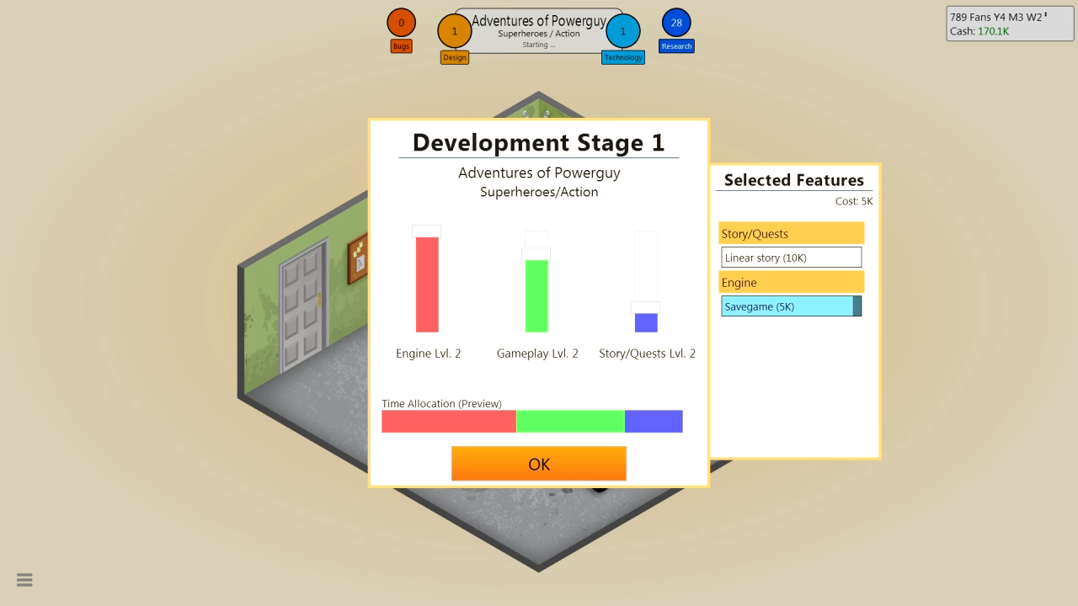
pyautogui.click(538, 464)
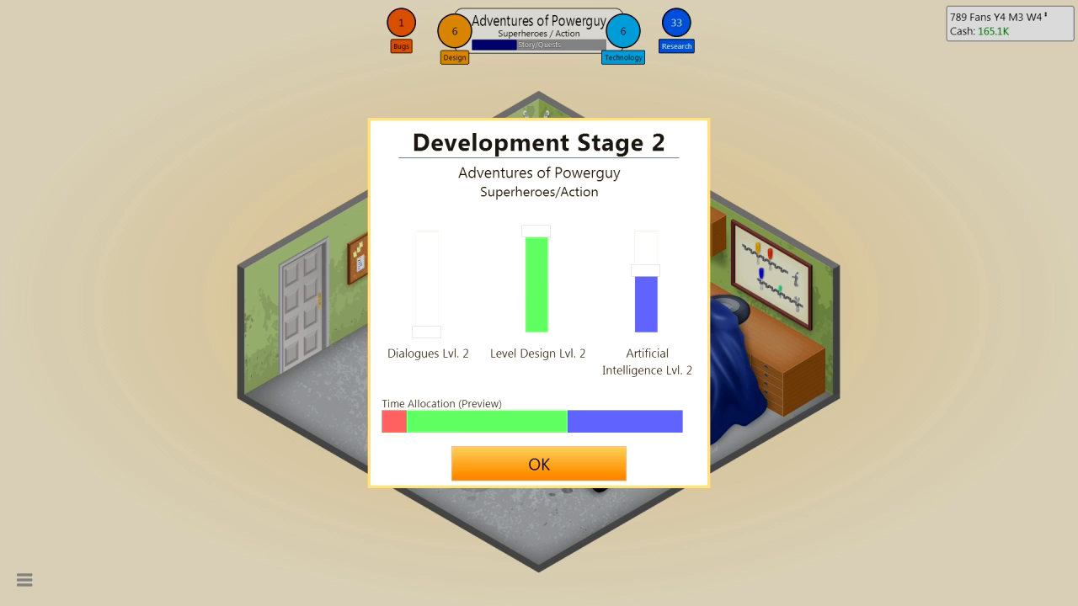
pyautogui.click(538, 464)
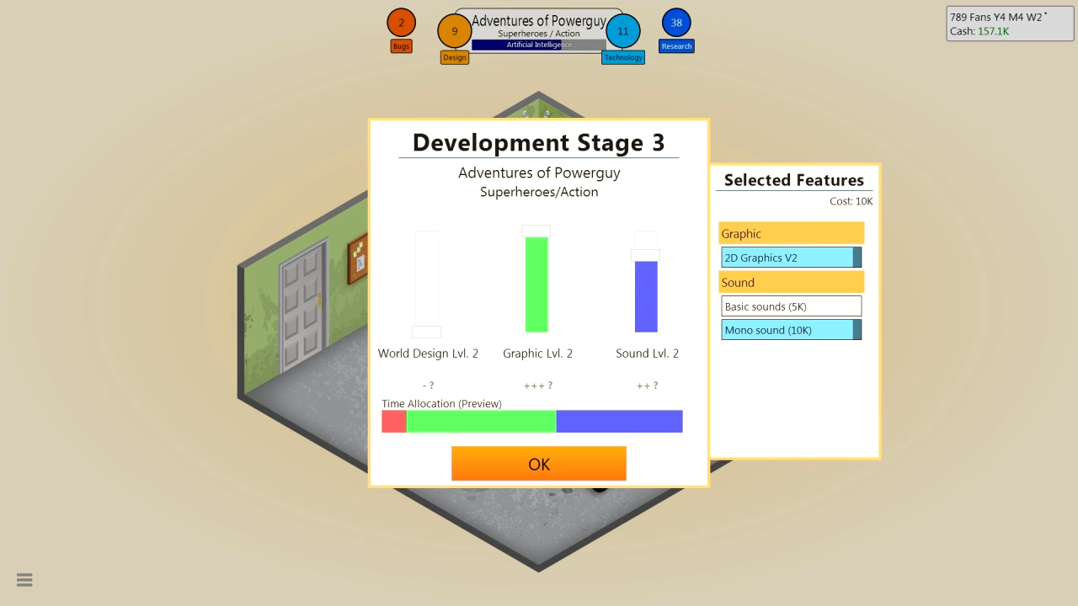
pyautogui.click(538, 464)
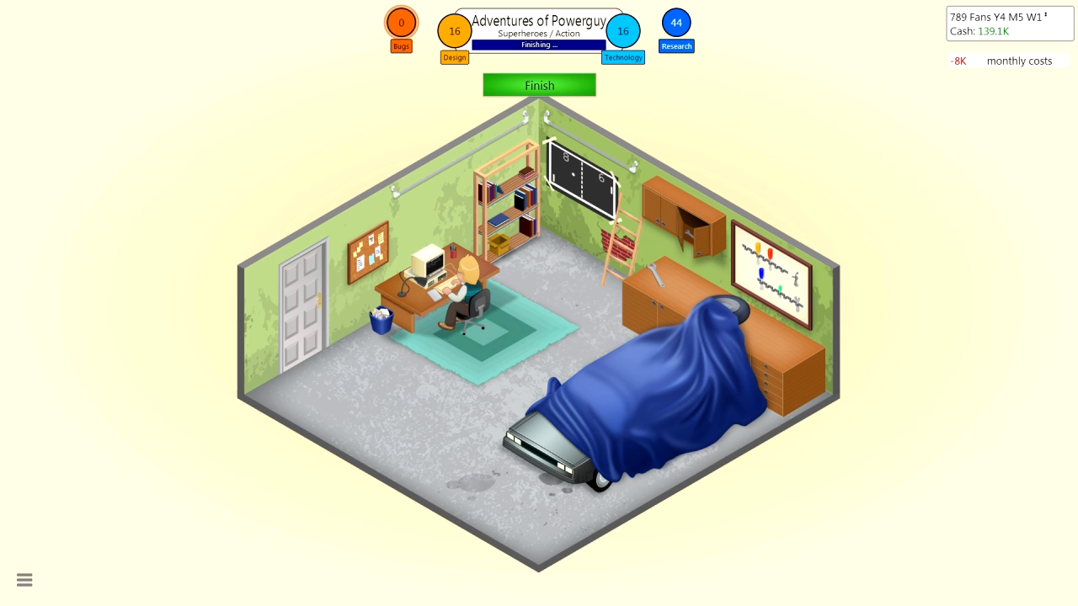
pyautogui.click(539, 84)
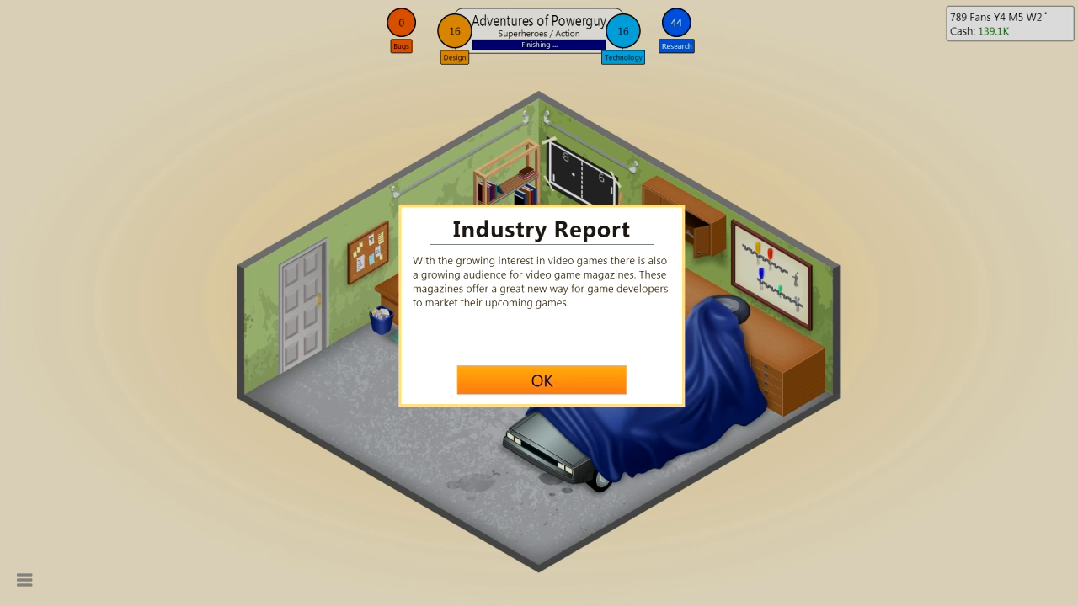
# Dismiss the industry report and research notices, release the game, and acknowledge reviews
pyautogui.click(542, 380)
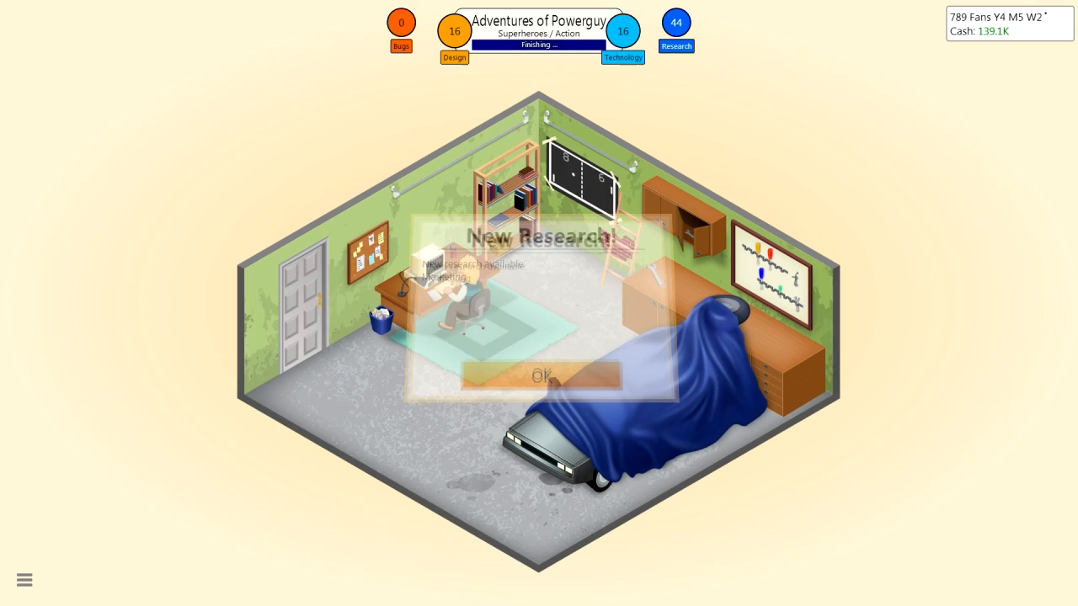
pyautogui.click(539, 375)
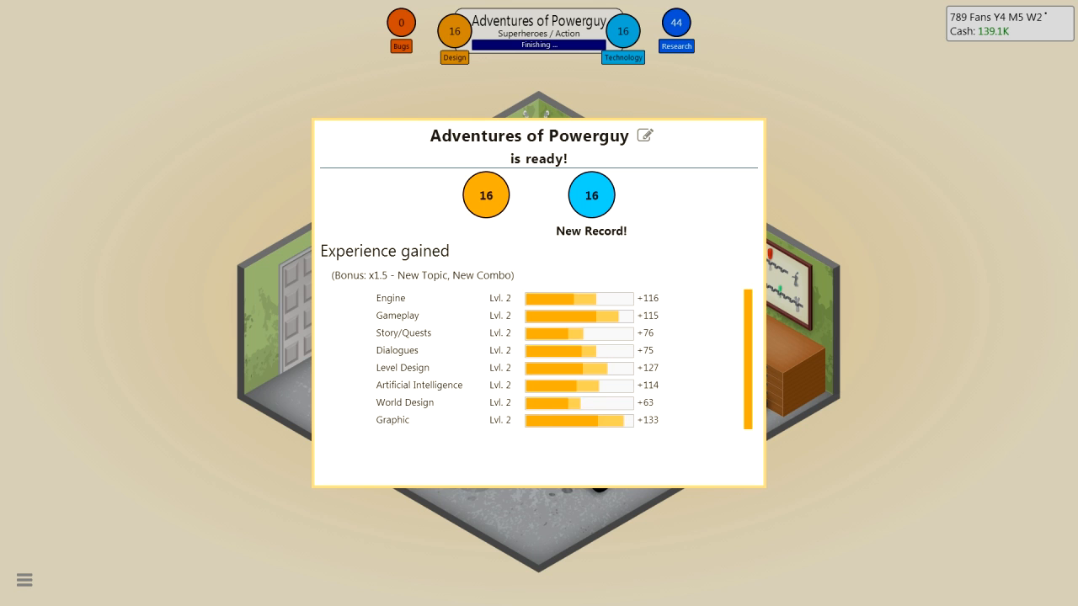
pyautogui.scroll(-3)
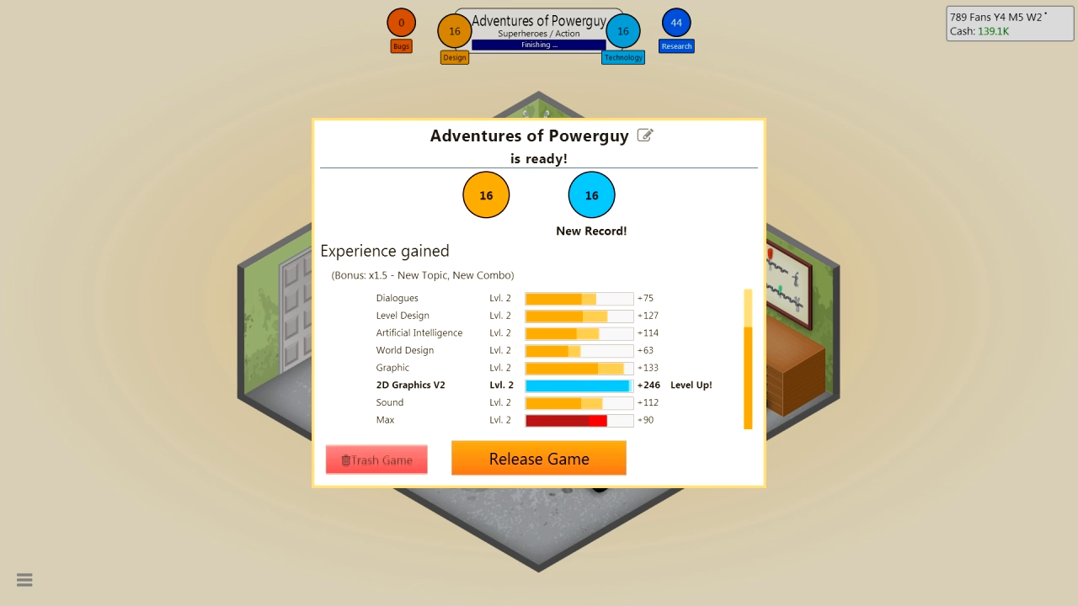
pyautogui.click(538, 458)
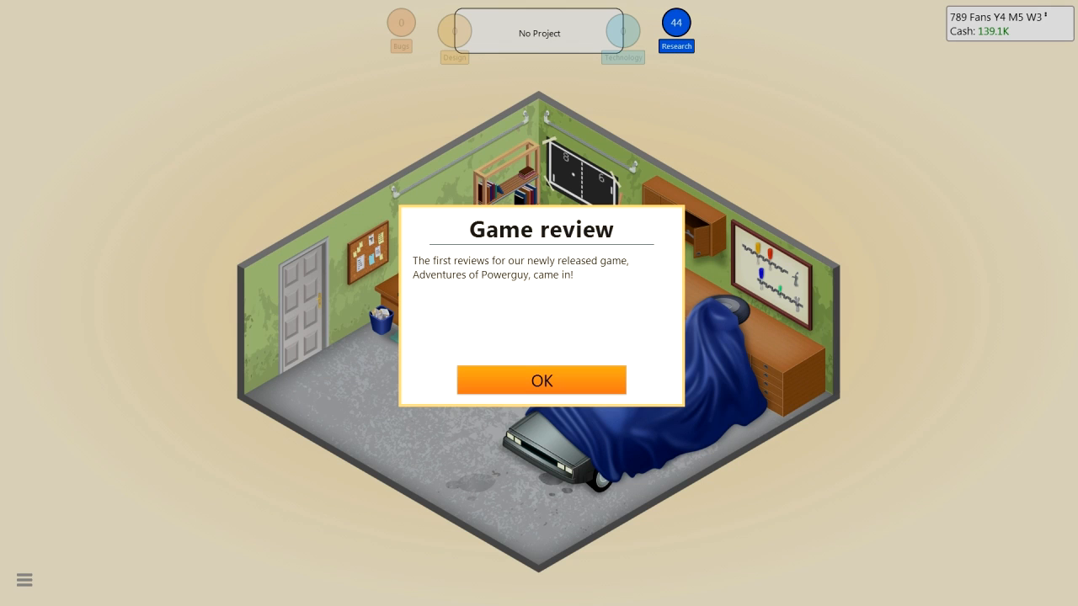
pyautogui.click(541, 379)
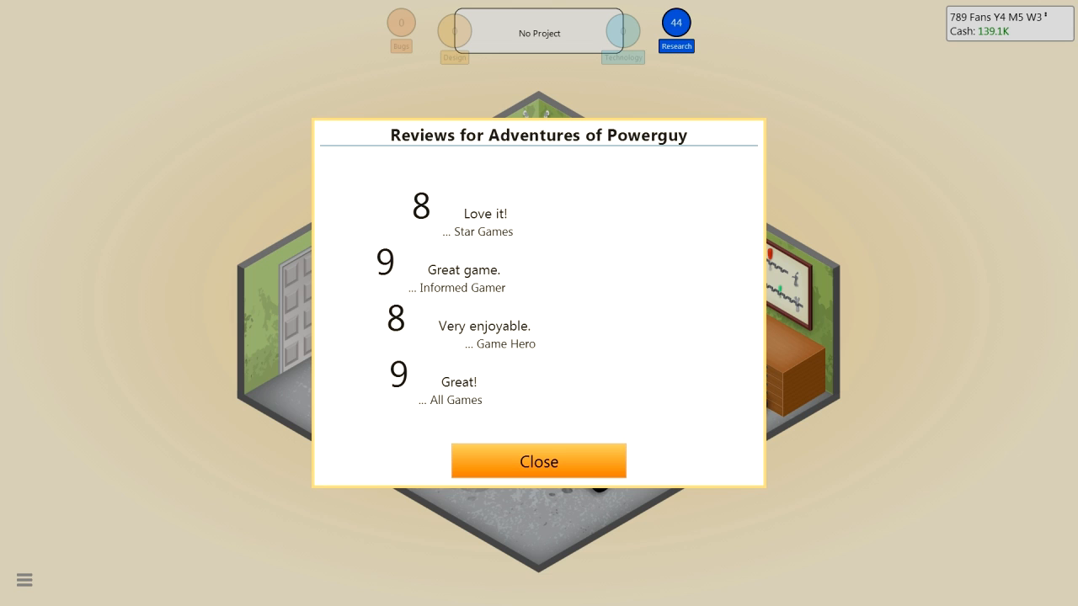
# Close the Adventures of Powerguy reviews and bring up the studio action list
pyautogui.click(538, 461)
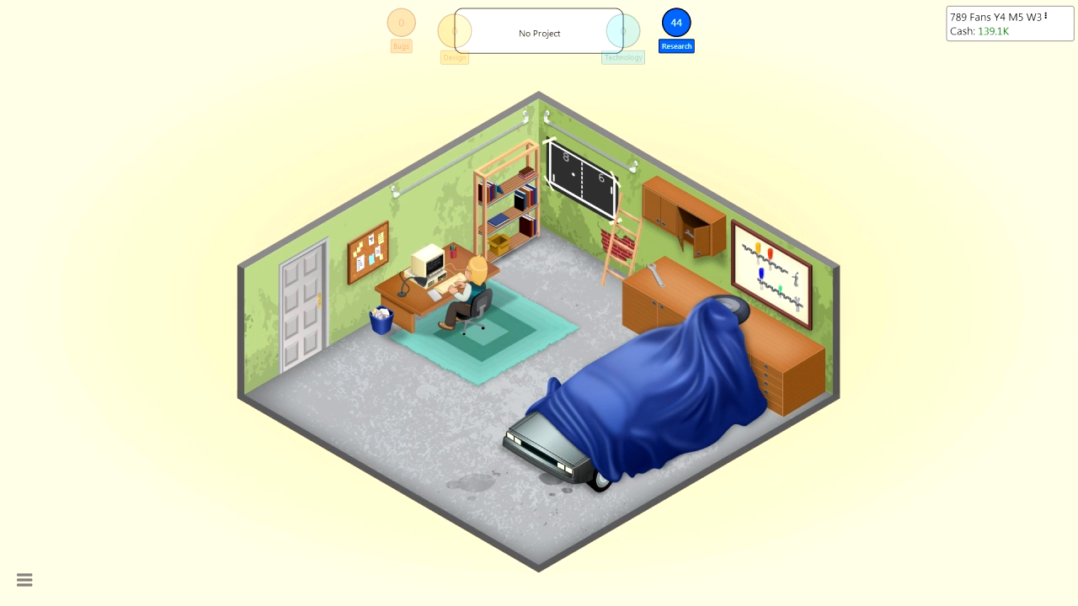
pyautogui.click(539, 33)
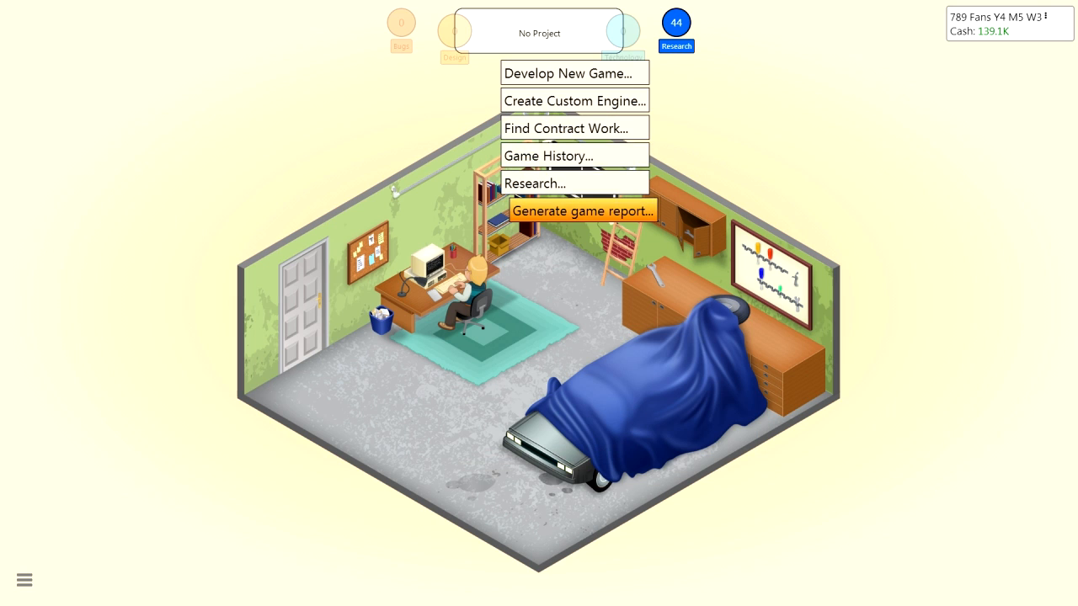
# Generate and read the Adventures of Powerguy game report, then look for contract work
pyautogui.click(582, 210)
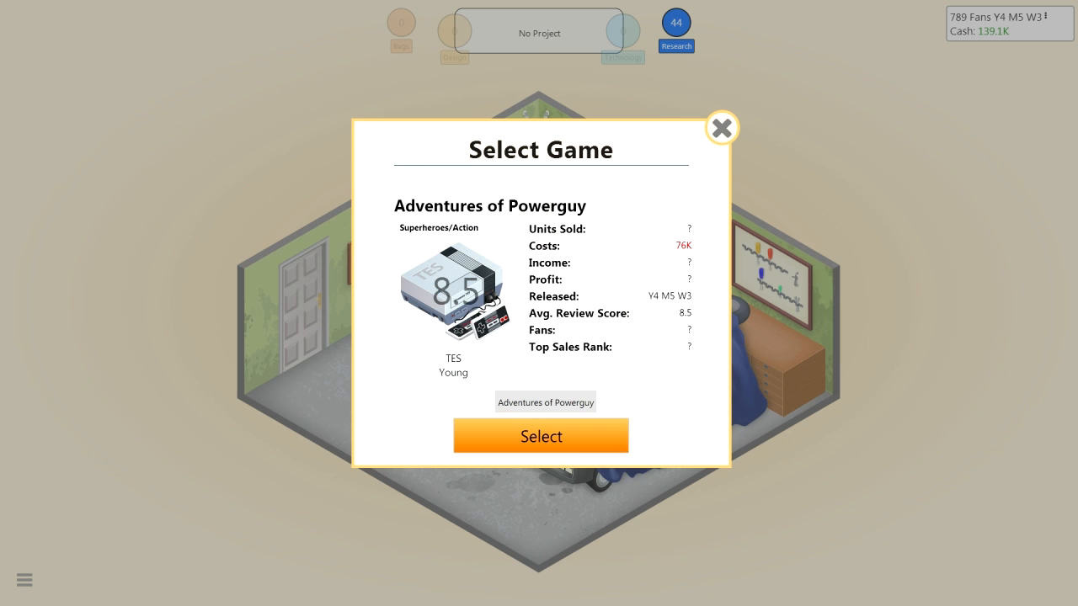
pyautogui.click(540, 436)
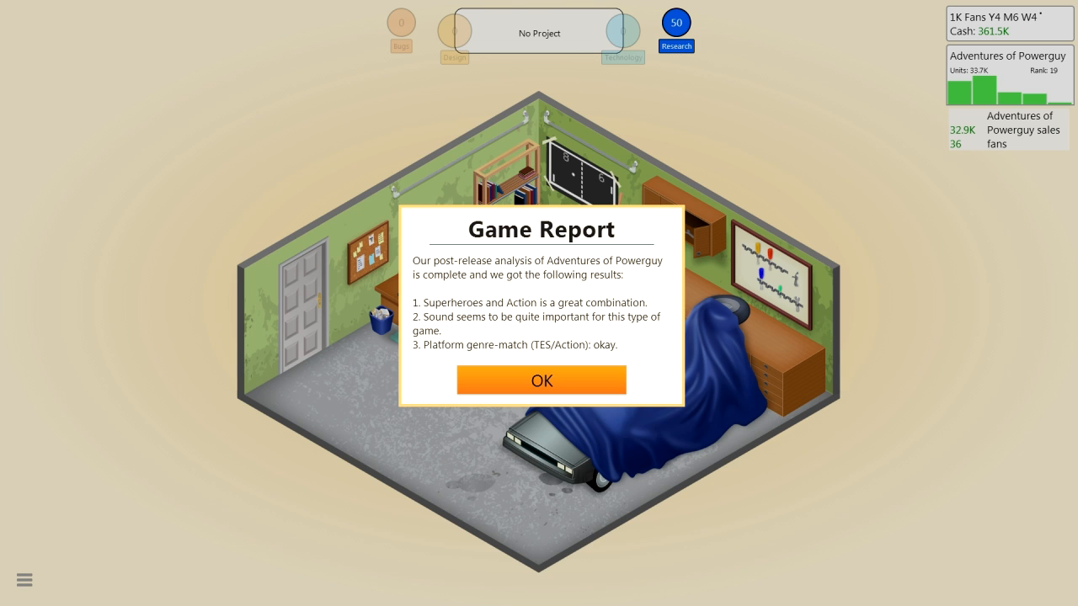
pyautogui.click(542, 380)
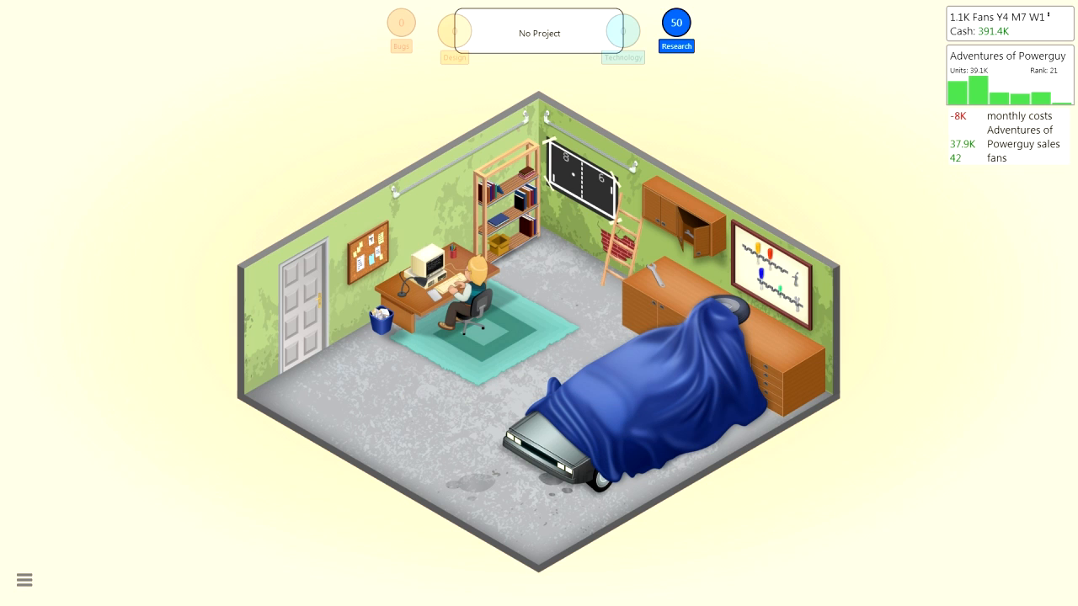
pyautogui.click(539, 32)
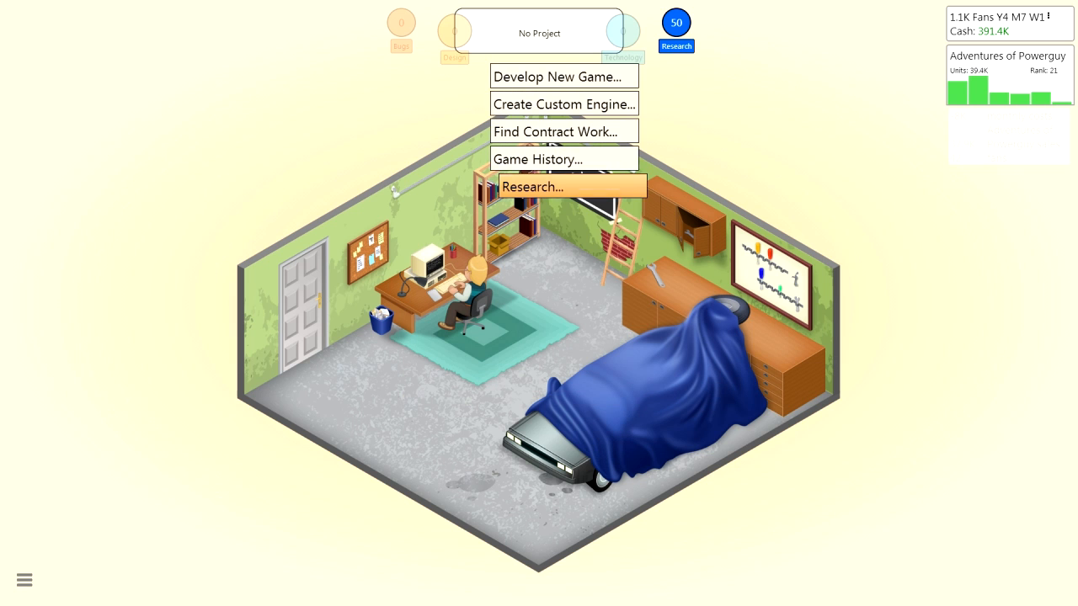
pyautogui.moveTo(573, 104)
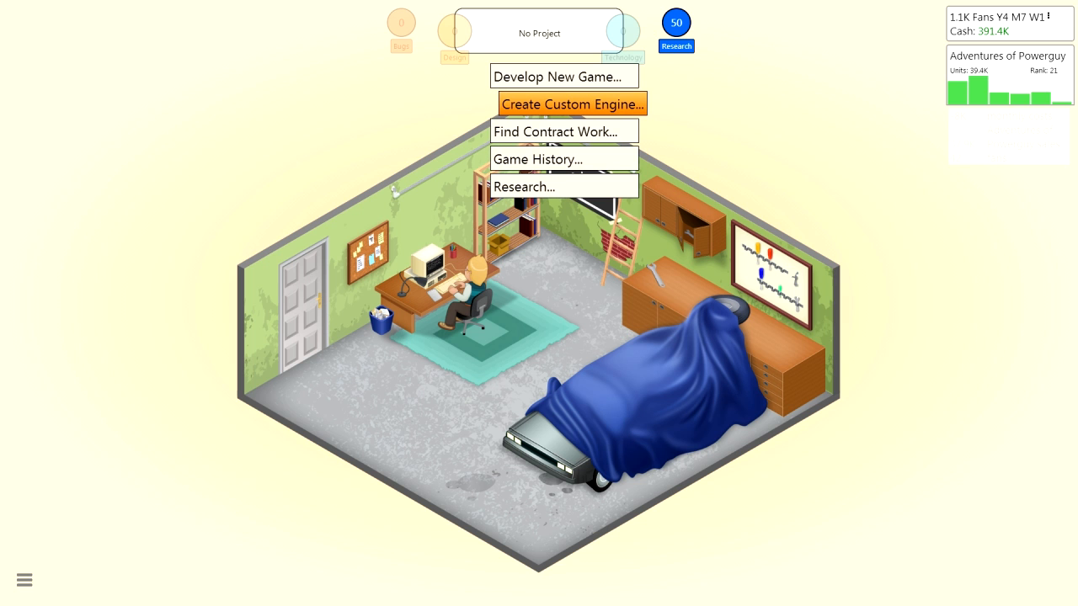
pyautogui.click(556, 131)
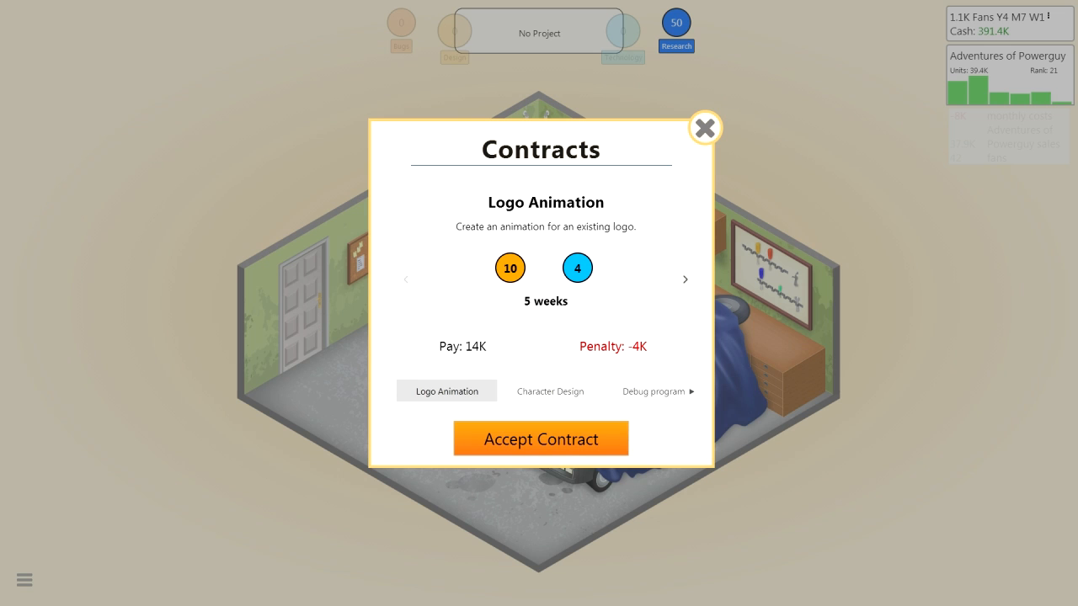
# Accept the Logo Animation contract and dismiss the goal hint and Vena Gear news
pyautogui.click(540, 438)
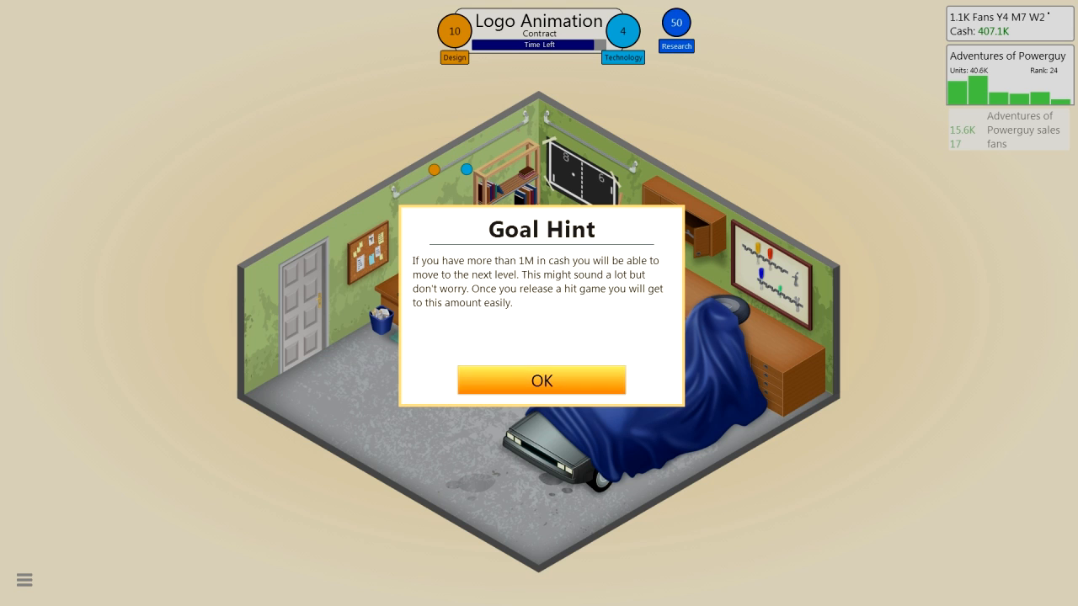
pyautogui.click(541, 381)
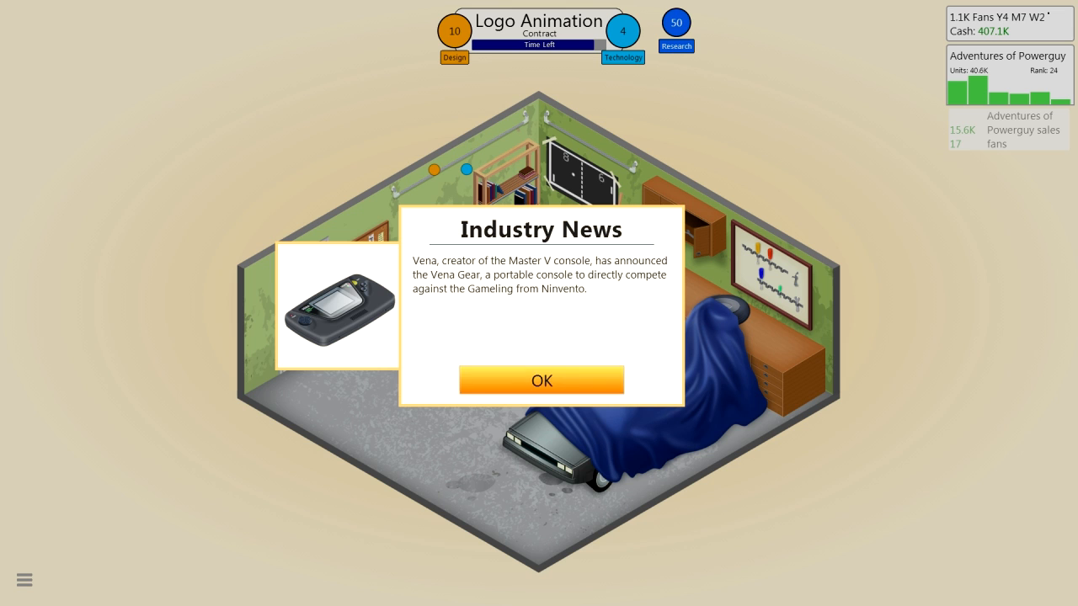
pyautogui.click(542, 381)
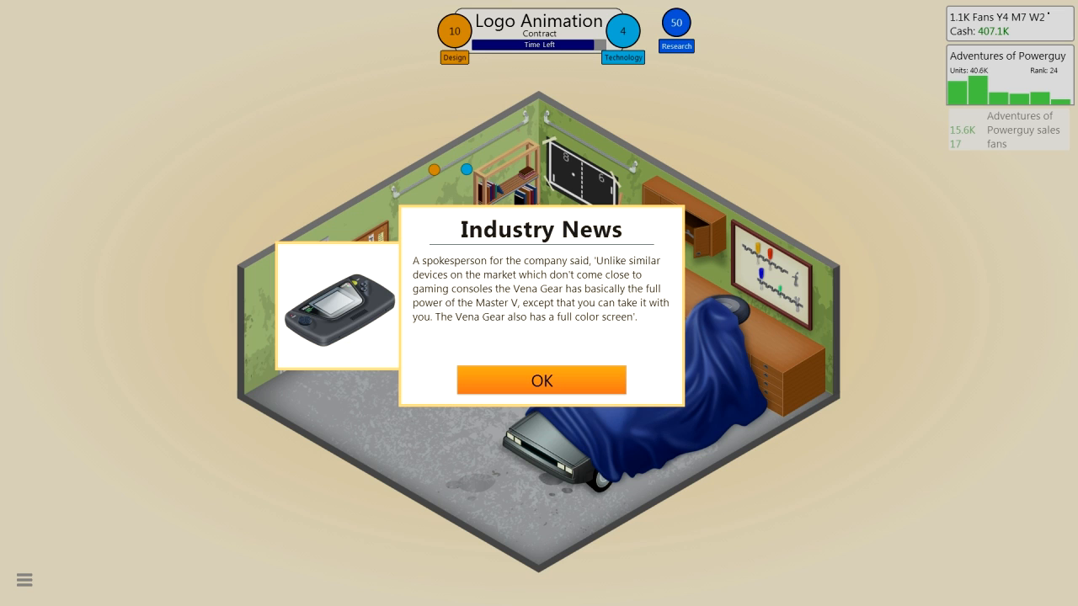
pyautogui.click(541, 380)
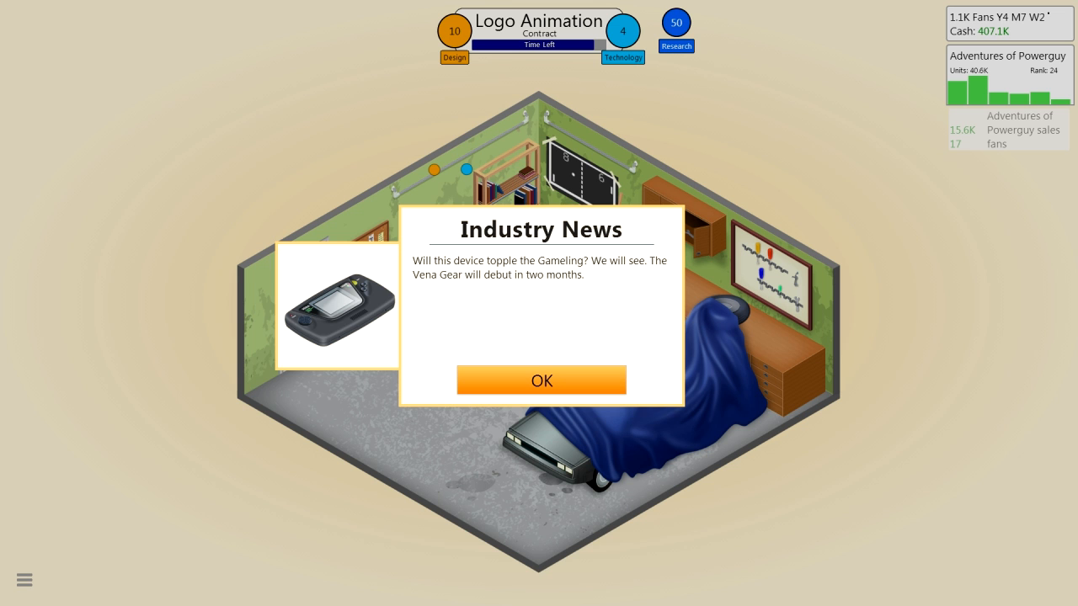
pyautogui.click(541, 381)
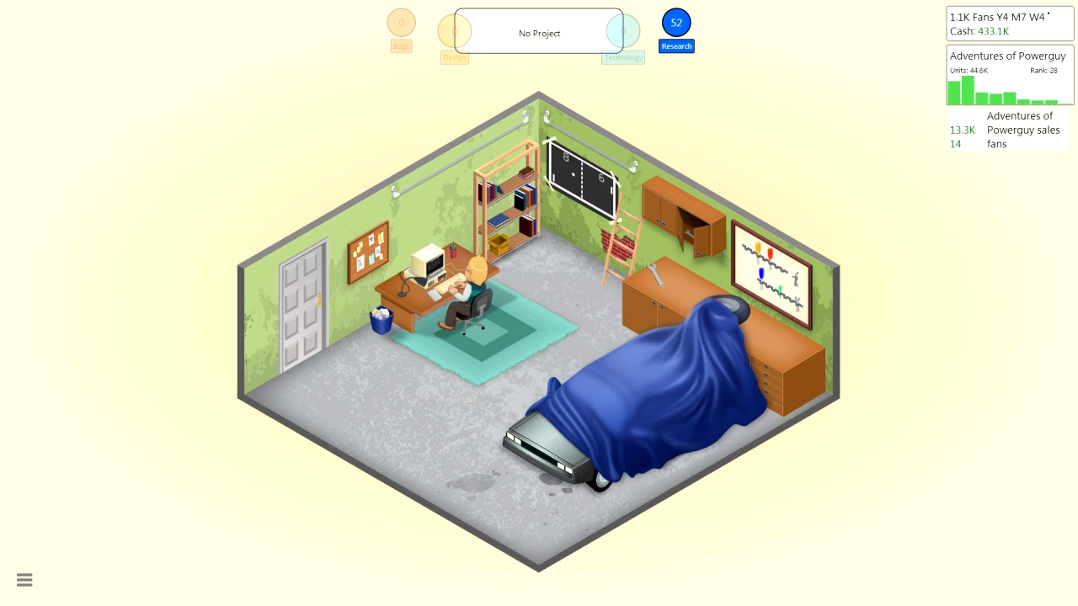
# Research Marketing and acknowledge Adventures of Powerguy leaving the market
pyautogui.click(539, 33)
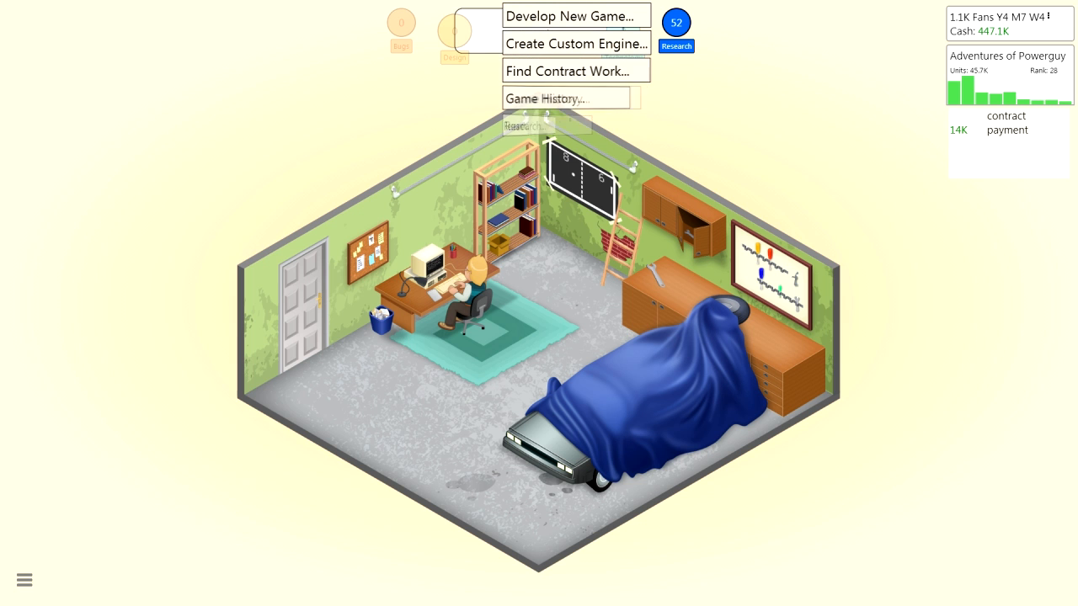
pyautogui.click(676, 46)
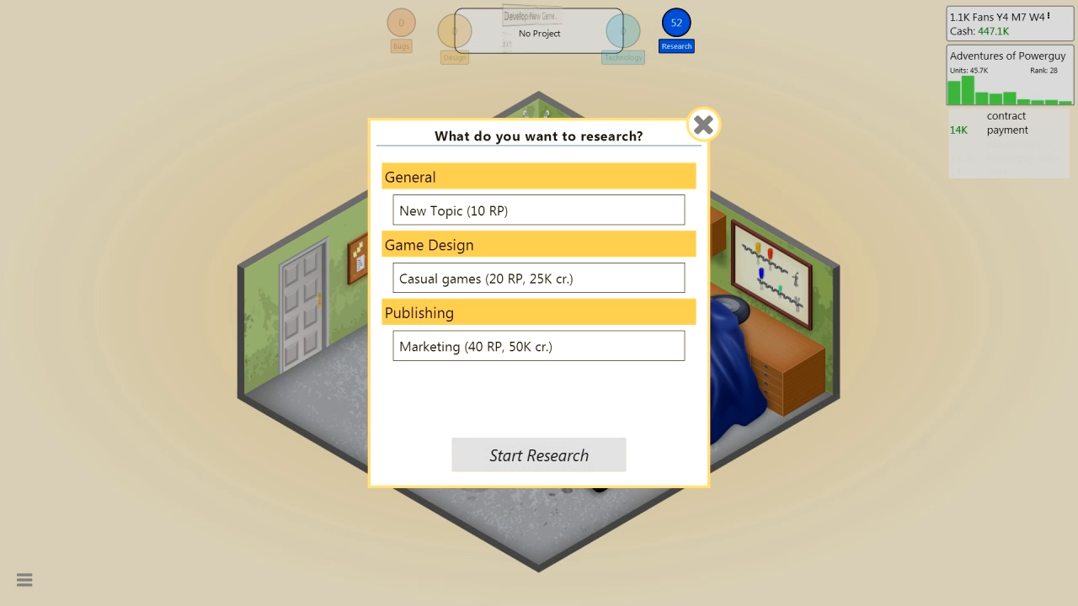
pyautogui.click(538, 345)
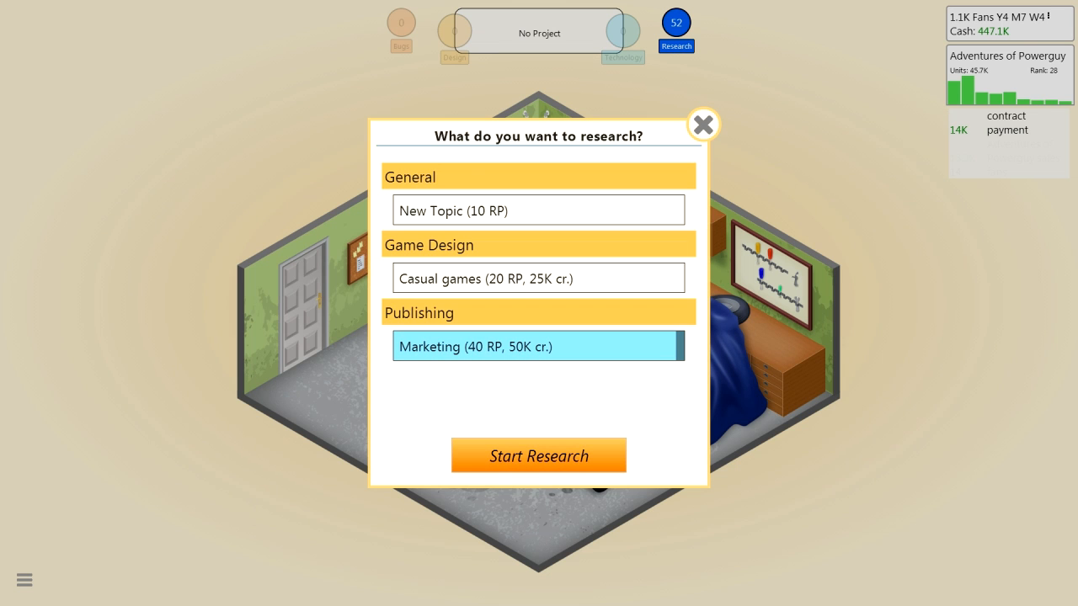
pyautogui.click(539, 455)
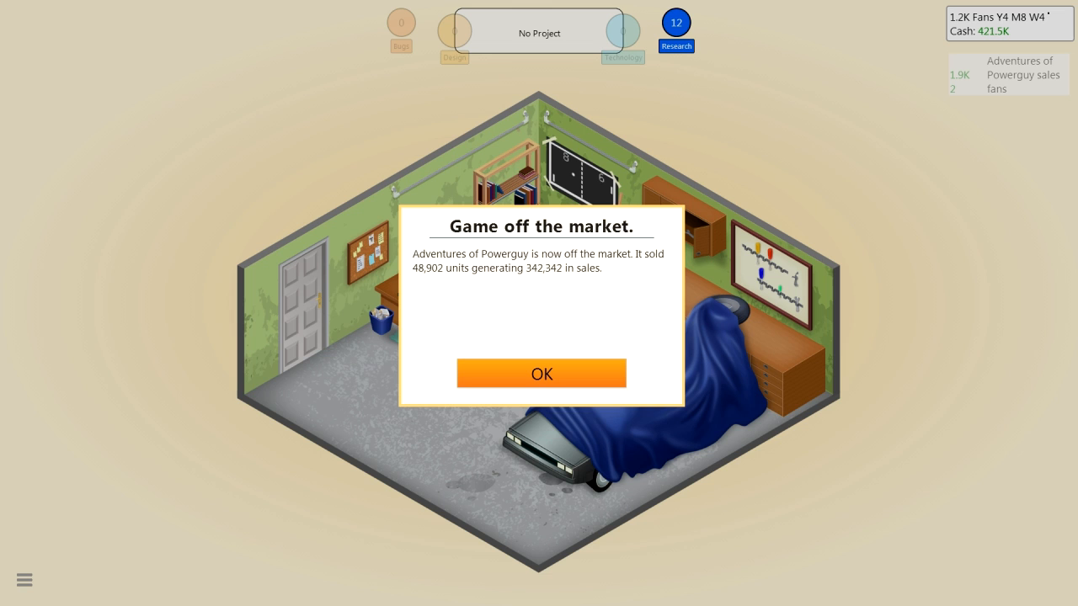
pyautogui.click(542, 373)
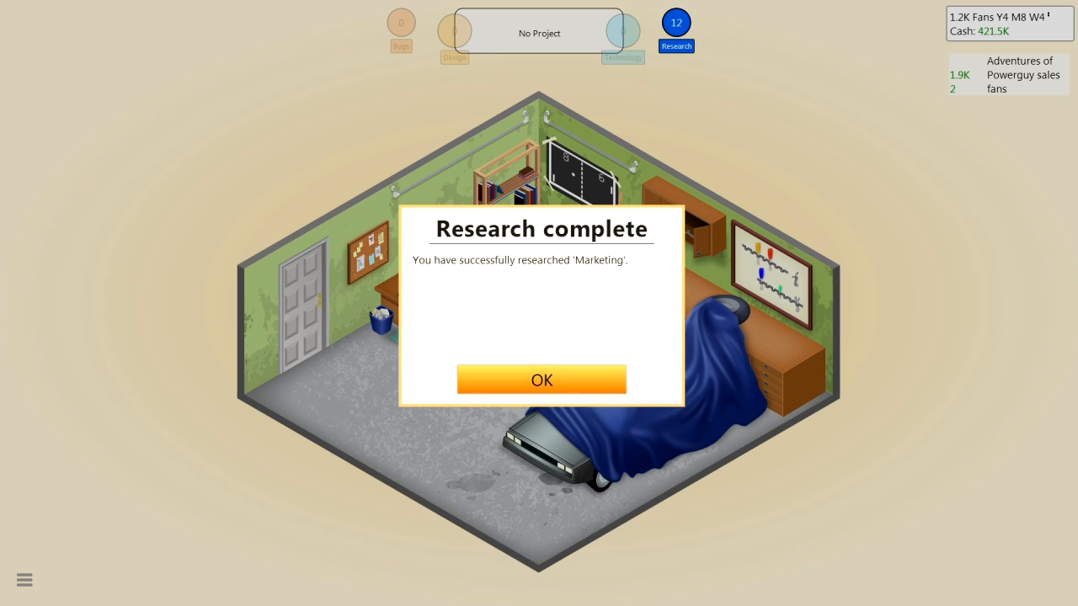
# Draft a Mature PC Simulation concept on 5Alive, then close it without starting
pyautogui.click(542, 380)
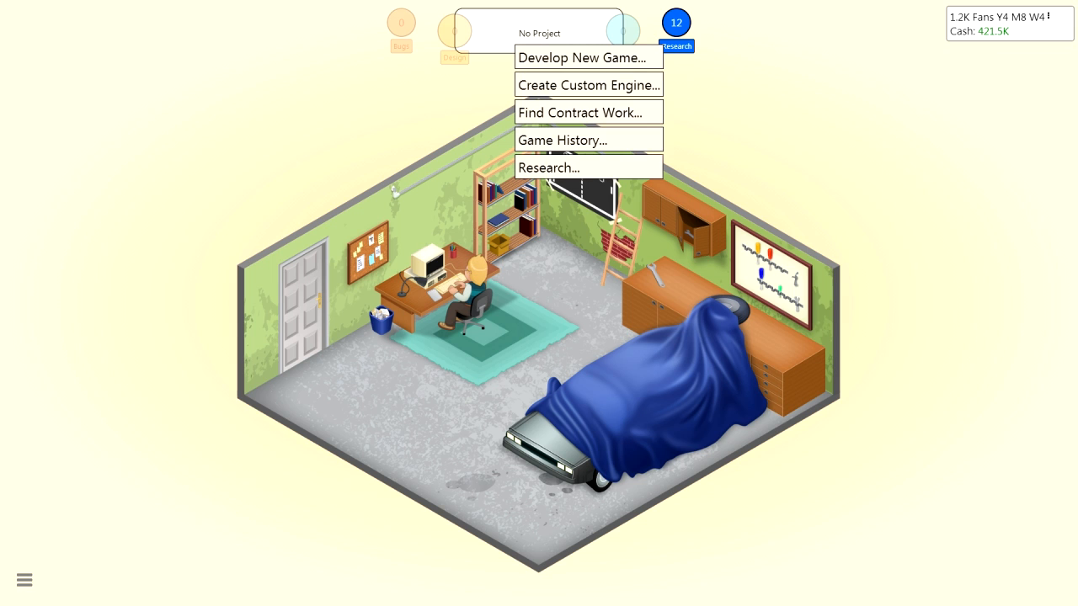
pyautogui.moveTo(589, 58)
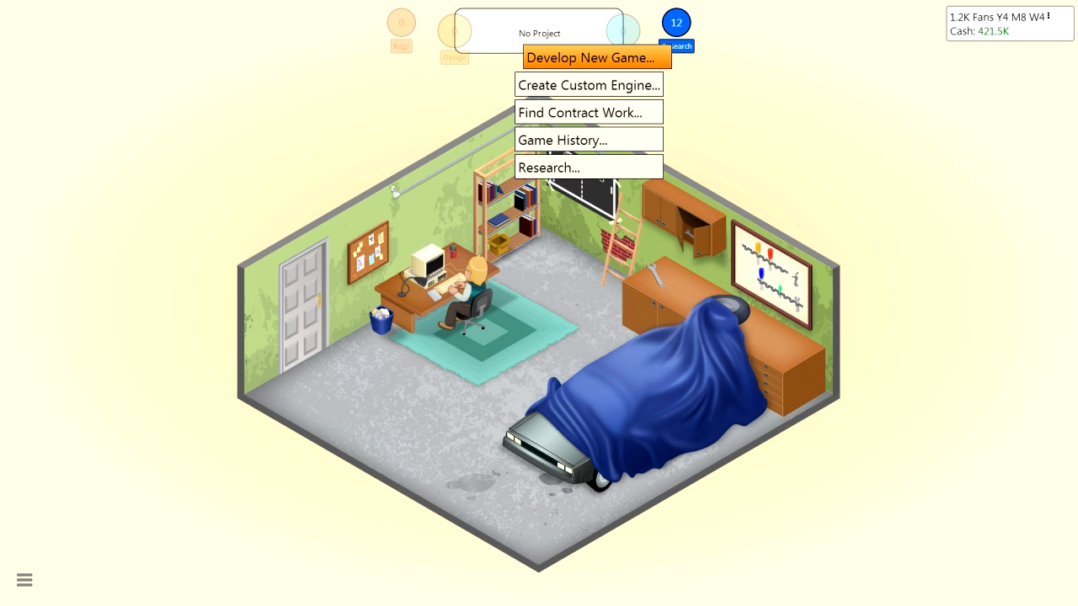
pyautogui.click(592, 57)
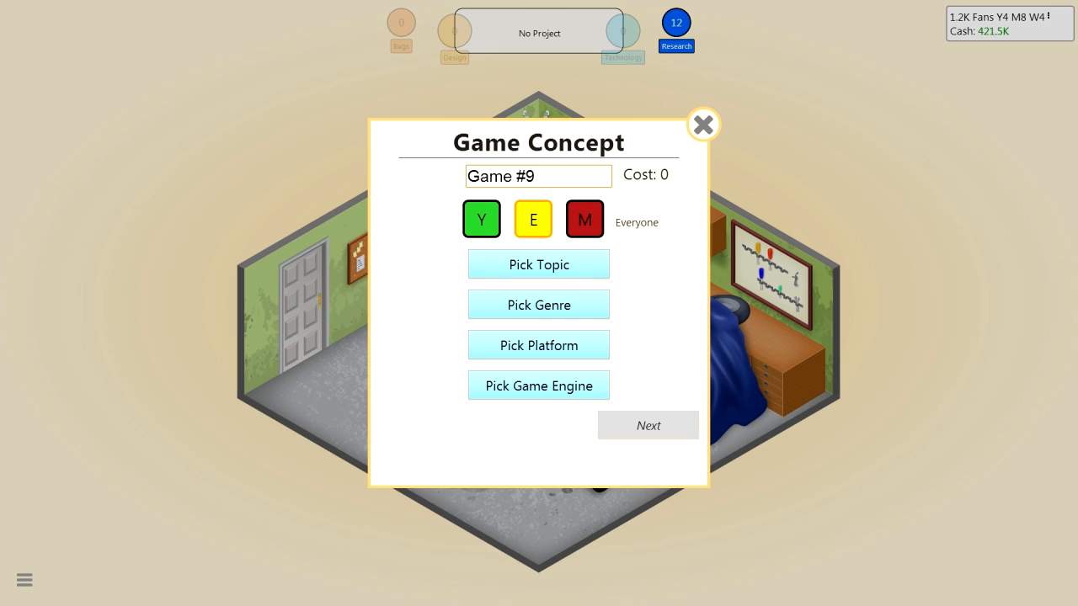
pyautogui.click(583, 219)
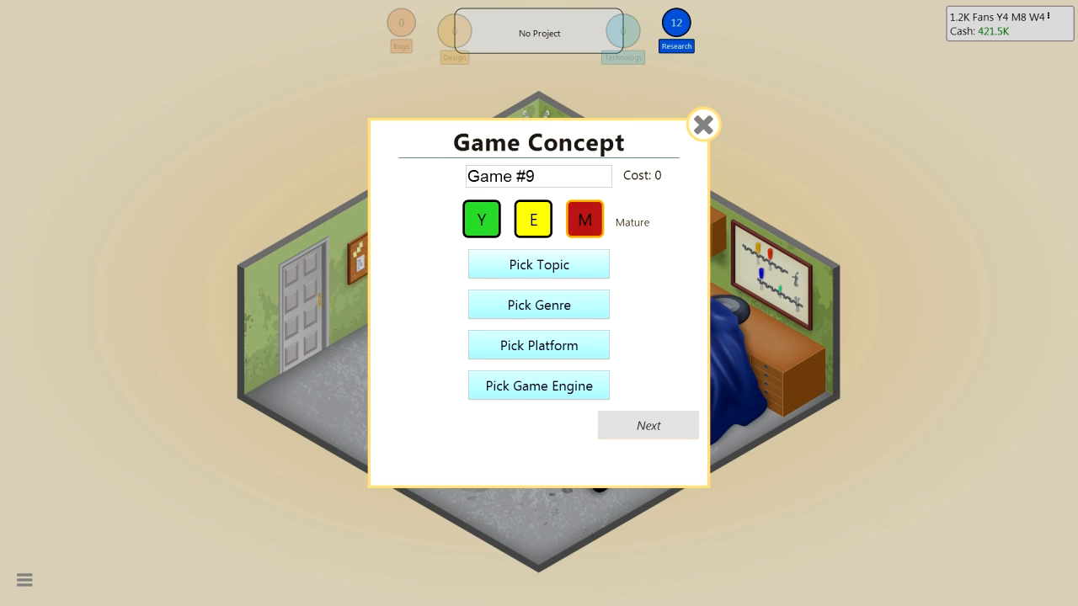
pyautogui.click(538, 385)
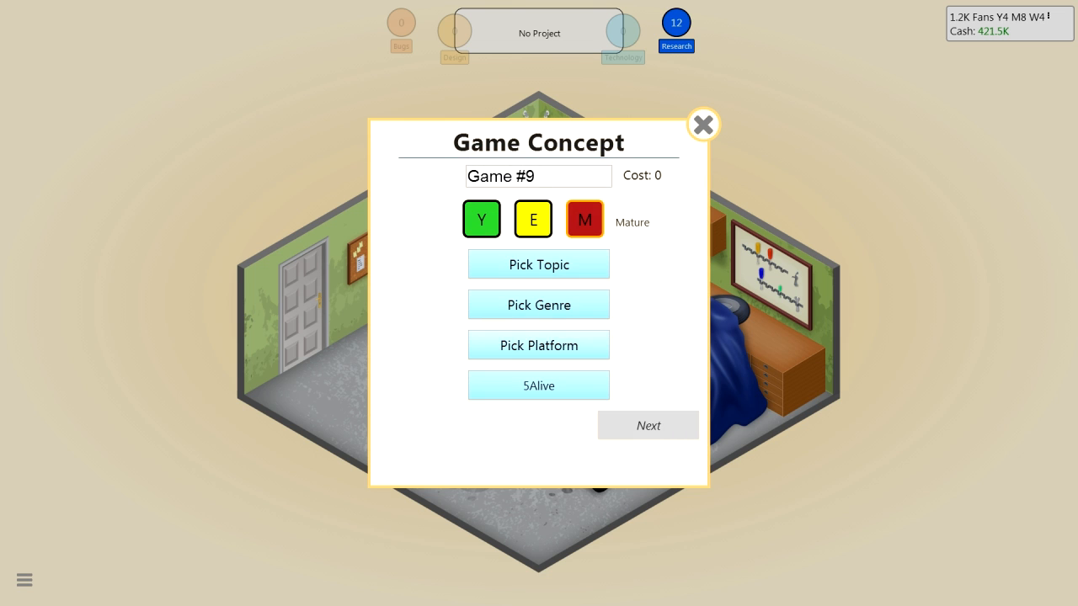
pyautogui.click(539, 345)
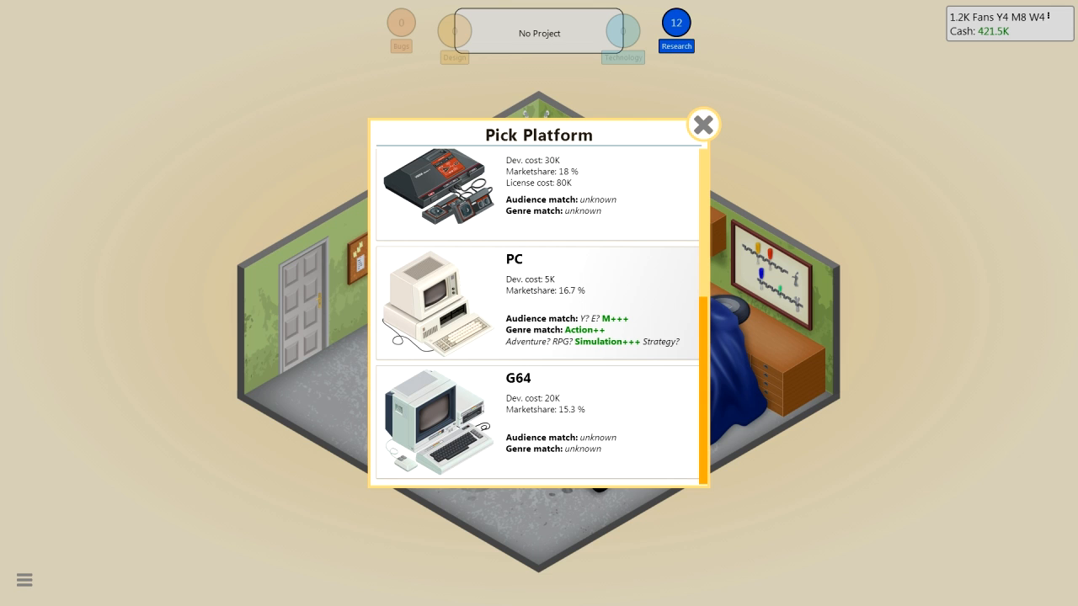
pyautogui.click(538, 303)
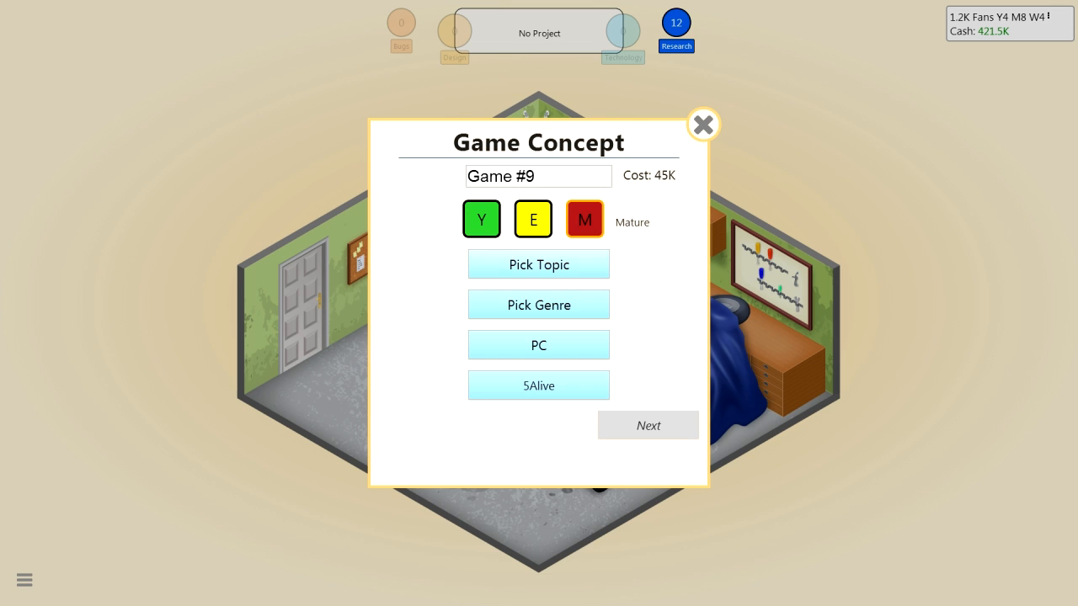
pyautogui.click(538, 304)
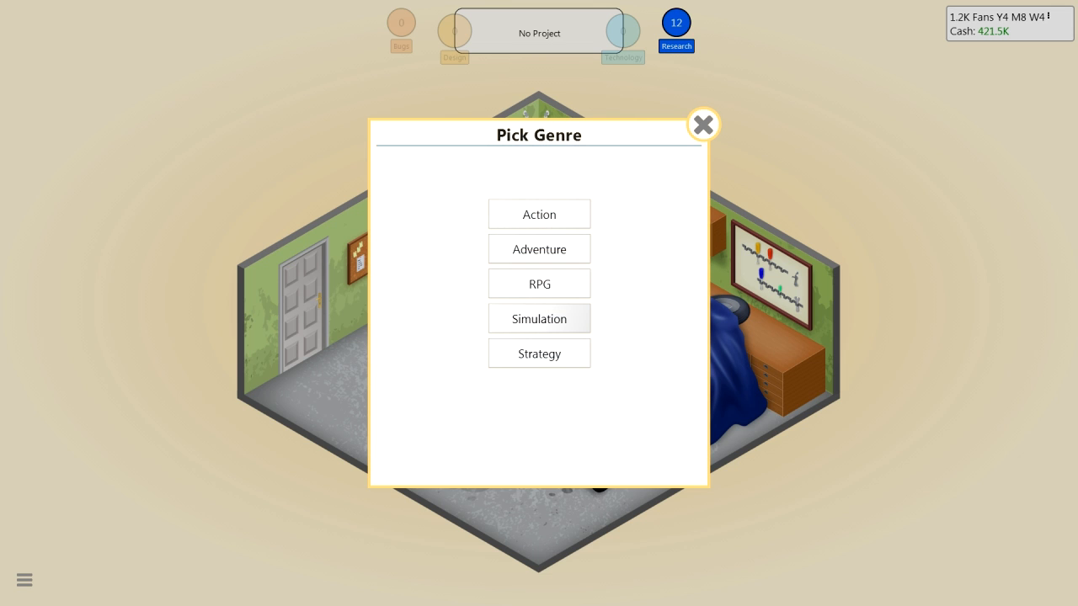
pyautogui.click(539, 319)
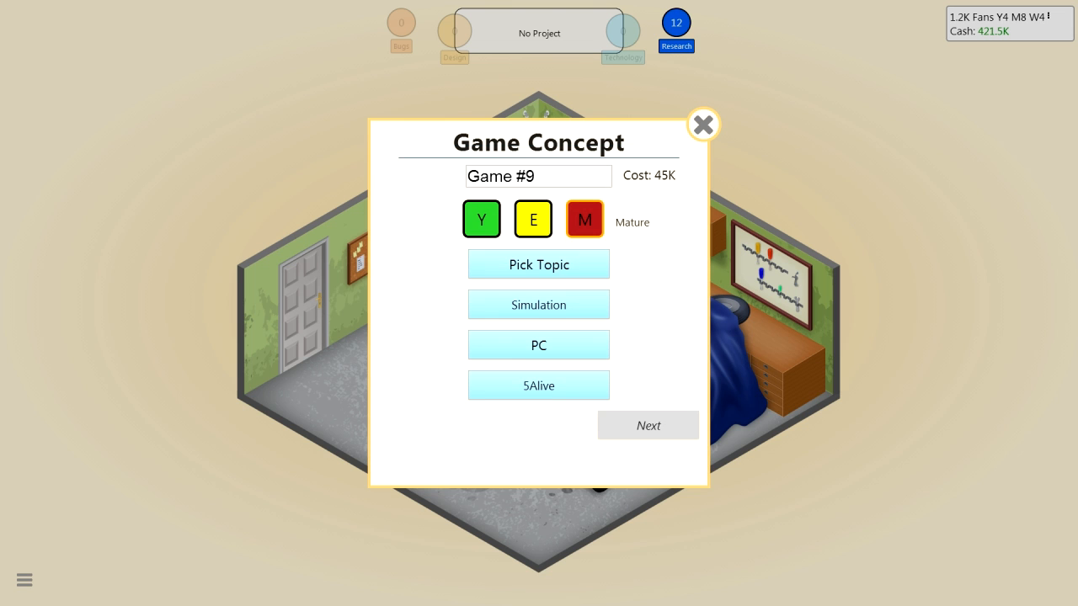
pyautogui.click(538, 263)
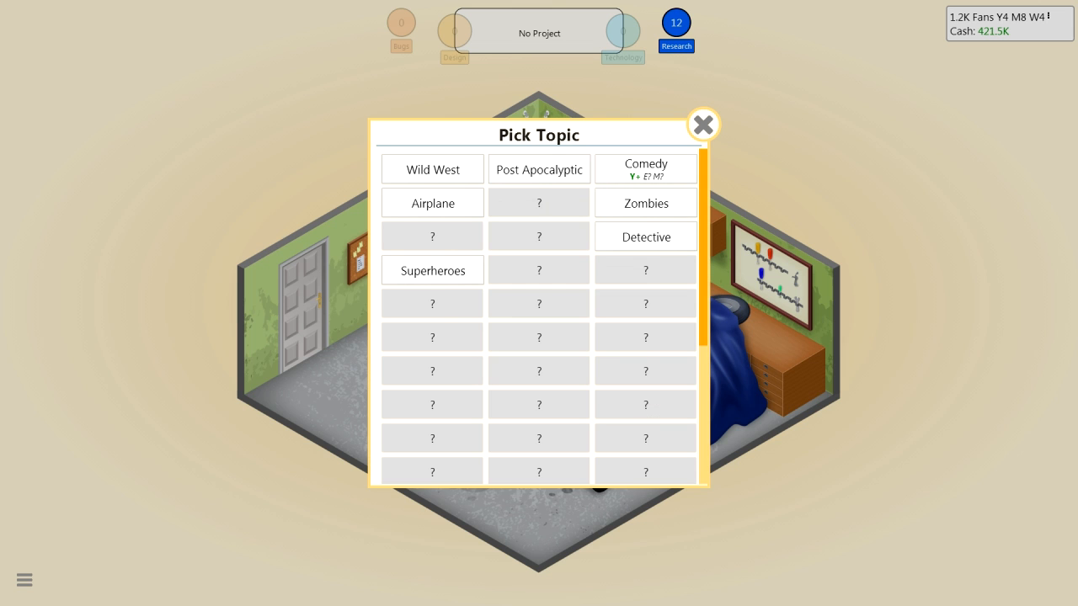
pyautogui.click(705, 124)
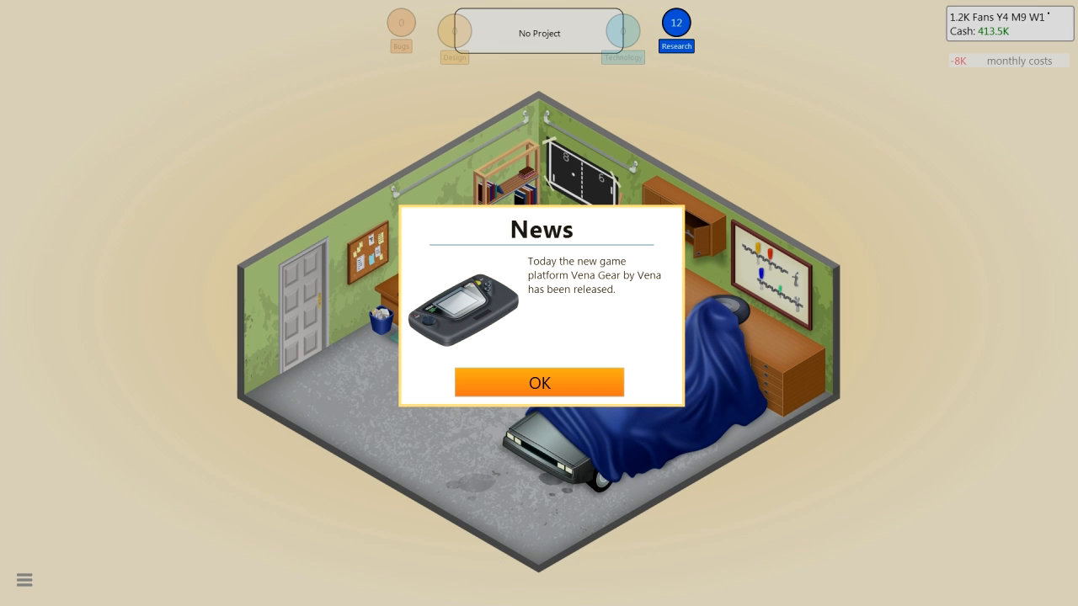
# Dismiss the Vena Gear news and begin a Mature-rated game concept for PC
pyautogui.click(539, 382)
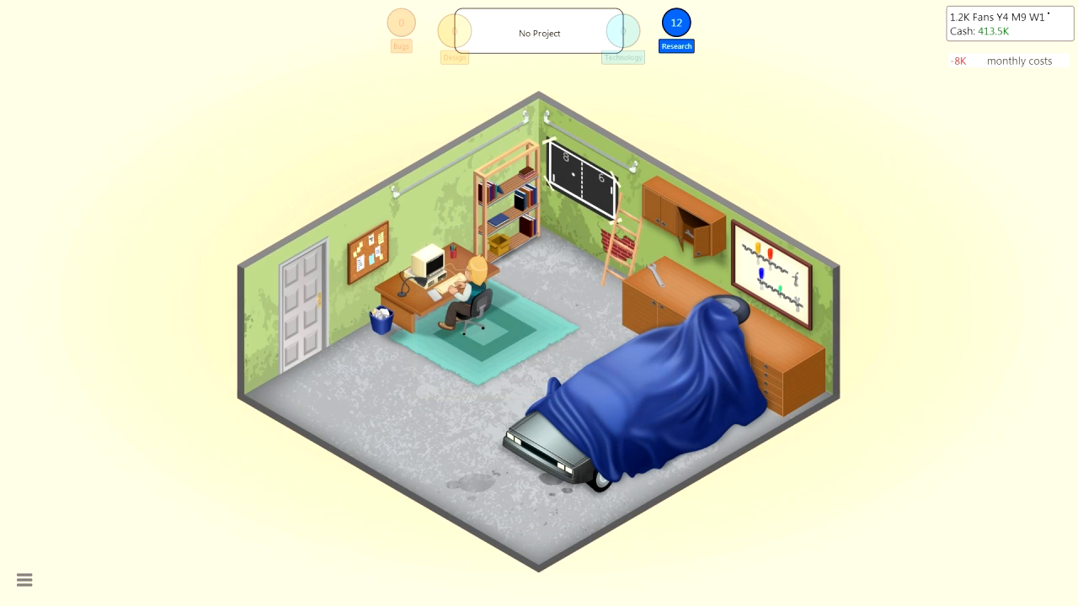
pyautogui.click(529, 60)
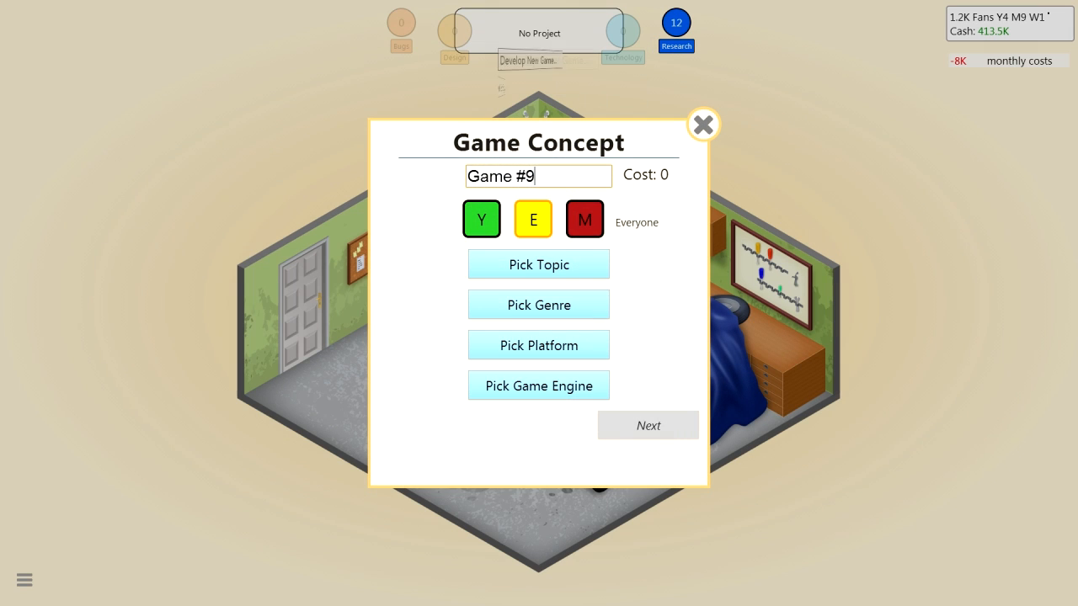
pyautogui.click(583, 219)
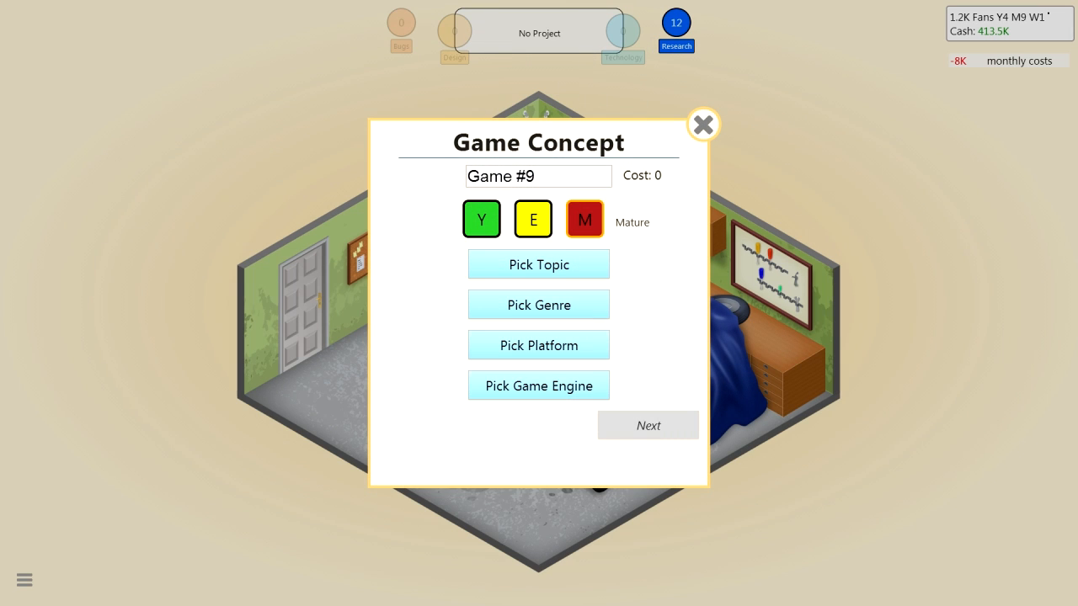
pyautogui.click(538, 344)
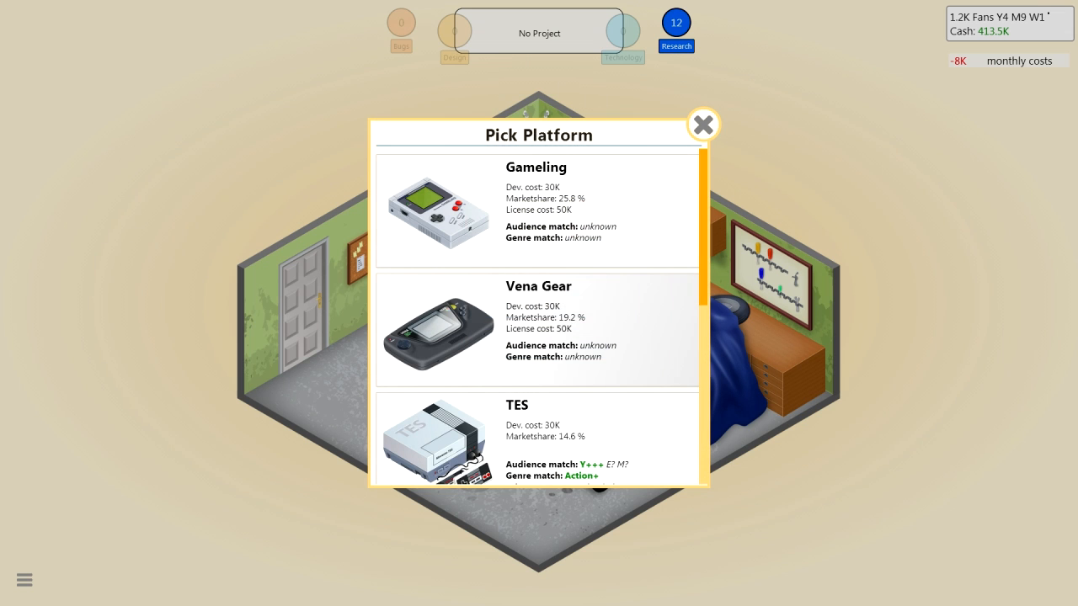
pyautogui.scroll(-3)
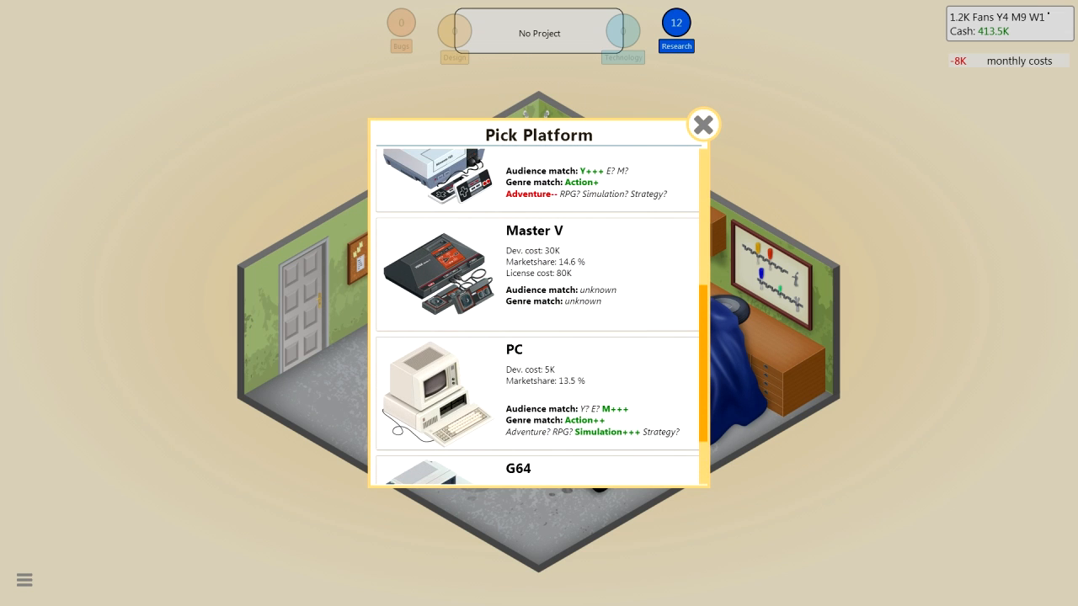
pyautogui.scroll(-3)
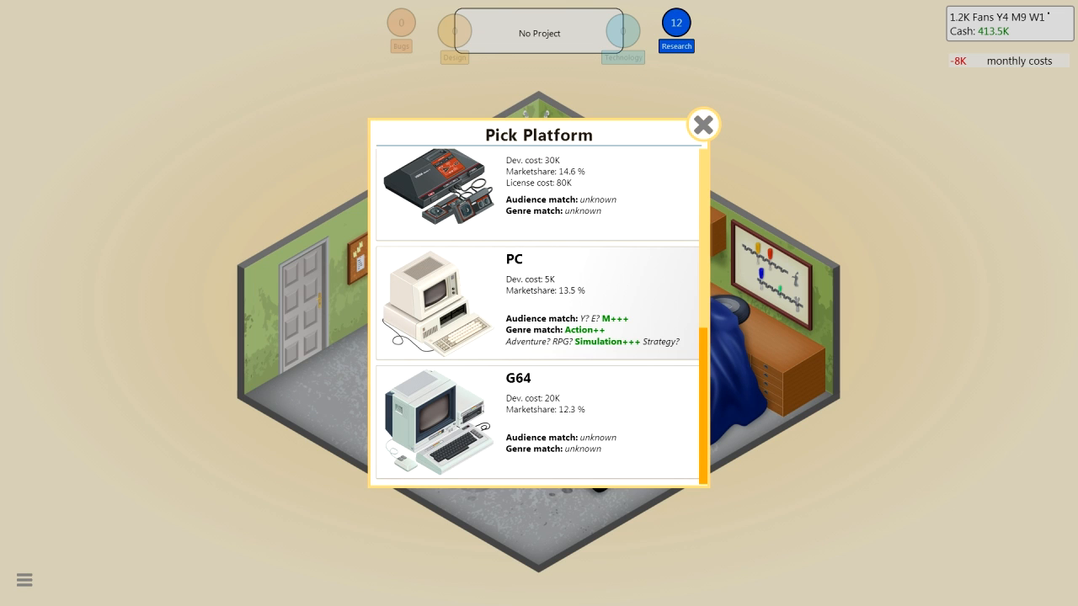
pyautogui.click(538, 301)
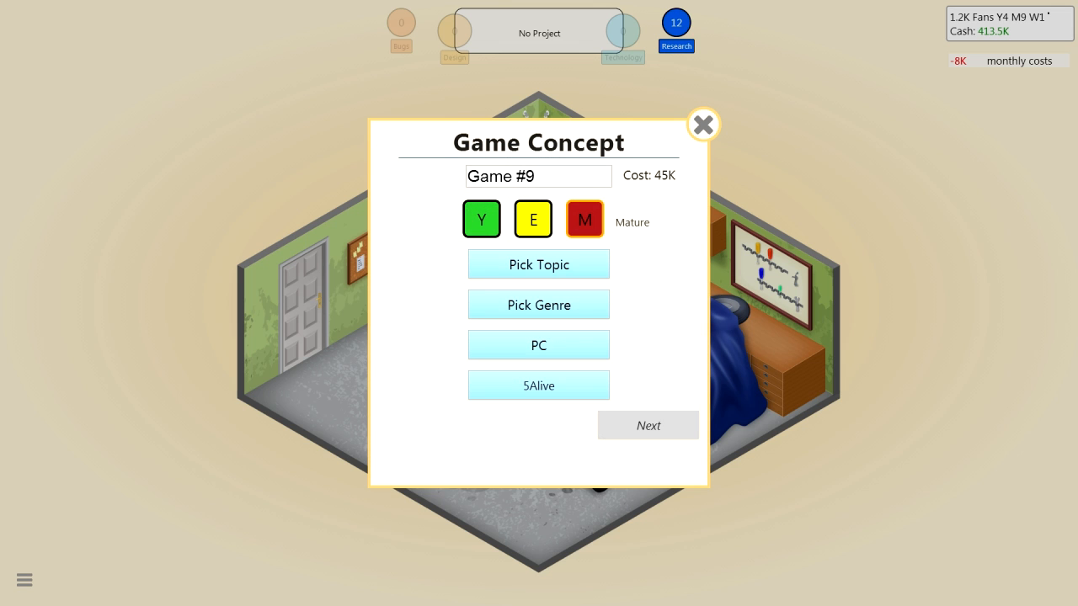
# Set genre Strategy and topic Detective, and name the game 'Magnifying Grass'
pyautogui.click(538, 304)
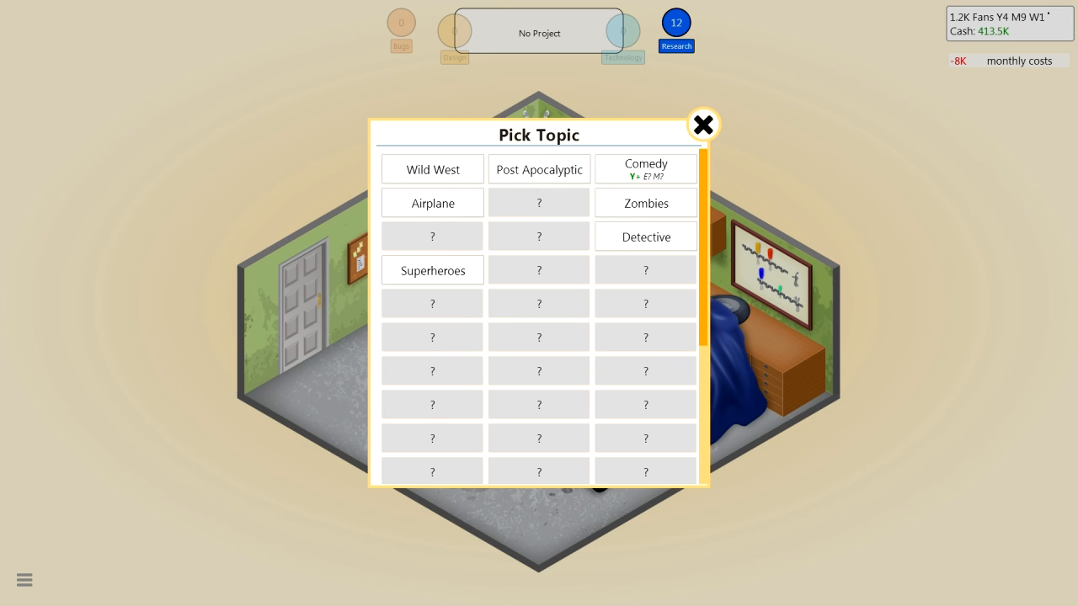
pyautogui.click(645, 169)
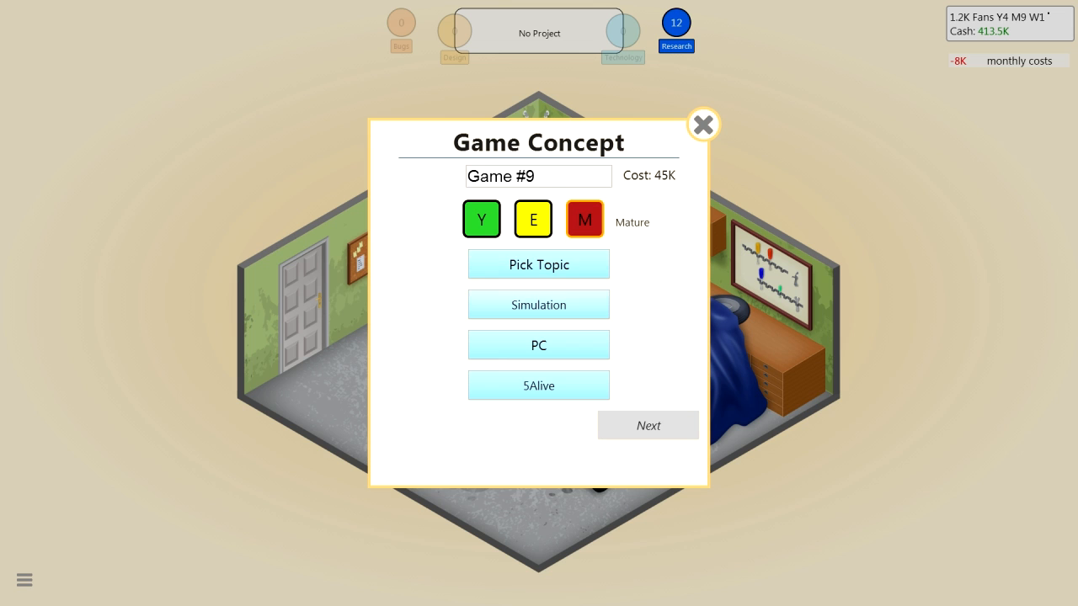
pyautogui.click(539, 304)
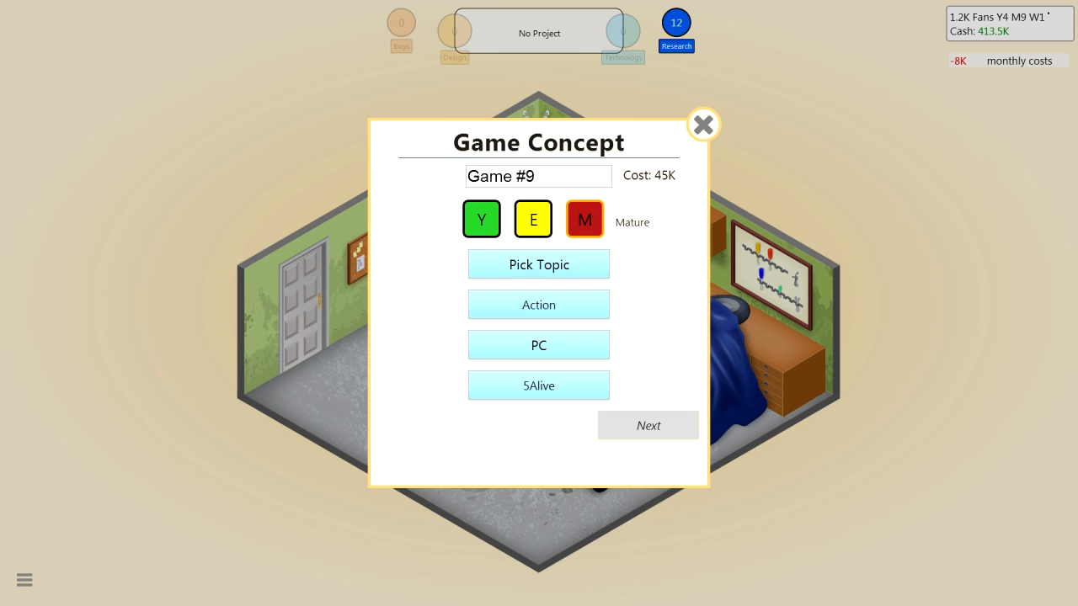
pyautogui.click(538, 304)
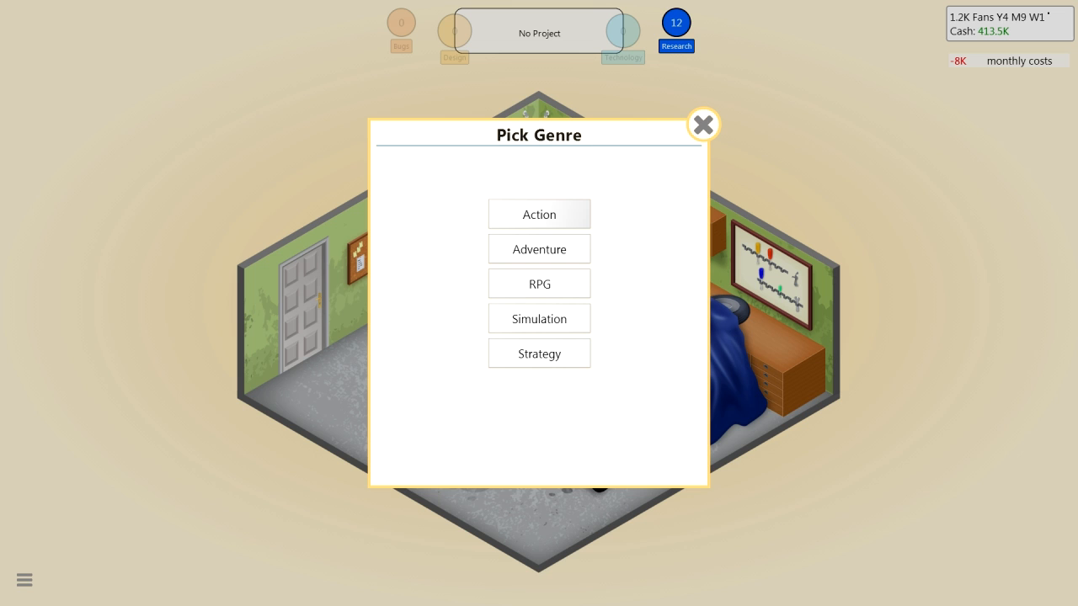
pyautogui.click(539, 352)
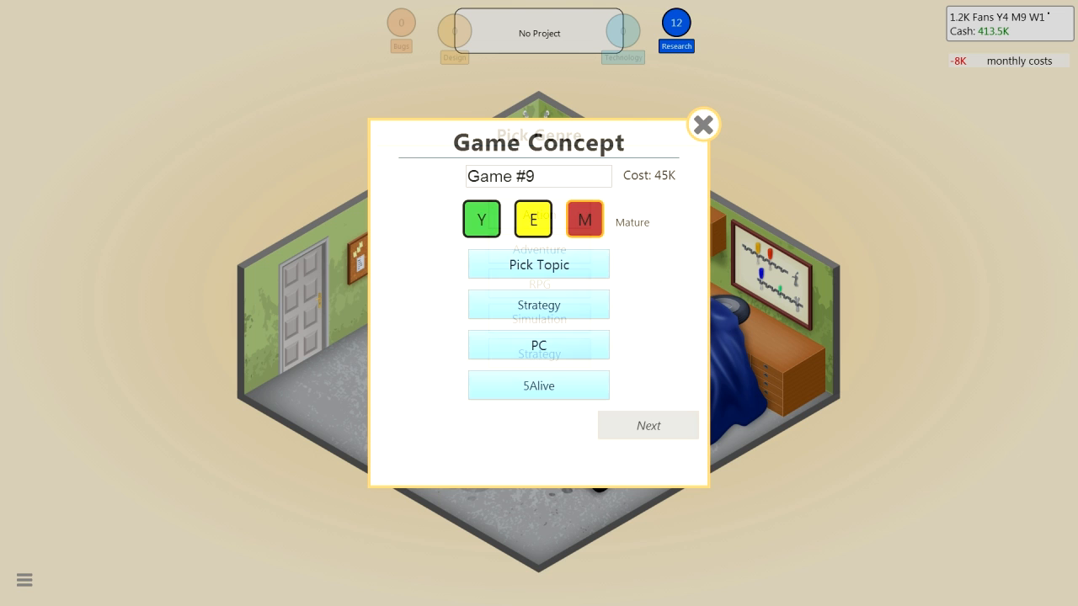
pyautogui.click(539, 264)
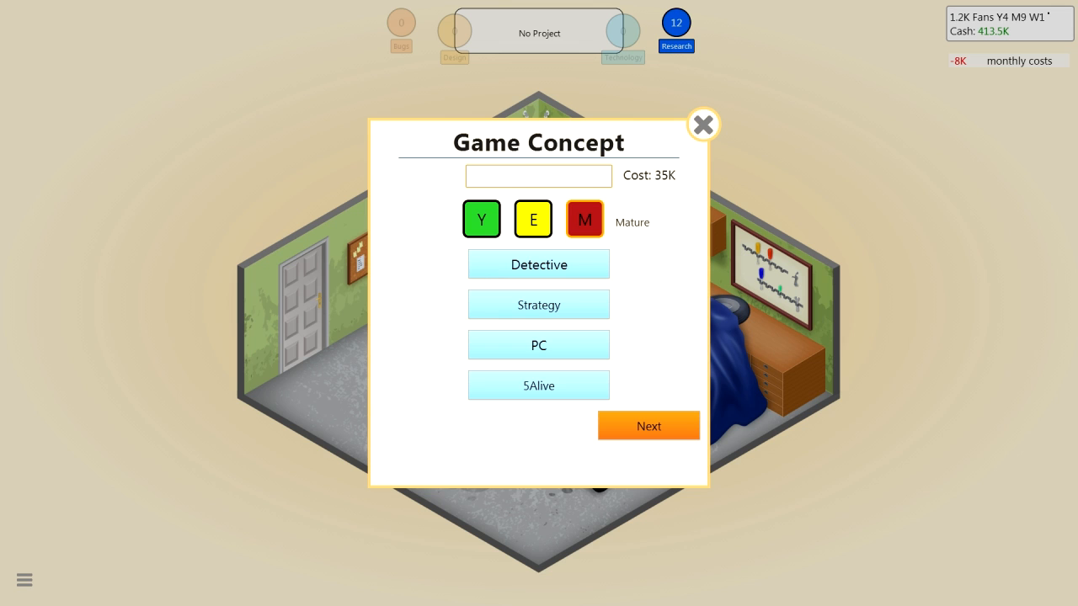
pyautogui.write('Magnifying Grass')
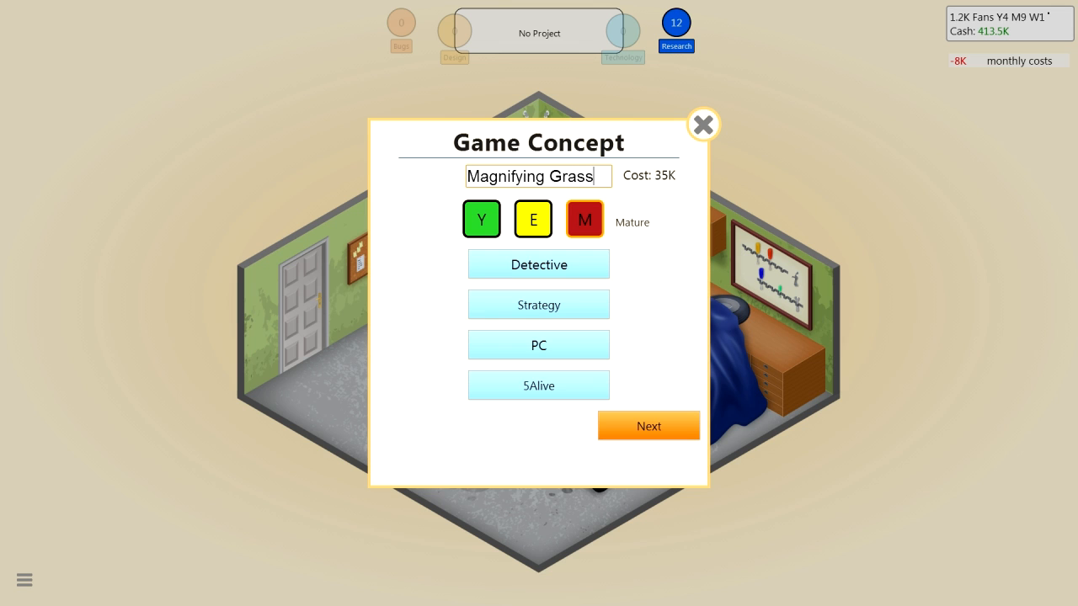
pyautogui.click(649, 425)
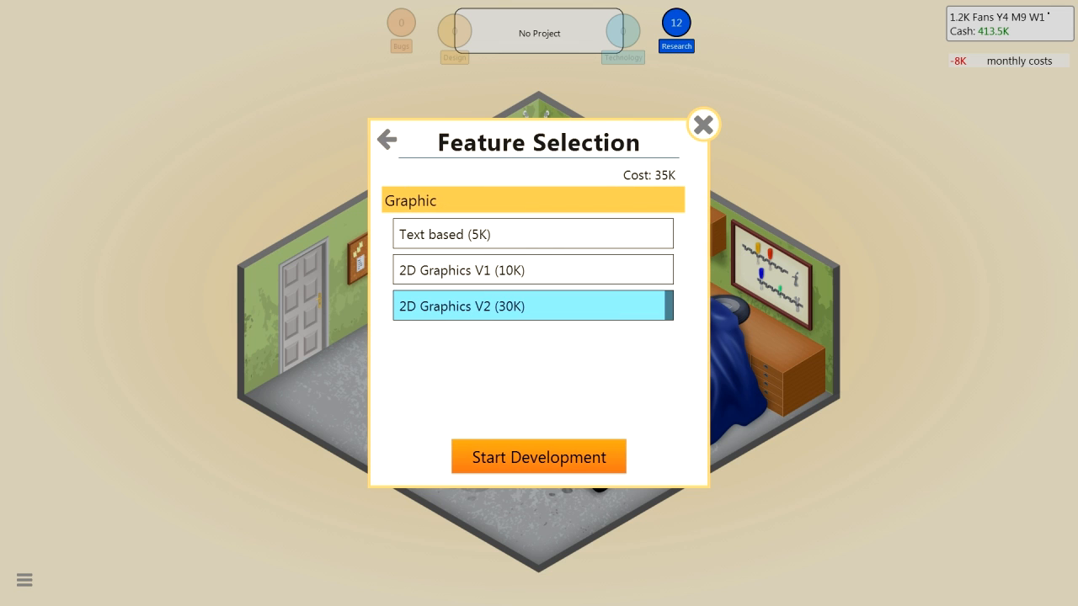
# Begin development and confirm stage one with the Linear story feature added
pyautogui.click(538, 457)
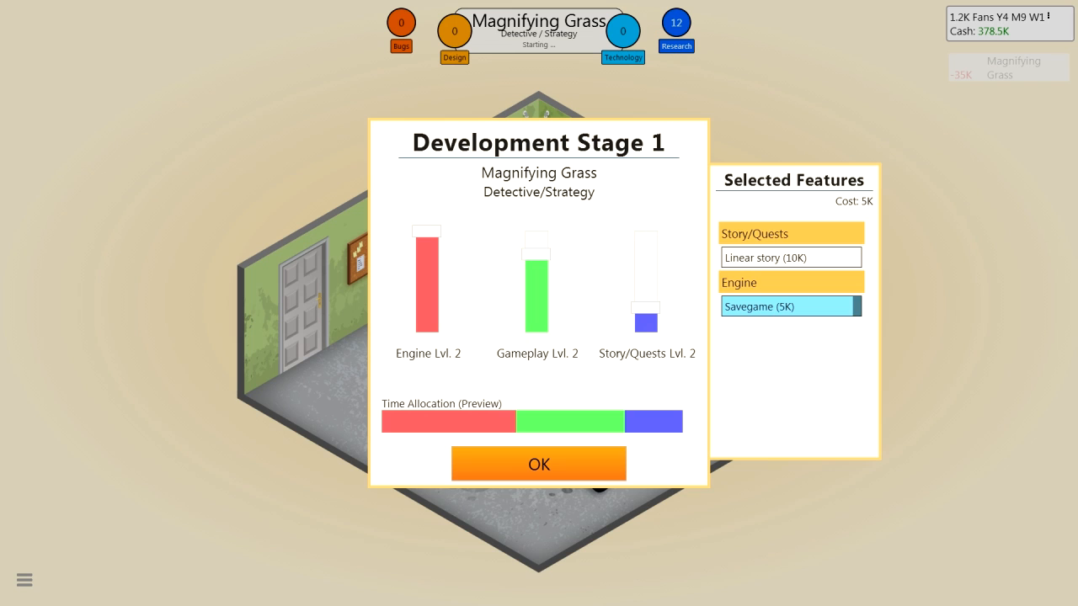
pyautogui.click(790, 257)
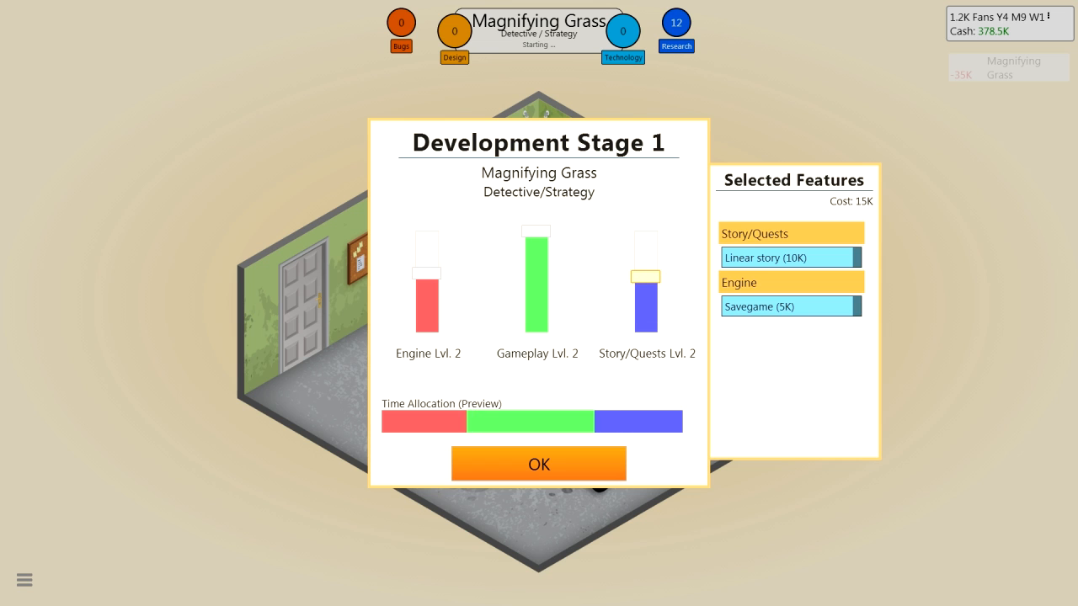
pyautogui.click(538, 465)
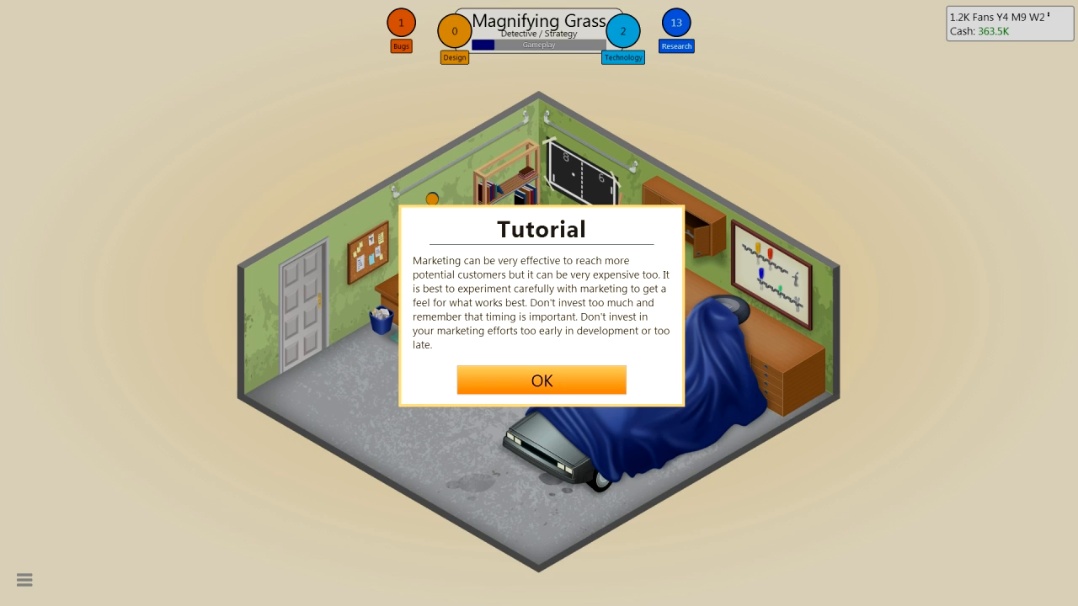
# Dismiss the marketing tips, confirm stage two, run magazine ads, and favour World Design
pyautogui.click(541, 381)
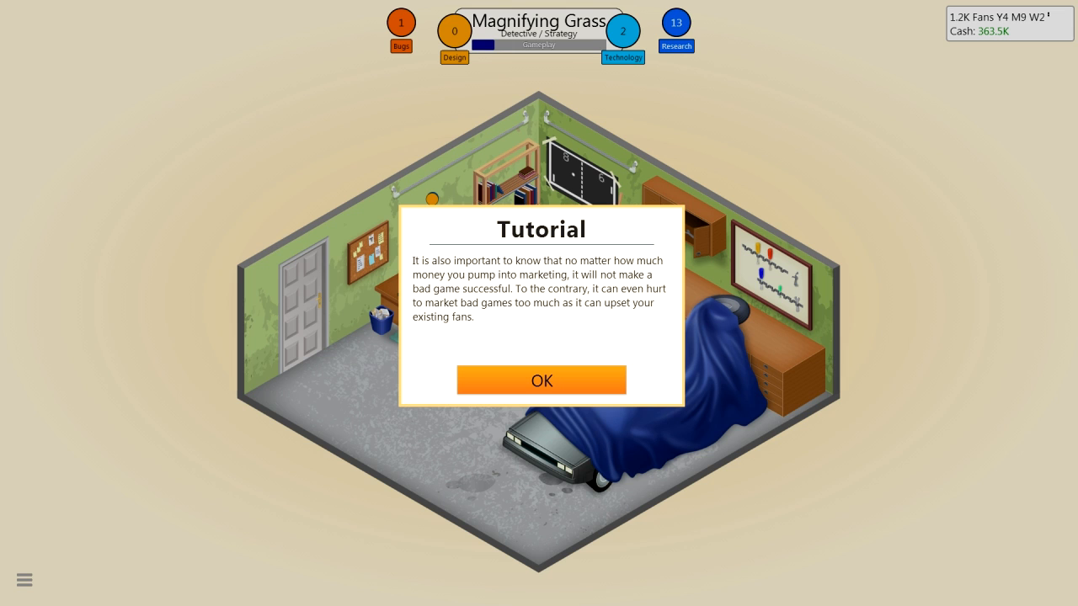
pyautogui.click(541, 380)
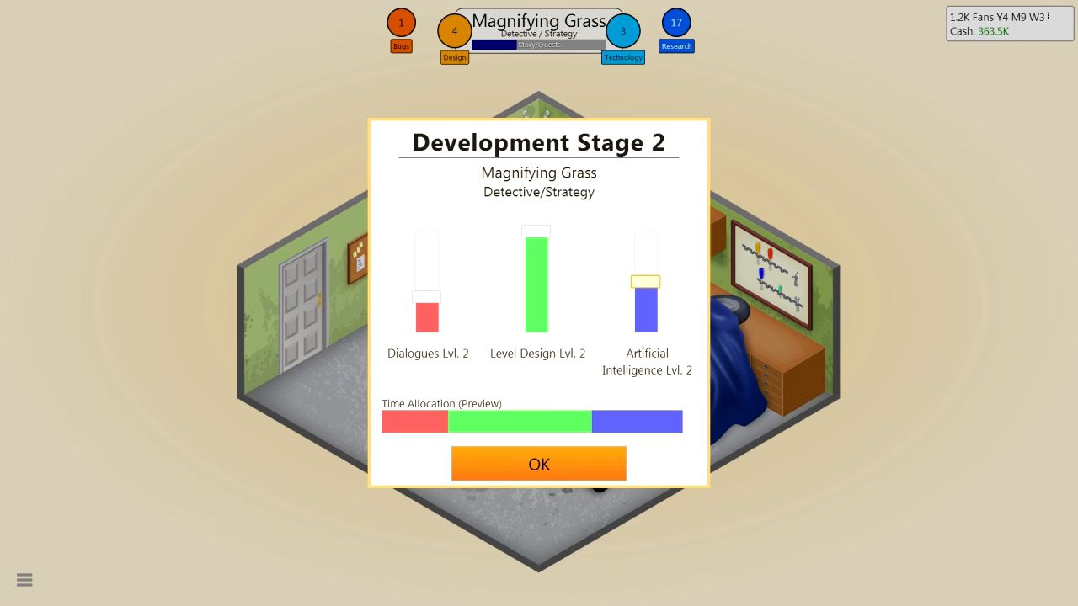
pyautogui.click(538, 464)
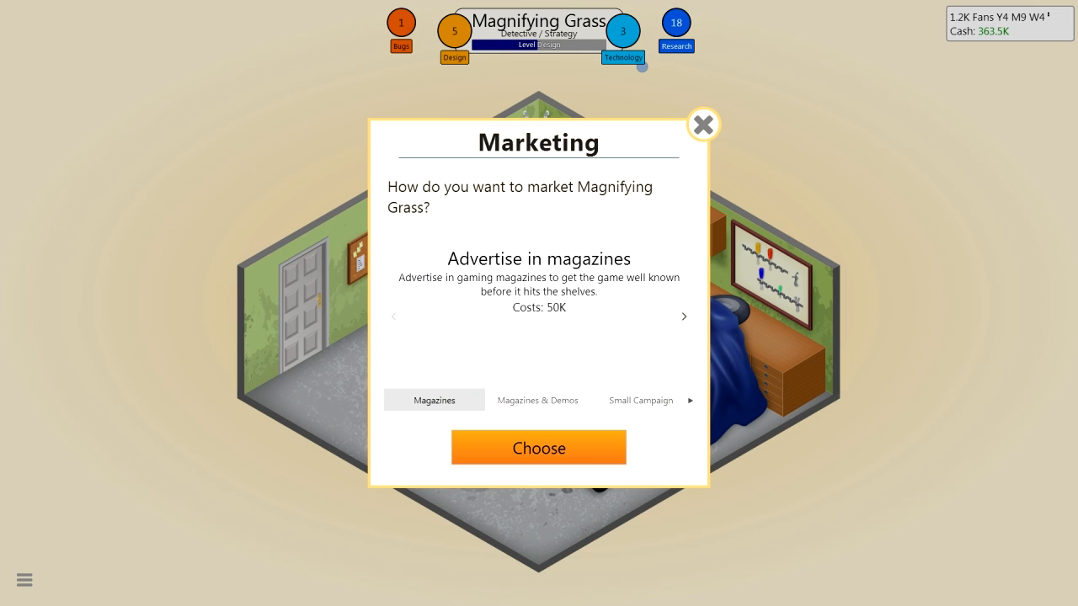
pyautogui.click(538, 447)
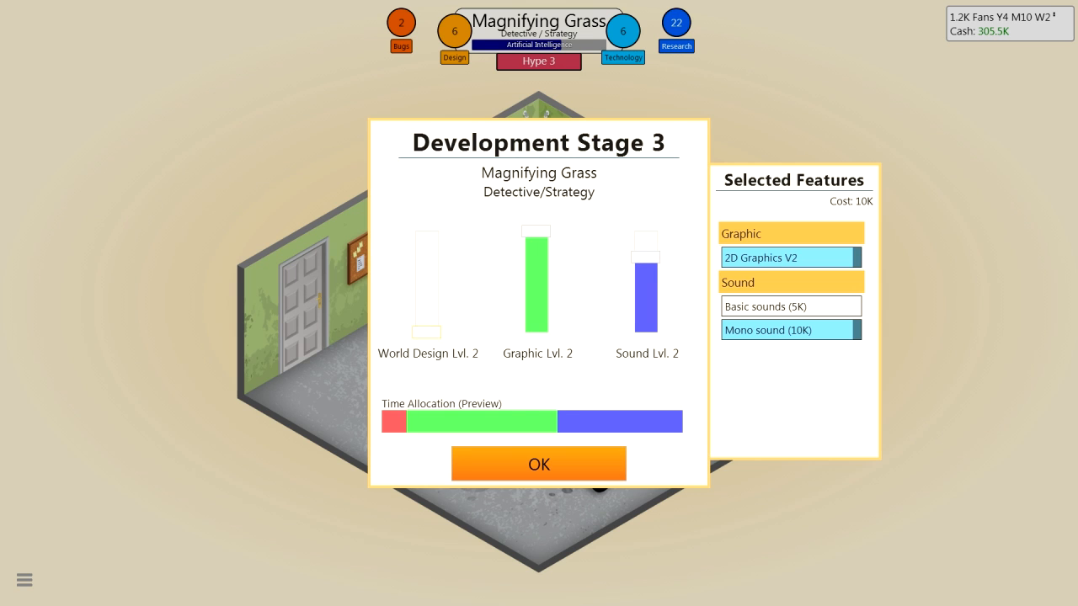
pyautogui.click(428, 295)
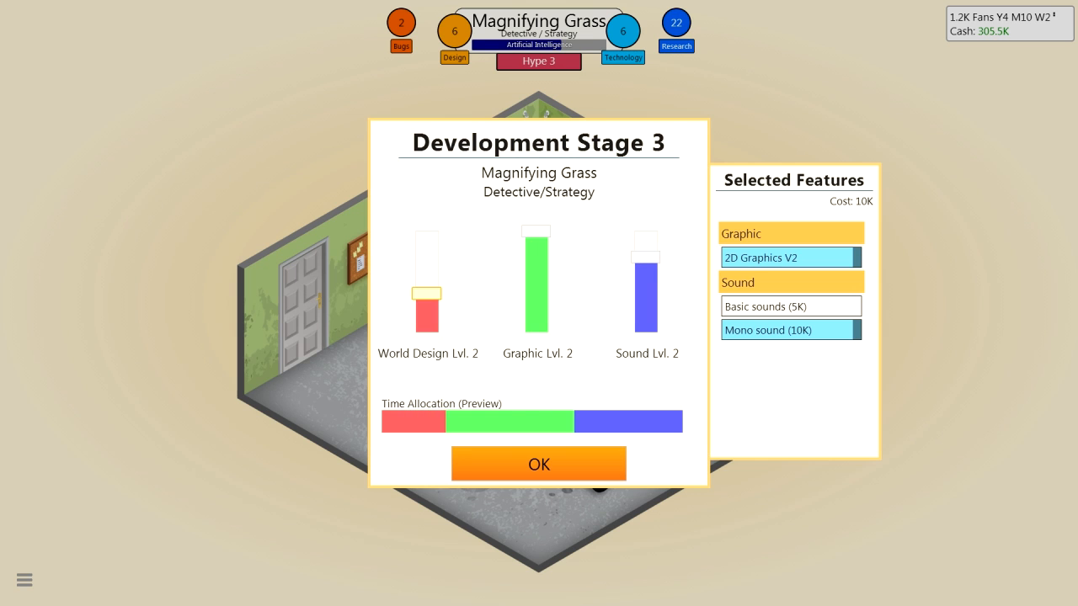
pyautogui.click(539, 464)
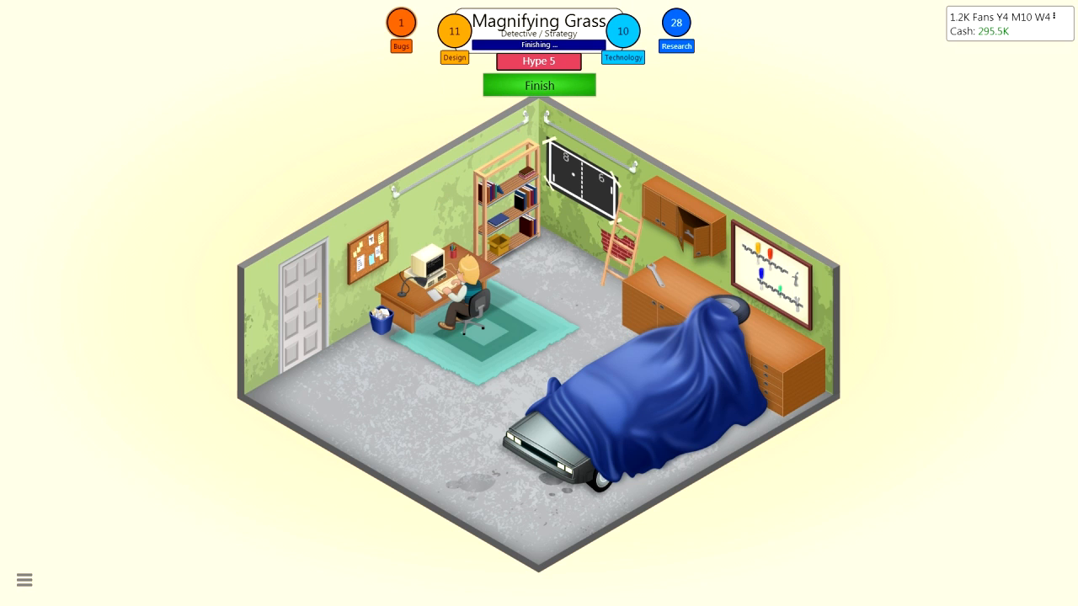
# Finish Magnifying Grass, review the experience report, release it, and dismiss the research notice
pyautogui.click(539, 84)
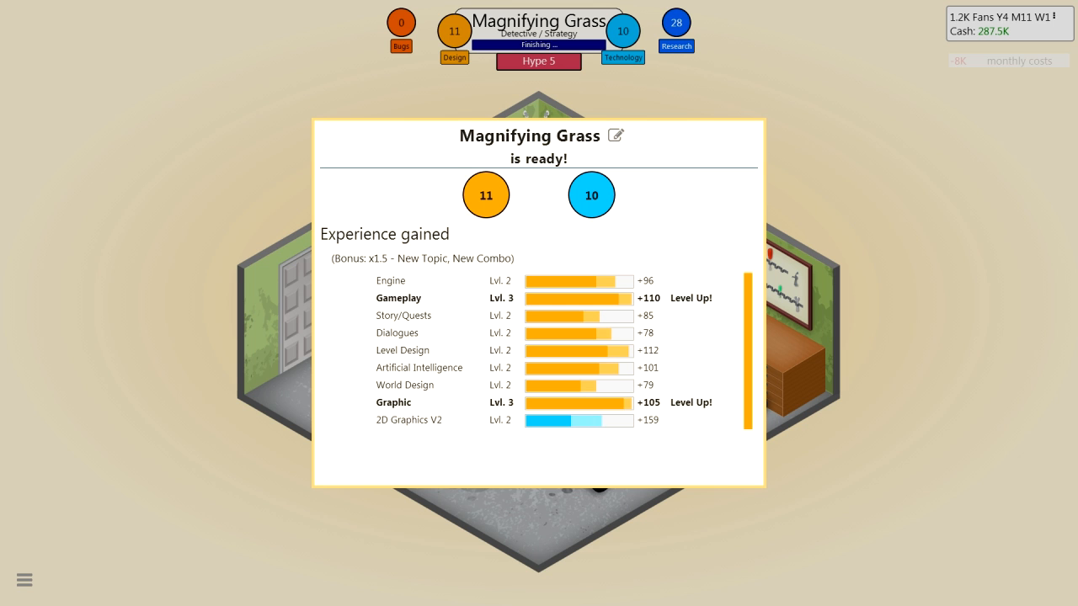
pyautogui.scroll(-3)
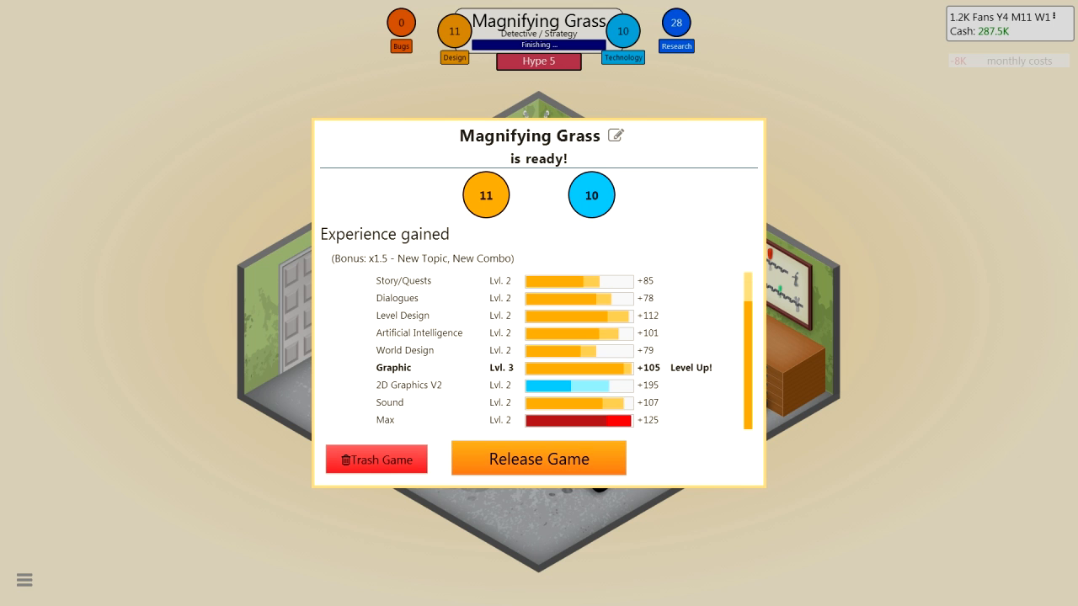
pyautogui.click(538, 459)
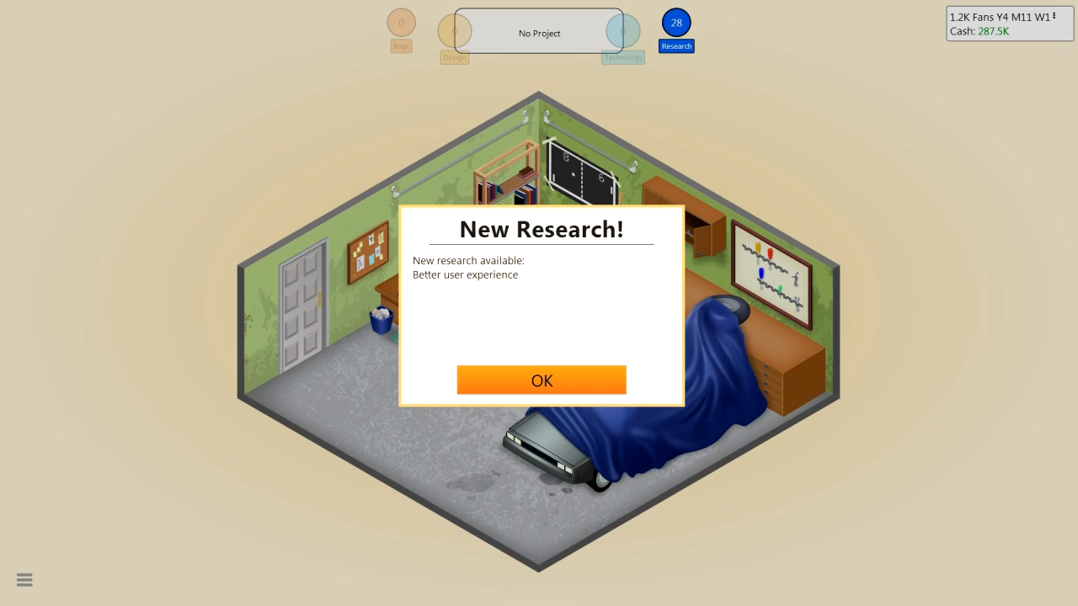
pyautogui.click(542, 380)
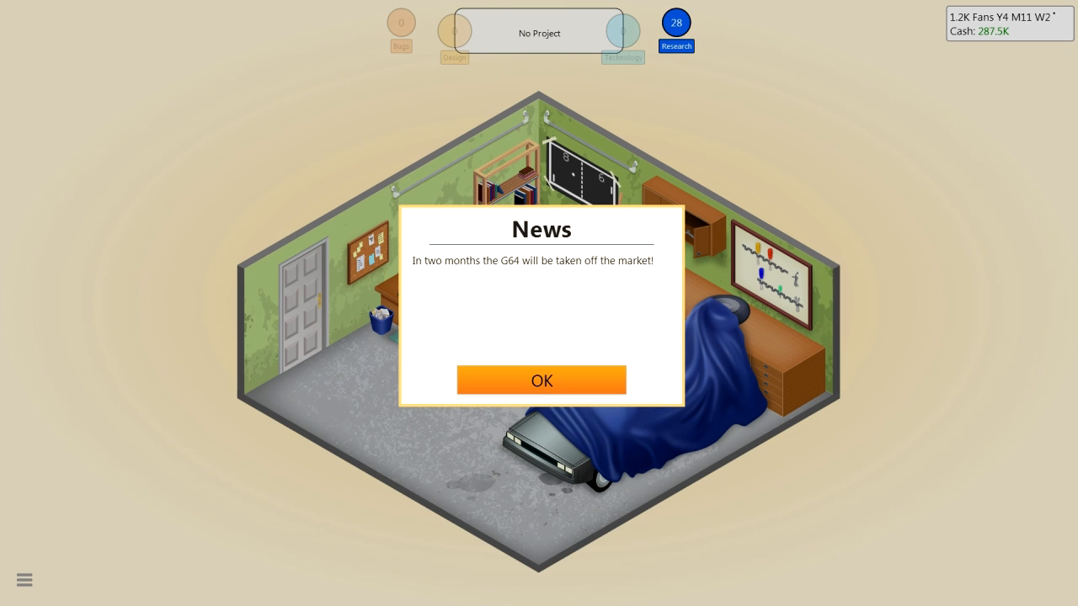
# Dismiss the G64 news and read Magnifying Grass's reviews (6, 5, 4, 6)
pyautogui.click(541, 380)
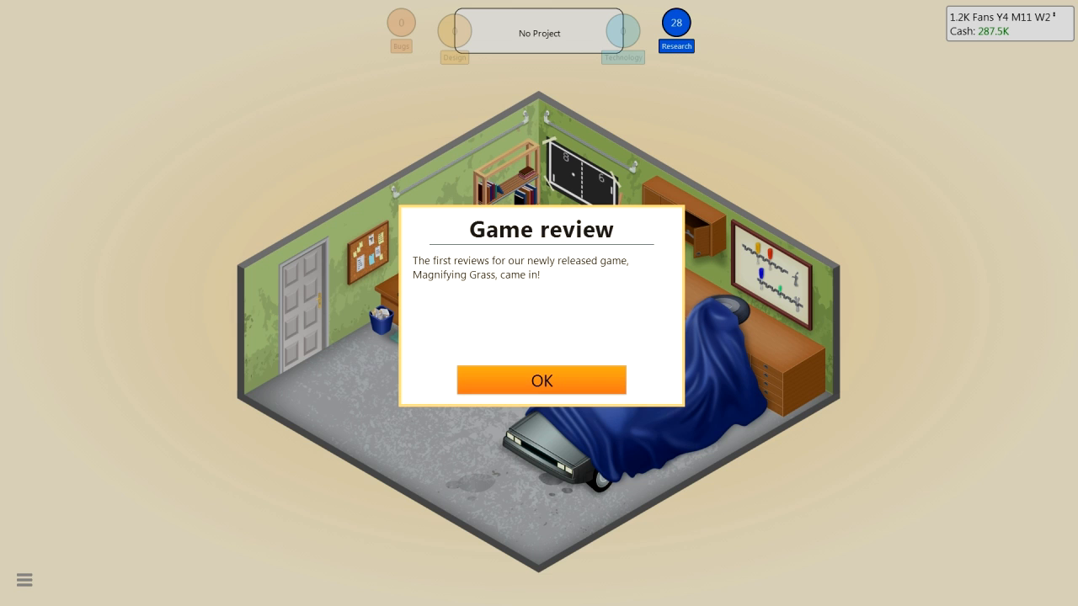
pyautogui.click(542, 380)
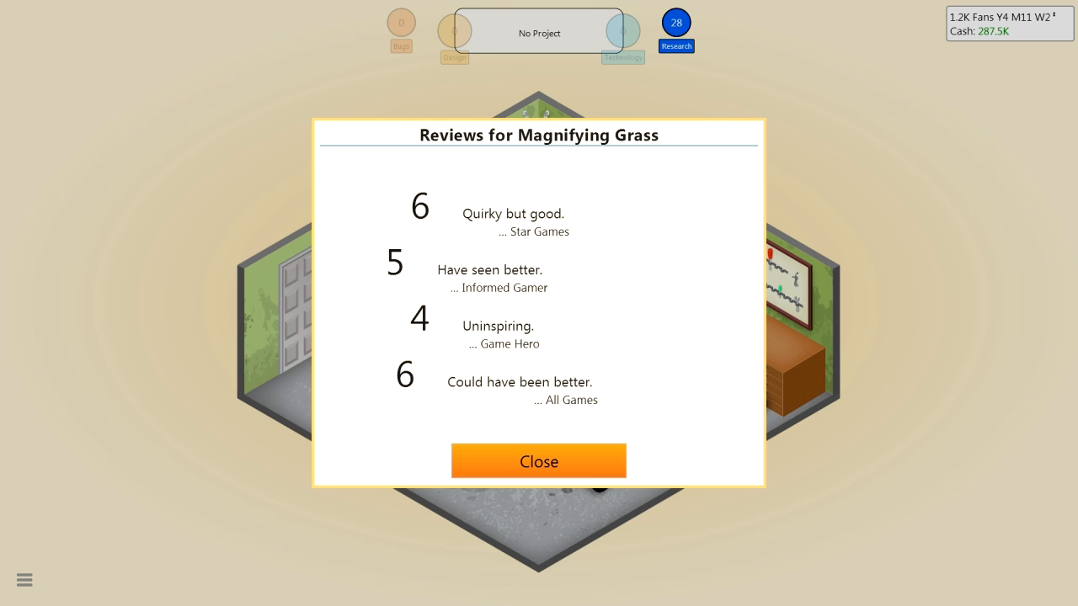
pyautogui.click(538, 461)
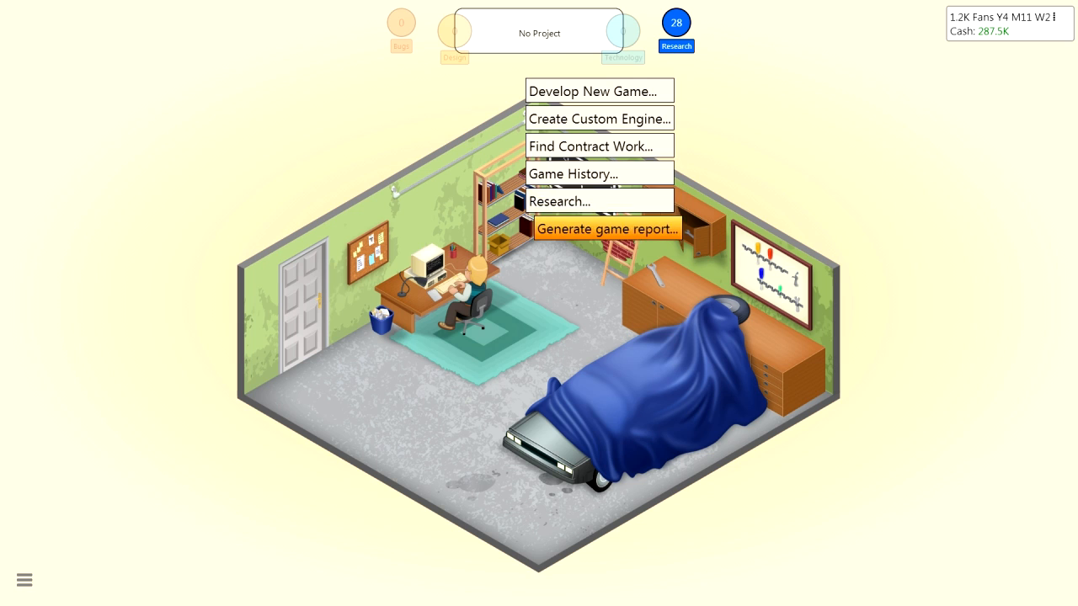
# Generate and dismiss the post-release game report for Magnifying Grass
pyautogui.click(607, 228)
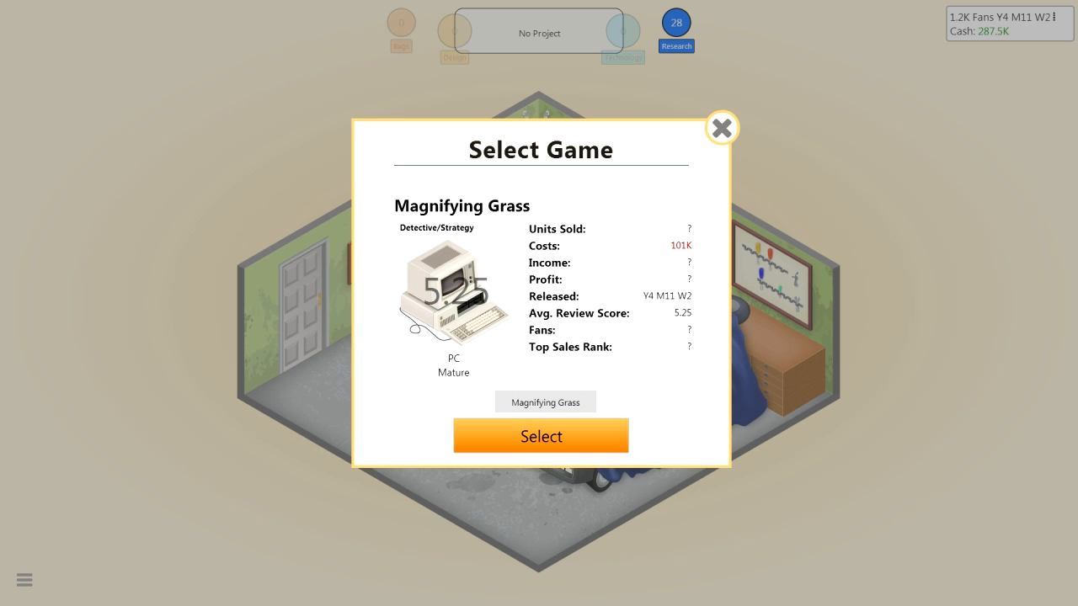
pyautogui.click(540, 435)
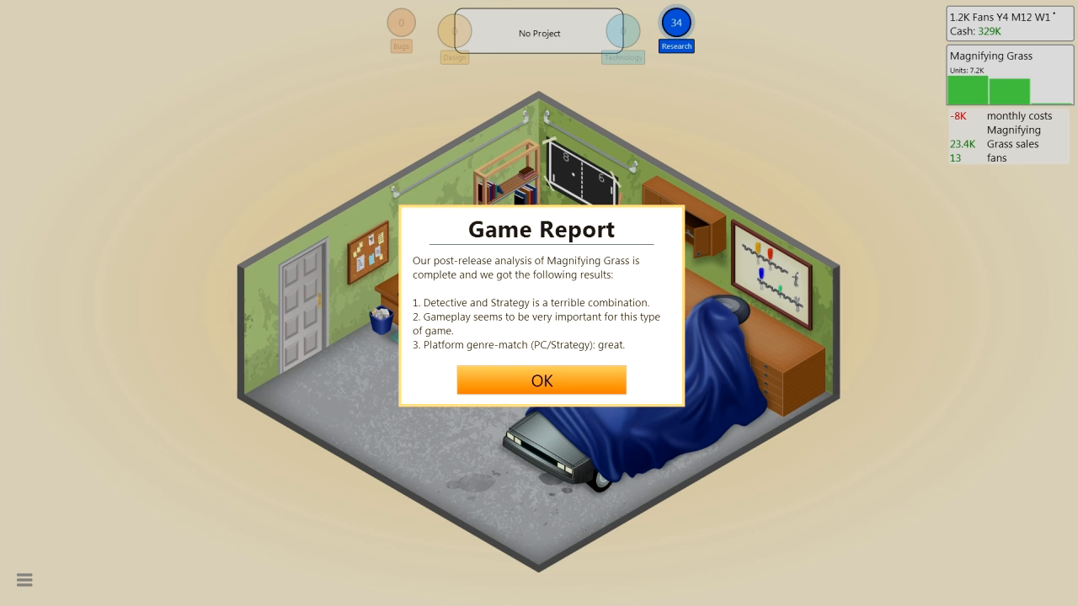
pyautogui.click(542, 380)
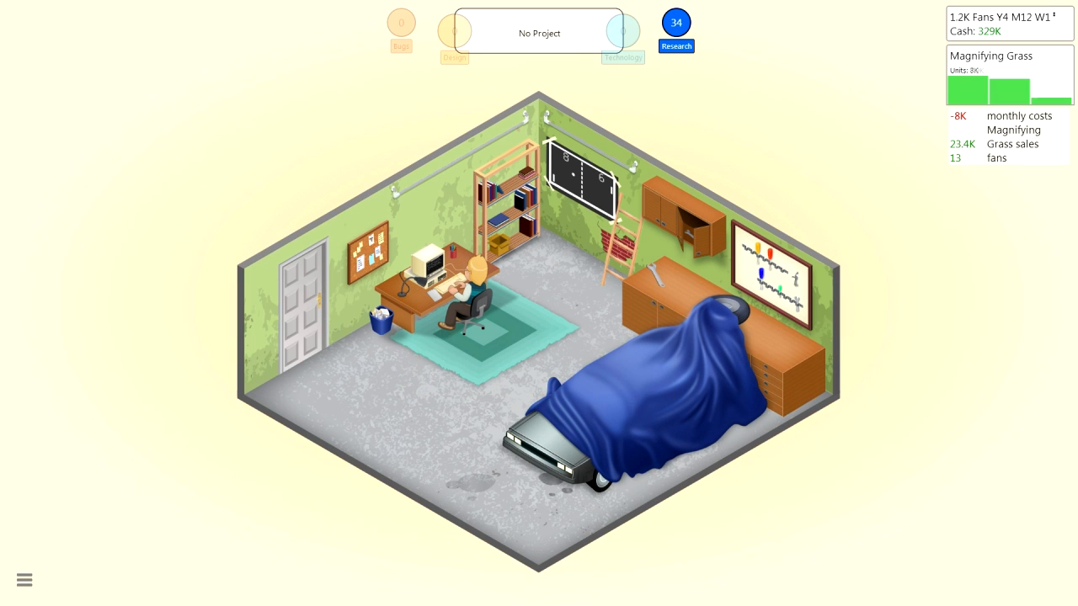
pyautogui.click(539, 33)
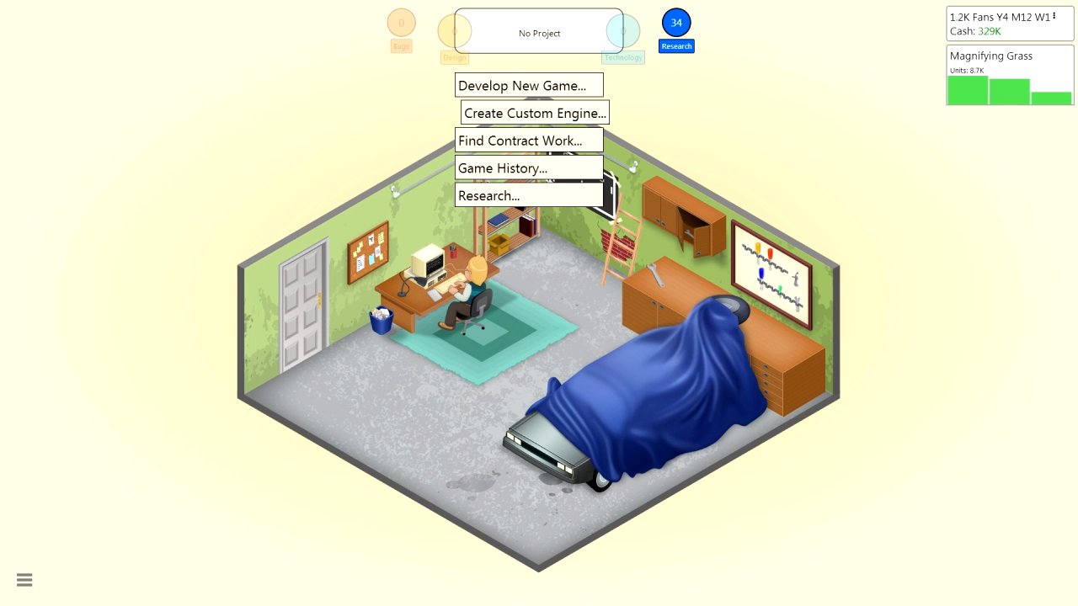
# Accept the Debug program contract and dismiss the Govodore bankruptcy and G64 shutdown news
pyautogui.click(518, 141)
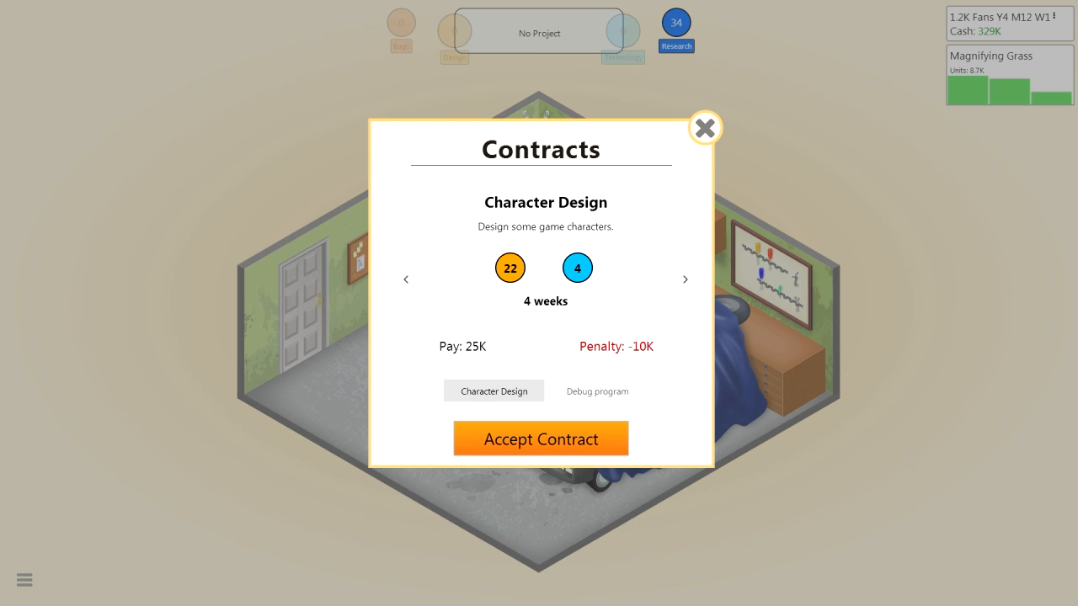
pyautogui.click(596, 391)
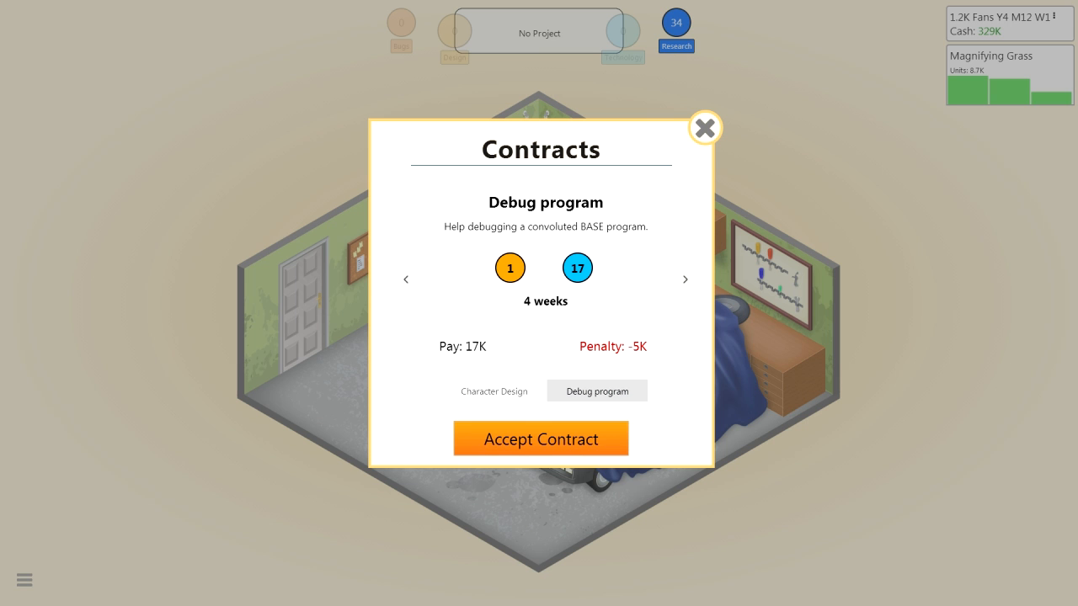
pyautogui.click(540, 438)
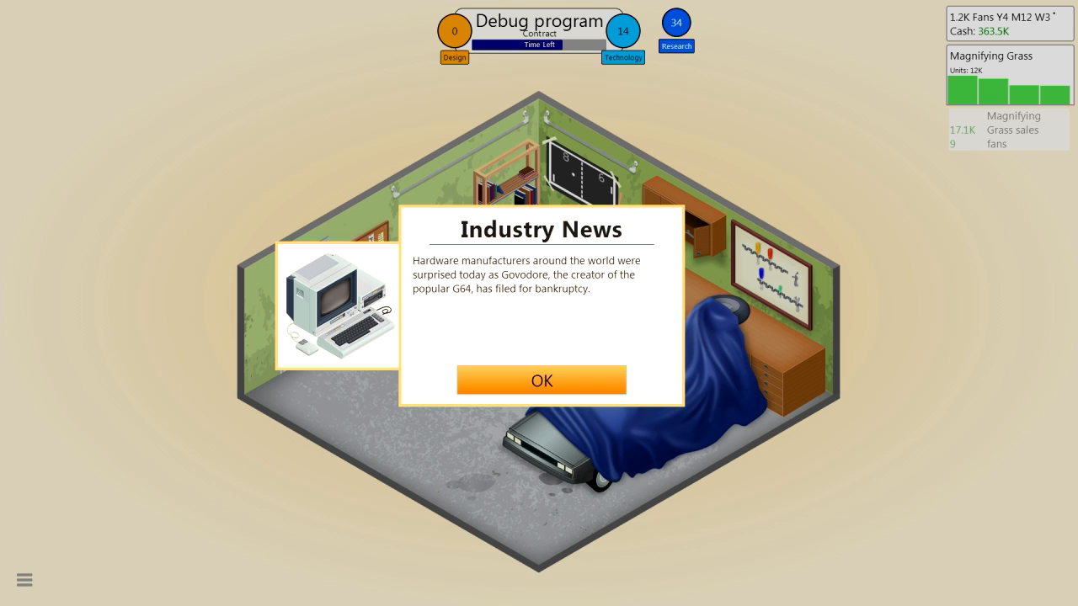
pyautogui.click(542, 381)
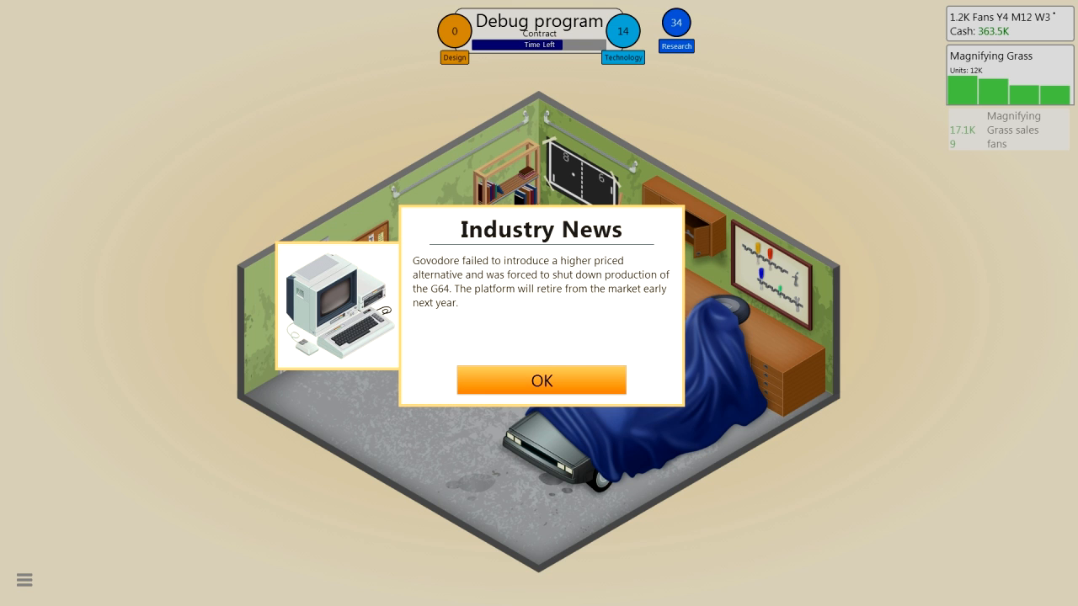
pyautogui.click(541, 380)
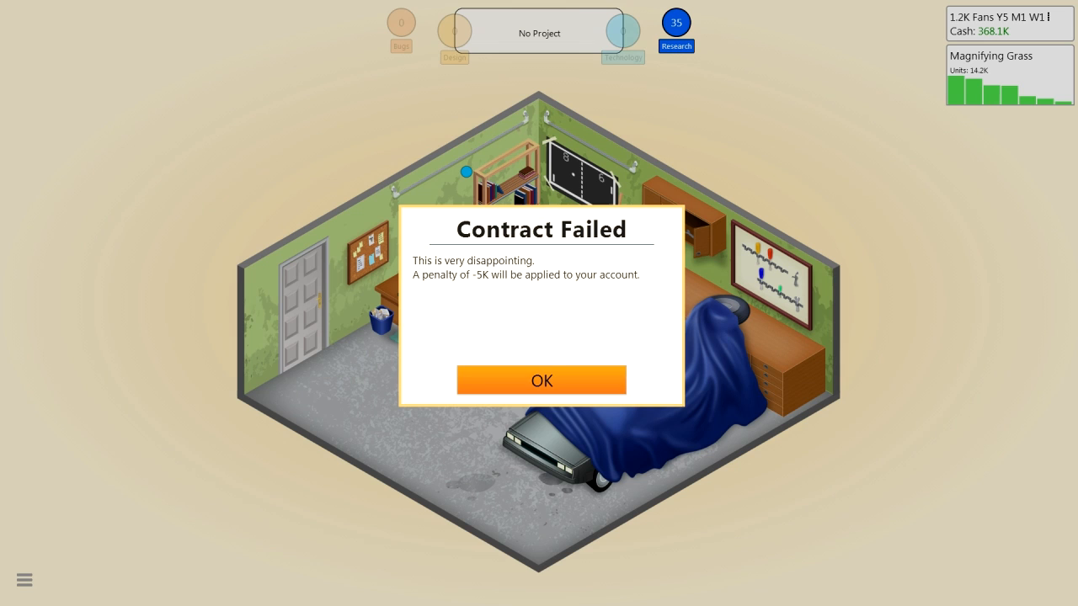
# Dismiss the contract failure and G64 support notices, then bring up the action list
pyautogui.click(541, 380)
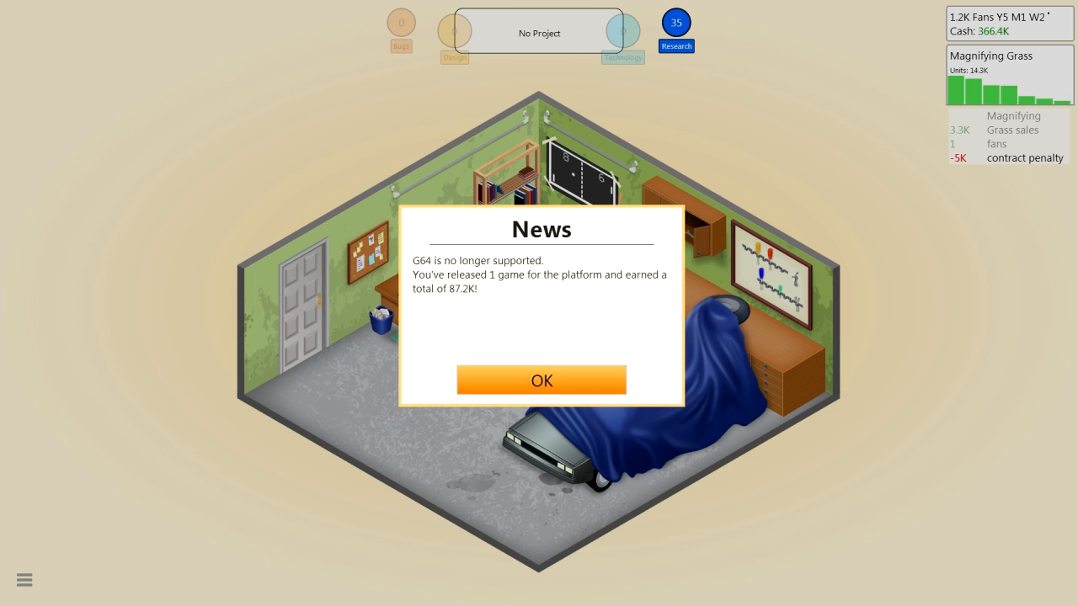
pyautogui.click(542, 380)
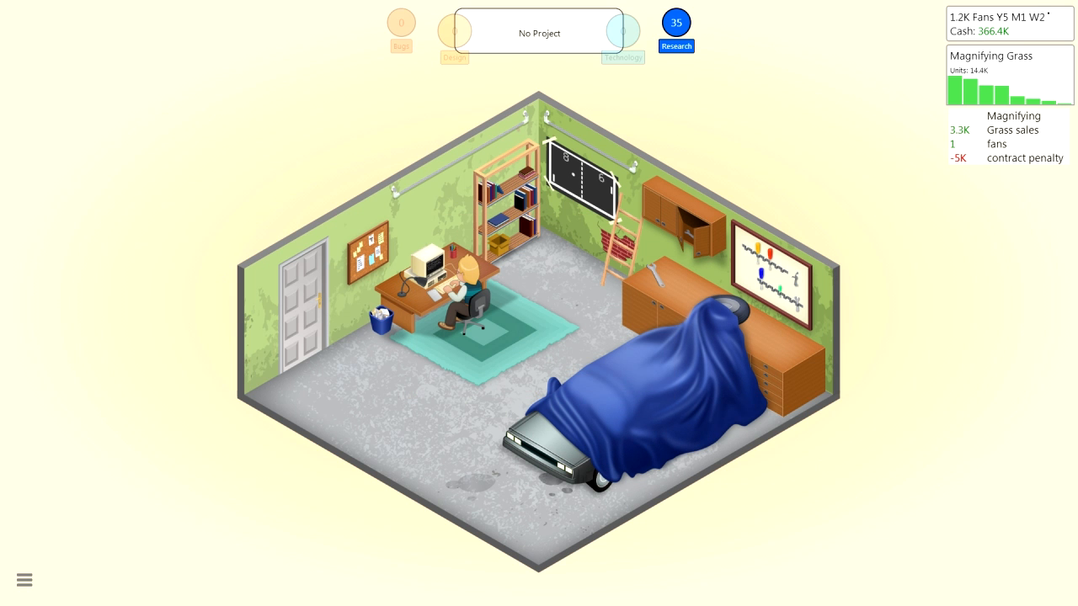
pyautogui.click(539, 32)
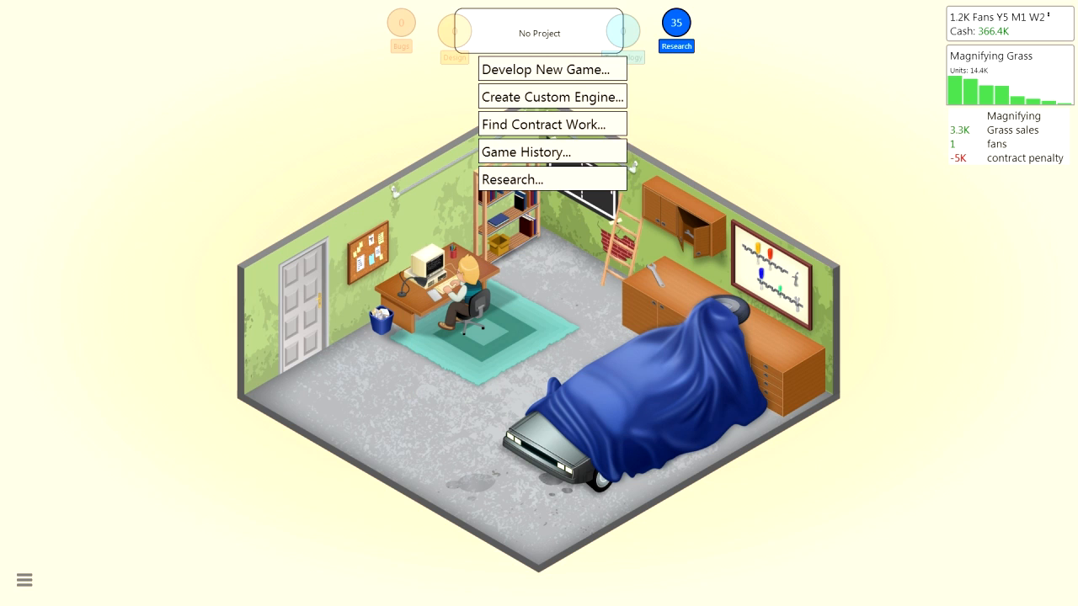
pyautogui.moveTo(553, 69)
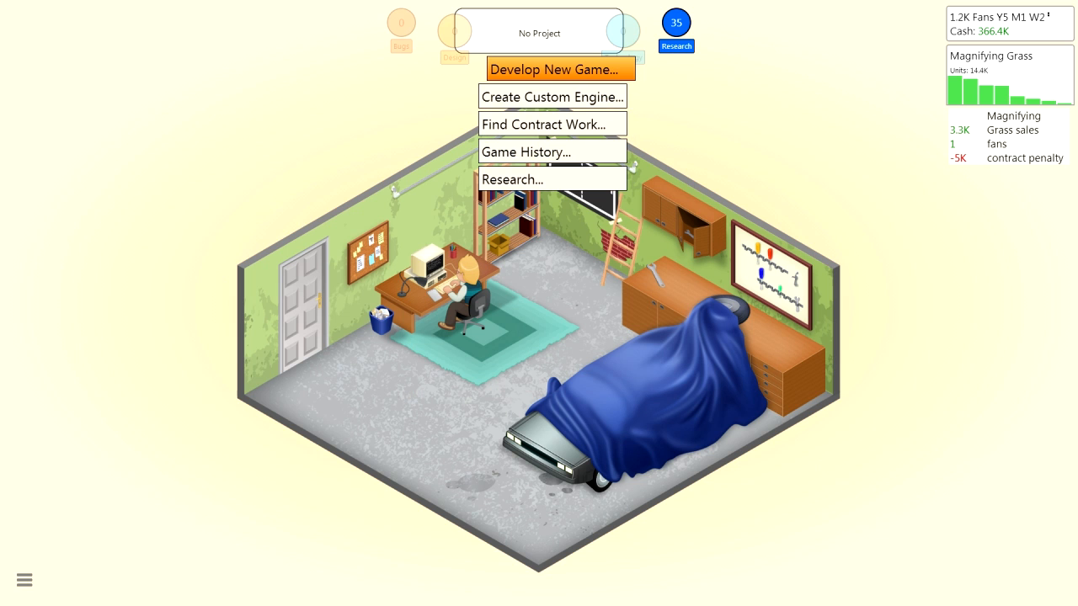
# Set up 'Flesh Light', a Mature Zombies/Simulation PC game on the 5Alive engine
pyautogui.click(559, 69)
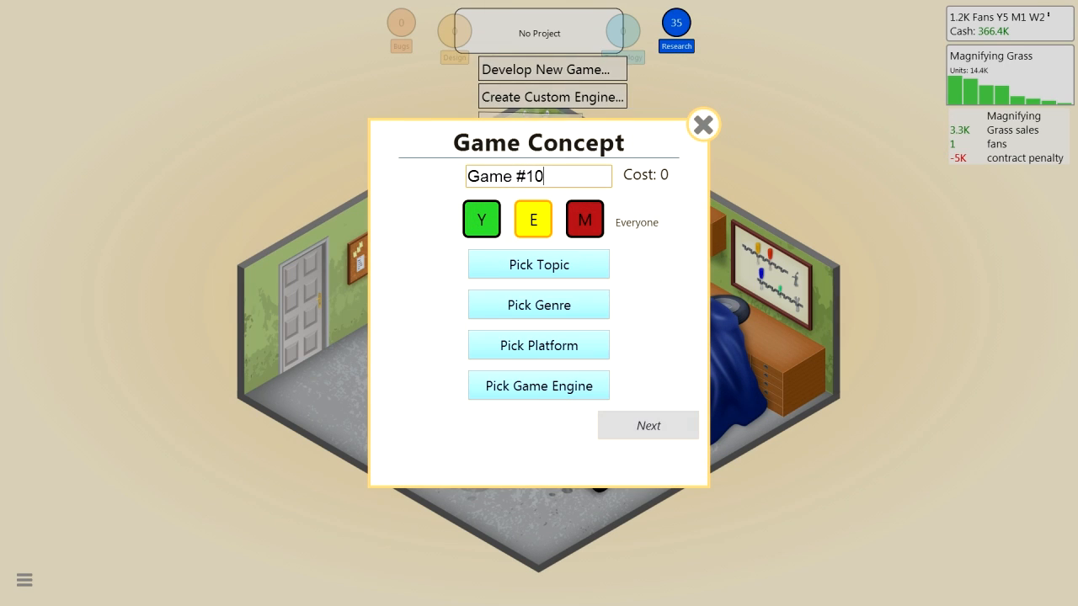
pyautogui.click(584, 219)
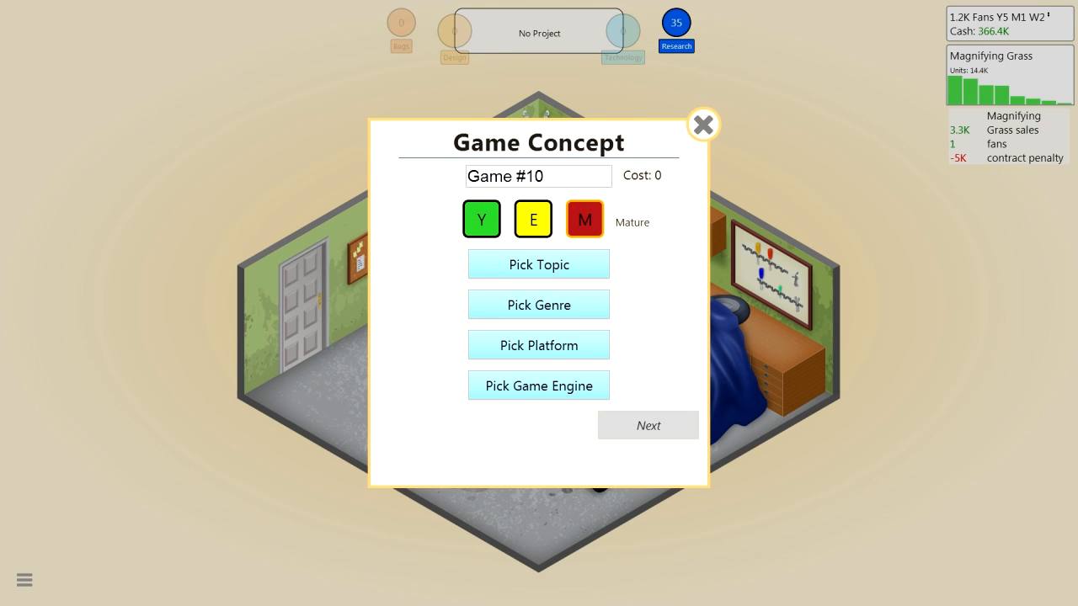
pyautogui.click(539, 304)
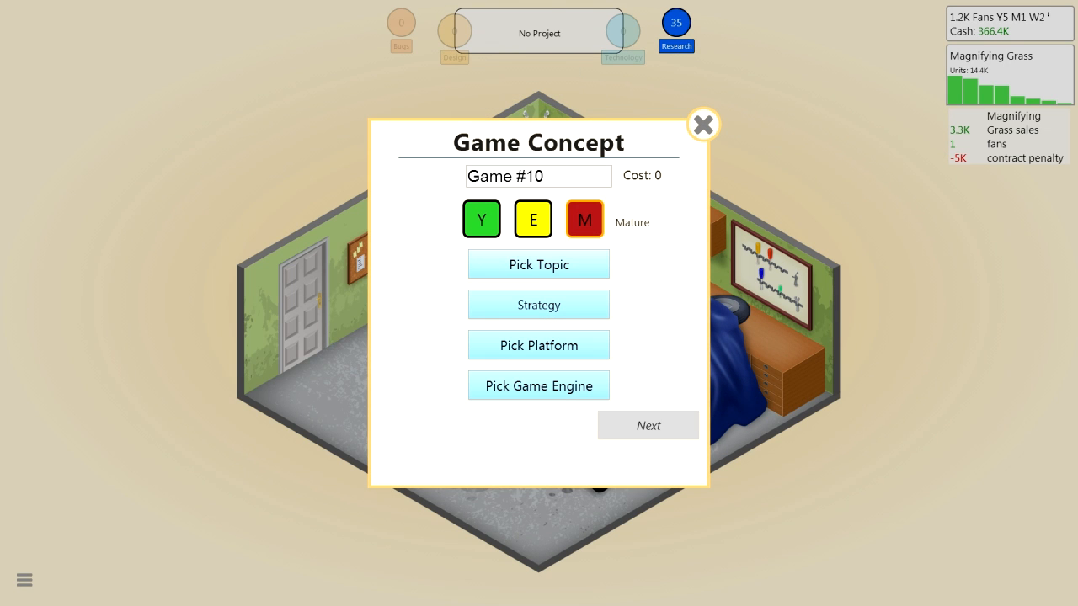
pyautogui.click(538, 345)
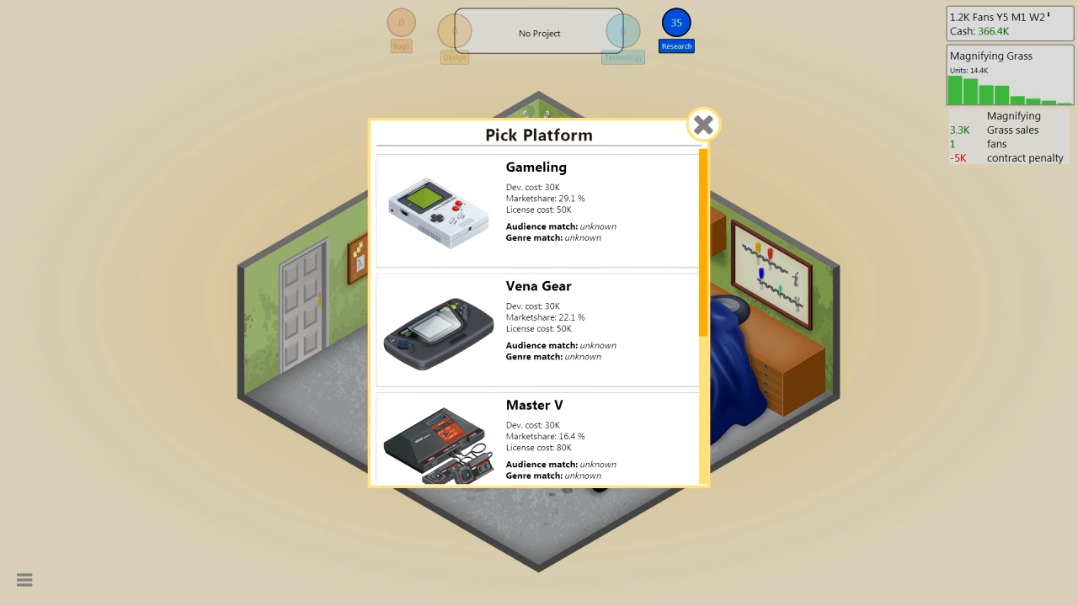
pyautogui.scroll(-3)
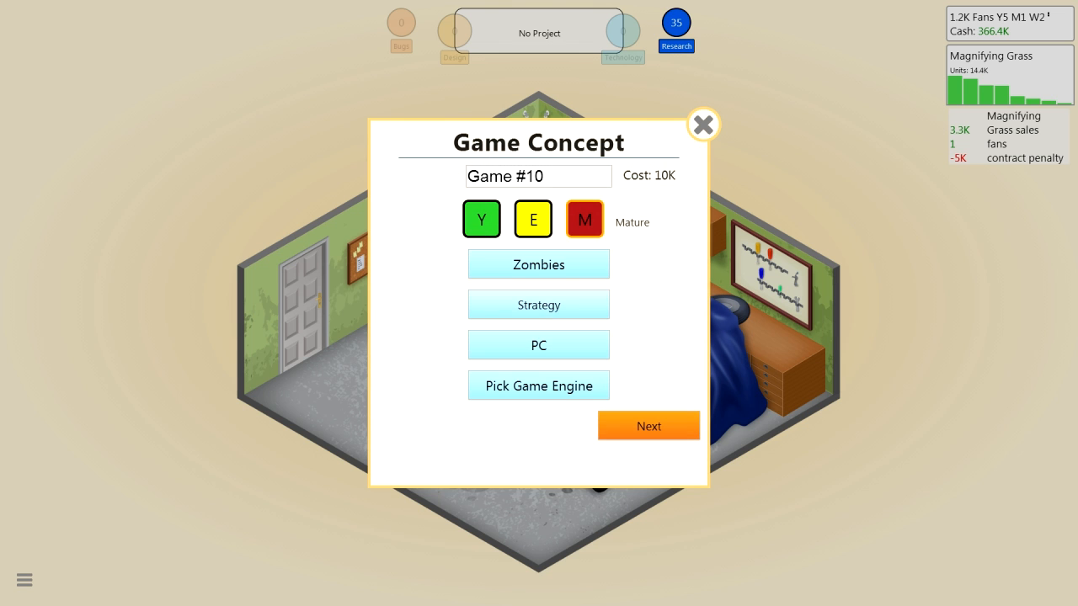
pyautogui.click(538, 304)
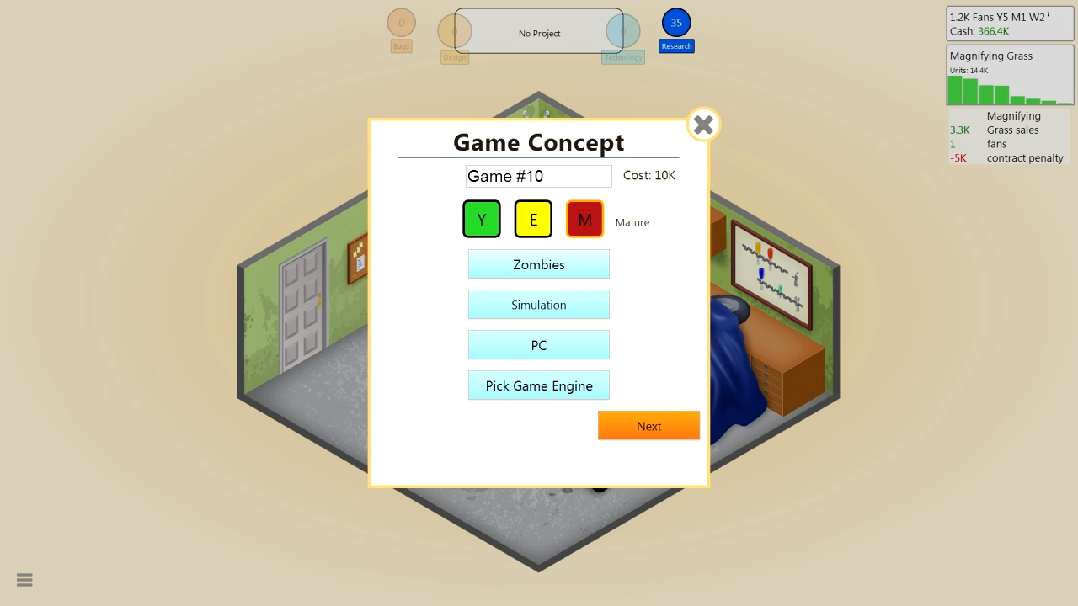
pyautogui.click(538, 385)
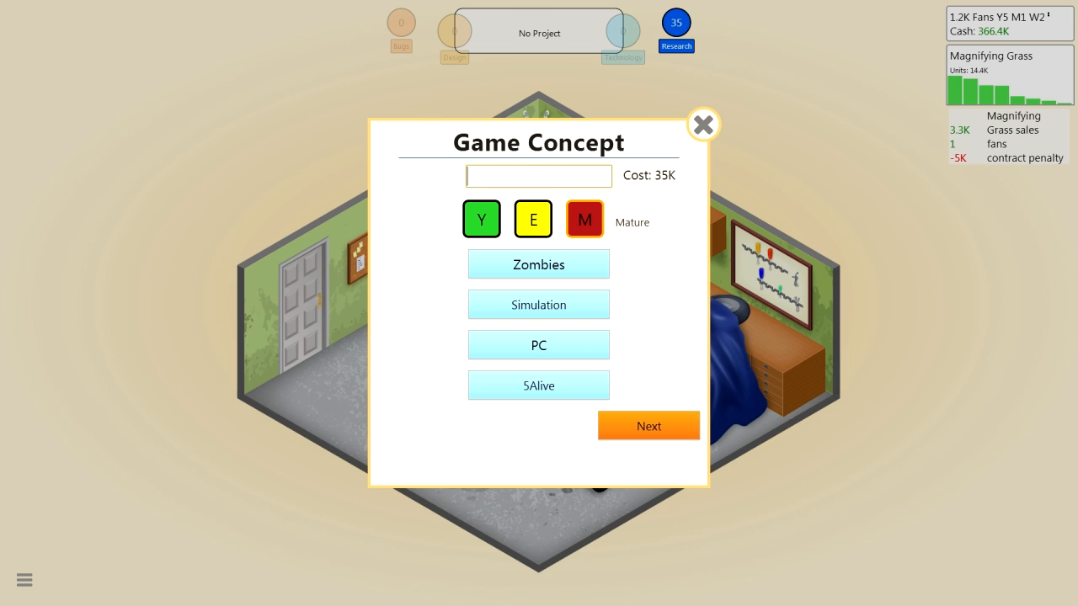
pyautogui.write('Flesh Light')
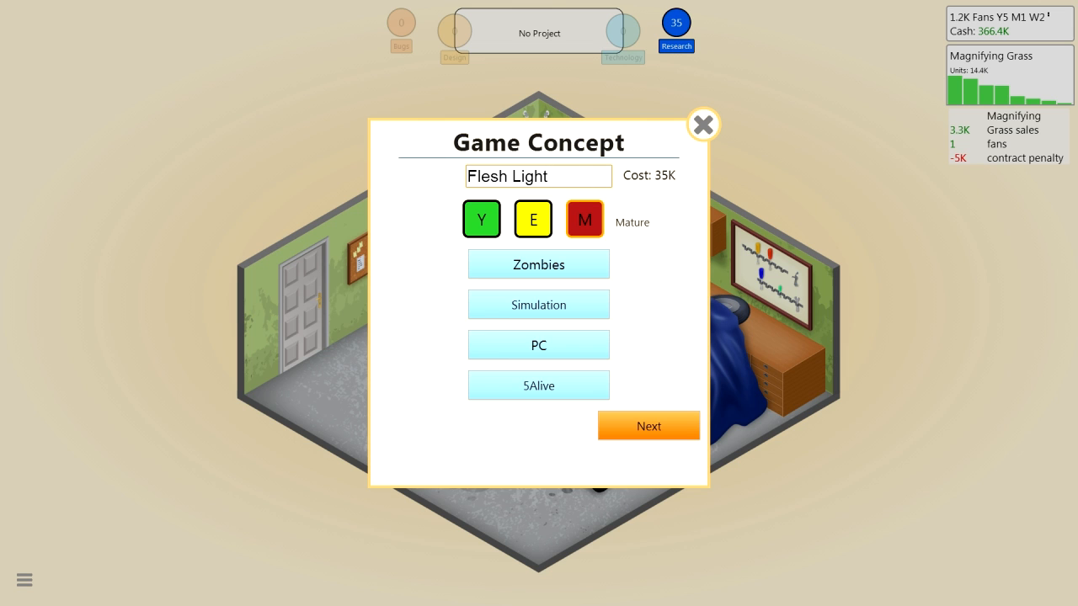
pyautogui.click(538, 176)
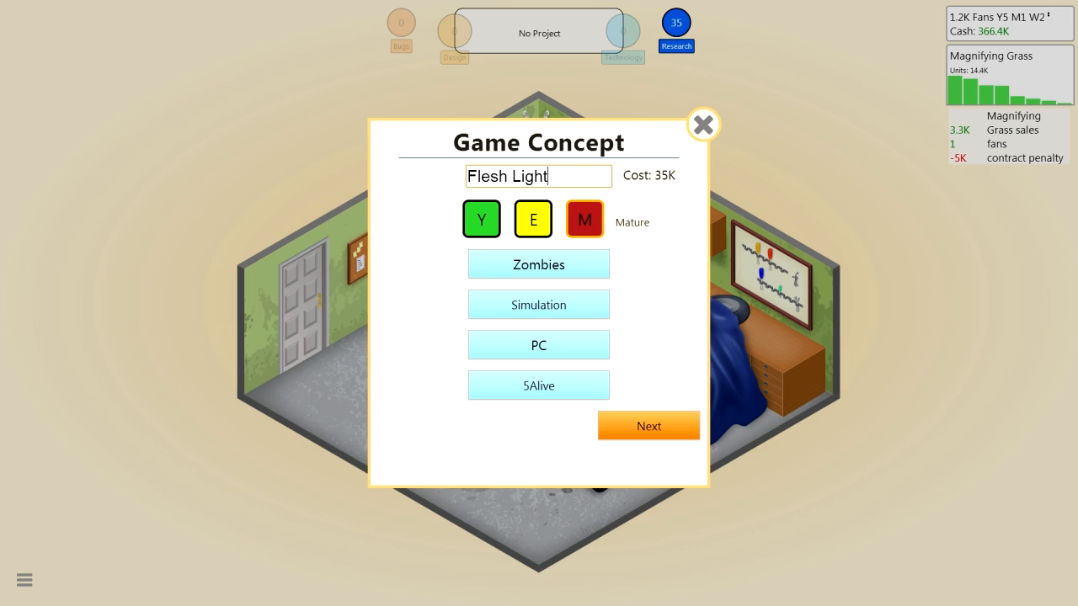
pyautogui.click(648, 426)
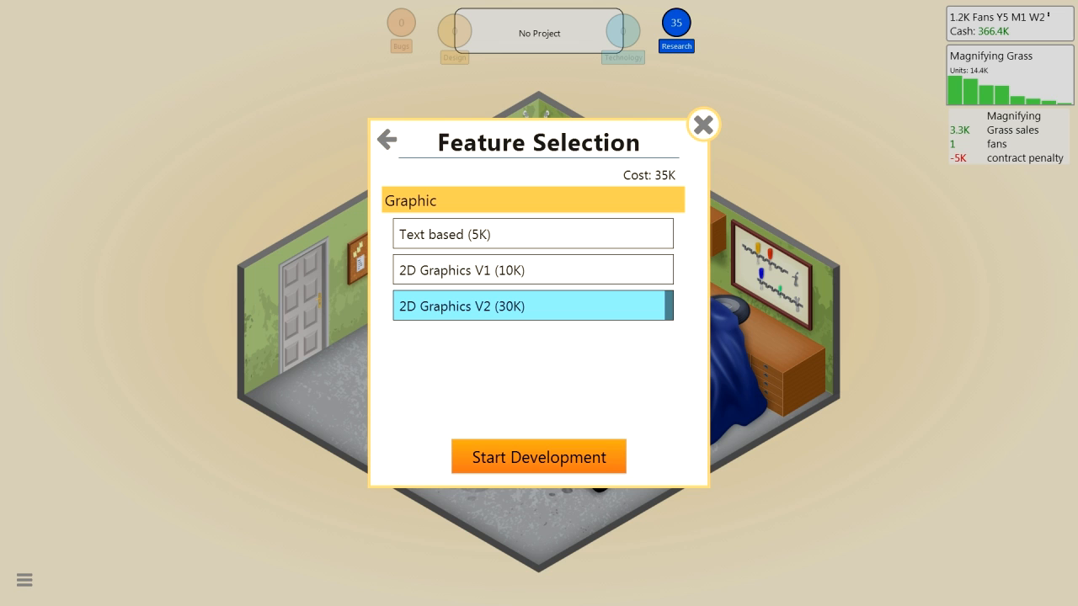
# Start Flesh Light without Linear story, confirm stages 1–3, and dismiss the off-market notice
pyautogui.click(538, 456)
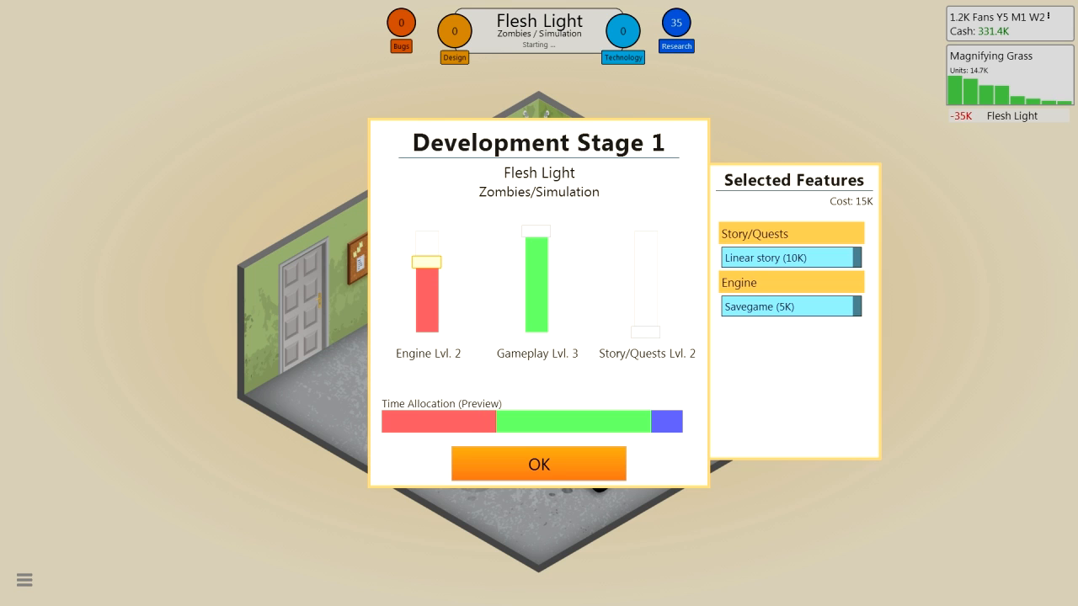
pyautogui.click(789, 257)
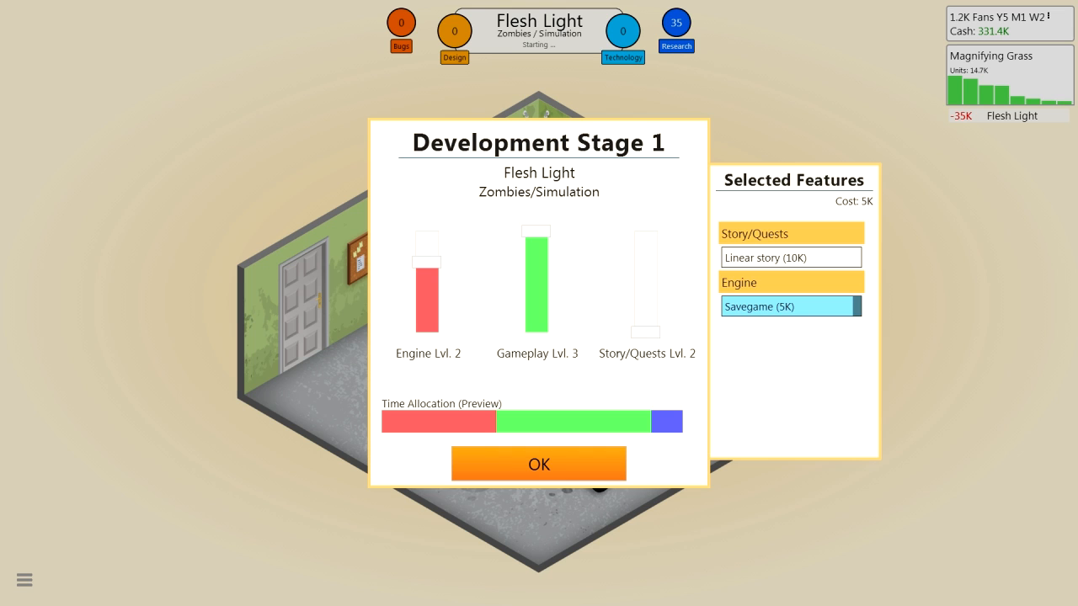
pyautogui.click(538, 464)
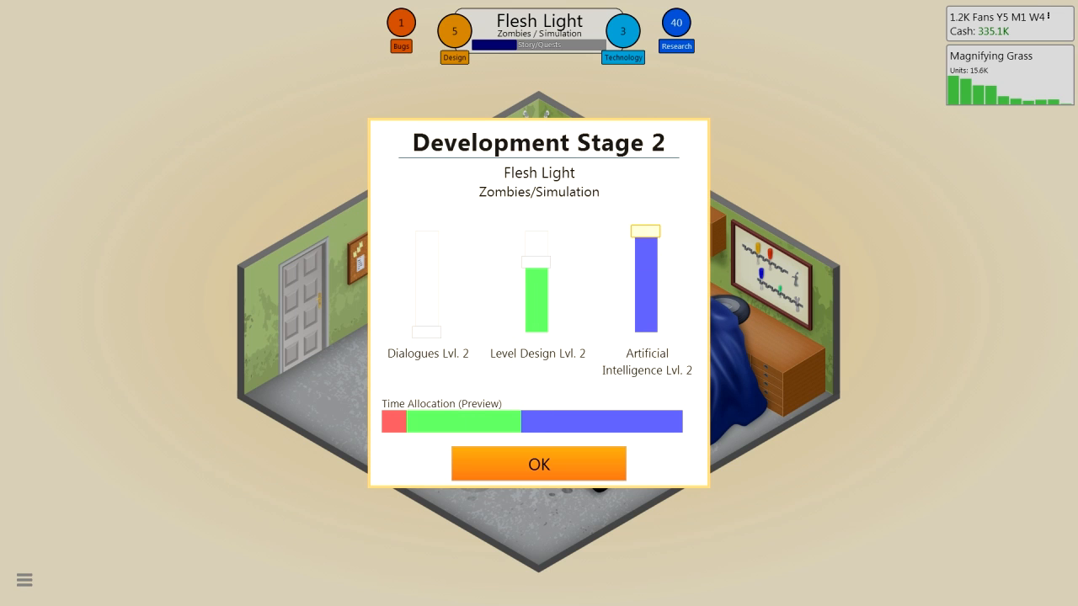
pyautogui.click(539, 464)
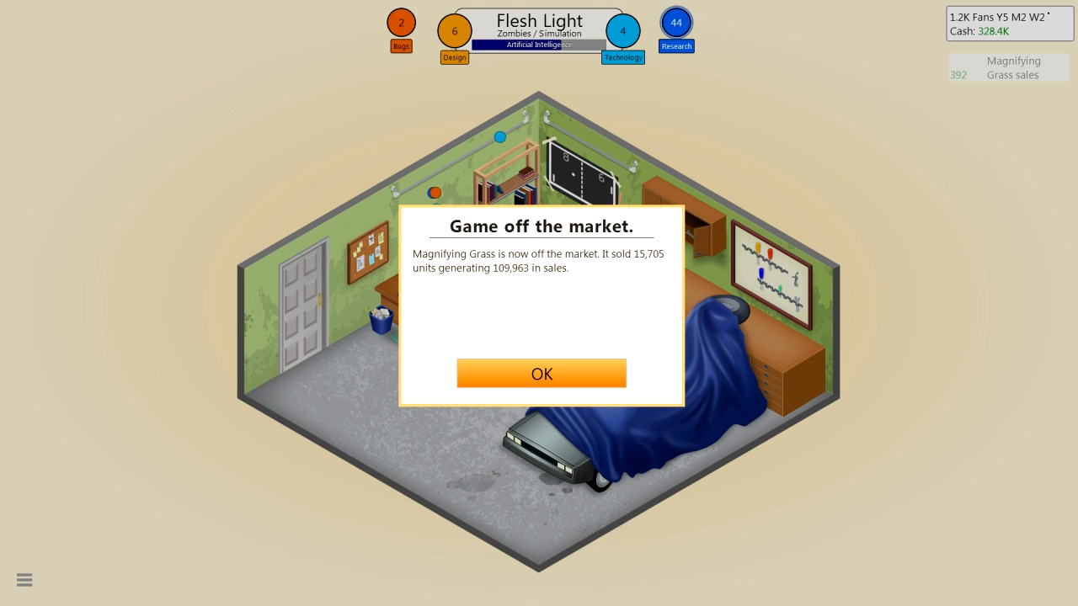
pyautogui.click(542, 373)
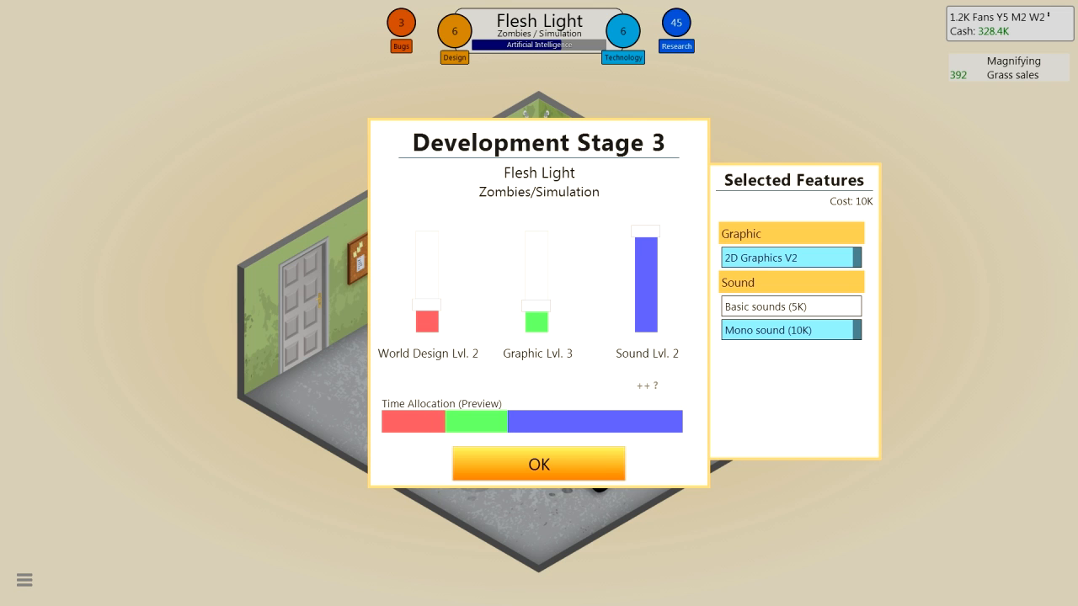
pyautogui.click(538, 464)
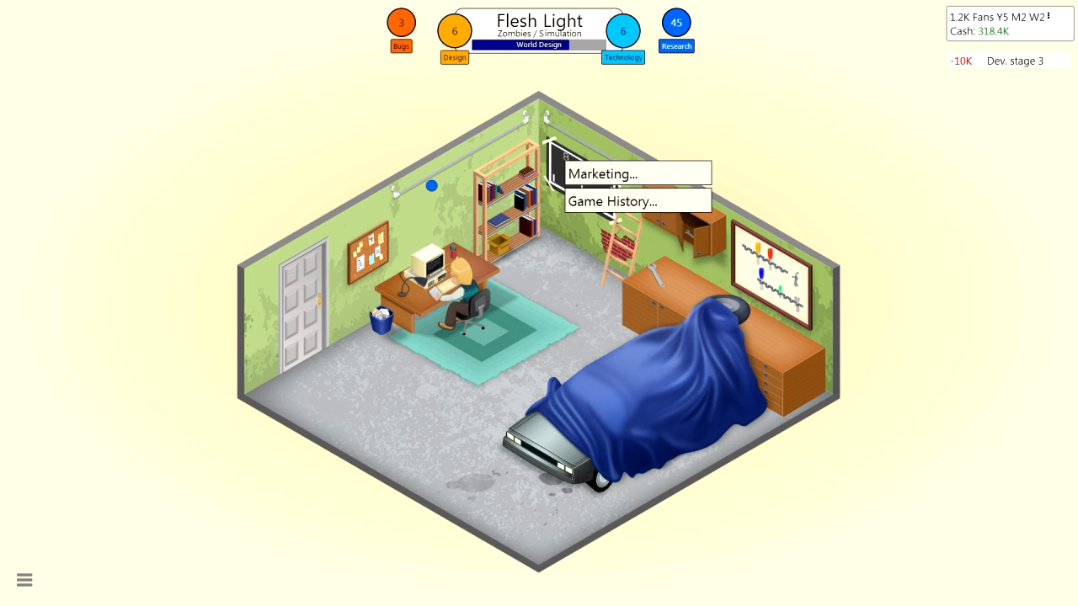
# Compare marketing options and buy the Magazines & Demos campaign for Flesh Light
pyautogui.click(602, 174)
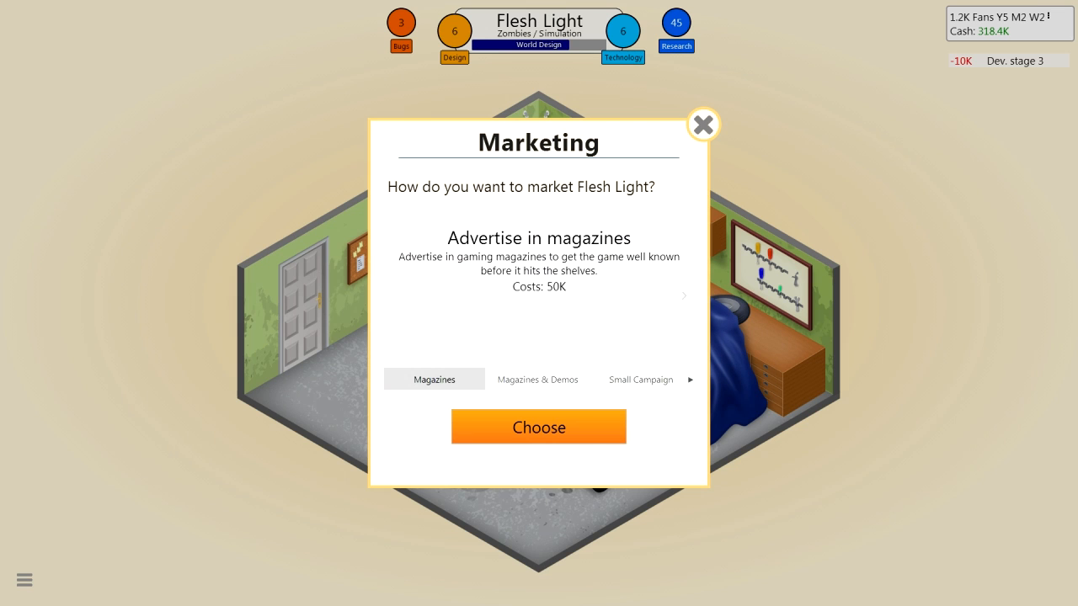
pyautogui.click(537, 379)
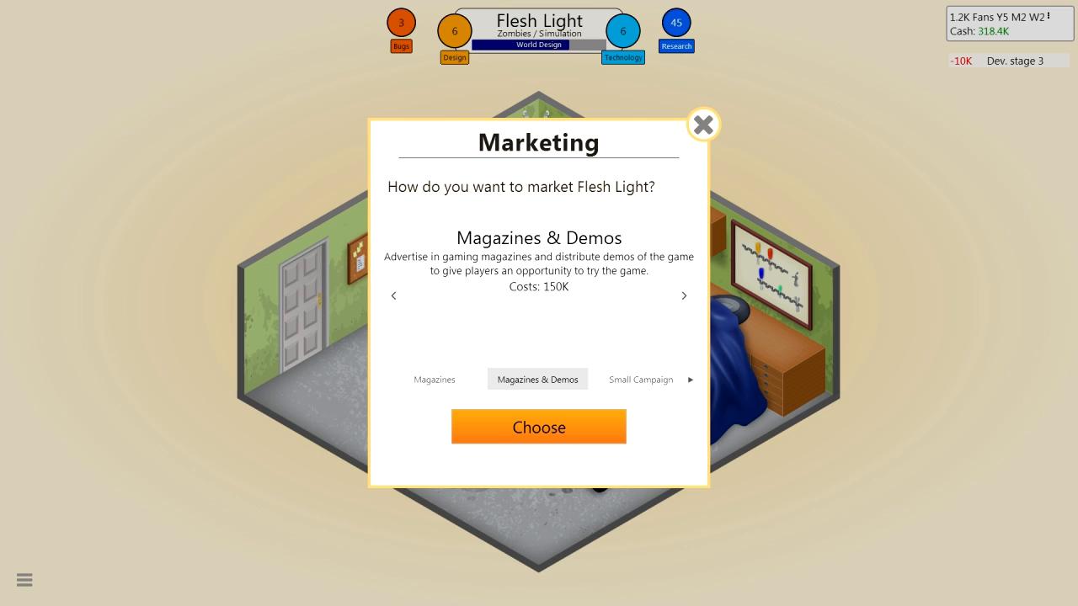
pyautogui.click(684, 296)
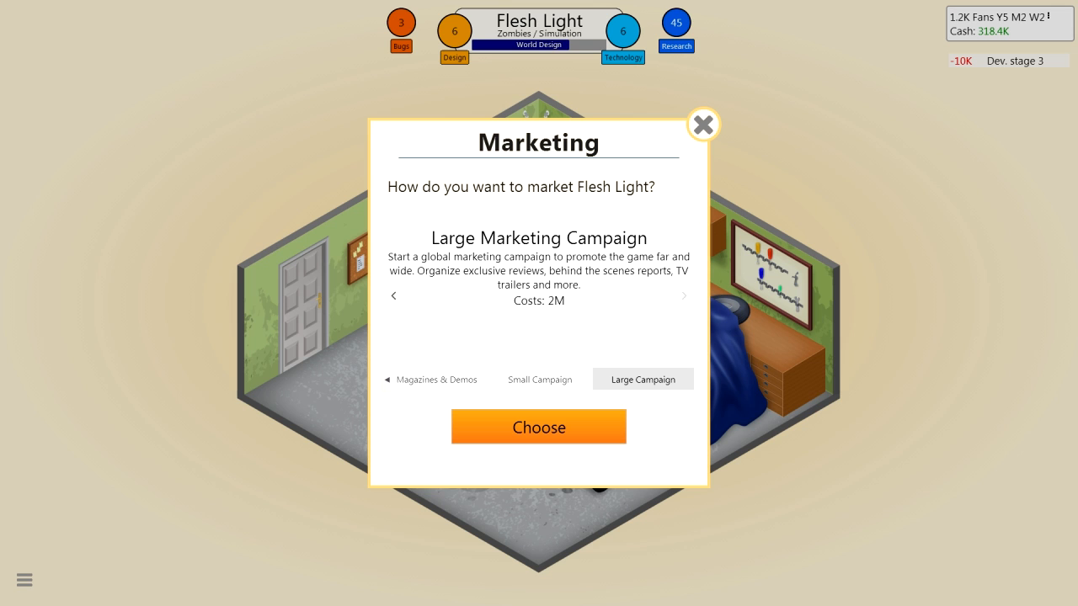
pyautogui.click(393, 296)
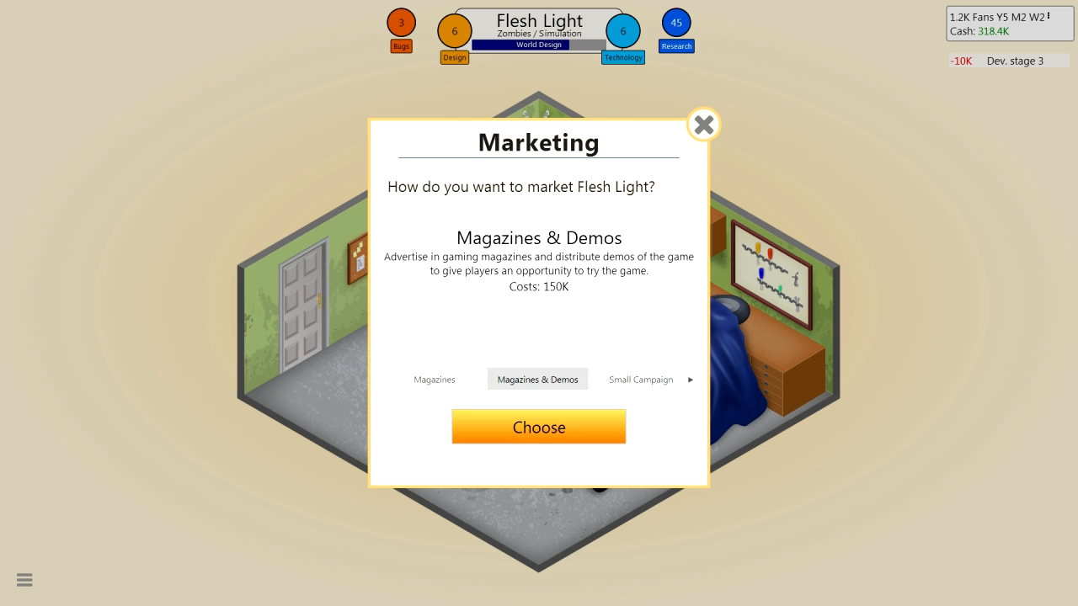
pyautogui.click(538, 427)
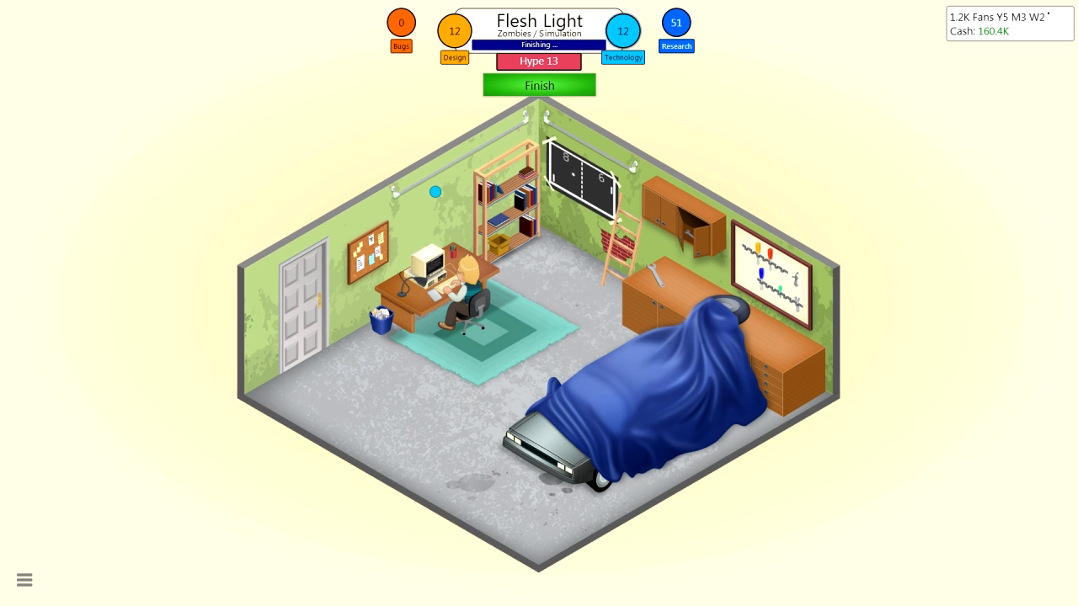
# Finish and release Flesh Light, then dismiss the new-research notice
pyautogui.click(539, 85)
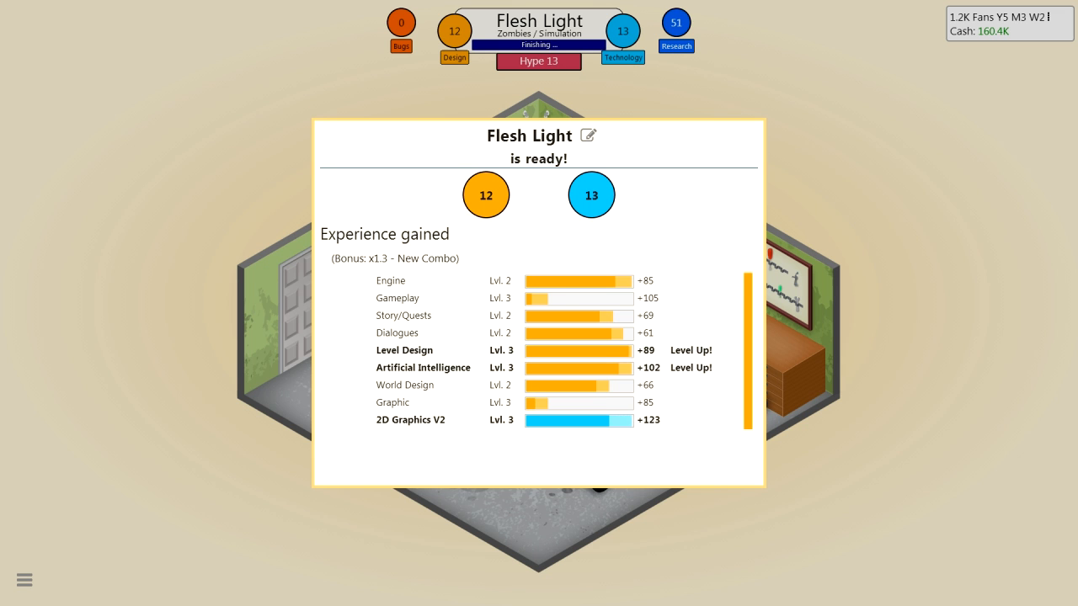
pyautogui.scroll(-3)
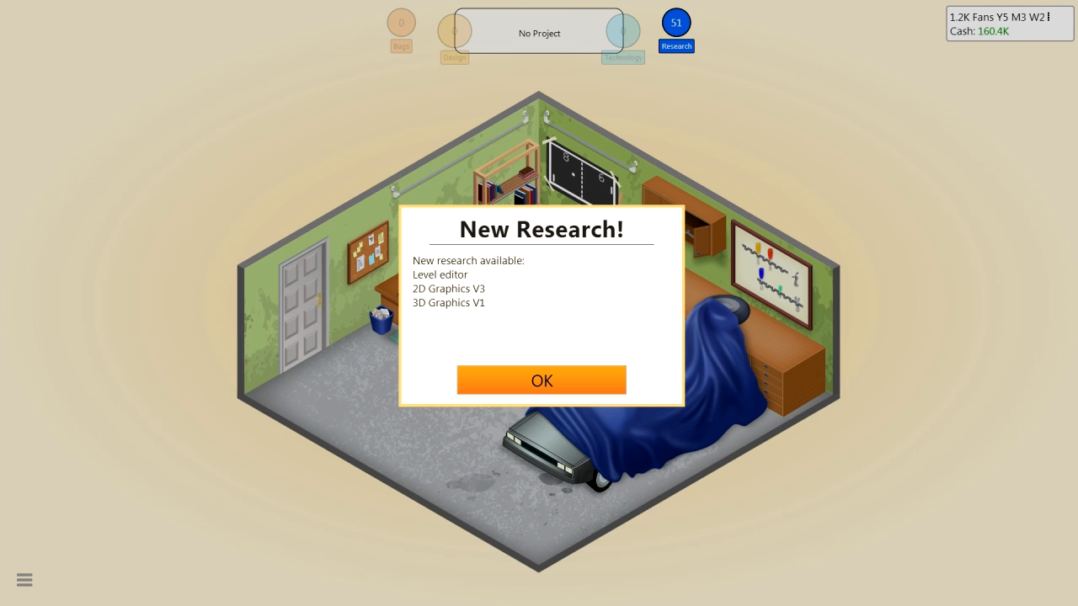
pyautogui.click(542, 380)
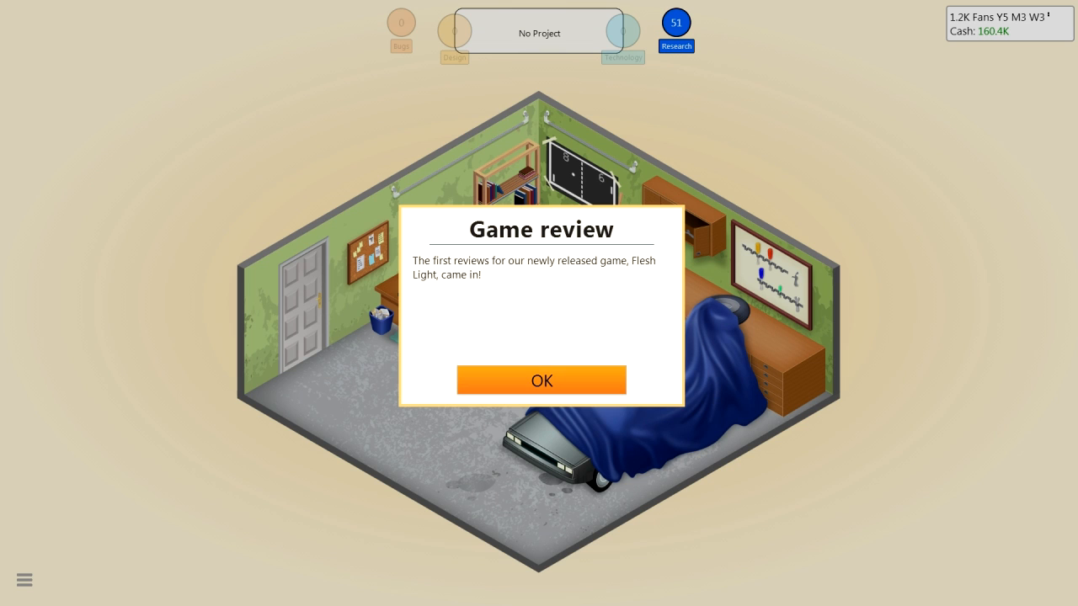
# View Flesh Light's first reviews (6, 7, 5, 6) and close them
pyautogui.click(541, 380)
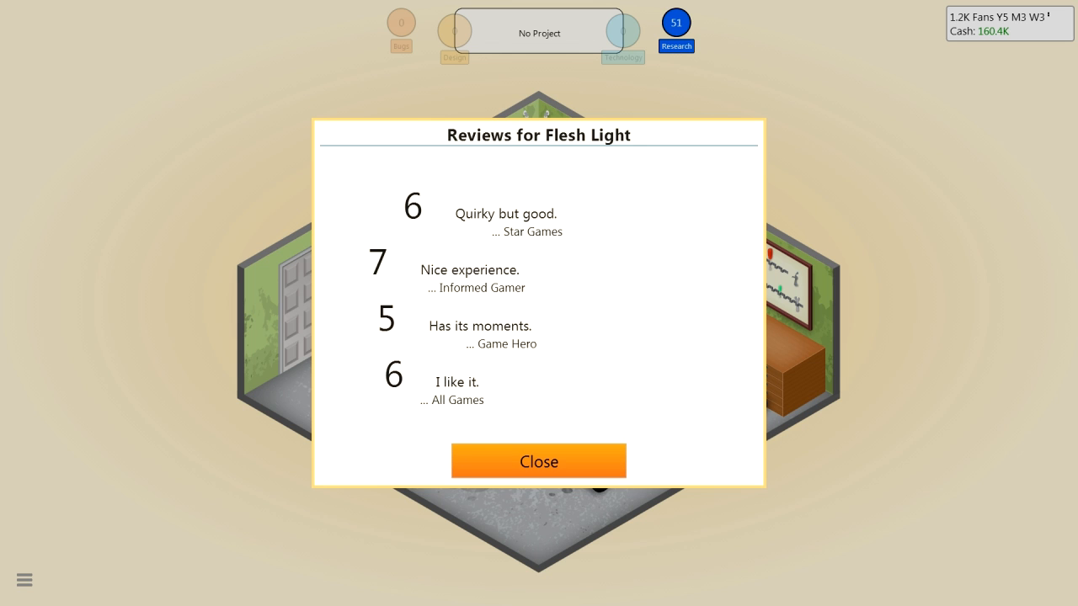
pyautogui.click(538, 461)
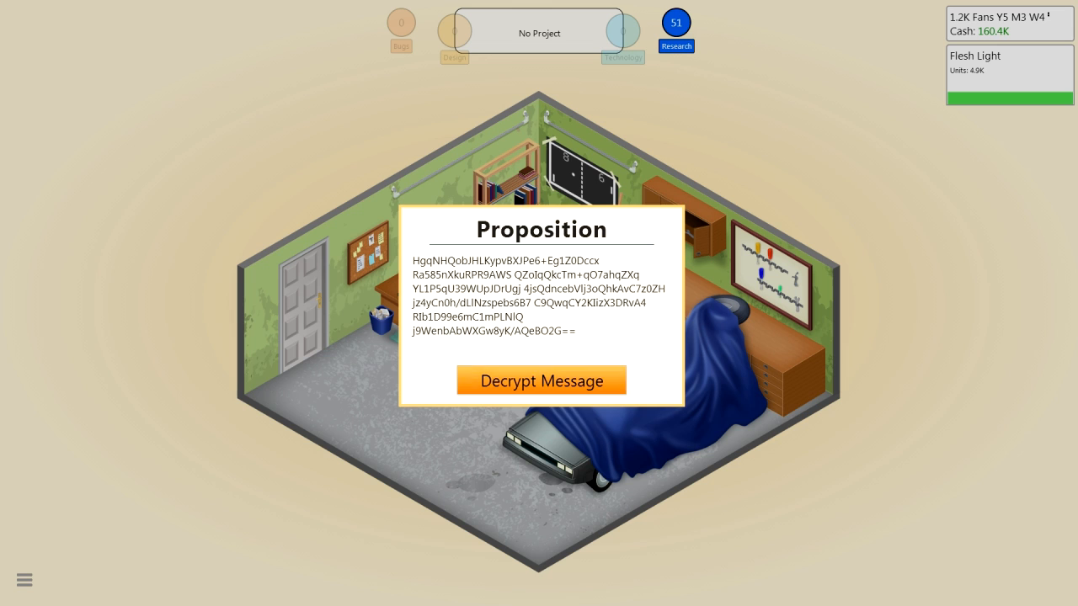
# Decrypt the agent's proposition and pay 42K for the borrowed History research
pyautogui.click(541, 380)
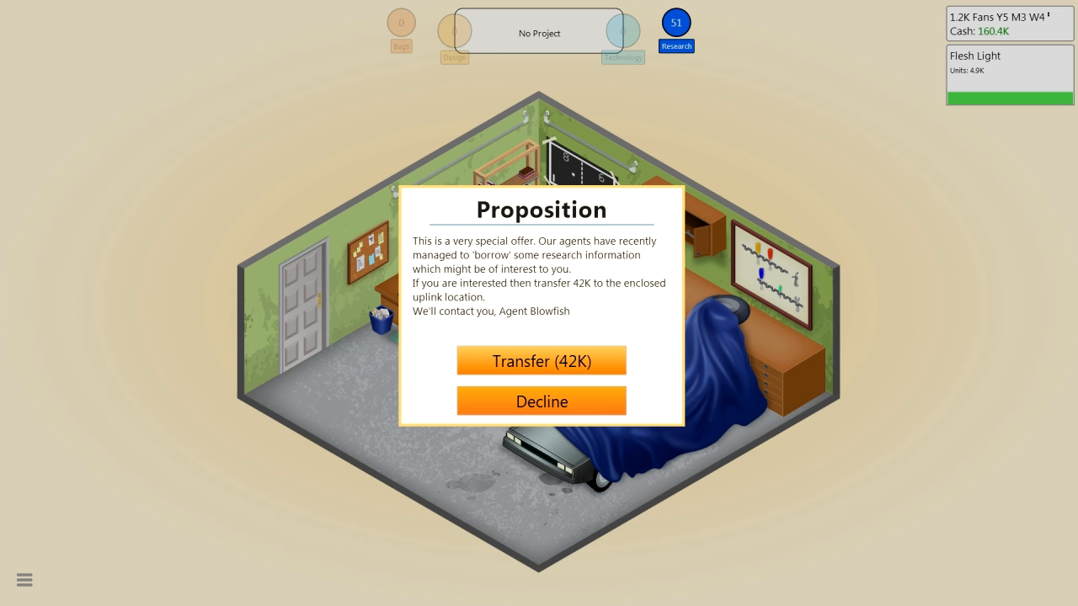
pyautogui.click(542, 360)
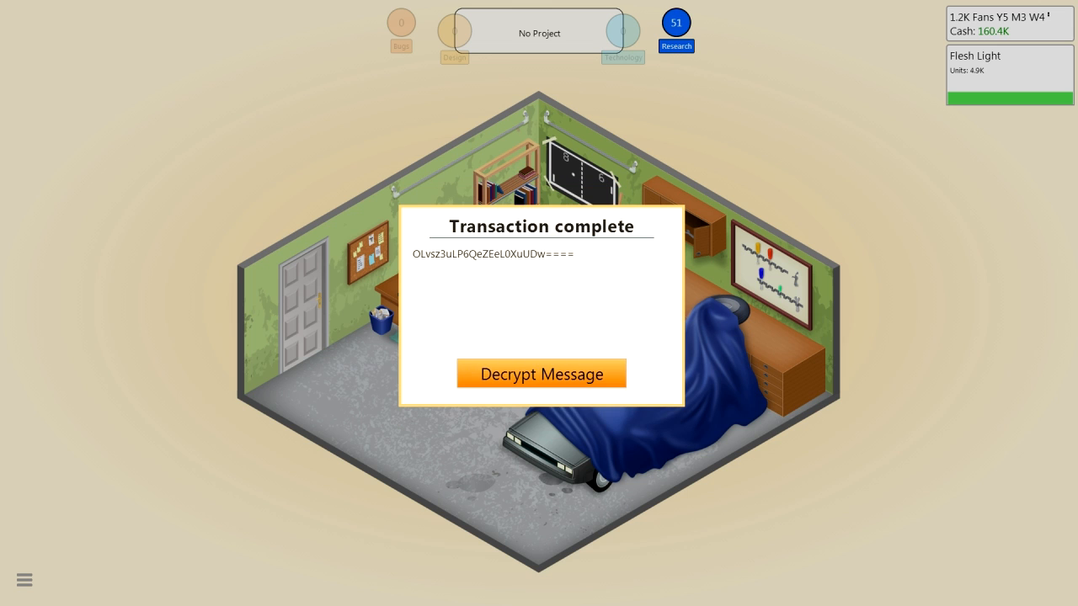
pyautogui.click(542, 373)
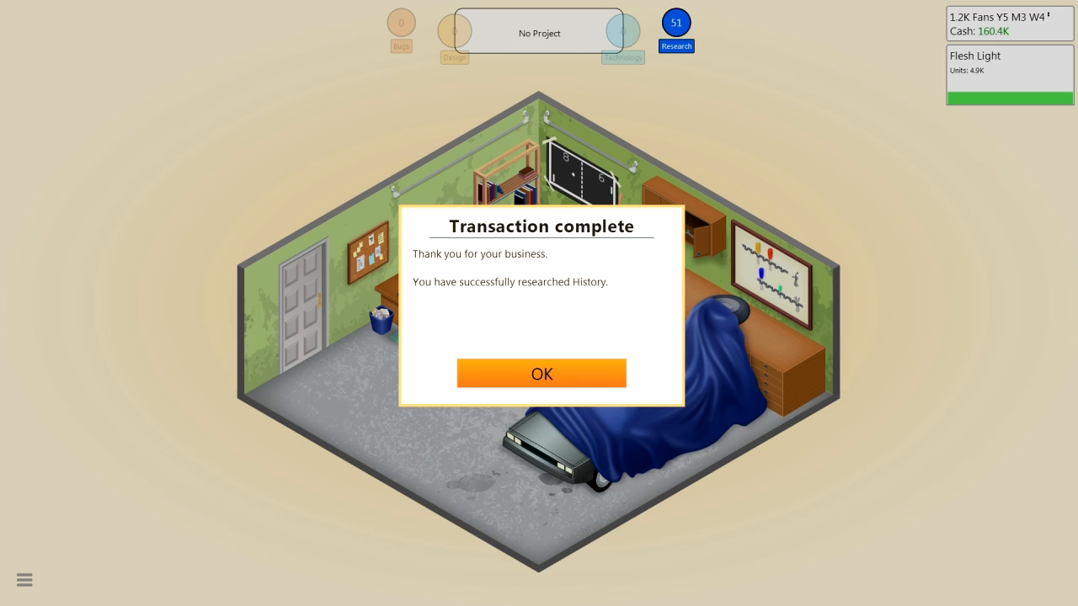
pyautogui.click(542, 373)
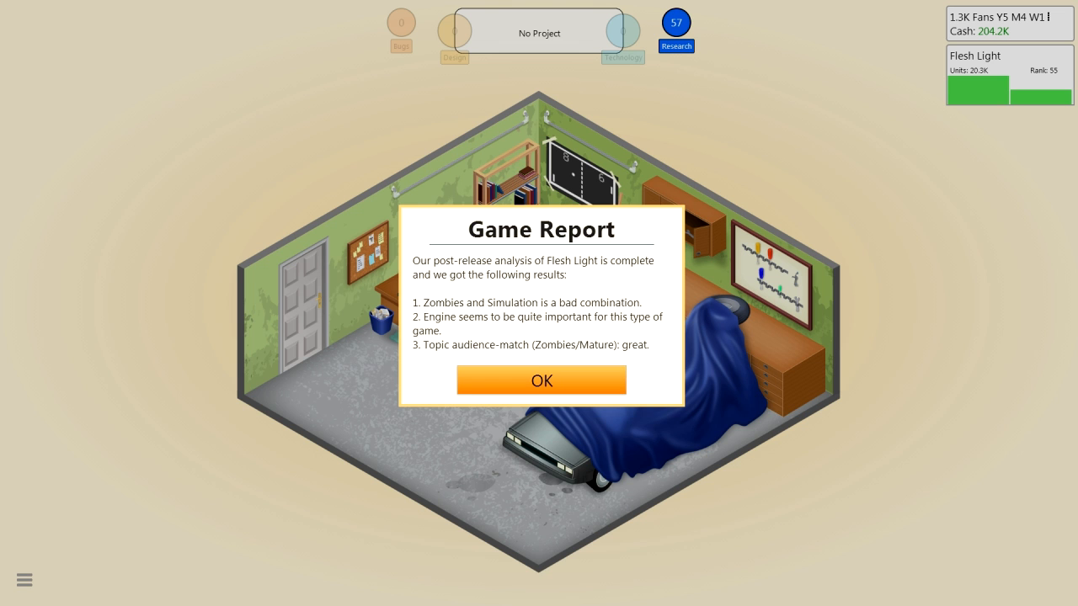
# Dismiss Flesh Light's Game Report and bring up the studio action menu
pyautogui.click(541, 380)
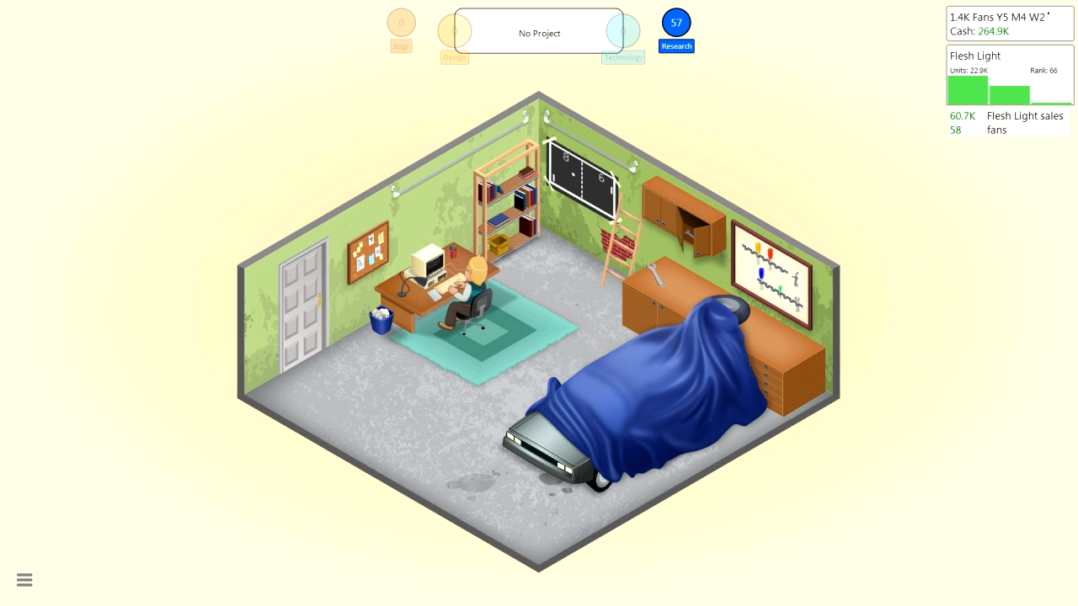
pyautogui.click(539, 33)
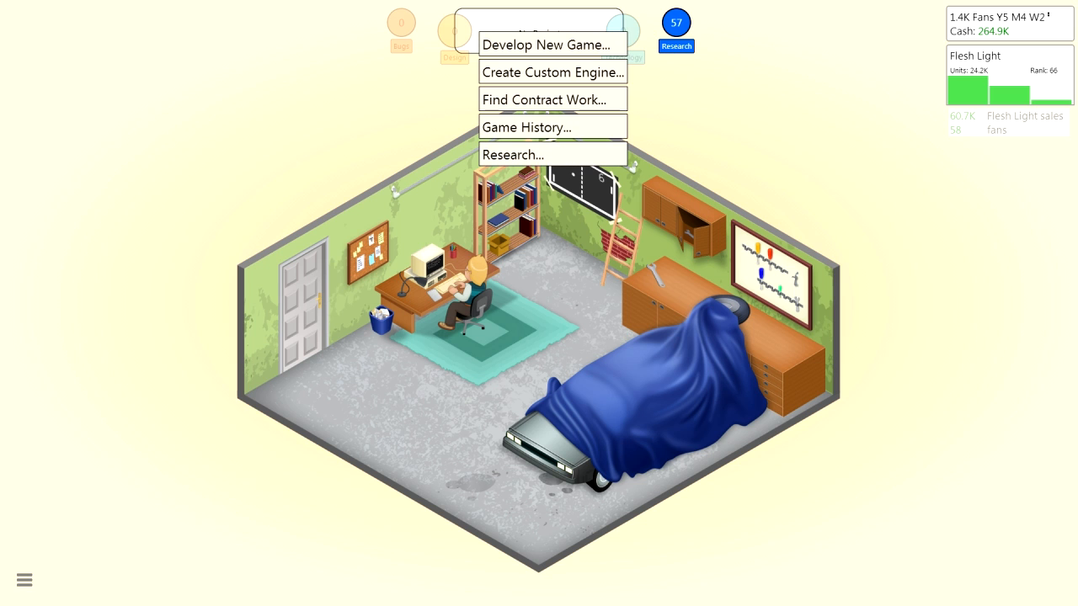
pyautogui.moveTo(552, 72)
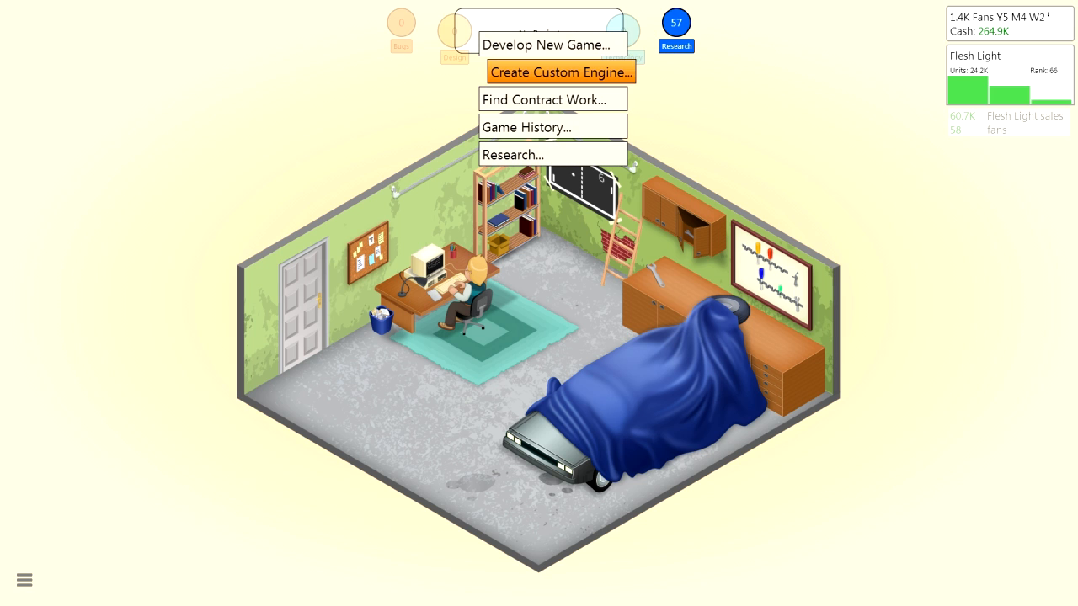
pyautogui.moveTo(551, 154)
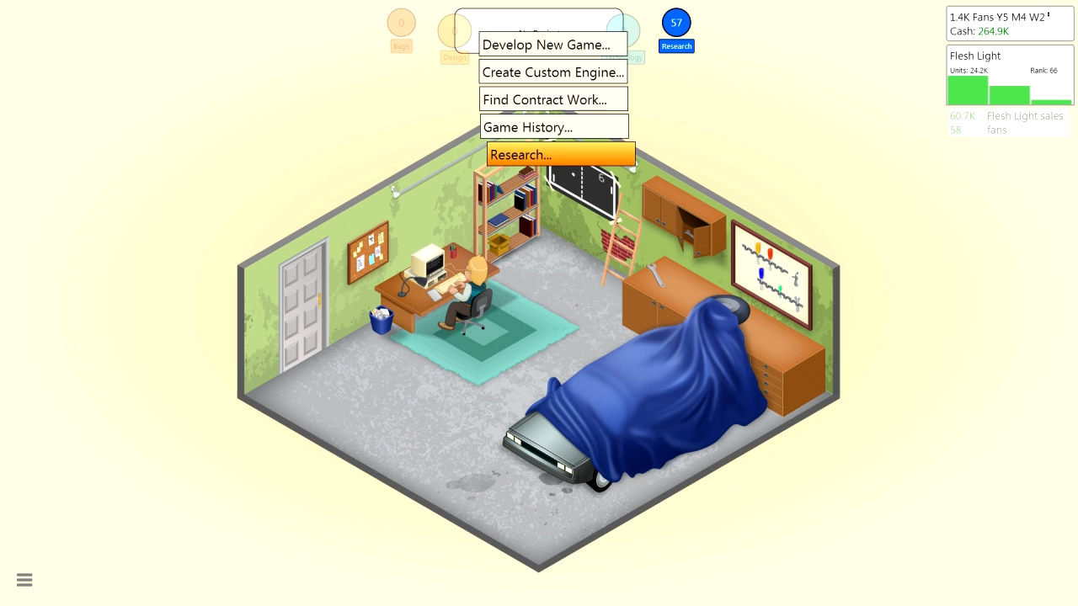
# Research 3D Graphics V1 and dismiss its completion notice
pyautogui.click(559, 155)
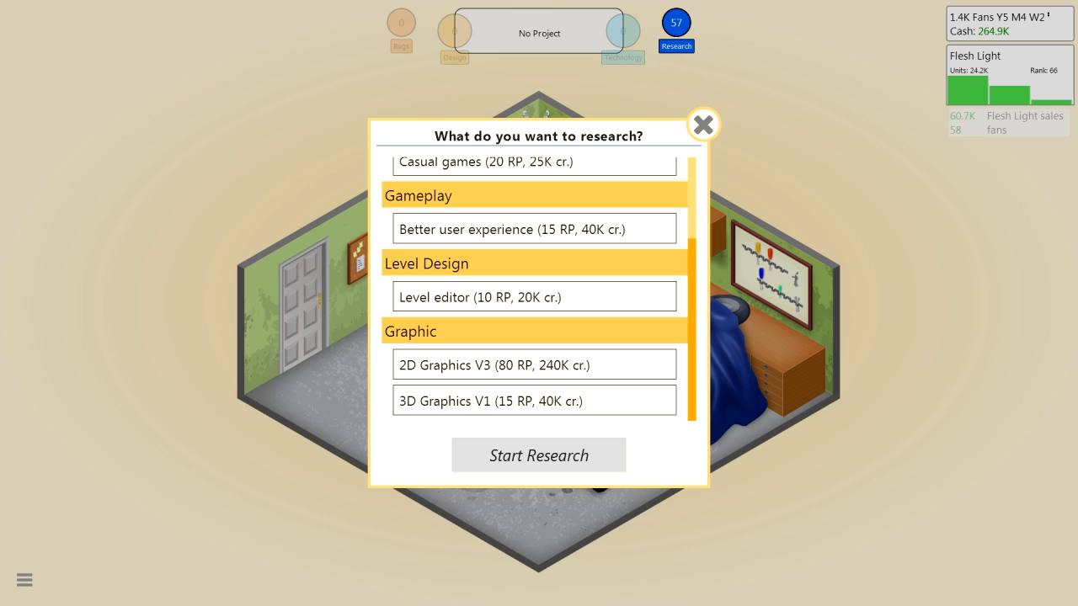
pyautogui.click(538, 455)
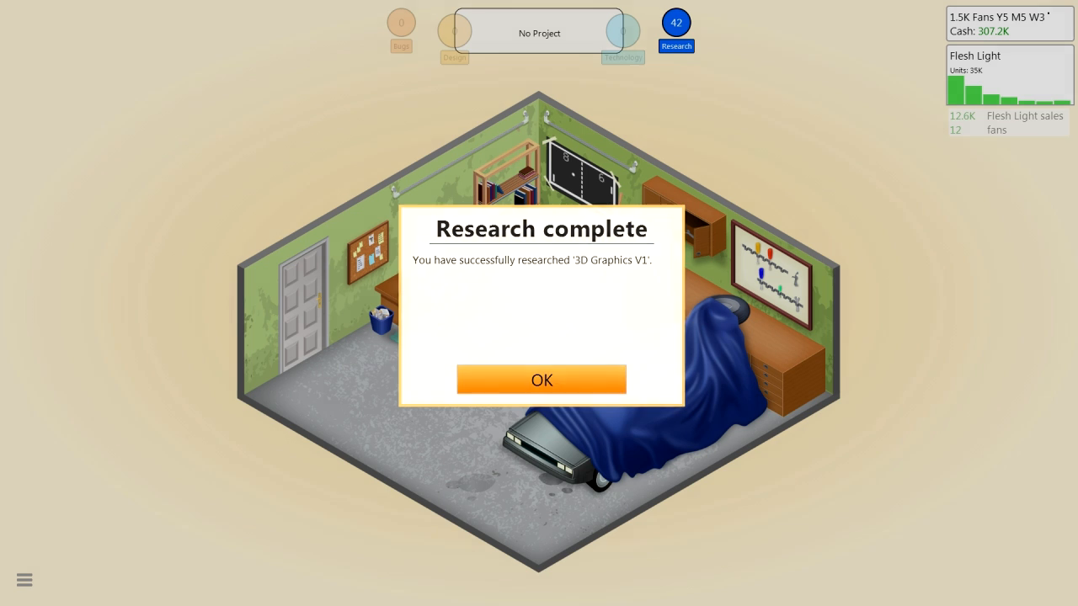
pyautogui.click(542, 379)
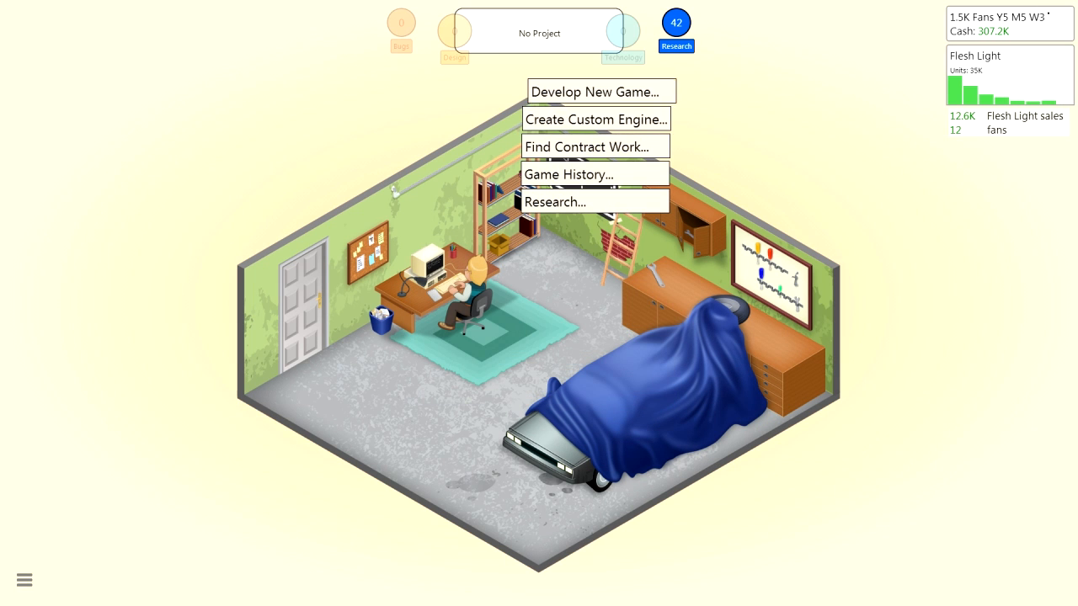
pyautogui.moveTo(596, 119)
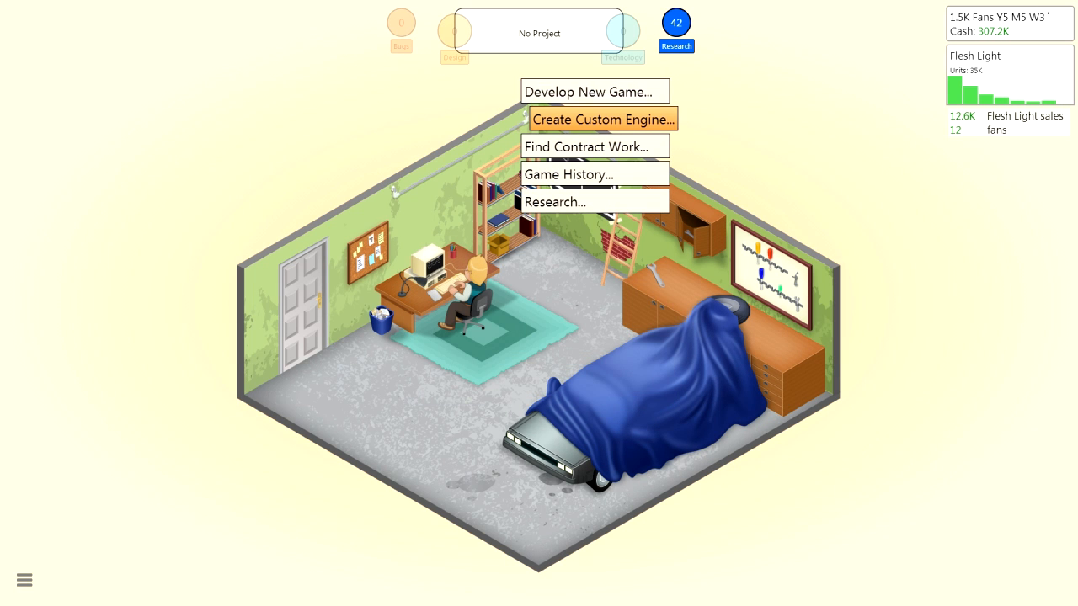
pyautogui.moveTo(593, 91)
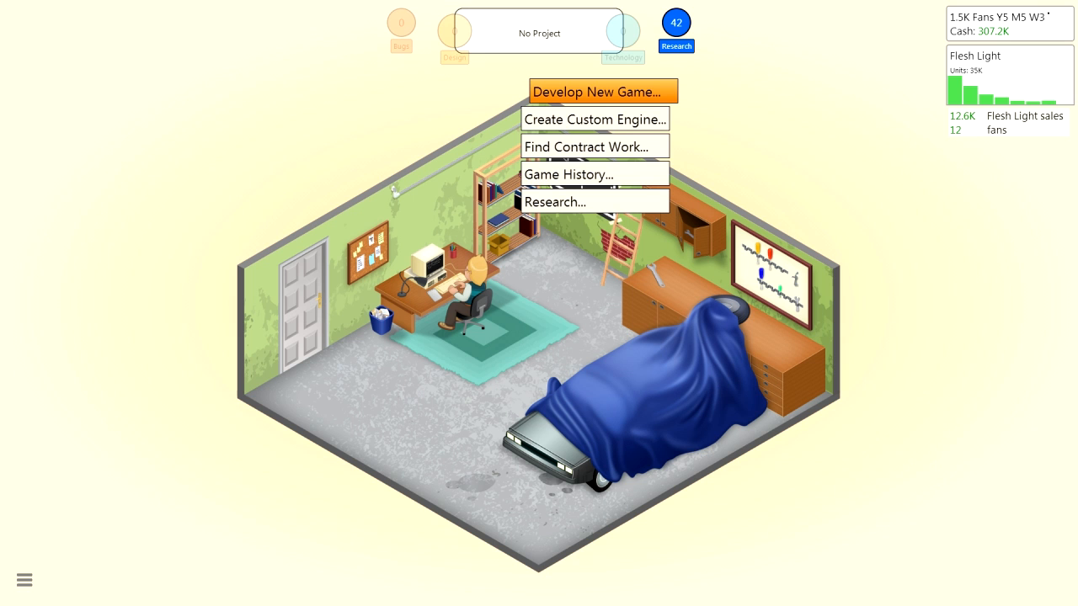
# Plan a new game 'Bloody Bastards' for PC on 5Alive, rated Mature
pyautogui.click(602, 91)
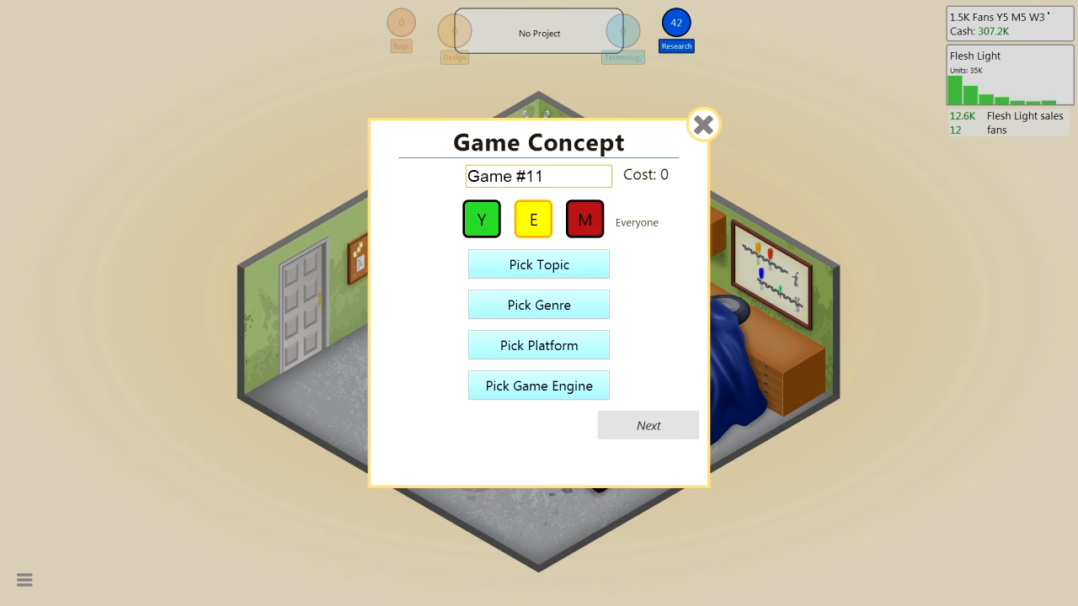
pyautogui.click(538, 263)
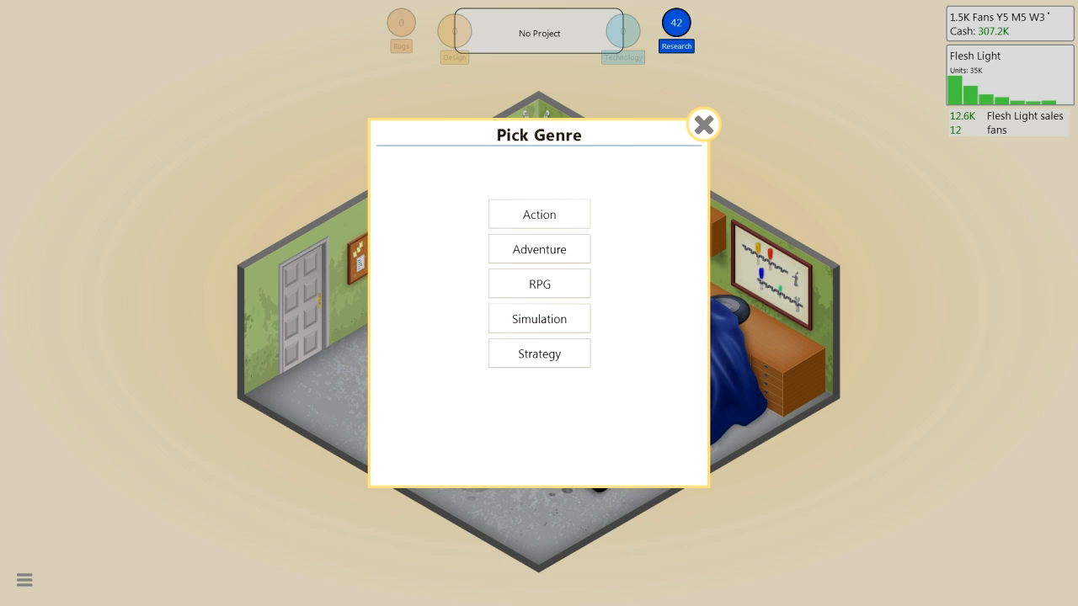
pyautogui.click(538, 213)
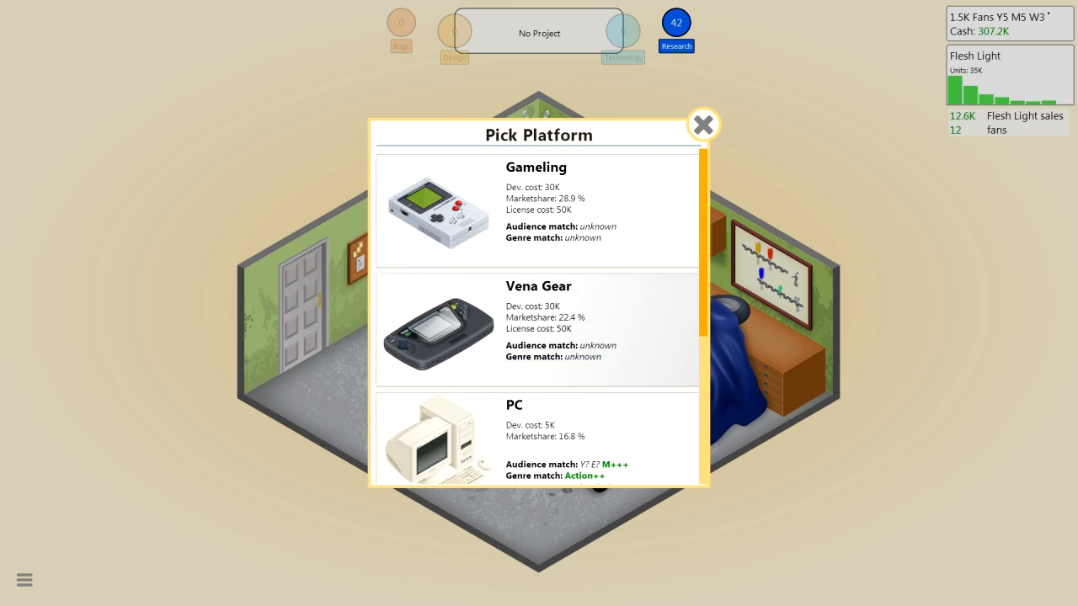
pyautogui.scroll(-3)
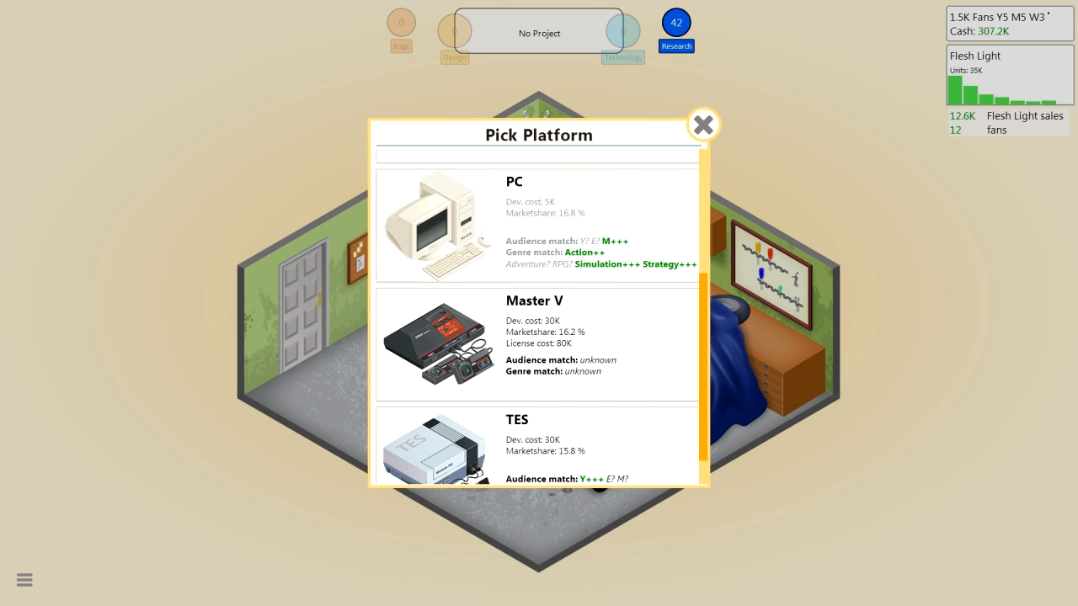
pyautogui.click(514, 223)
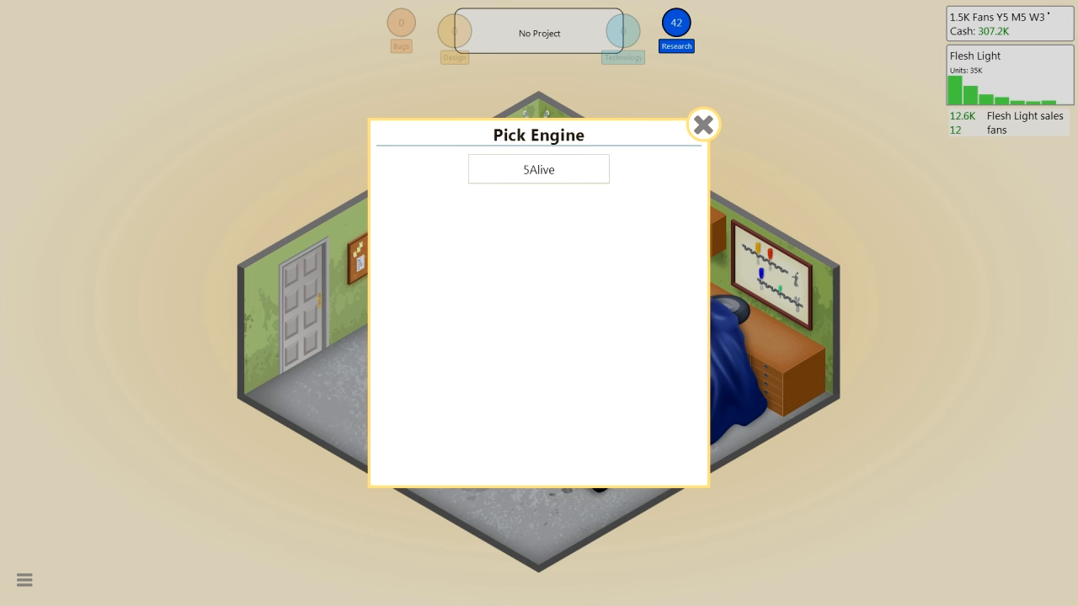
pyautogui.click(539, 169)
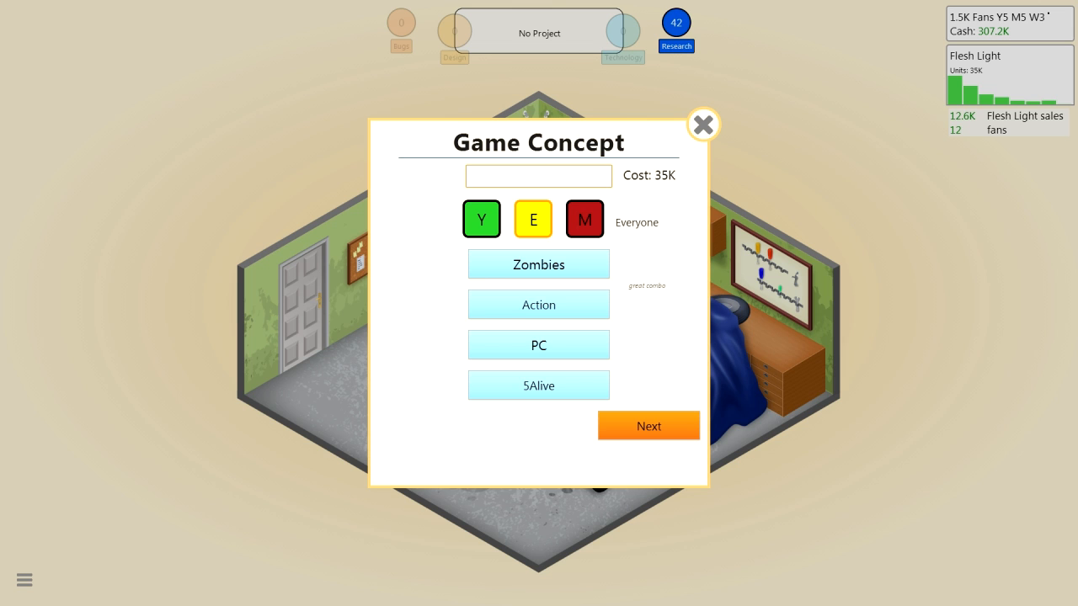
pyautogui.write('Bloody Bastards')
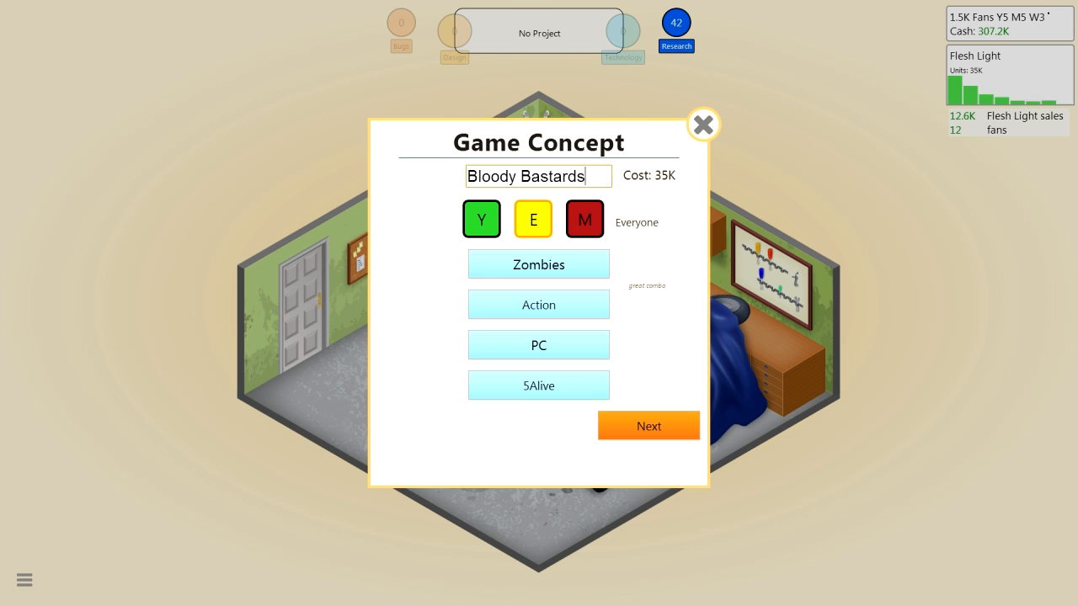
pyautogui.click(584, 219)
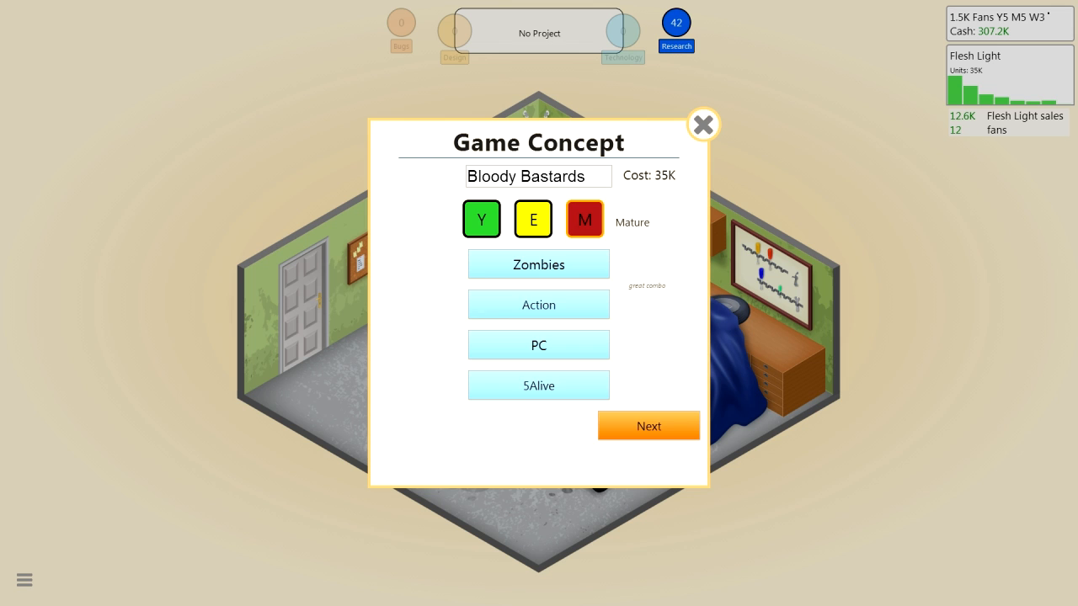
pyautogui.click(648, 425)
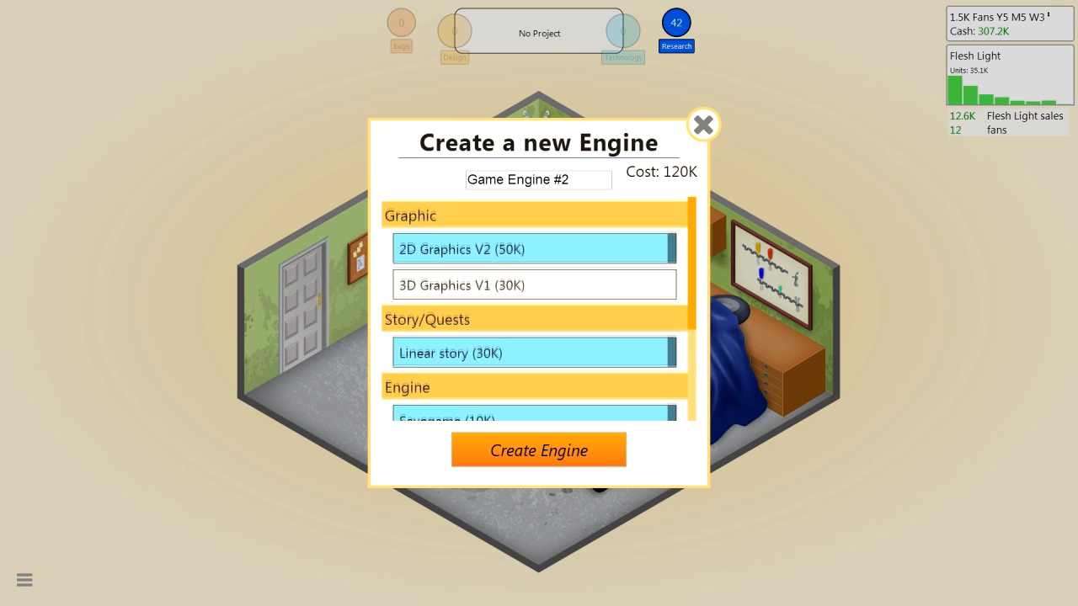
# Add 3D Graphics V1 to the new engine's features
pyautogui.click(534, 285)
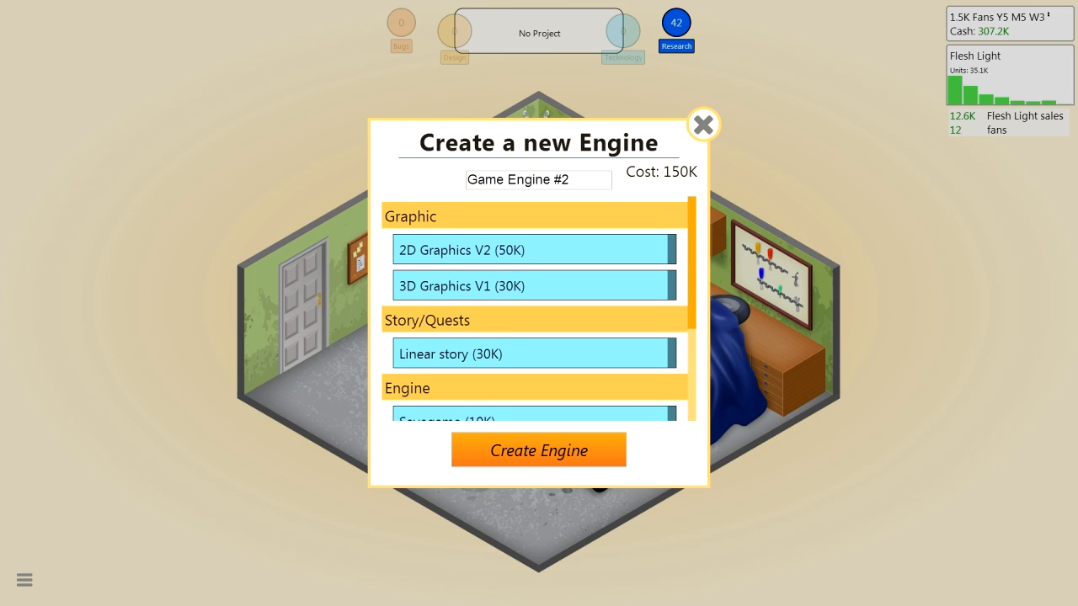
pyautogui.scroll(-3)
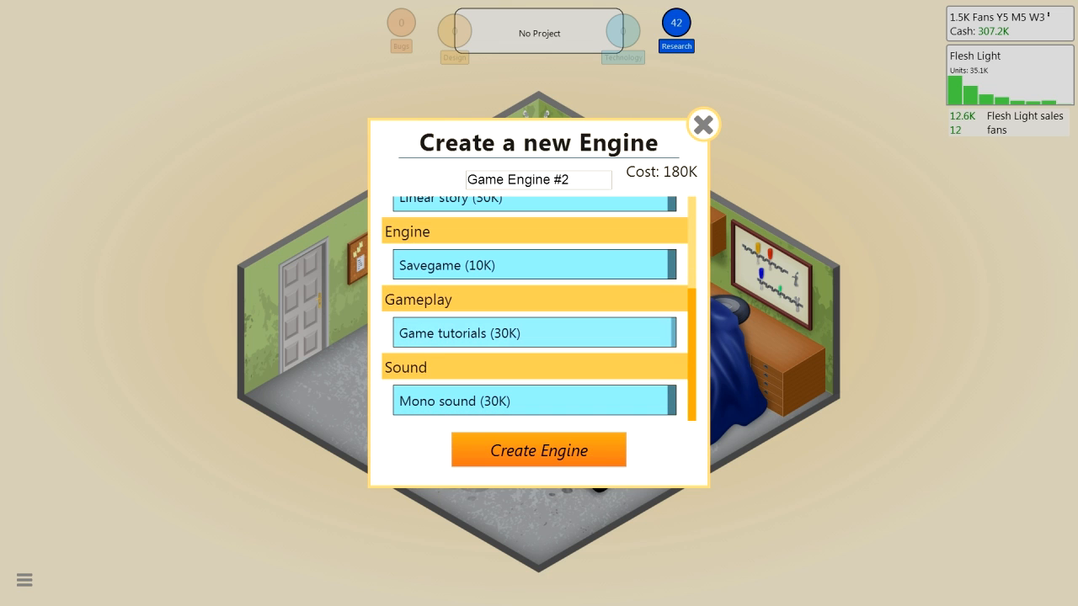
pyautogui.scroll(3)
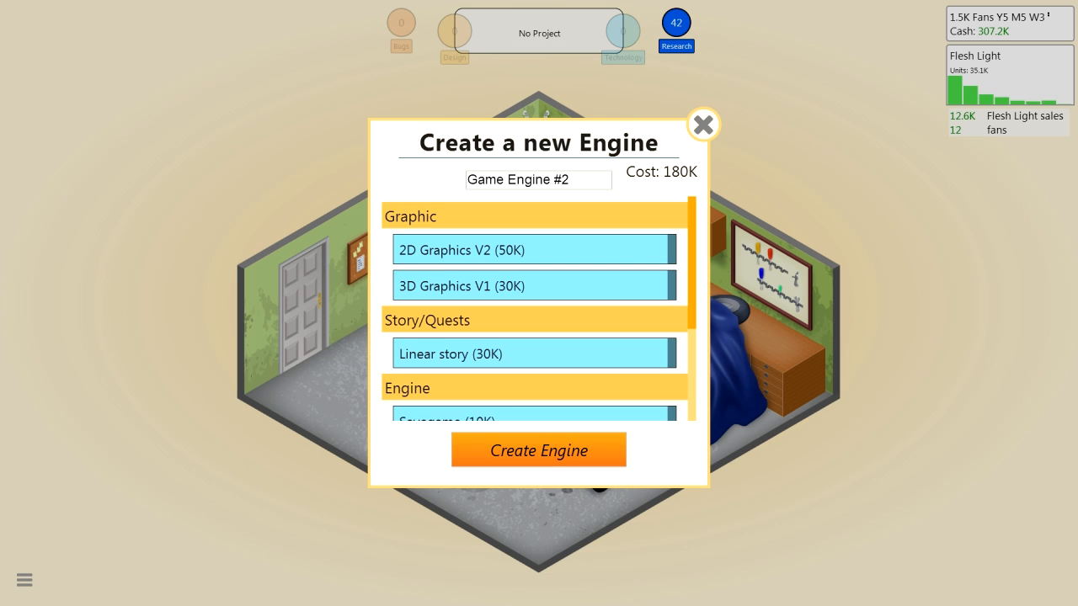
# Name the engine '5Alive II', build it, and dismiss the Flesh Light off-market notice
pyautogui.tripleClick(538, 179)
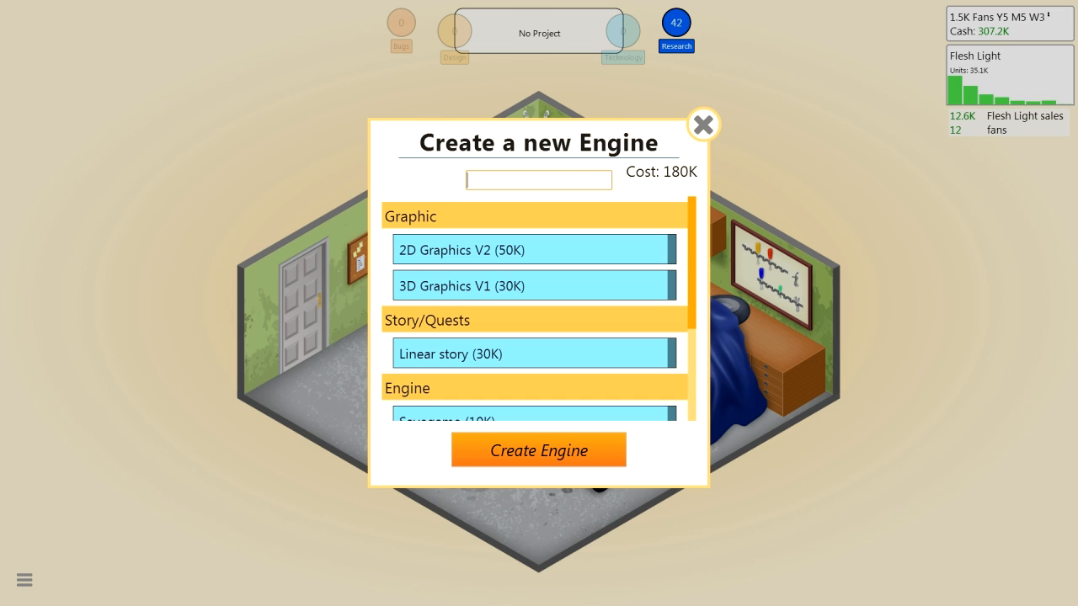
pyautogui.write('5')
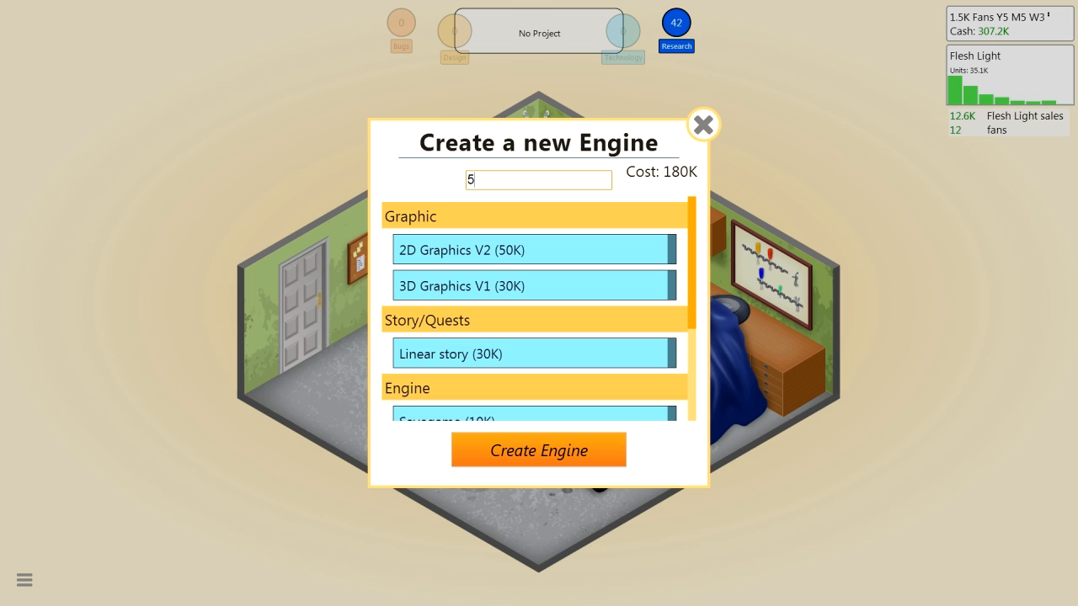
pyautogui.write('Alive')
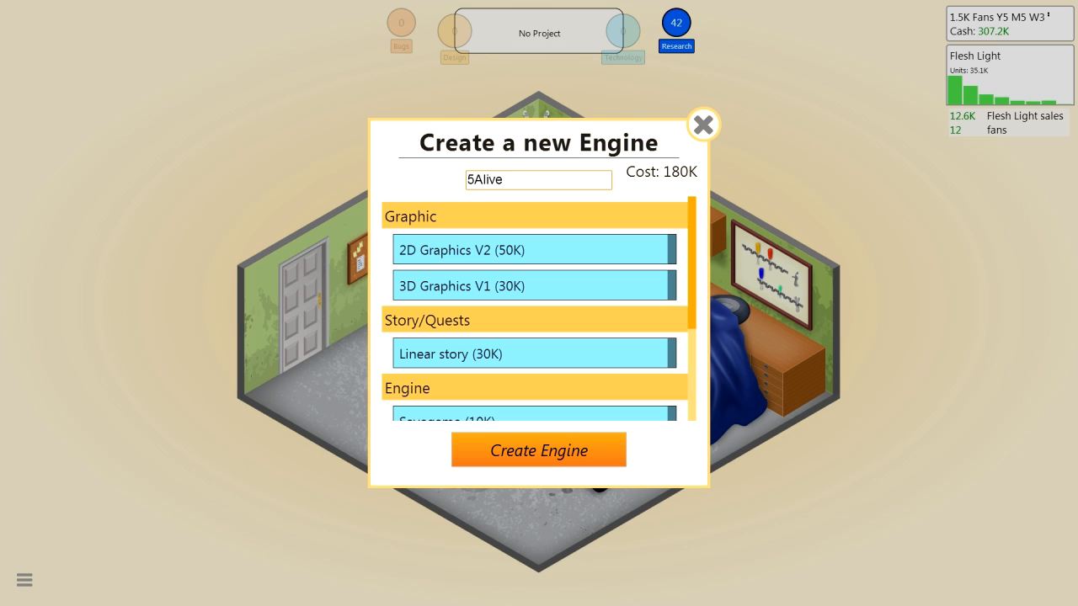
pyautogui.write('II')
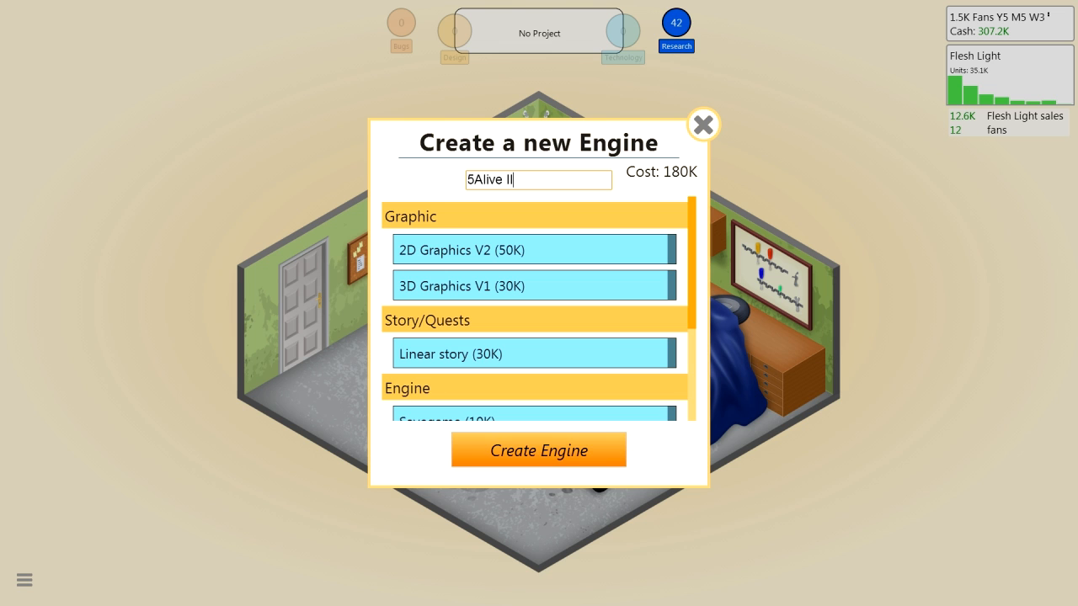
pyautogui.click(538, 449)
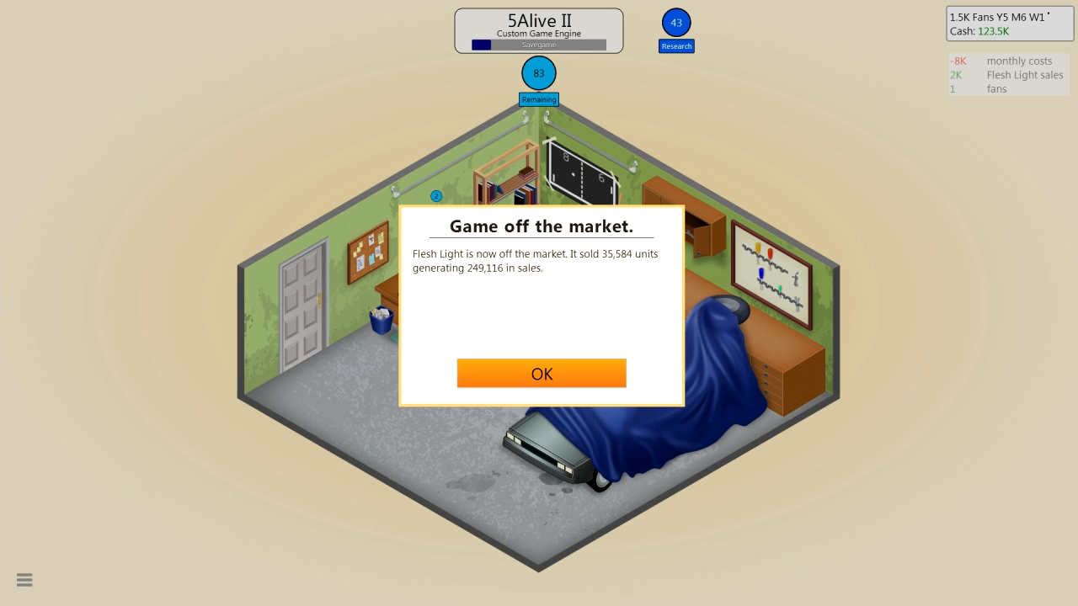
pyautogui.click(541, 373)
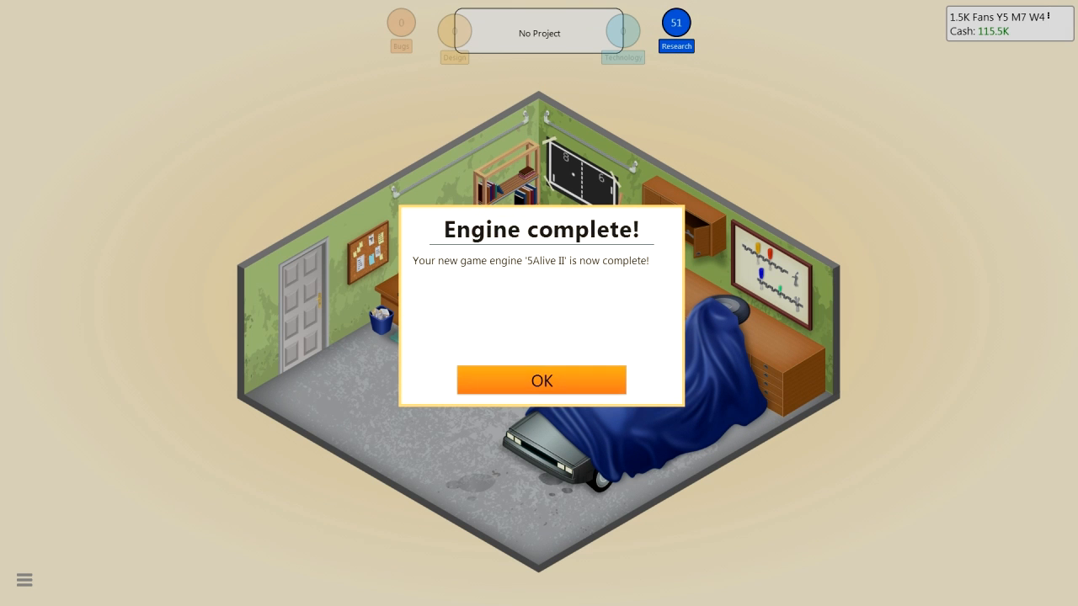
# Acknowledge the 5Alive II engine completion notice
pyautogui.click(542, 379)
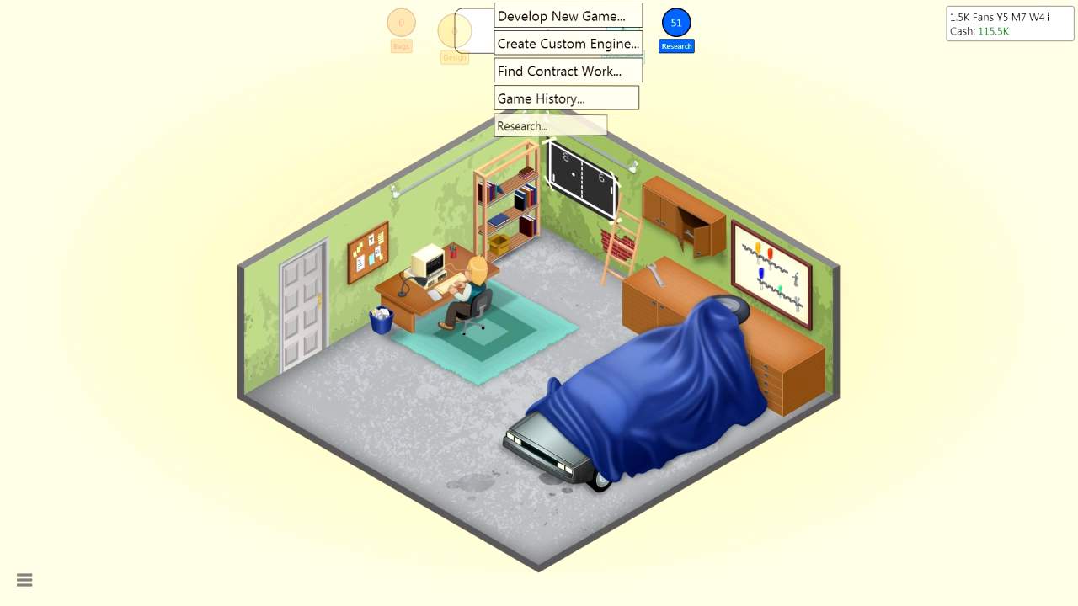
# Start a new Mature game named 'Bloody Bastards' with PC as the platform
pyautogui.click(562, 16)
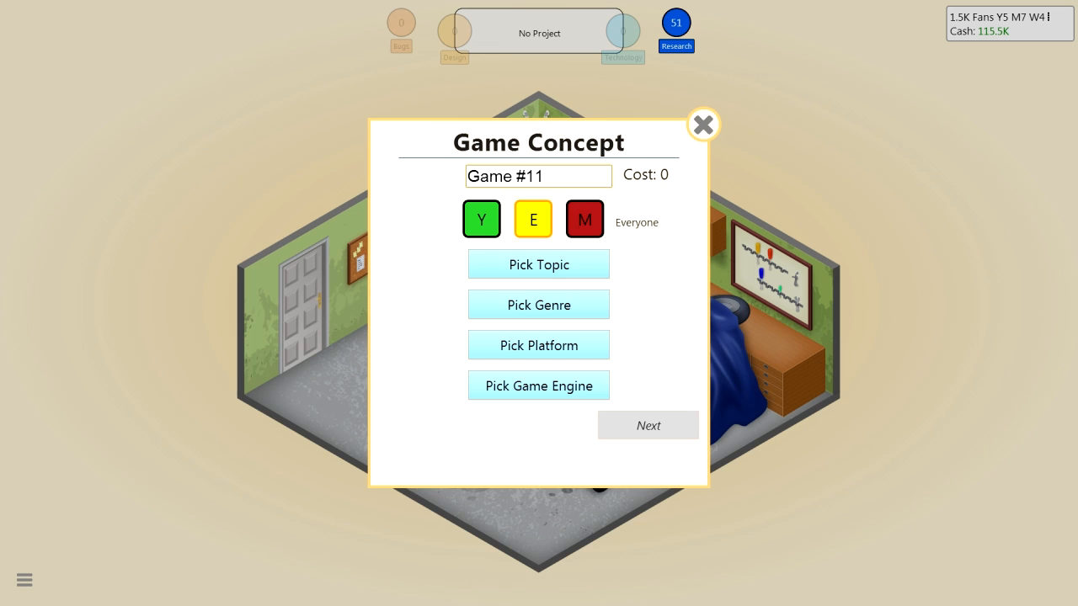
pyautogui.click(584, 219)
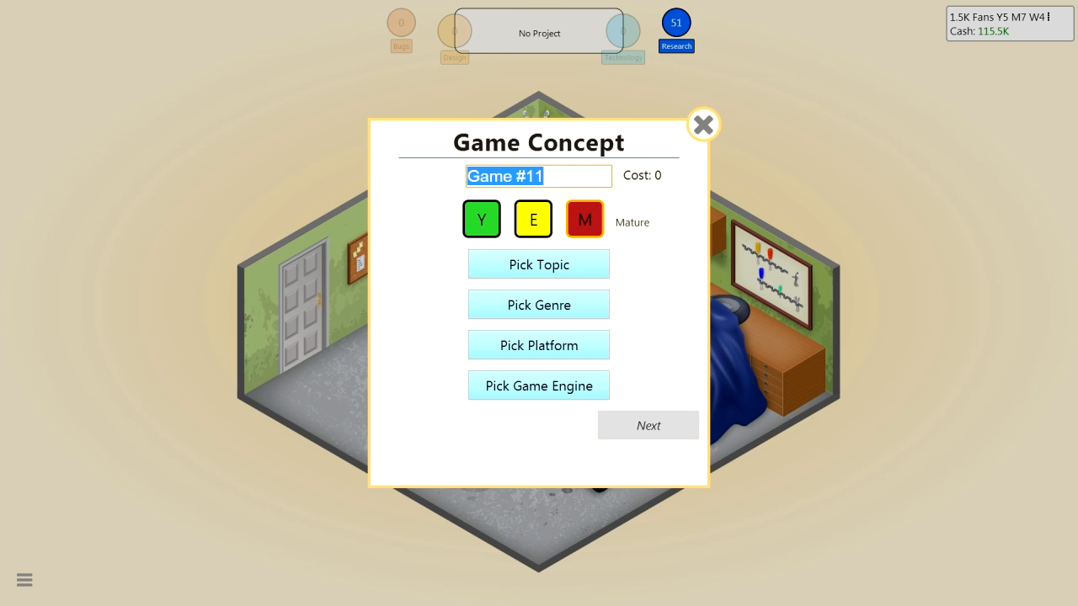
pyautogui.write('Bloody Basta')
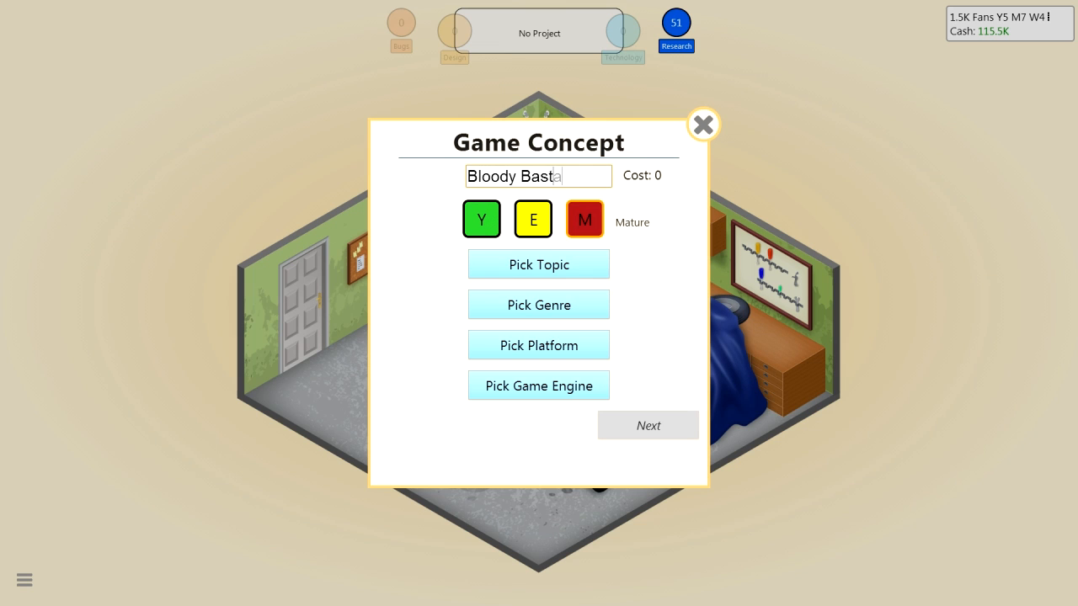
pyautogui.click(539, 264)
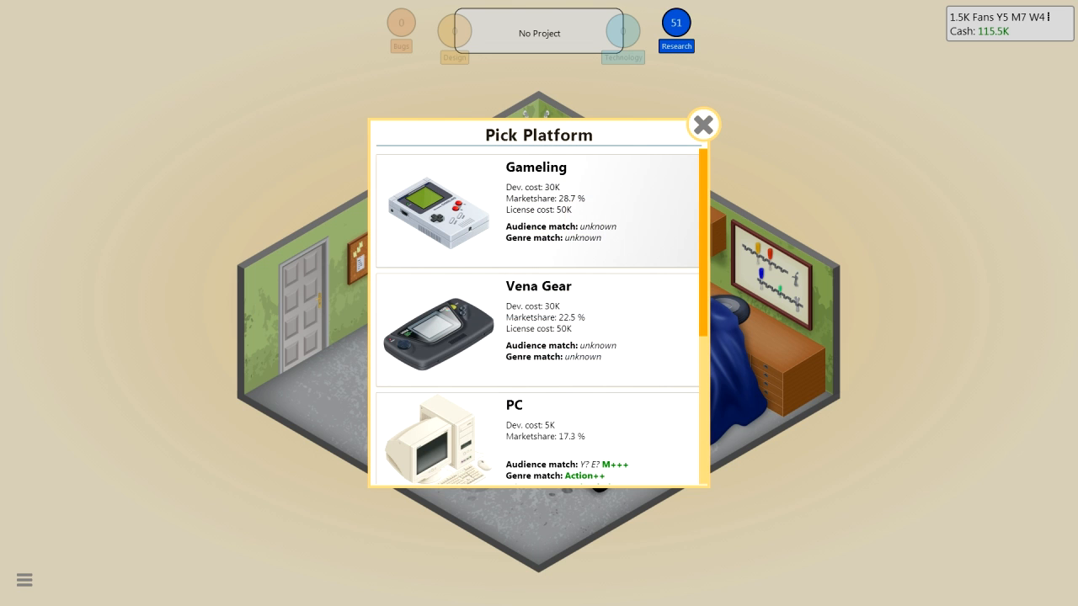
pyautogui.click(513, 438)
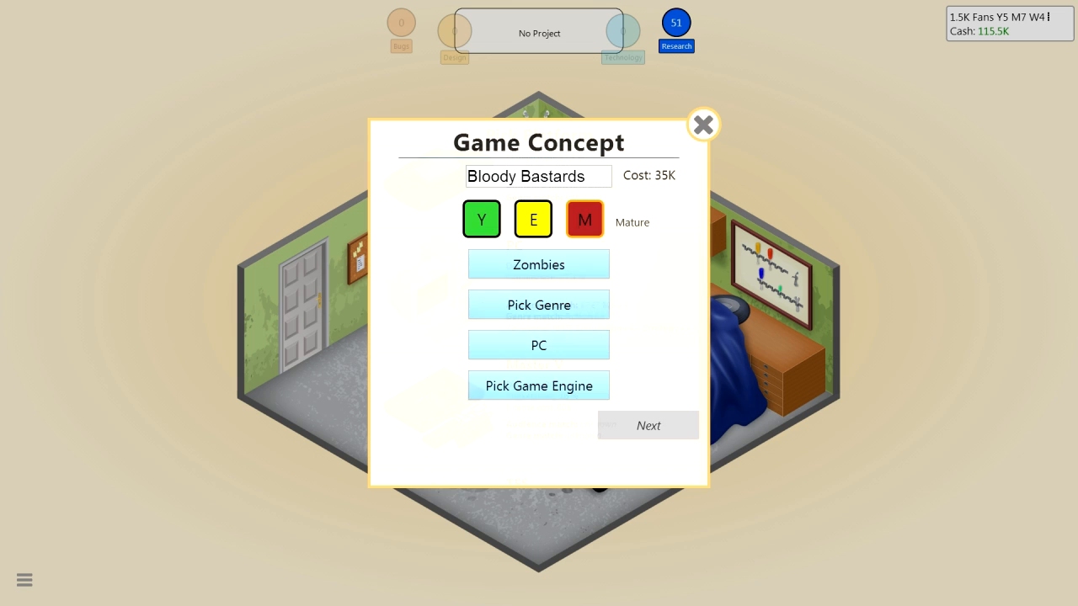
# Choose the 5Alive II engine and select 3D Graphics V1 as a feature
pyautogui.click(539, 386)
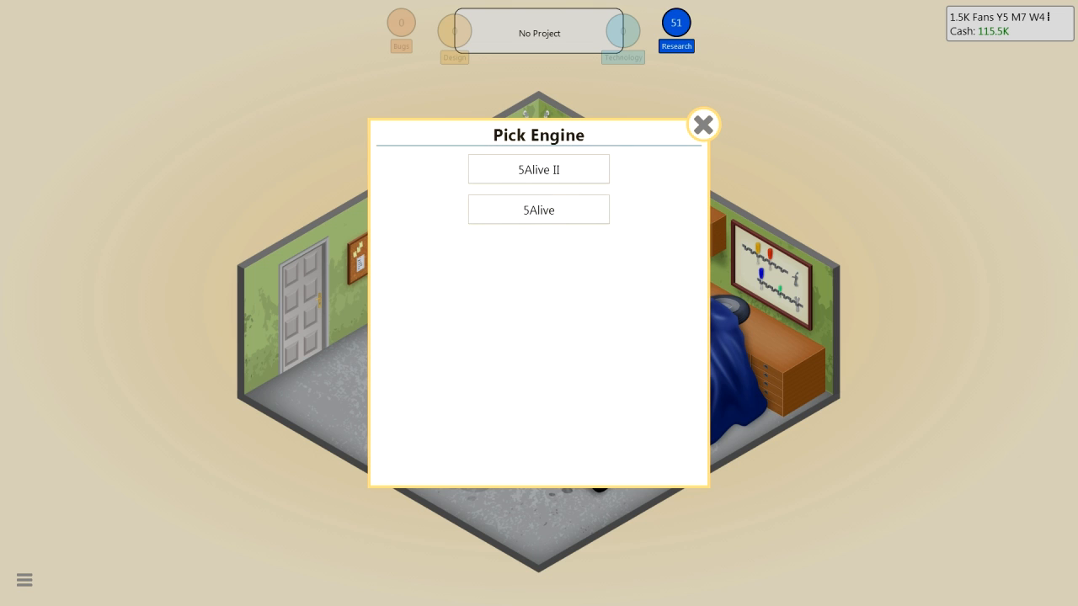
pyautogui.click(538, 169)
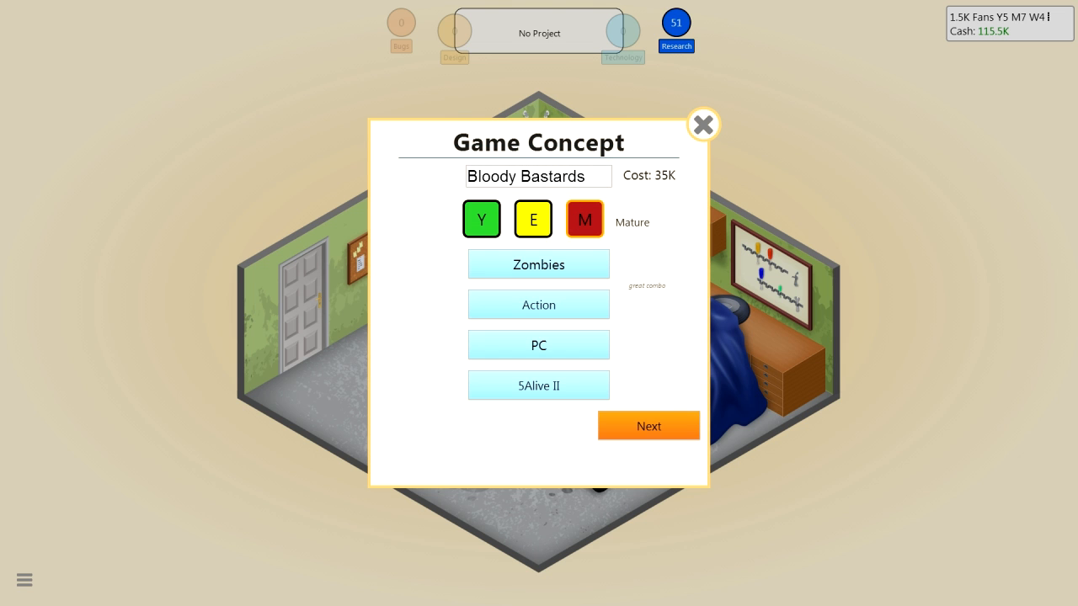
pyautogui.click(649, 426)
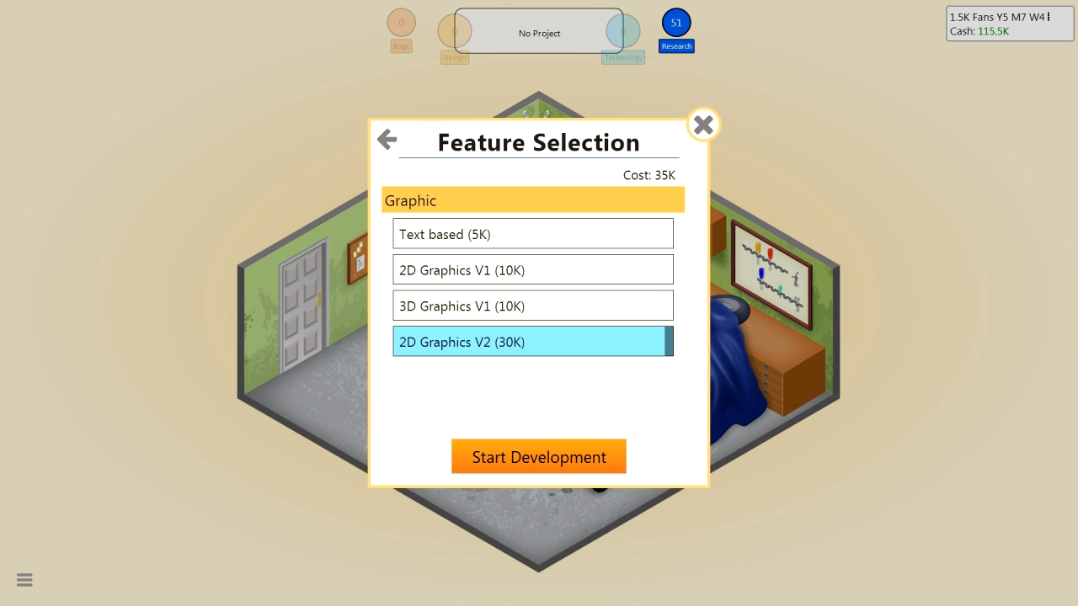
pyautogui.click(533, 304)
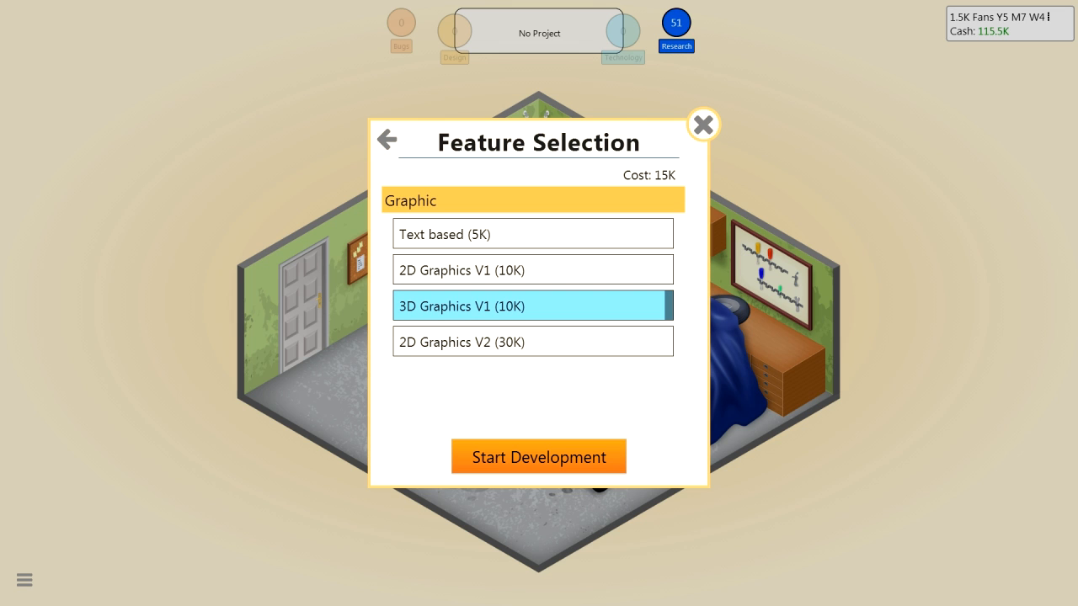